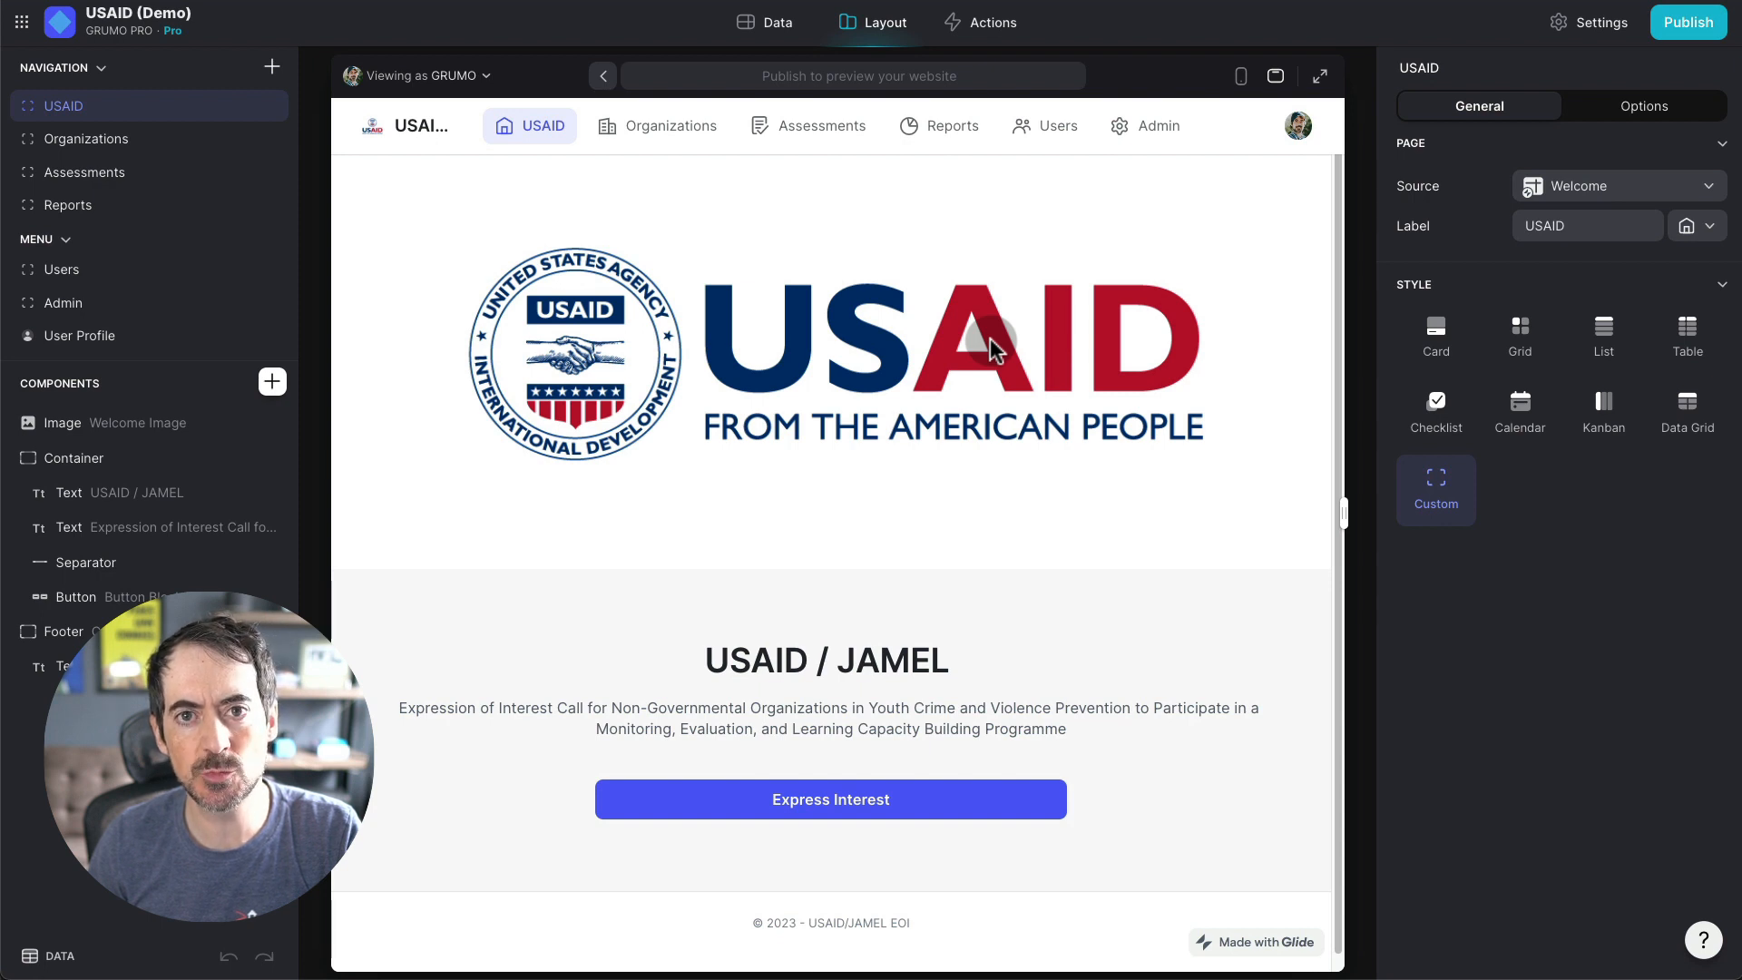
pyautogui.moveTo(1065, 374)
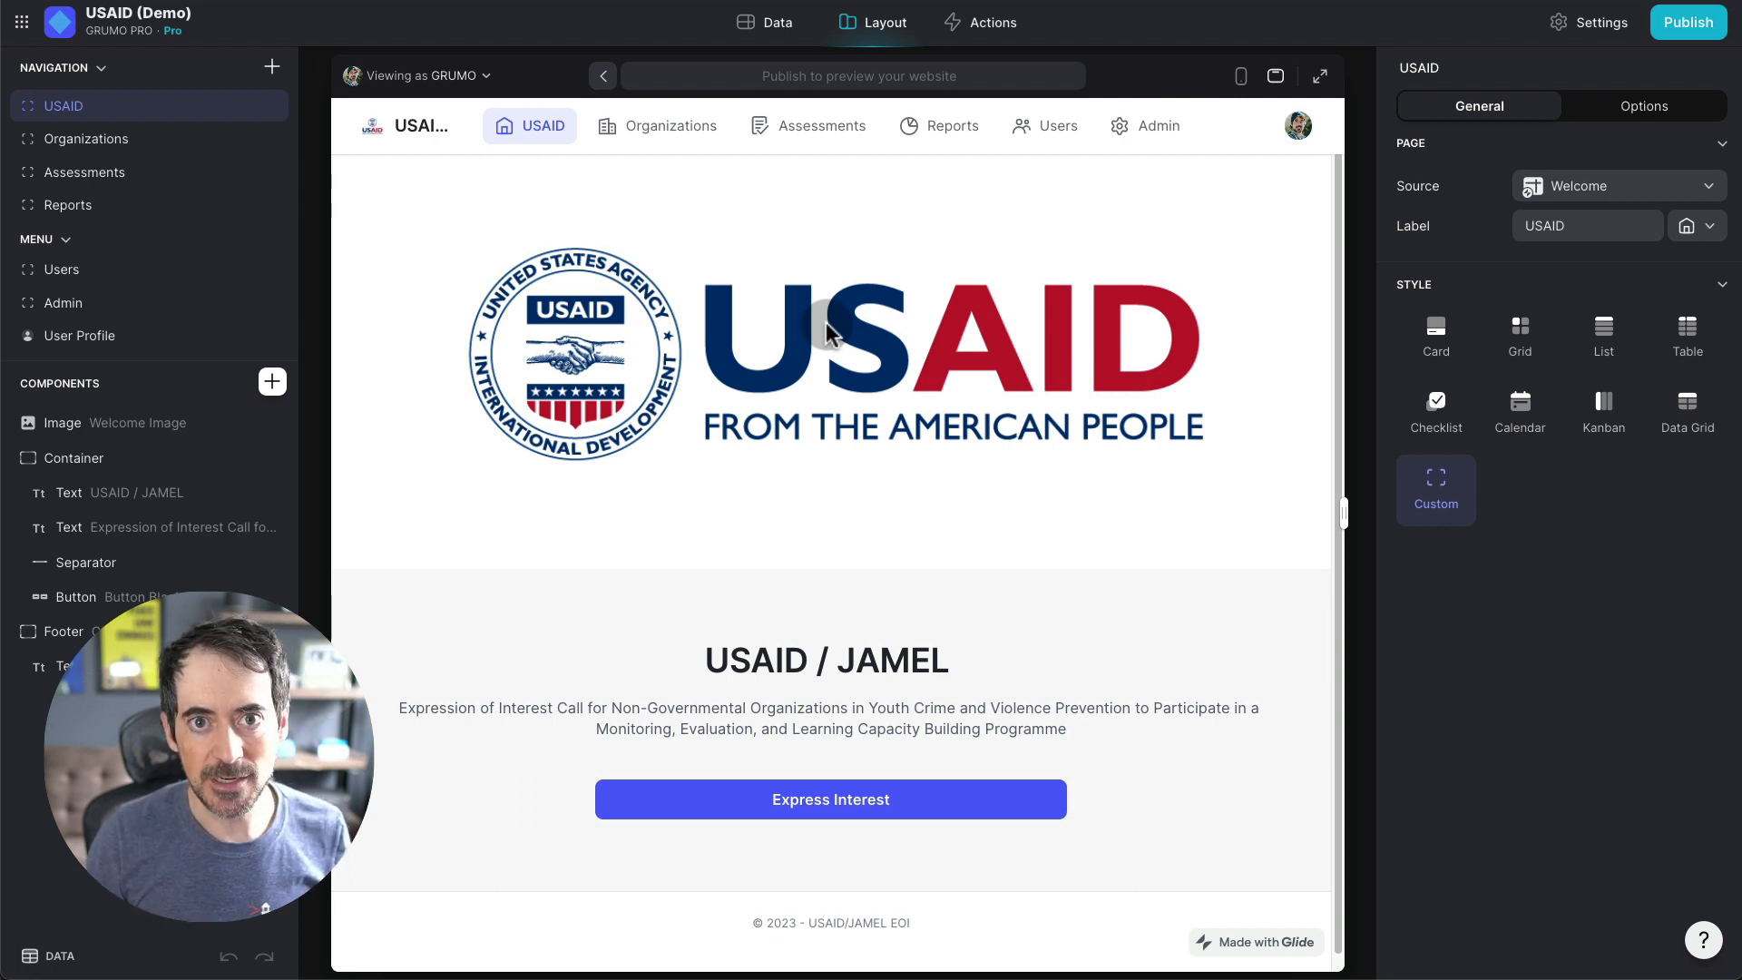
pyautogui.moveTo(824, 315)
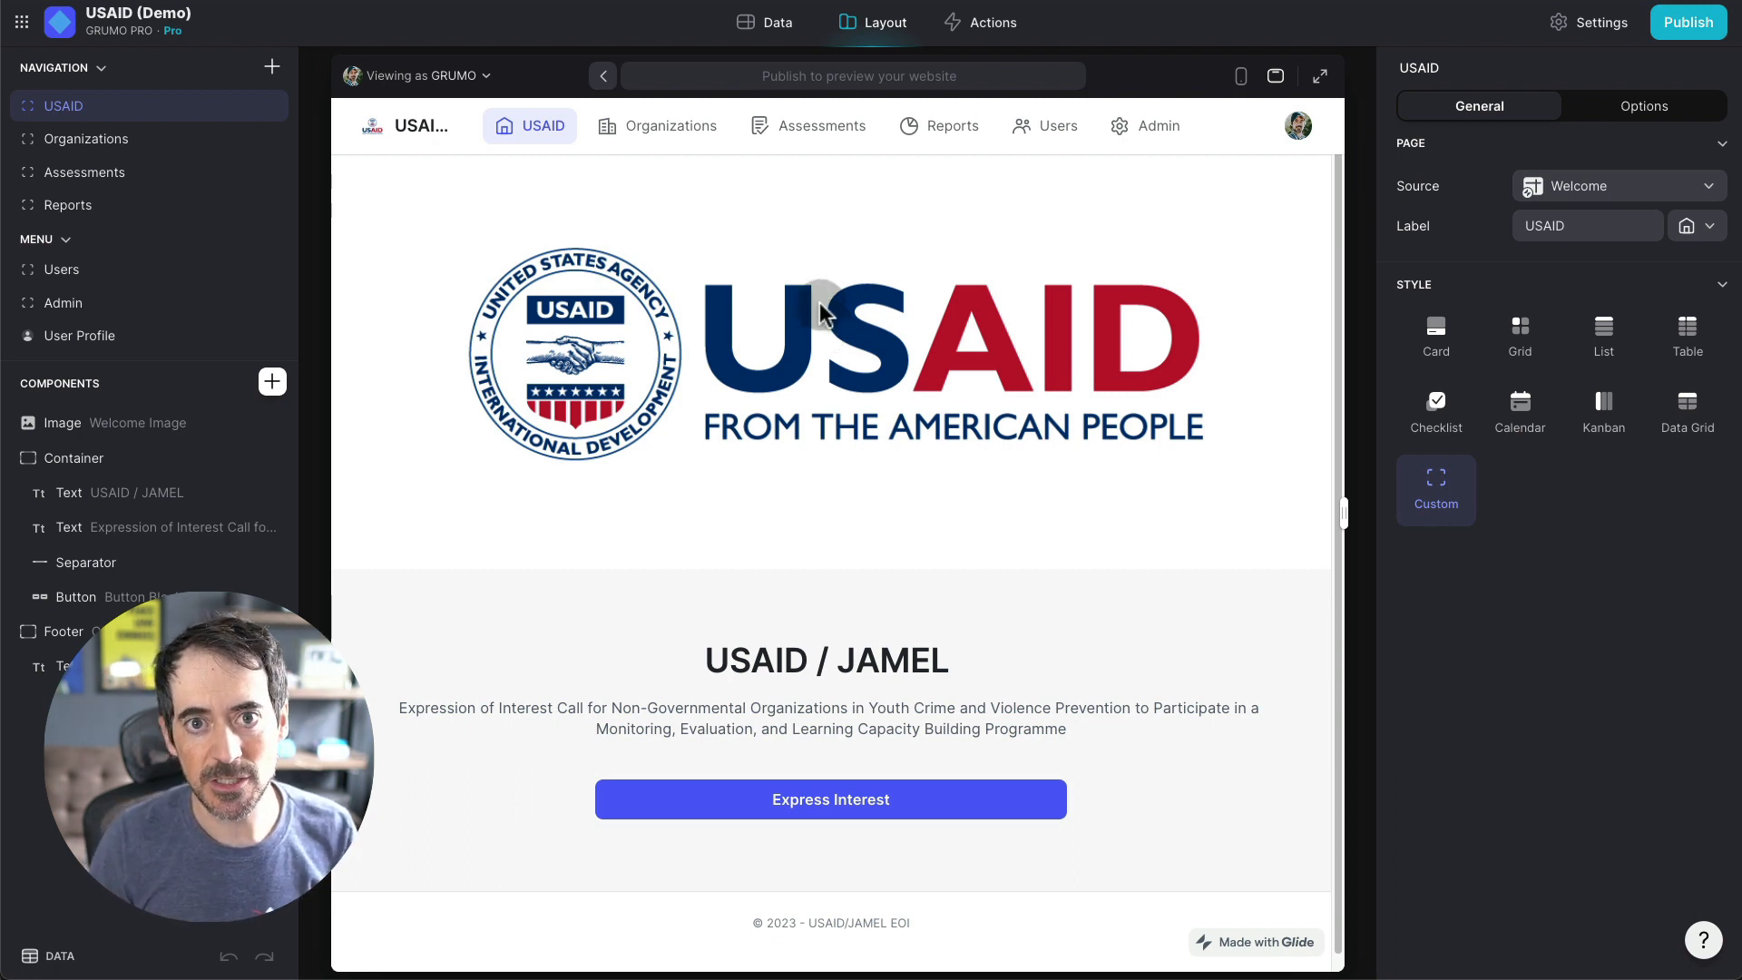
pyautogui.moveTo(724, 245)
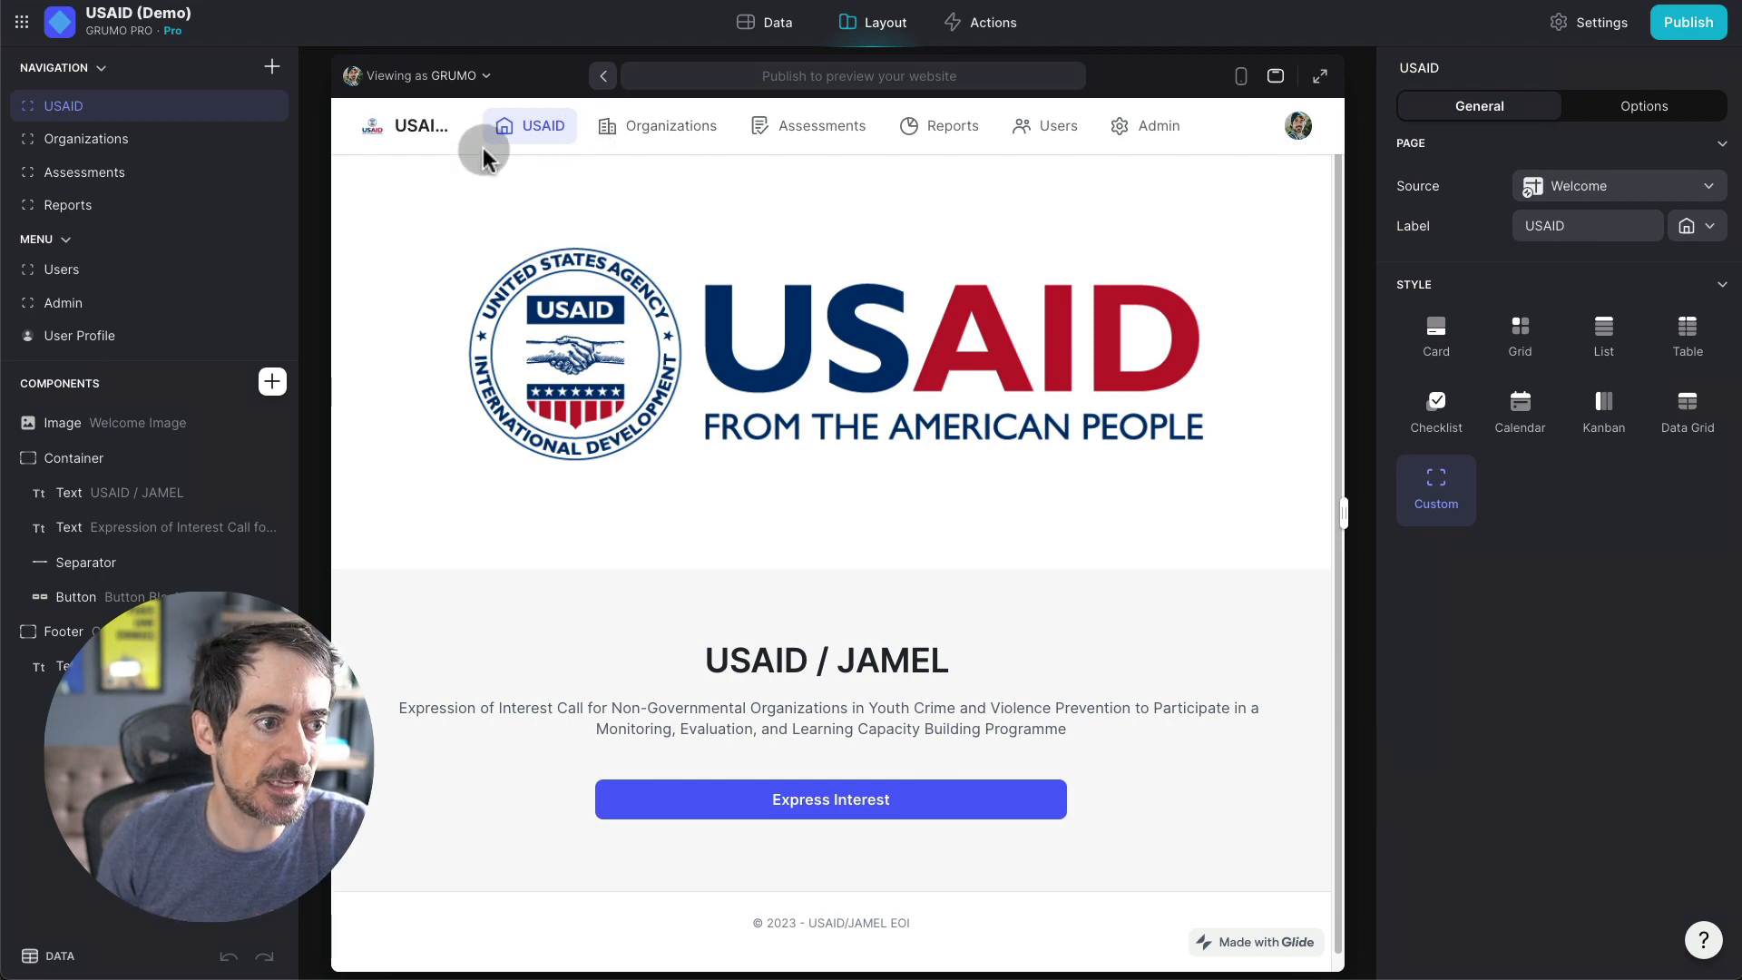
# Step: Preview the welcome page as an applicant user and trigger the expression-of-interest action
pyautogui.click(419, 76)
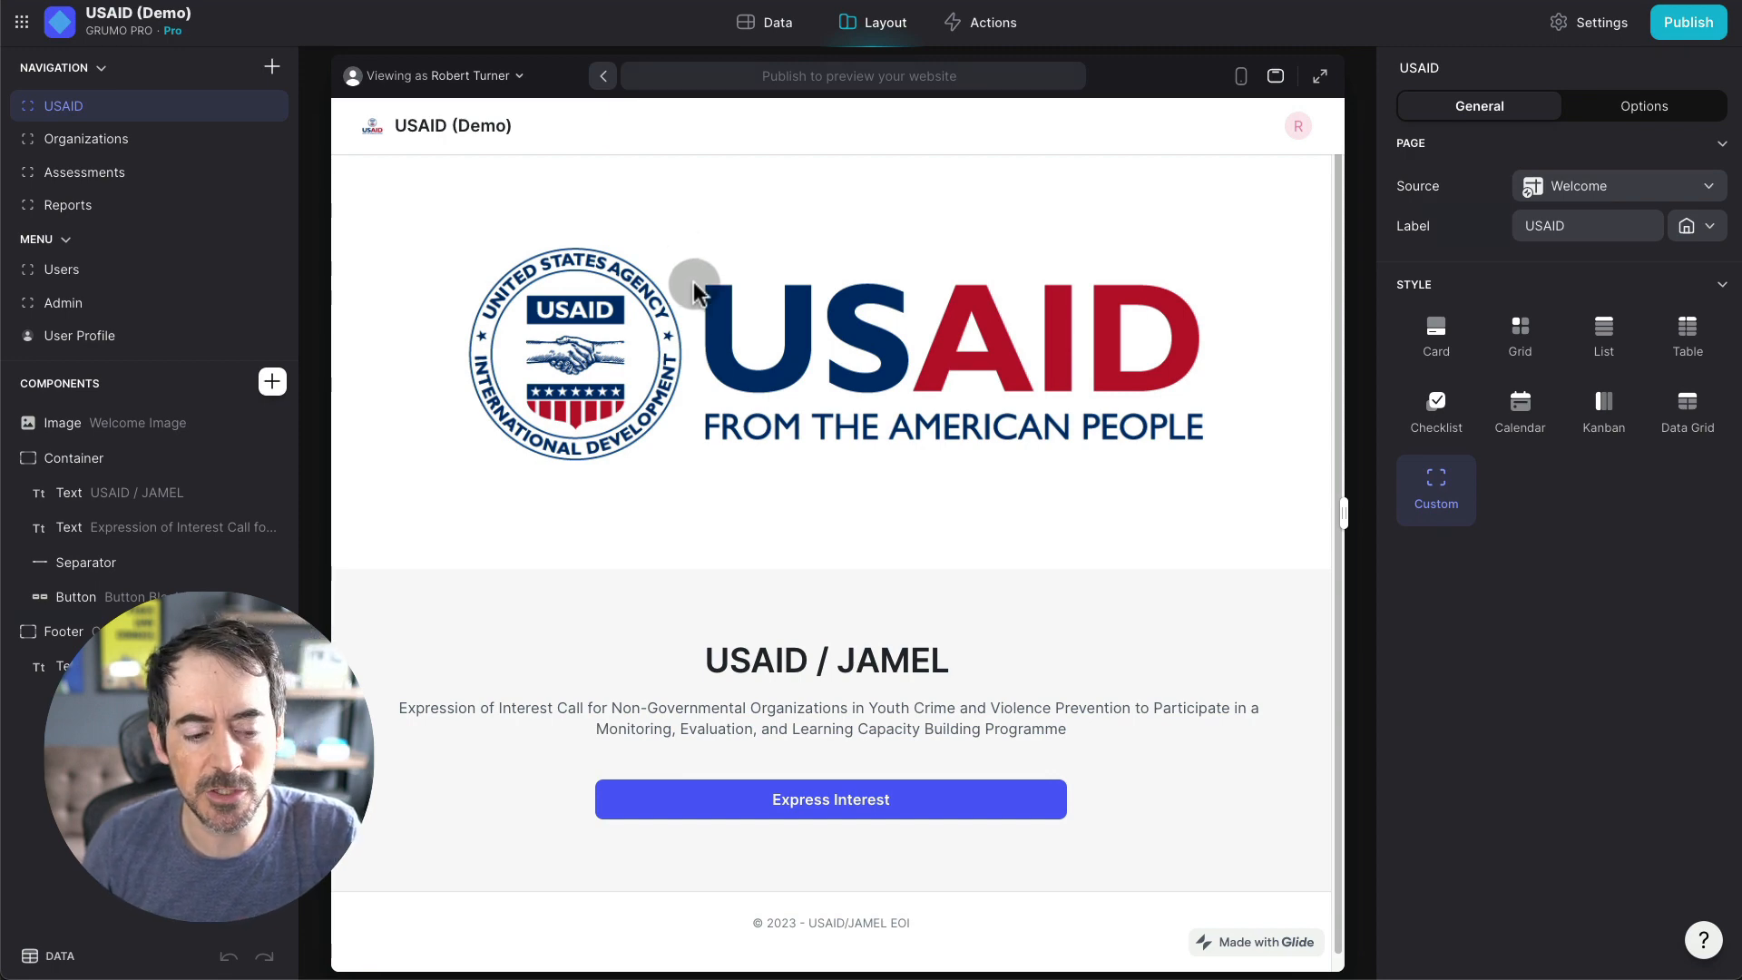
pyautogui.moveTo(1150, 183)
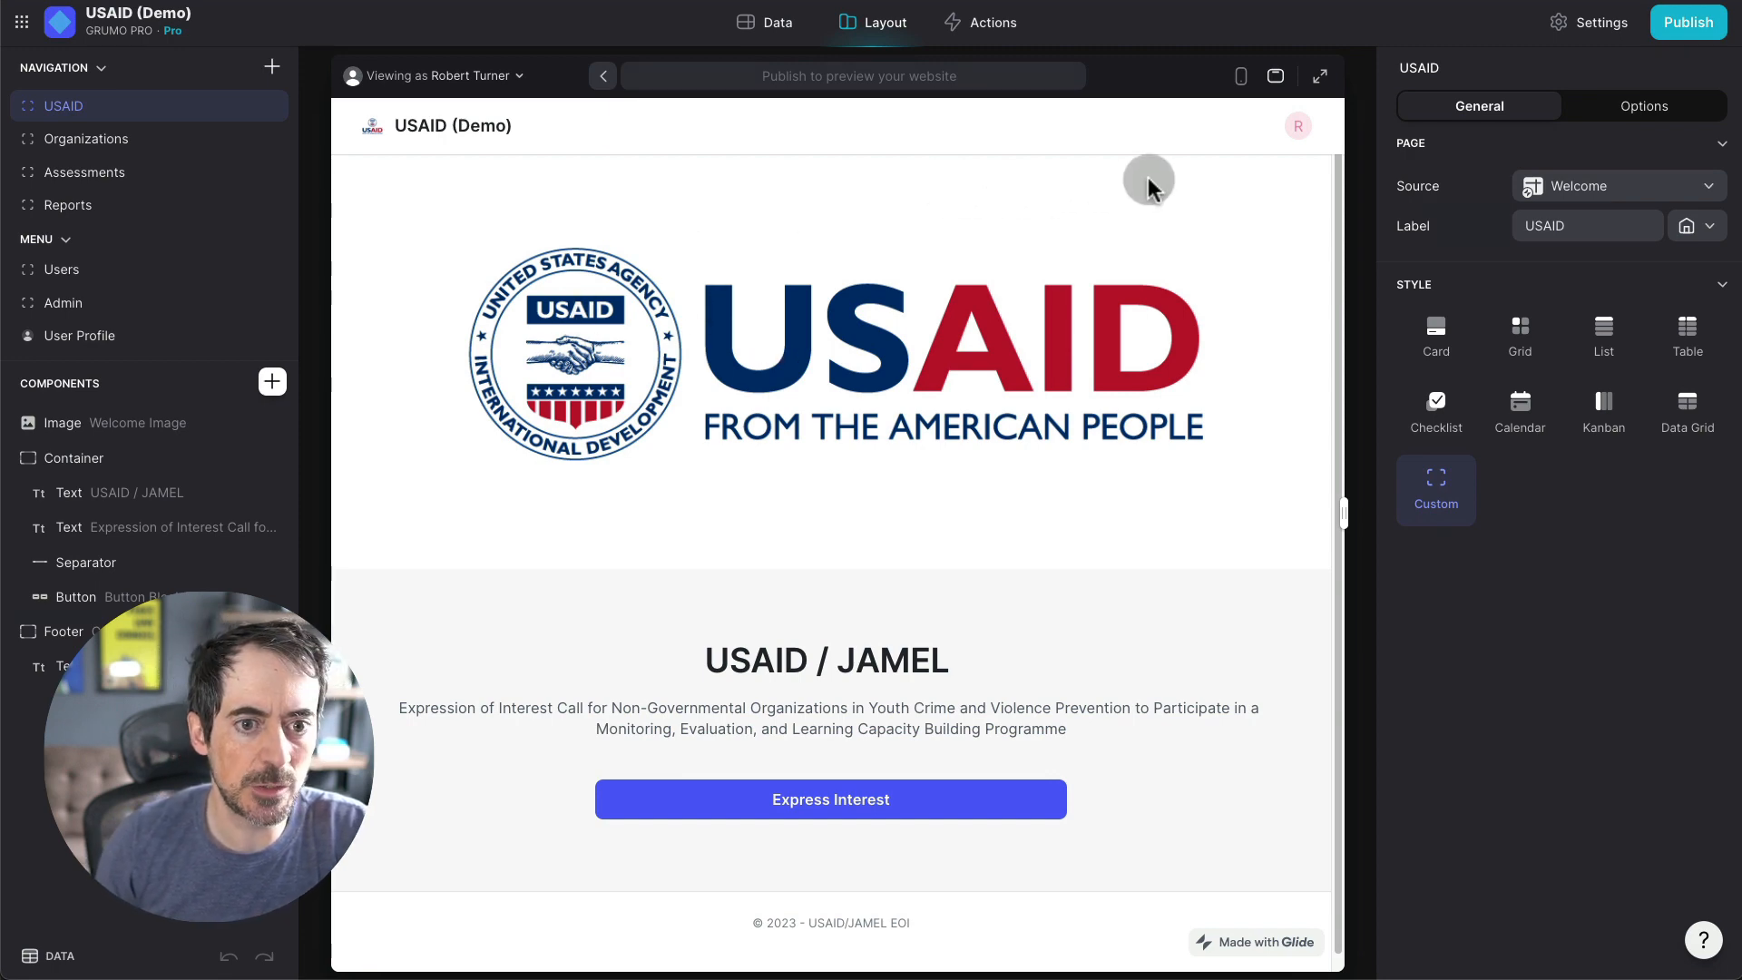
pyautogui.moveTo(1241, 198)
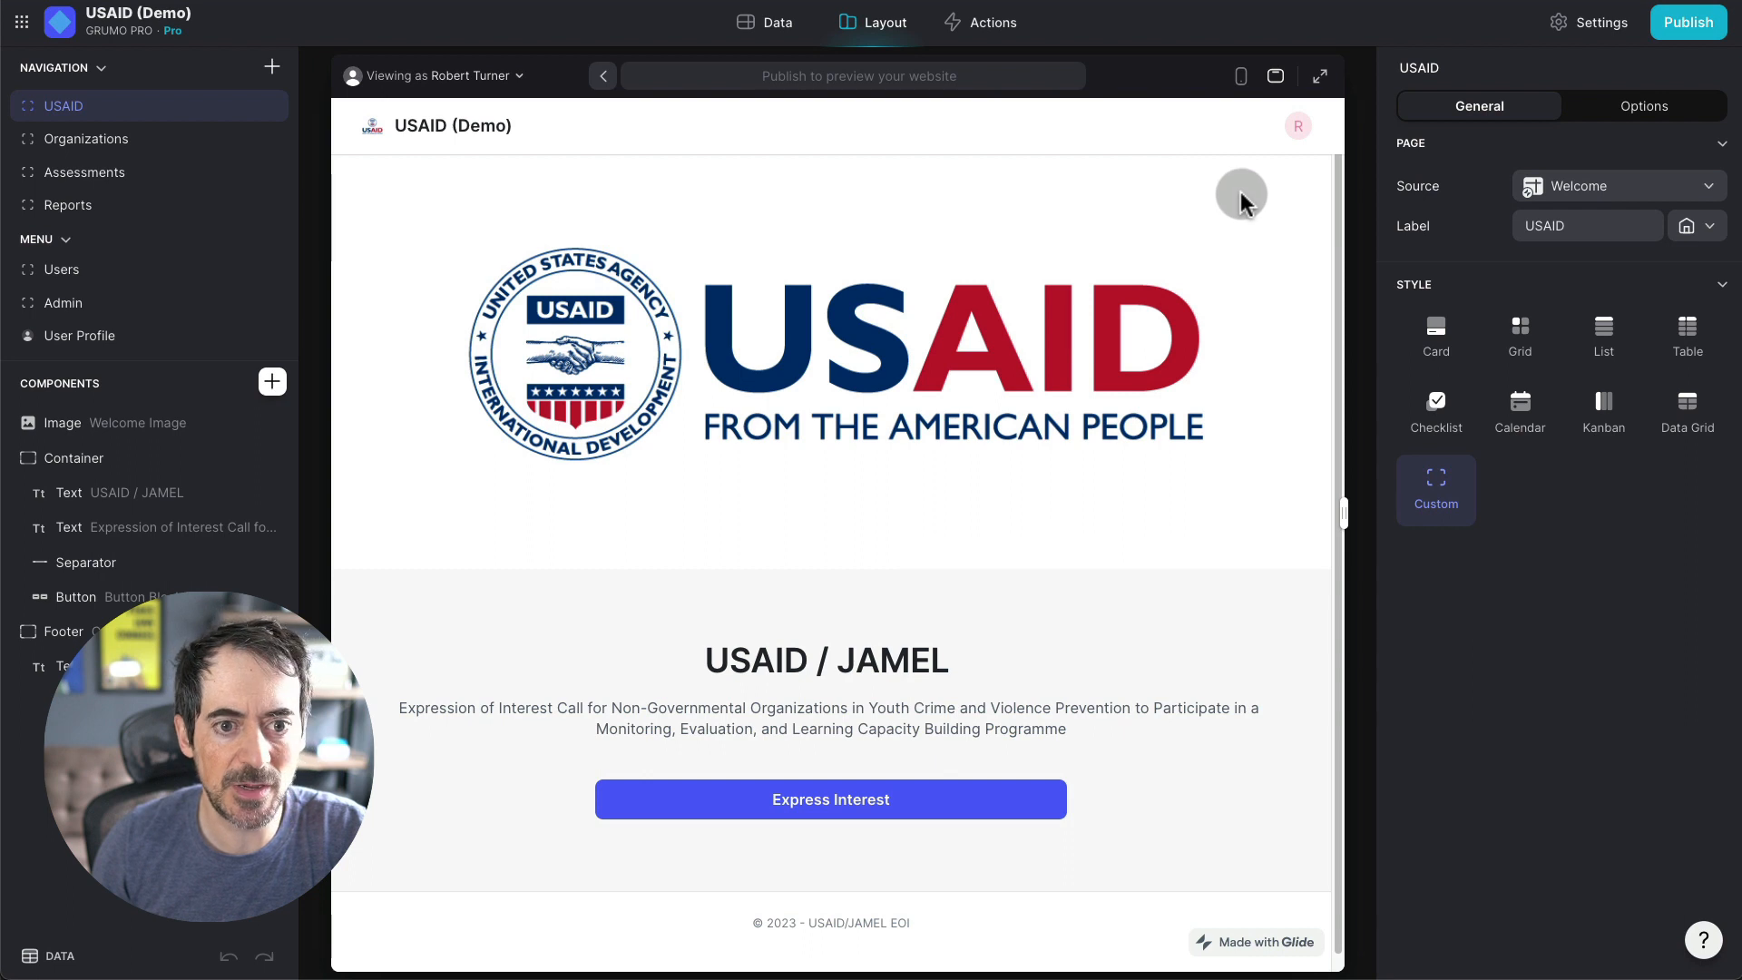
pyautogui.click(1242, 76)
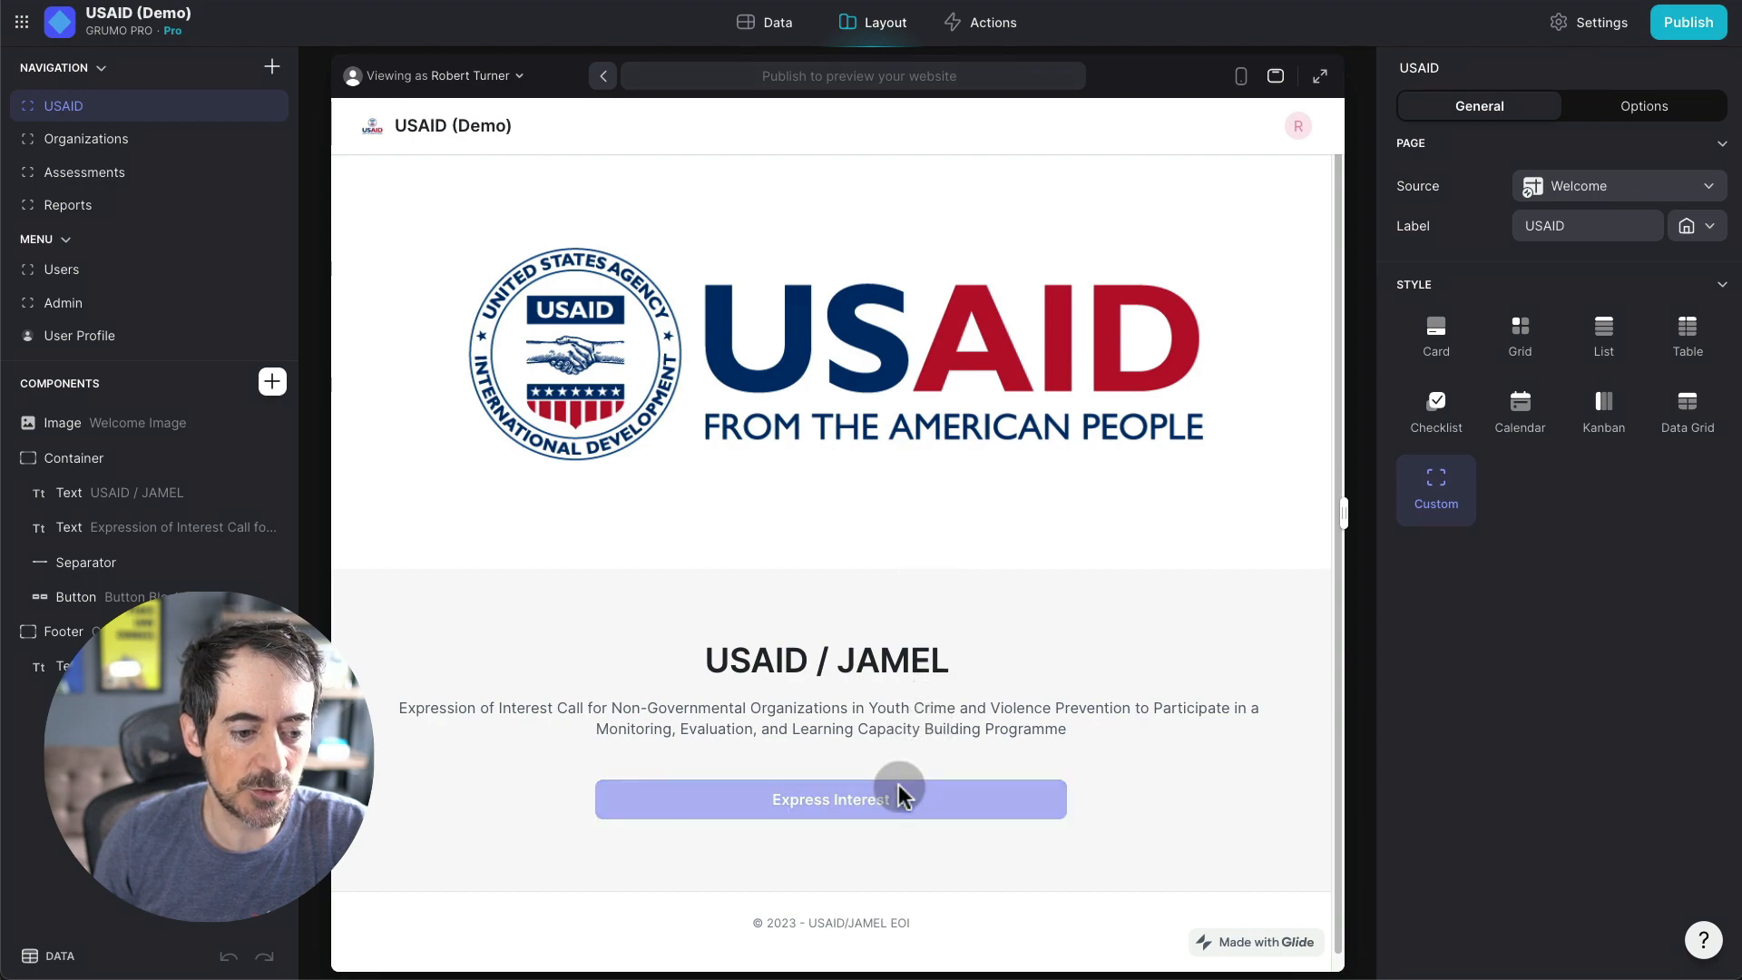
pyautogui.click(829, 798)
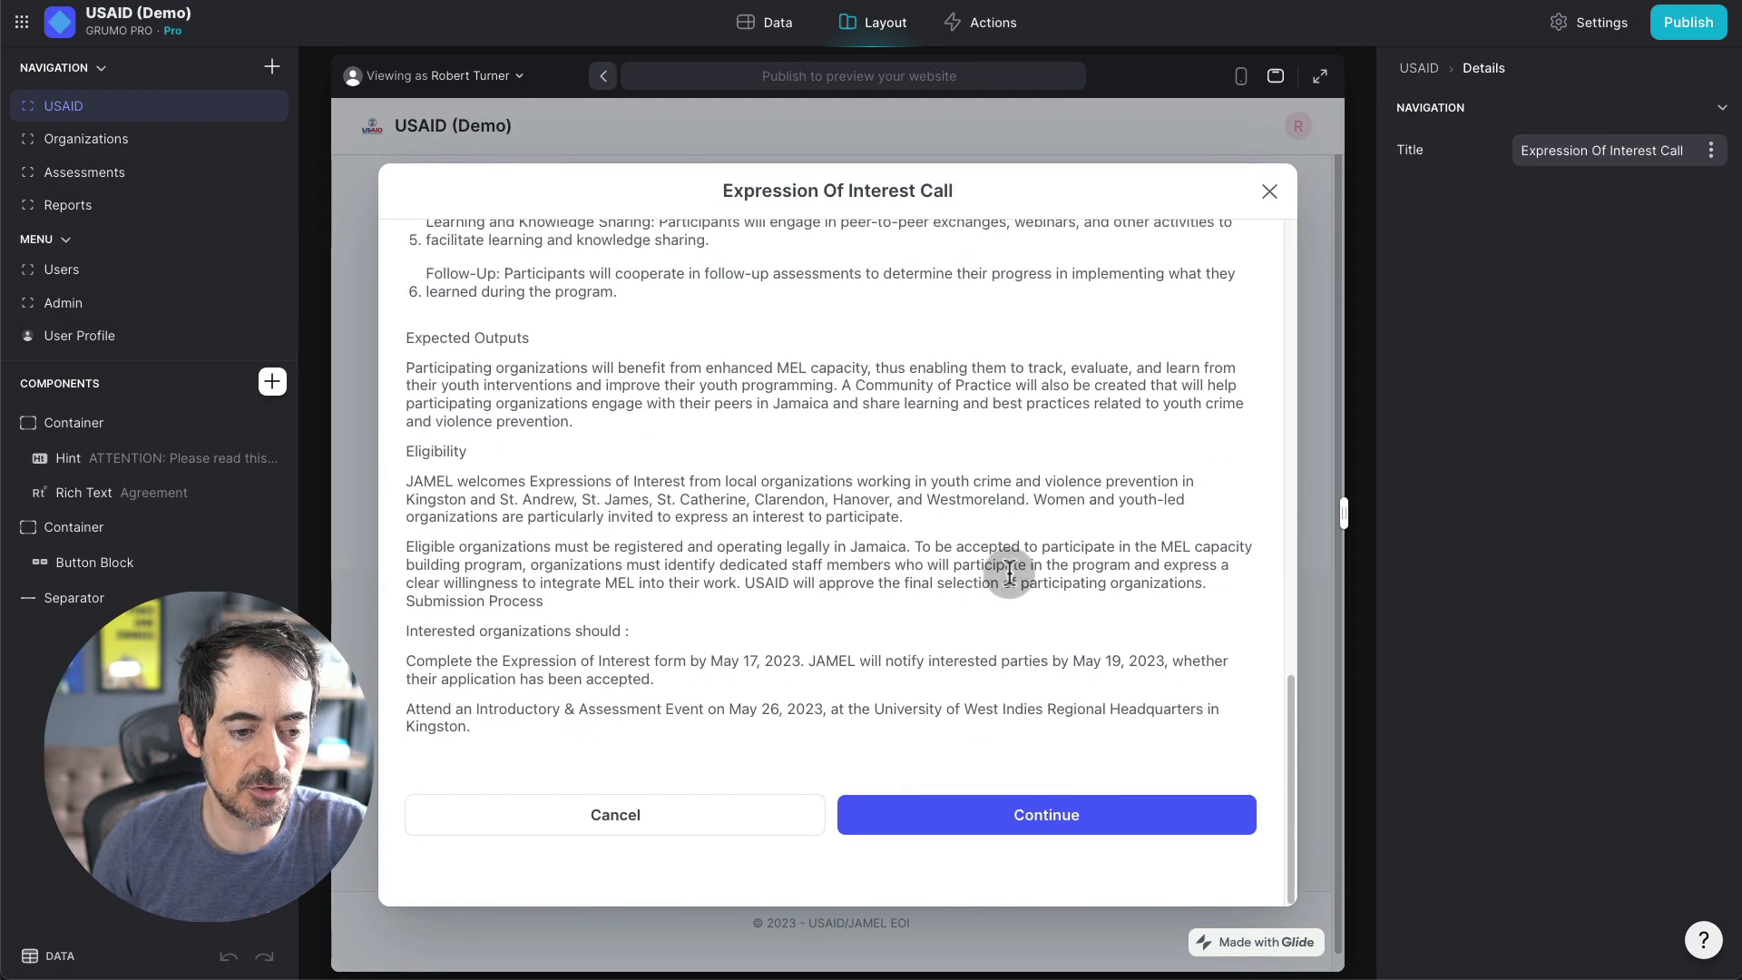
pyautogui.click(1046, 815)
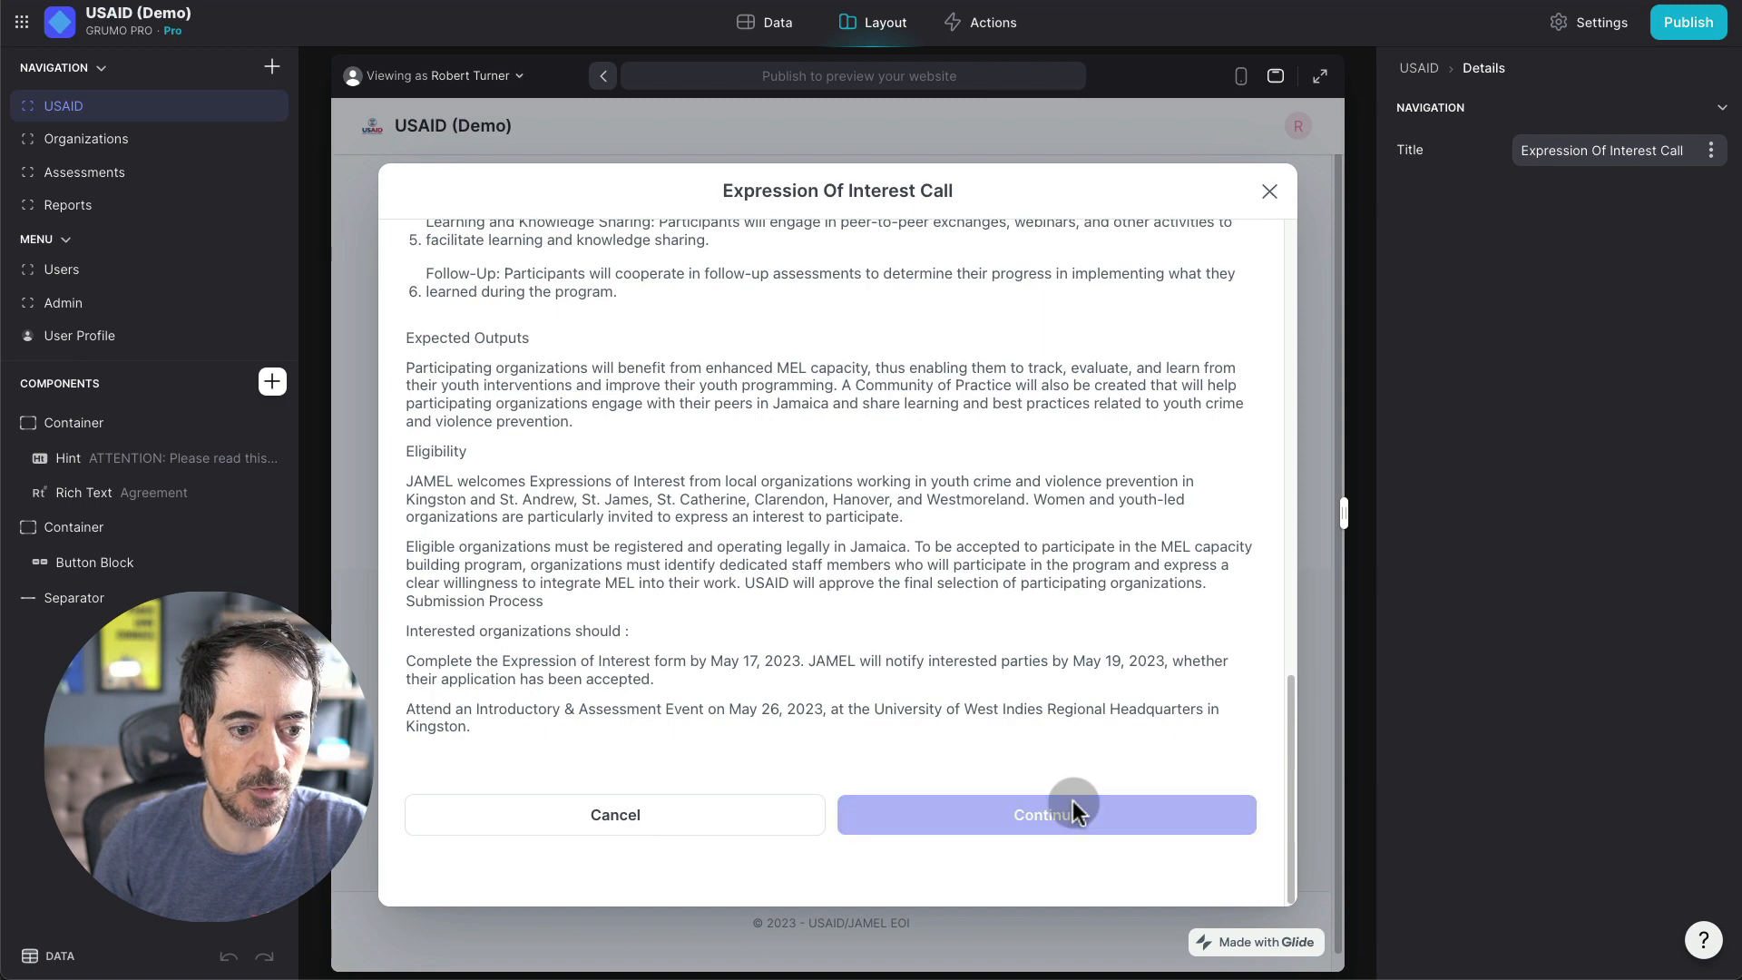
pyautogui.click(1044, 815)
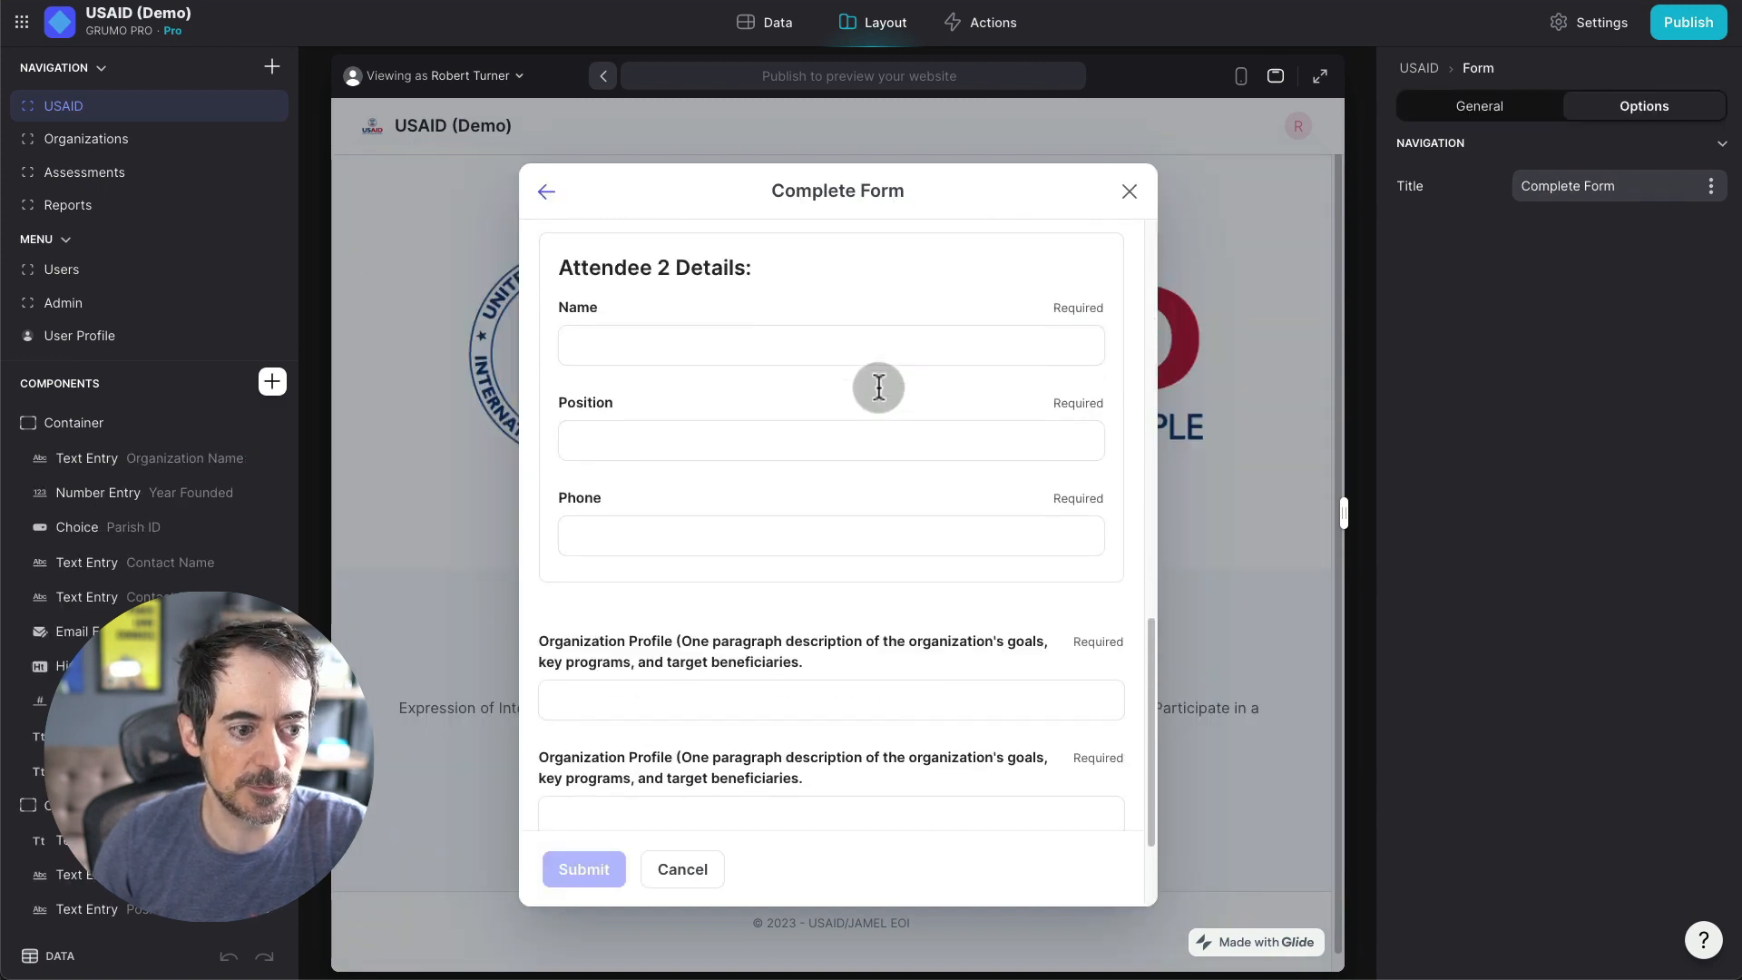
pyautogui.scroll(-3)
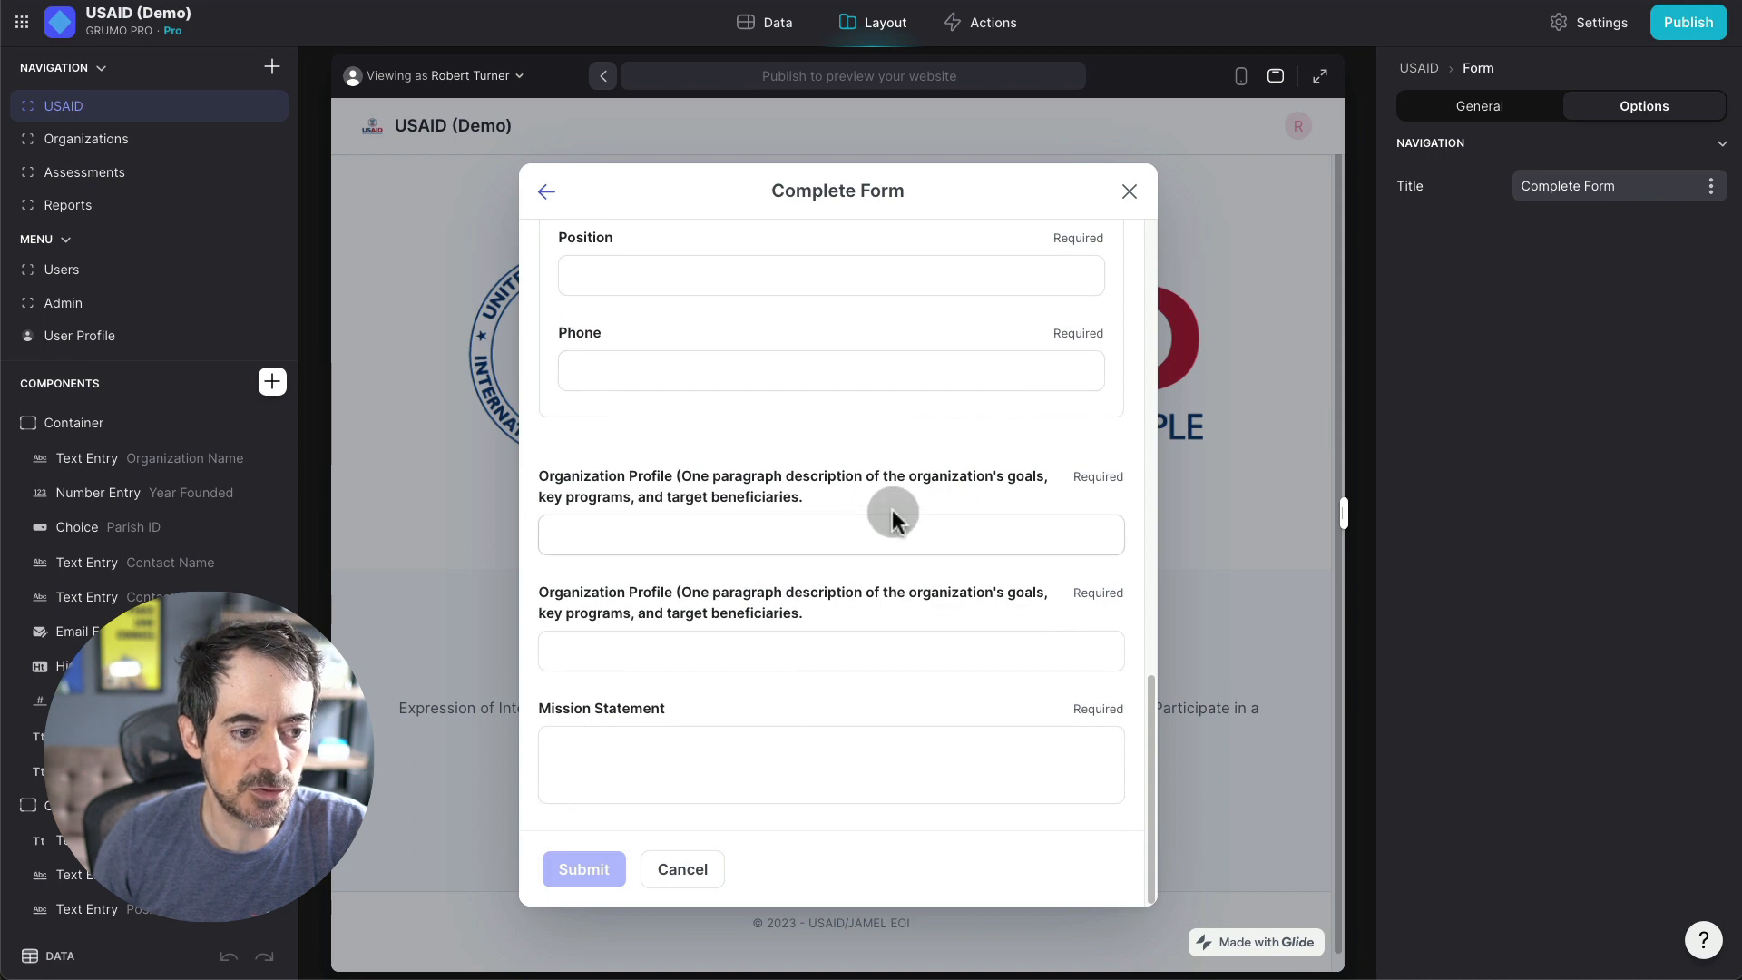
pyautogui.moveTo(784, 687)
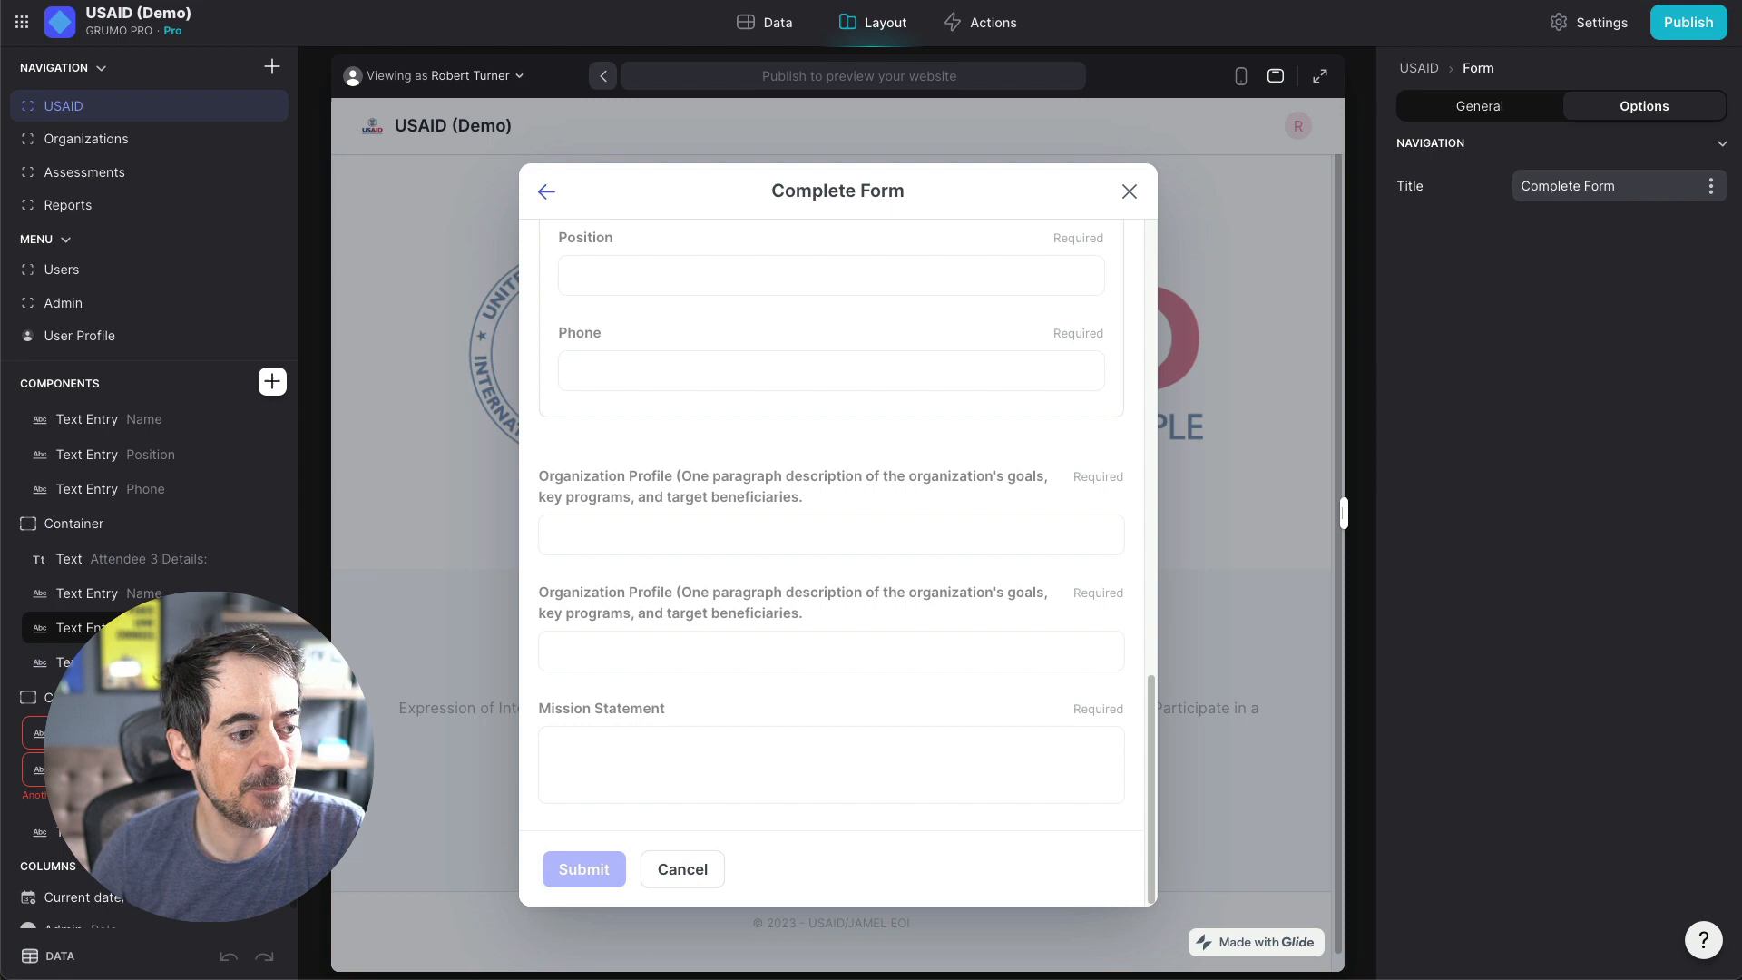
pyautogui.click(829, 534)
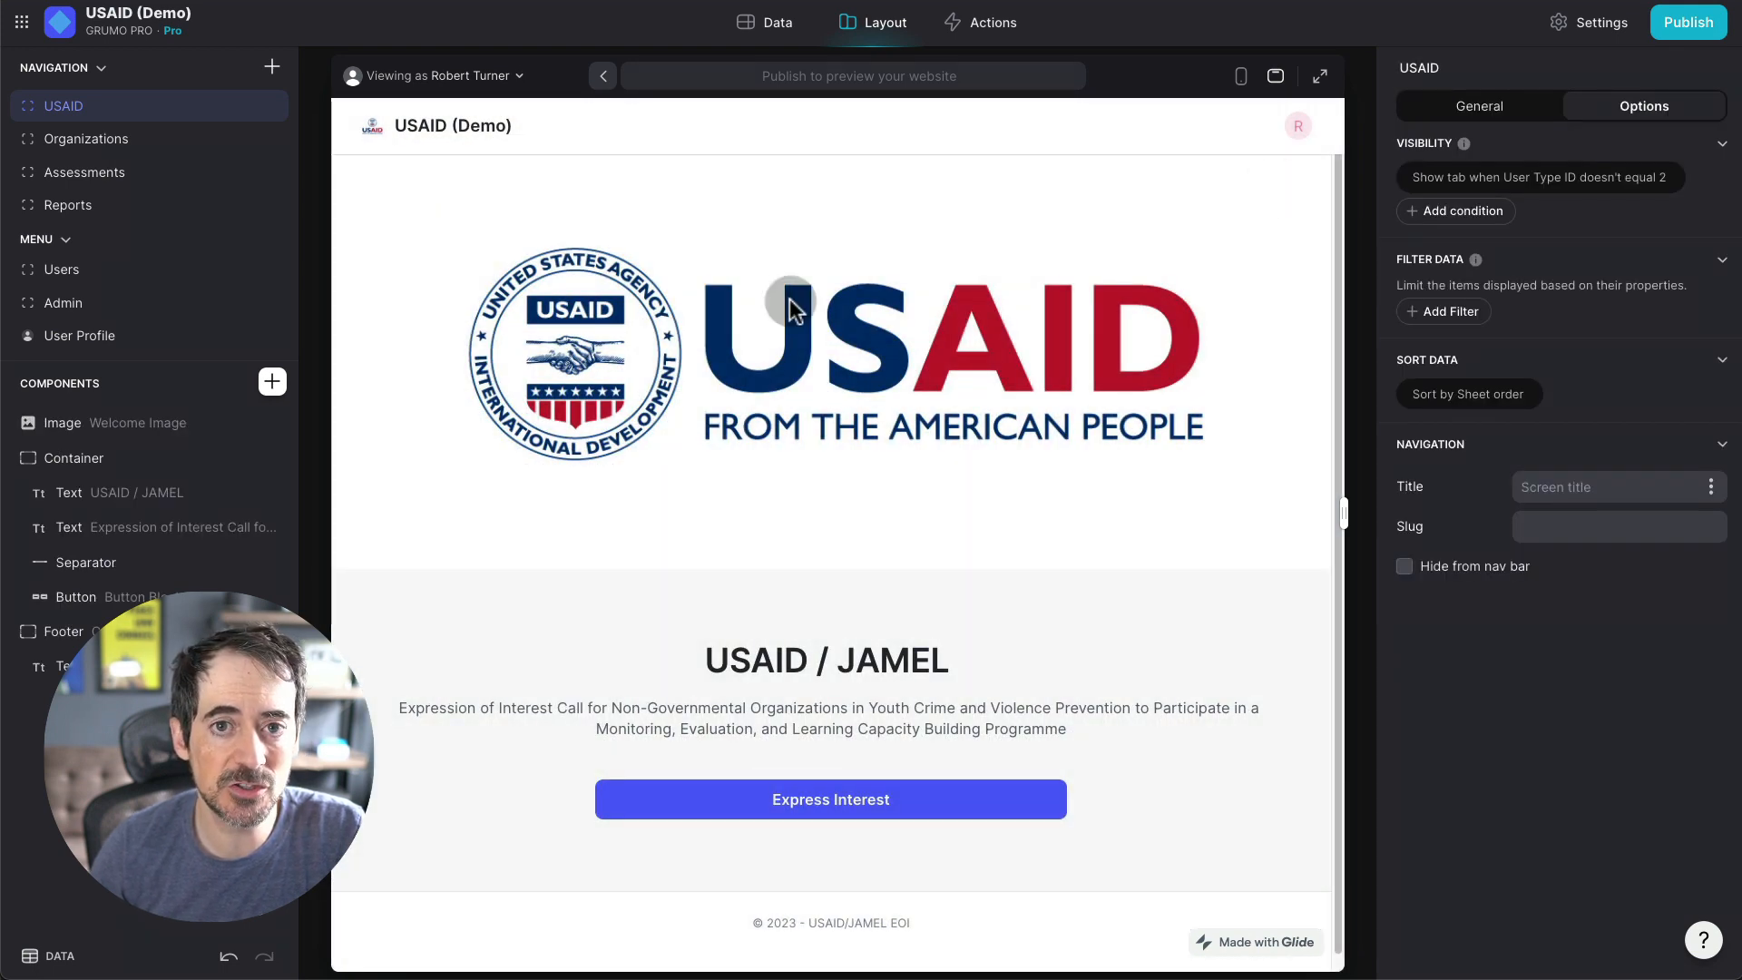
# Step: As an admin, choose Harmony Haven in Assessments and continue to its application review
pyautogui.click(434, 77)
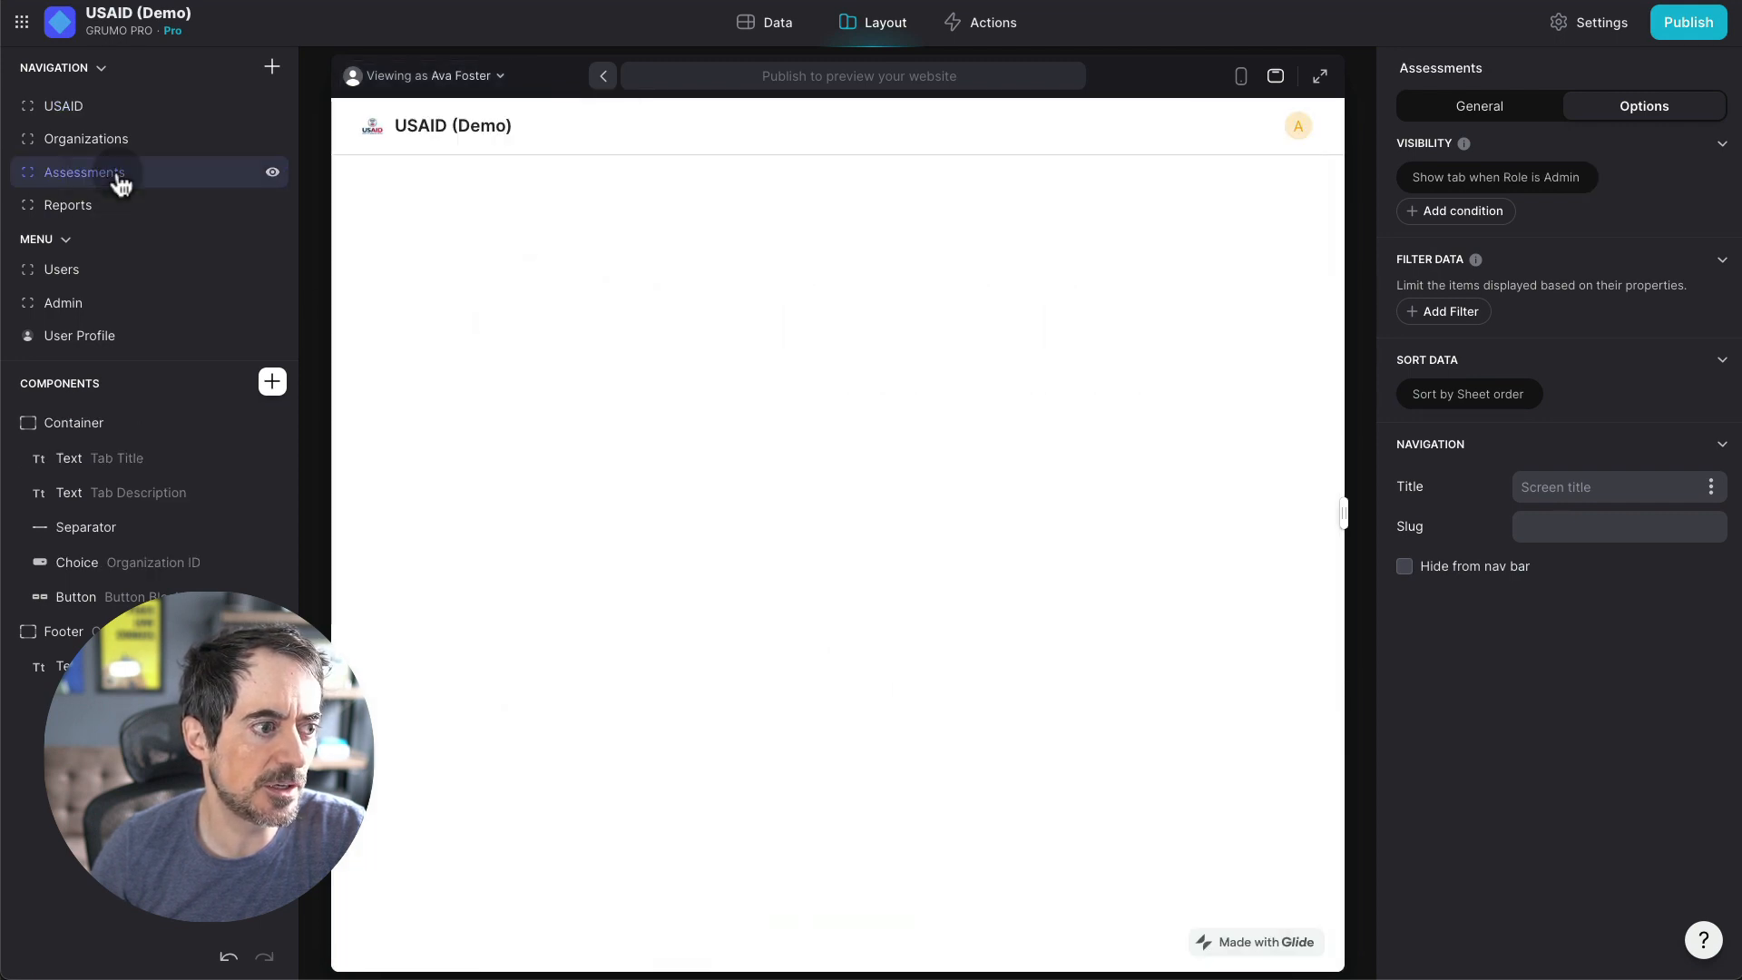
pyautogui.click(81, 172)
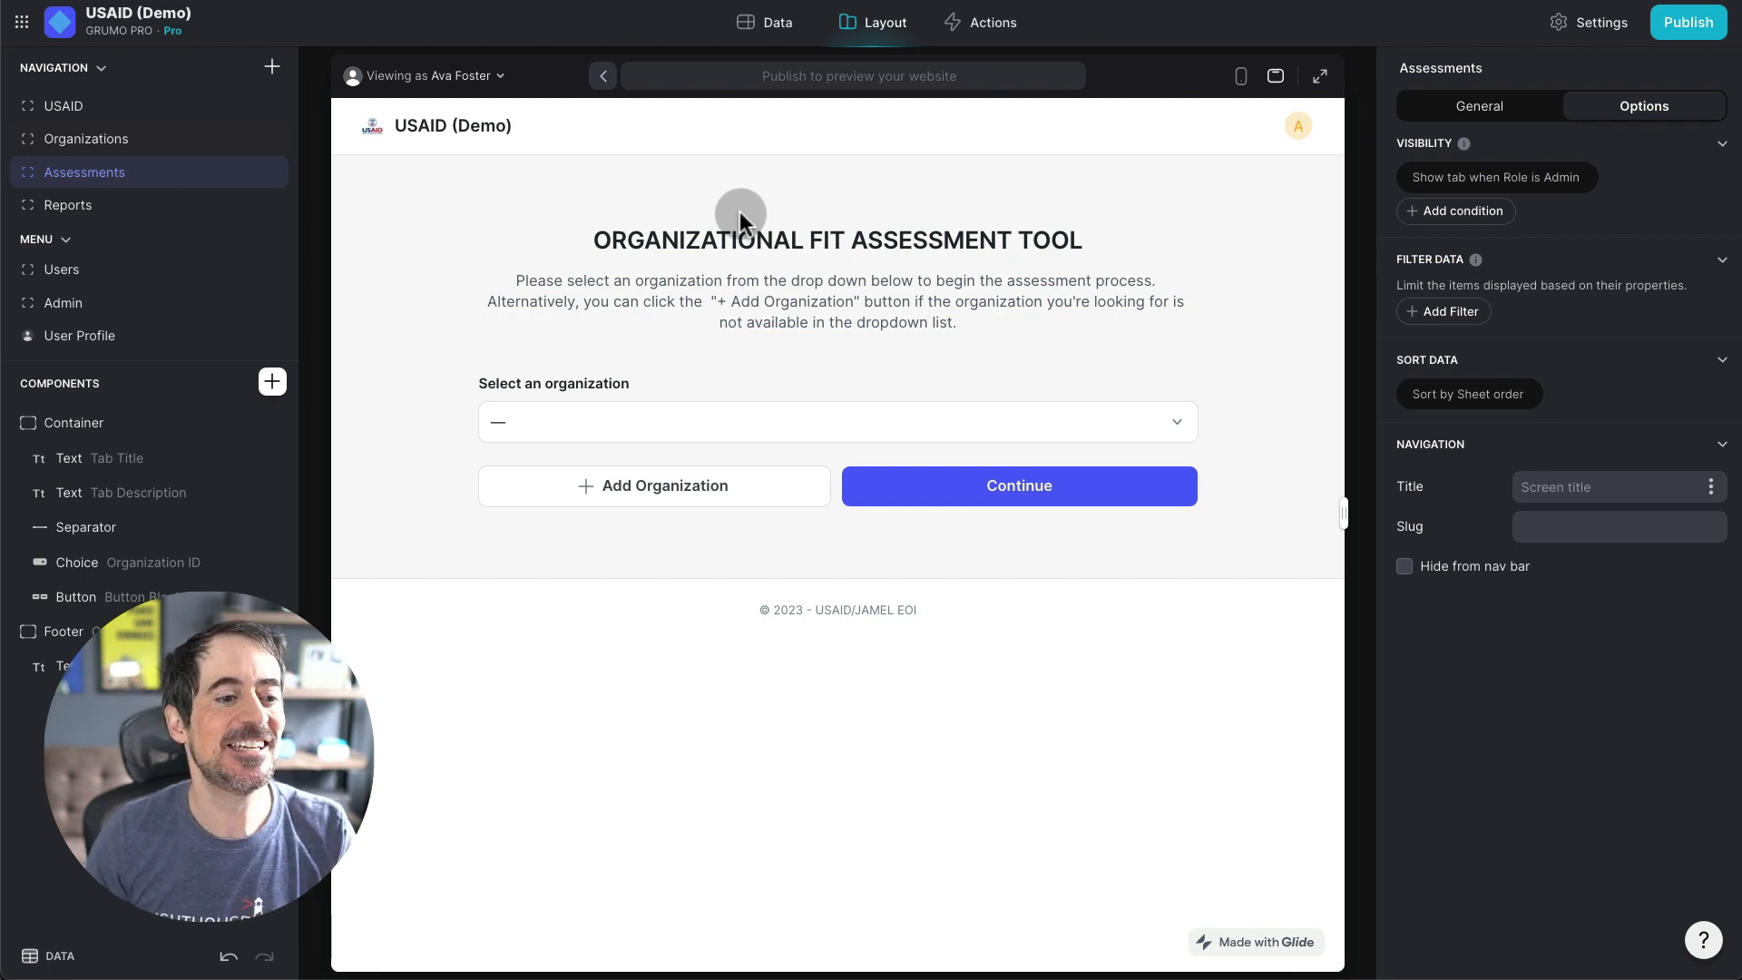
pyautogui.click(835, 421)
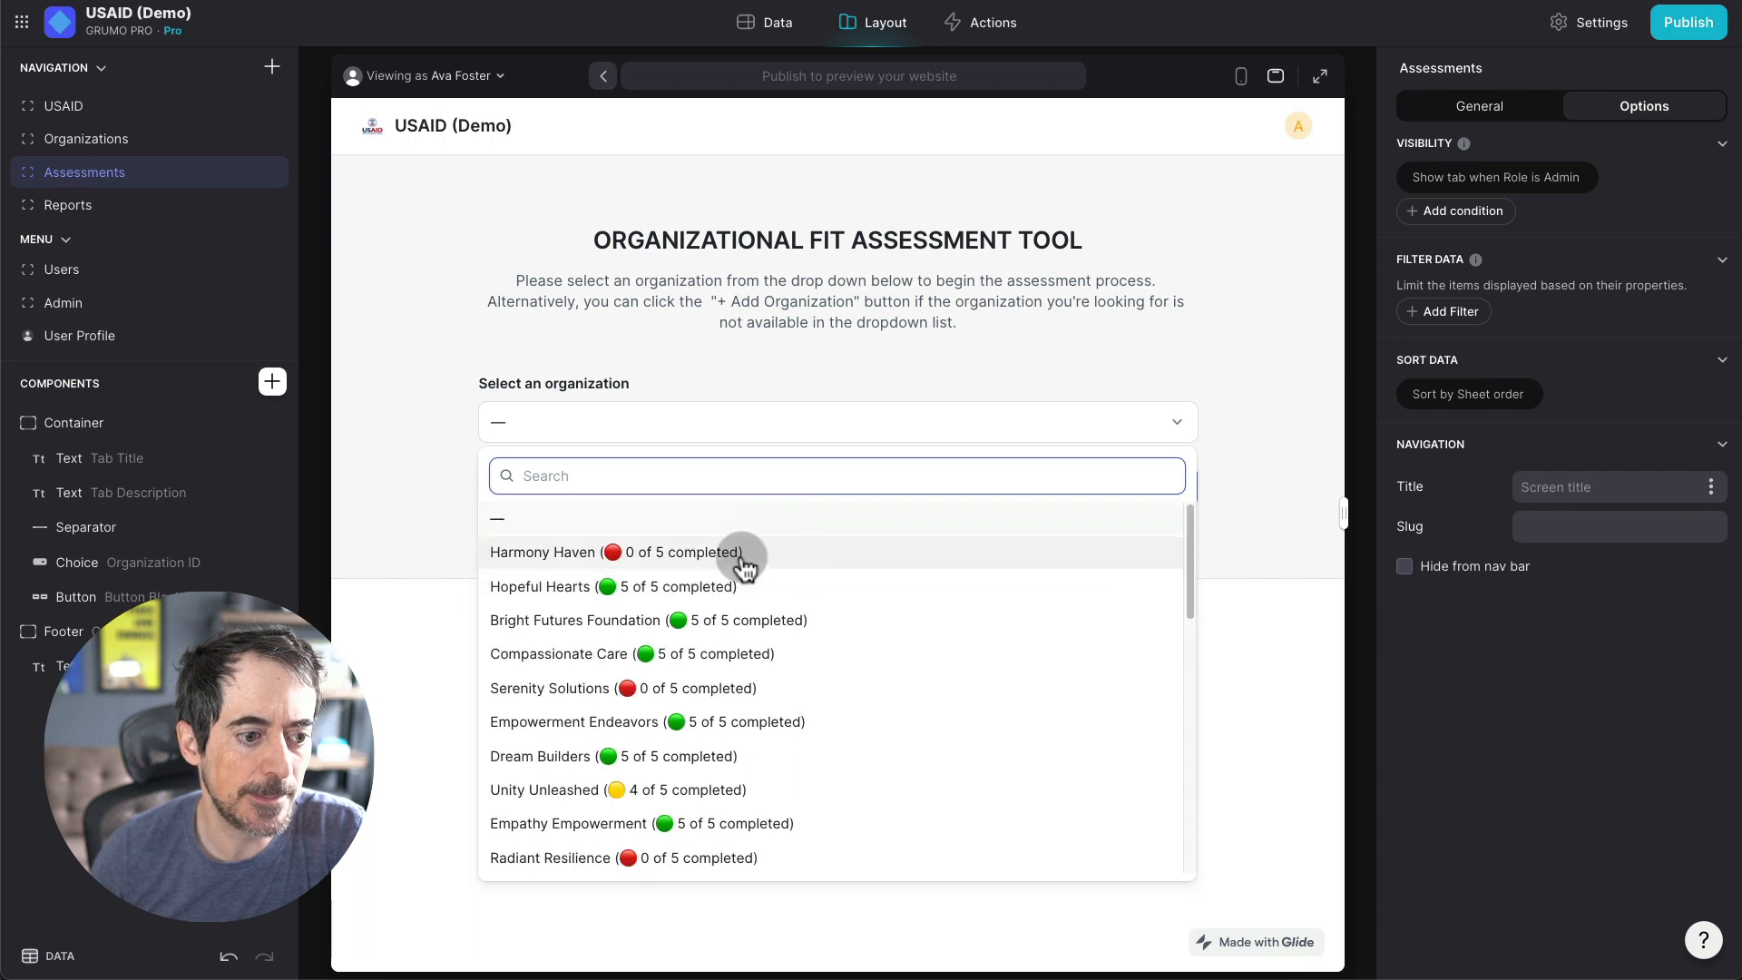
pyautogui.moveTo(733, 560)
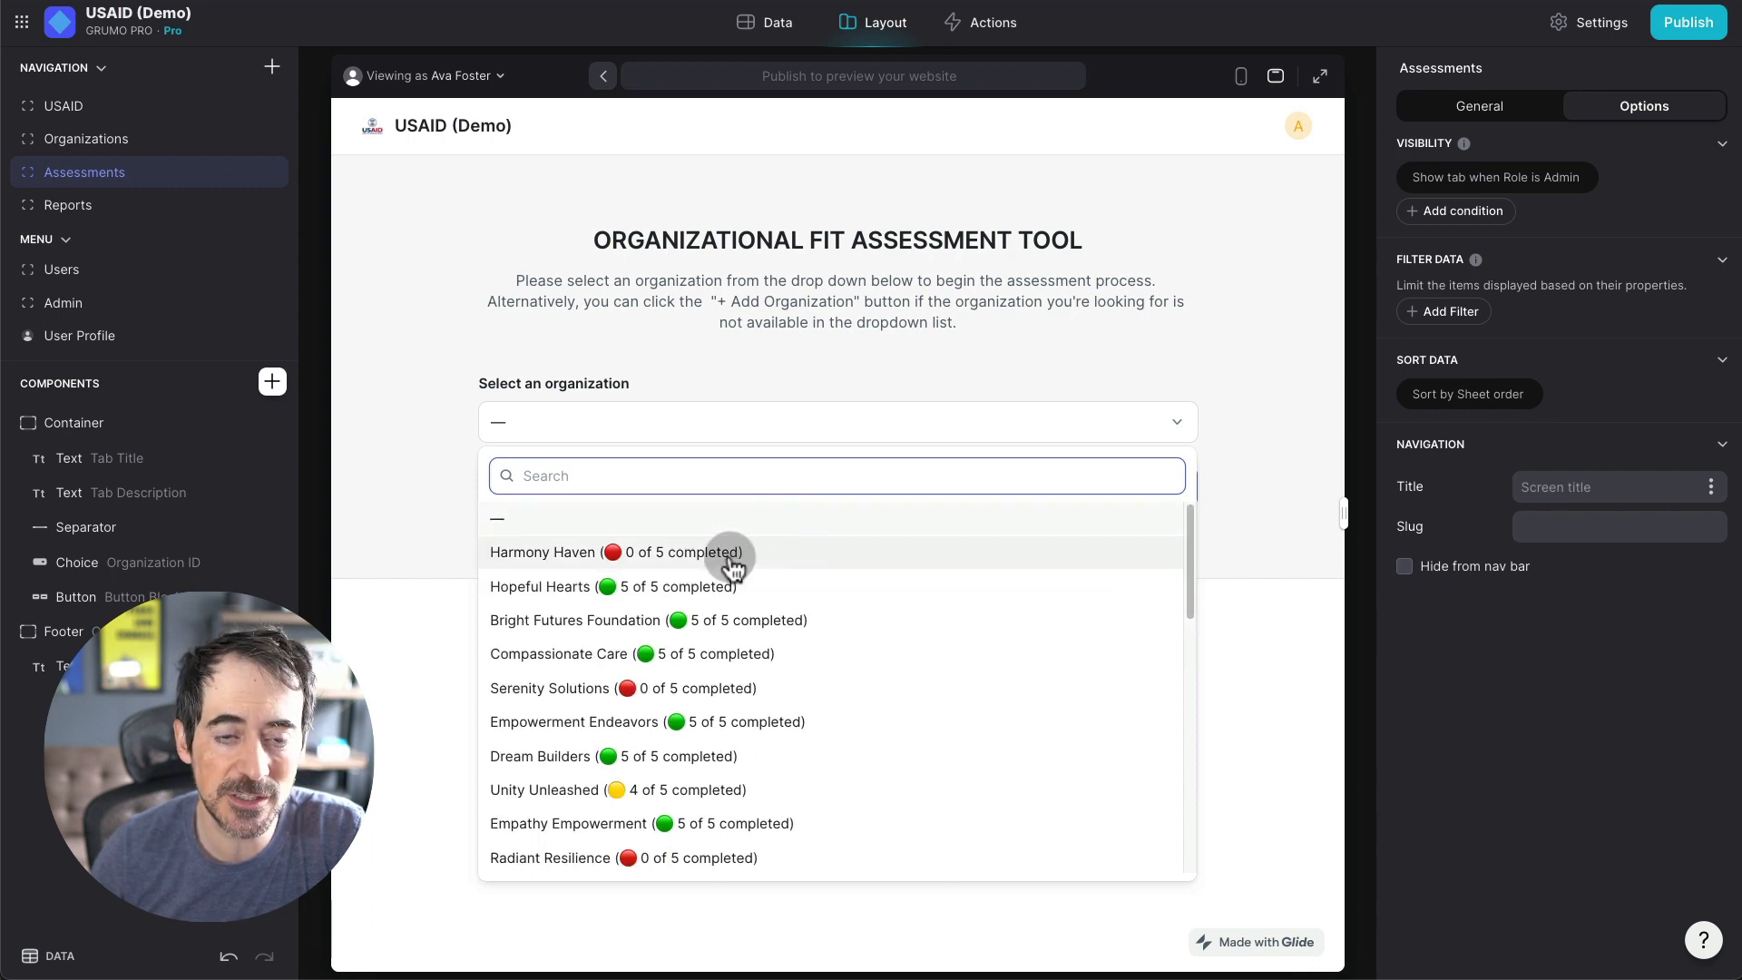
pyautogui.click(544, 552)
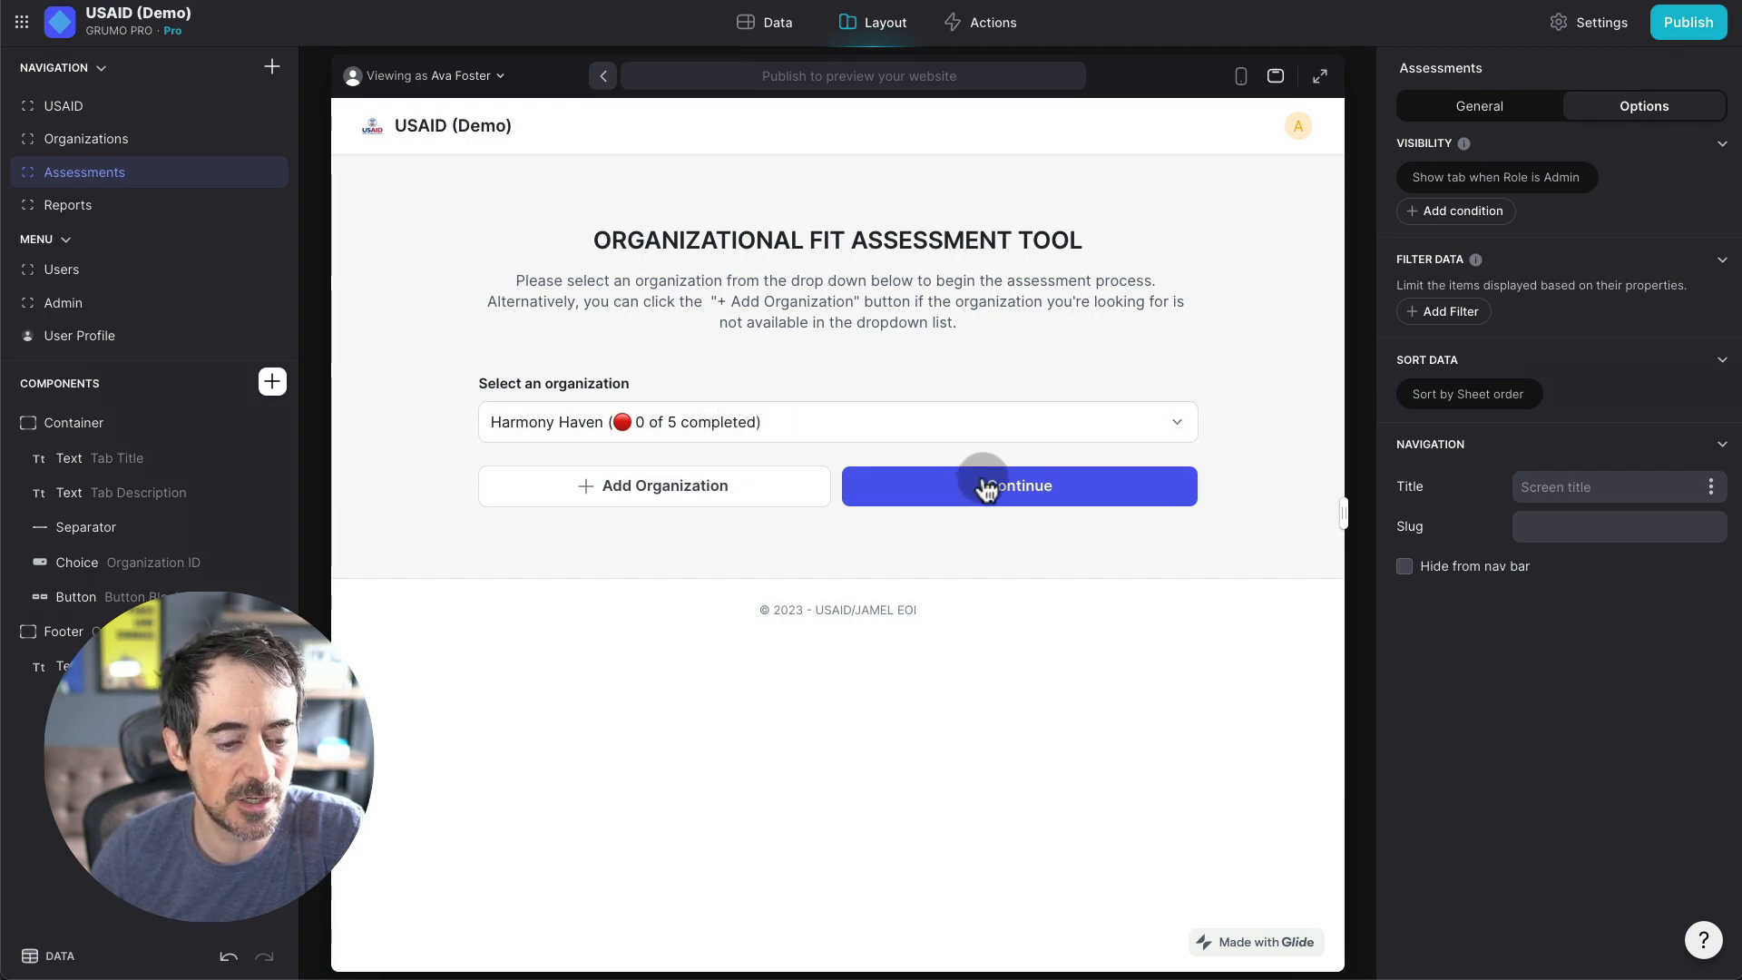
pyautogui.click(1016, 486)
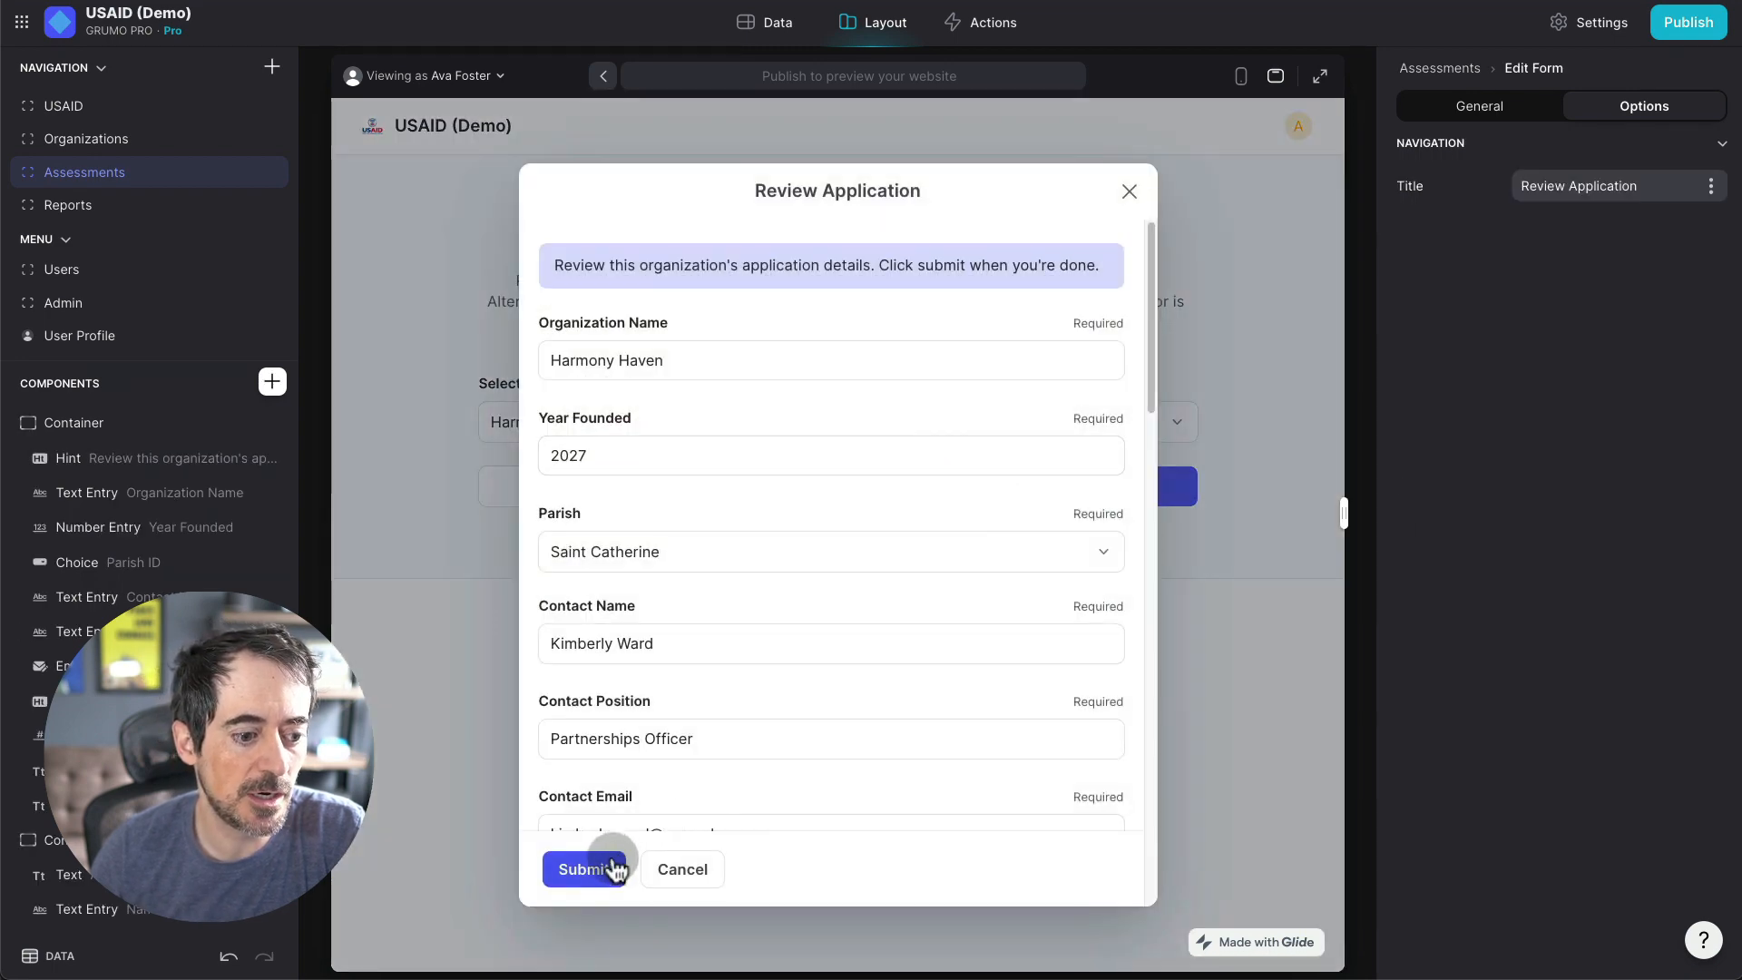
# Step: Submit the reviewed application and complete the Mission Alignment questionnaire, reaching 2 of 5 done
pyautogui.click(577, 869)
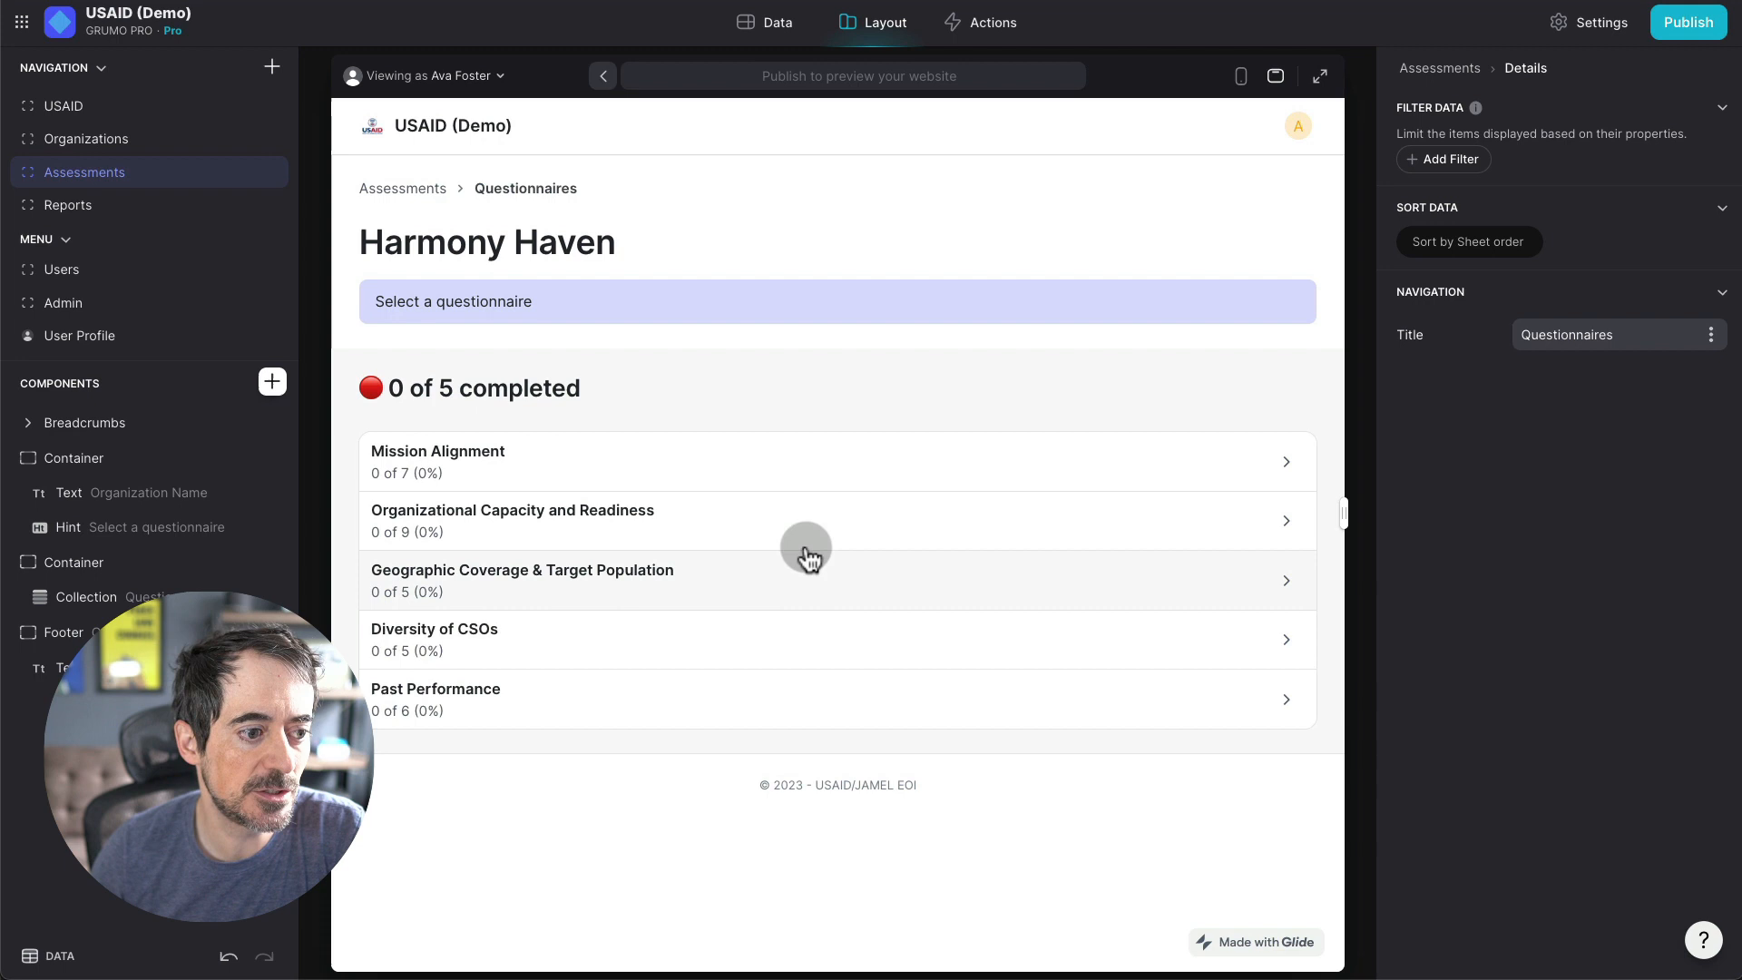
pyautogui.moveTo(700, 455)
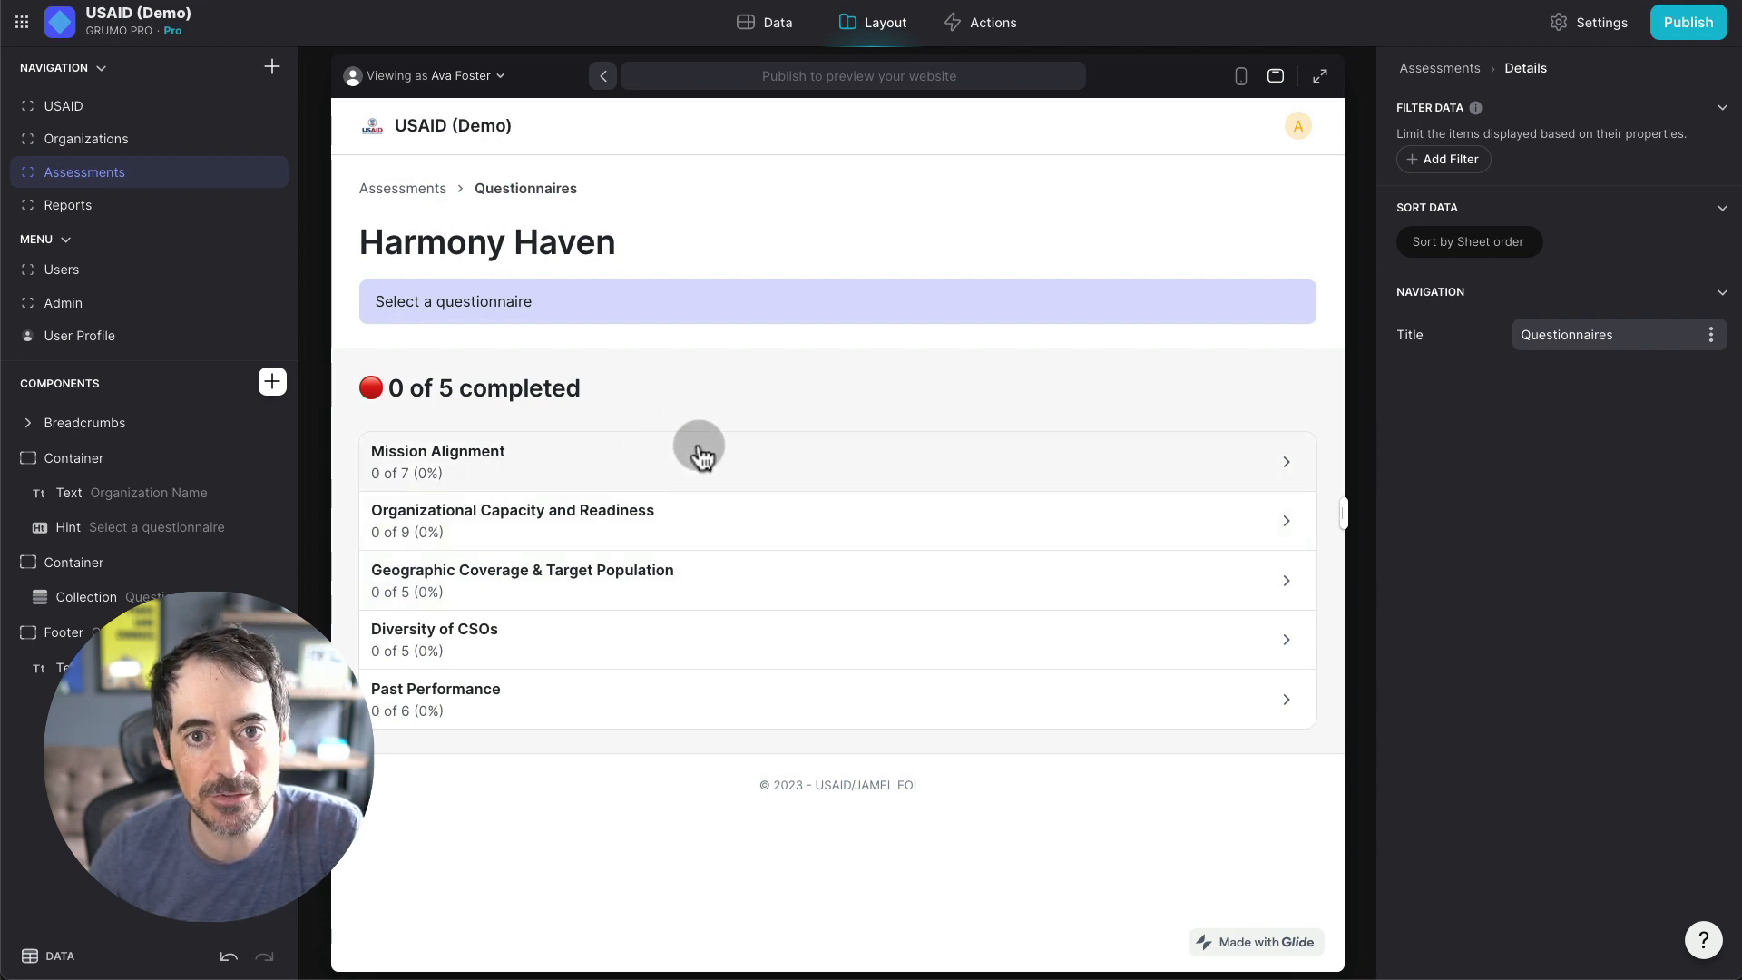
pyautogui.click(711, 461)
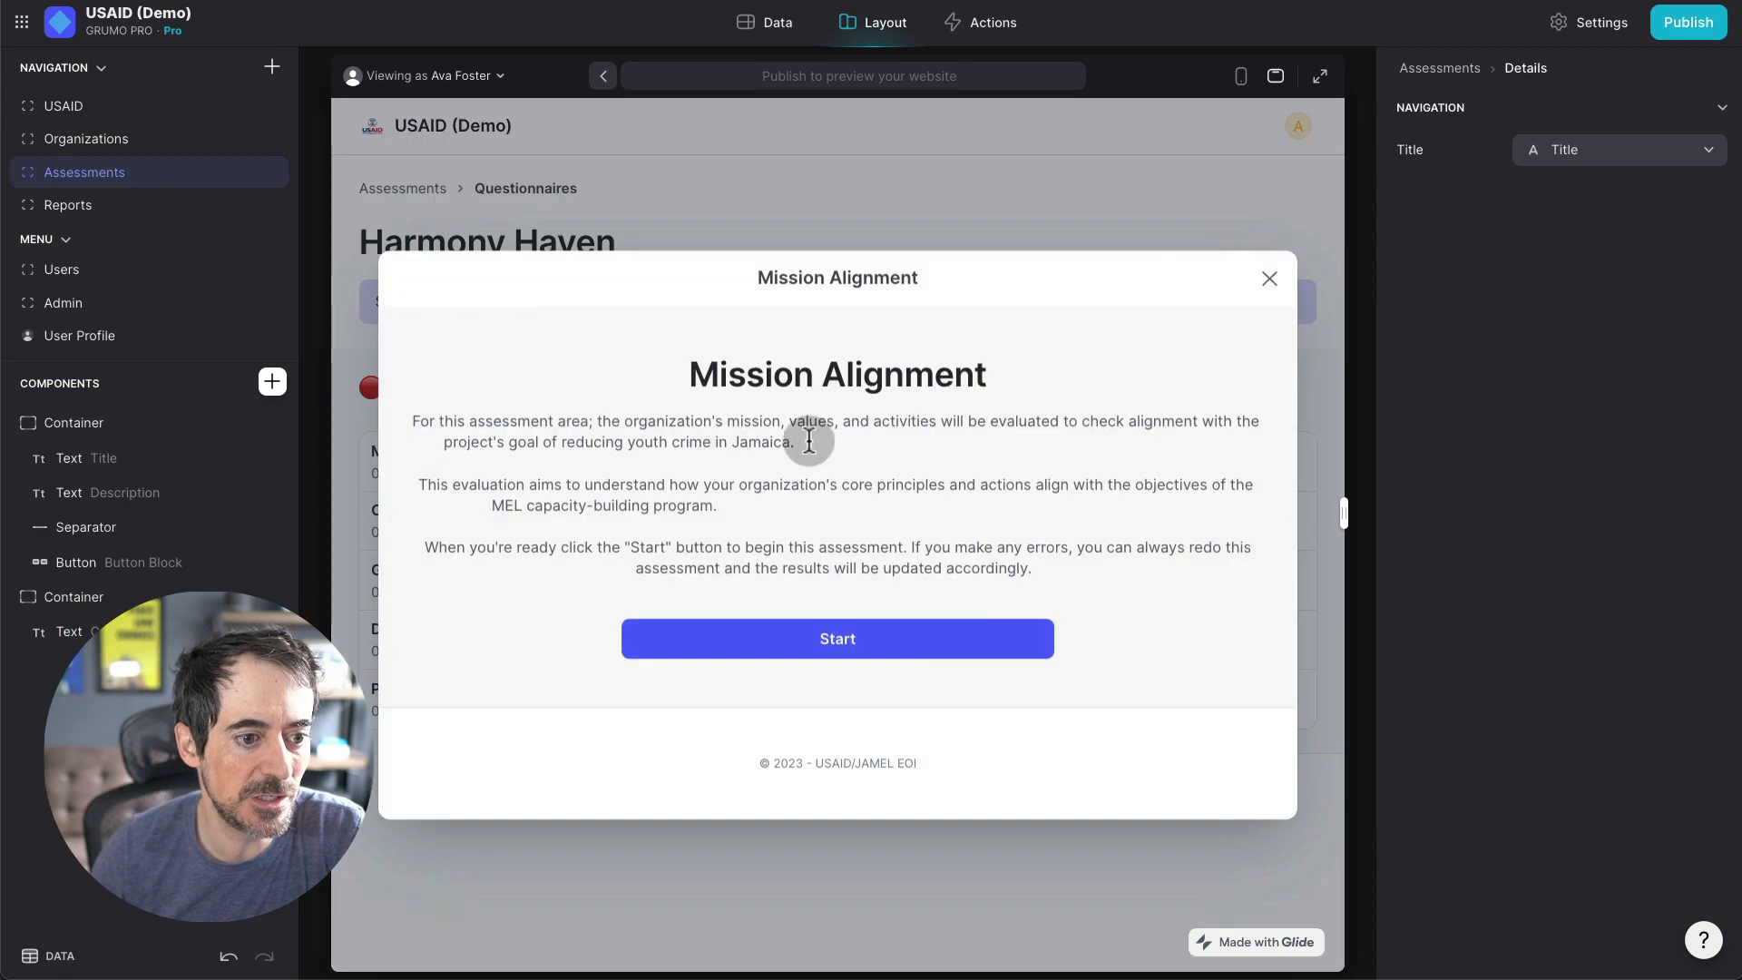
pyautogui.click(836, 637)
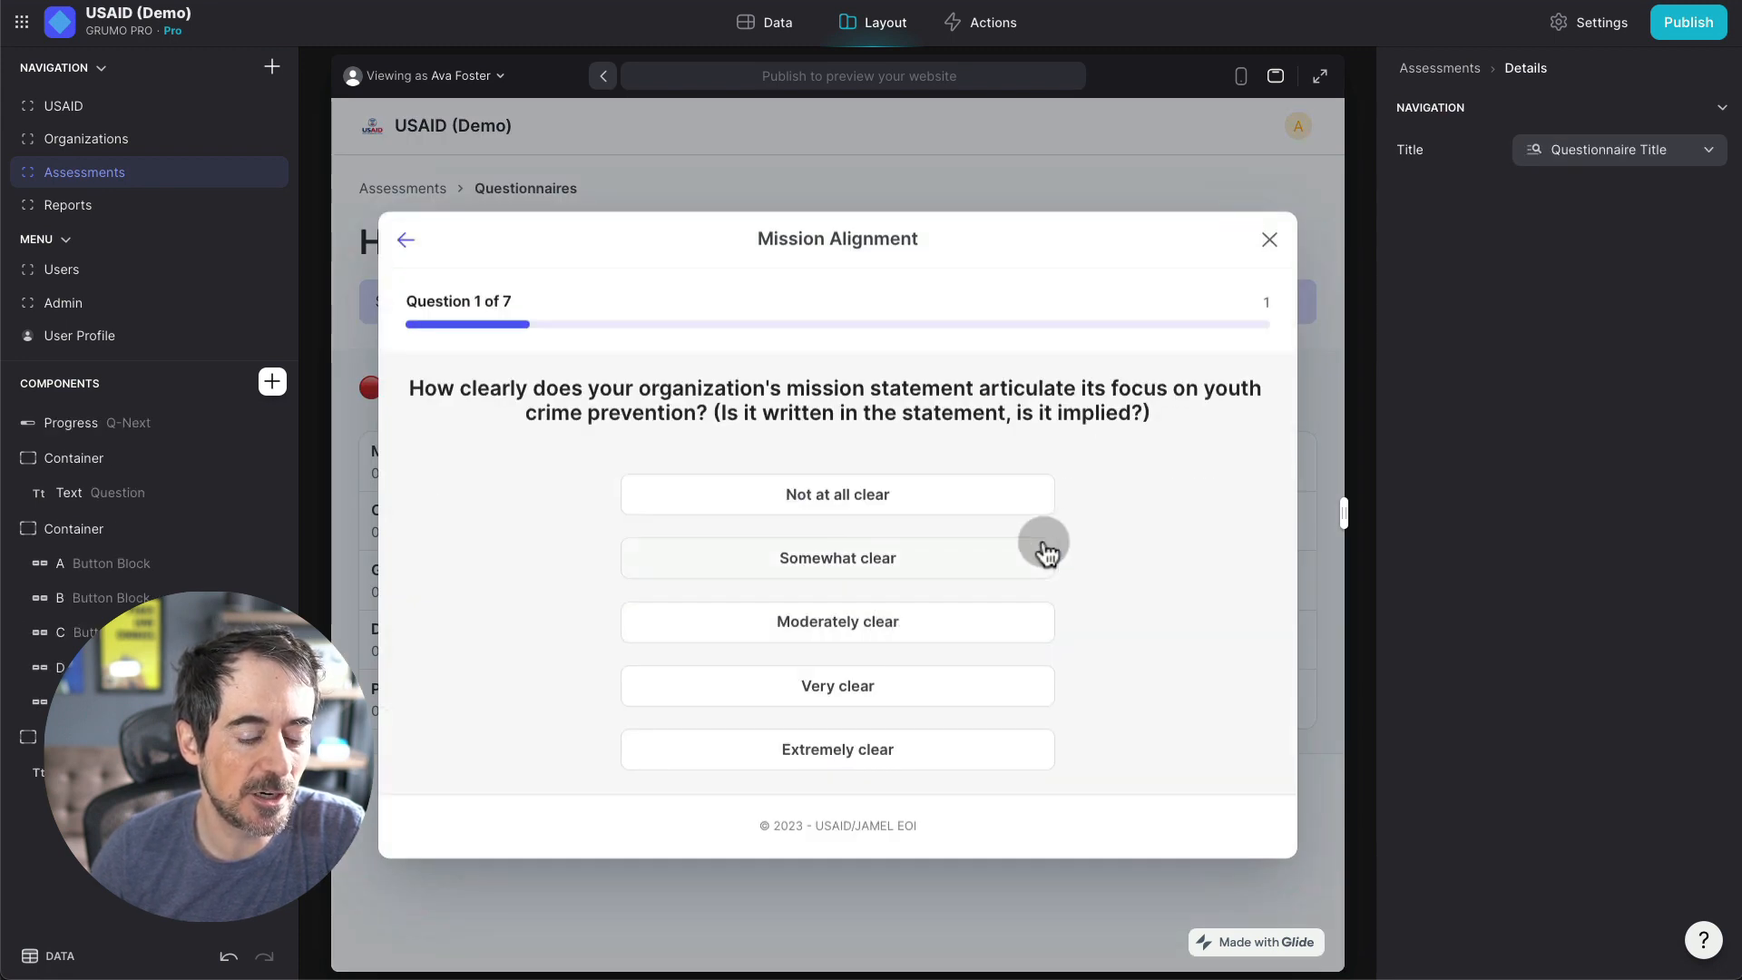
pyautogui.moveTo(889, 588)
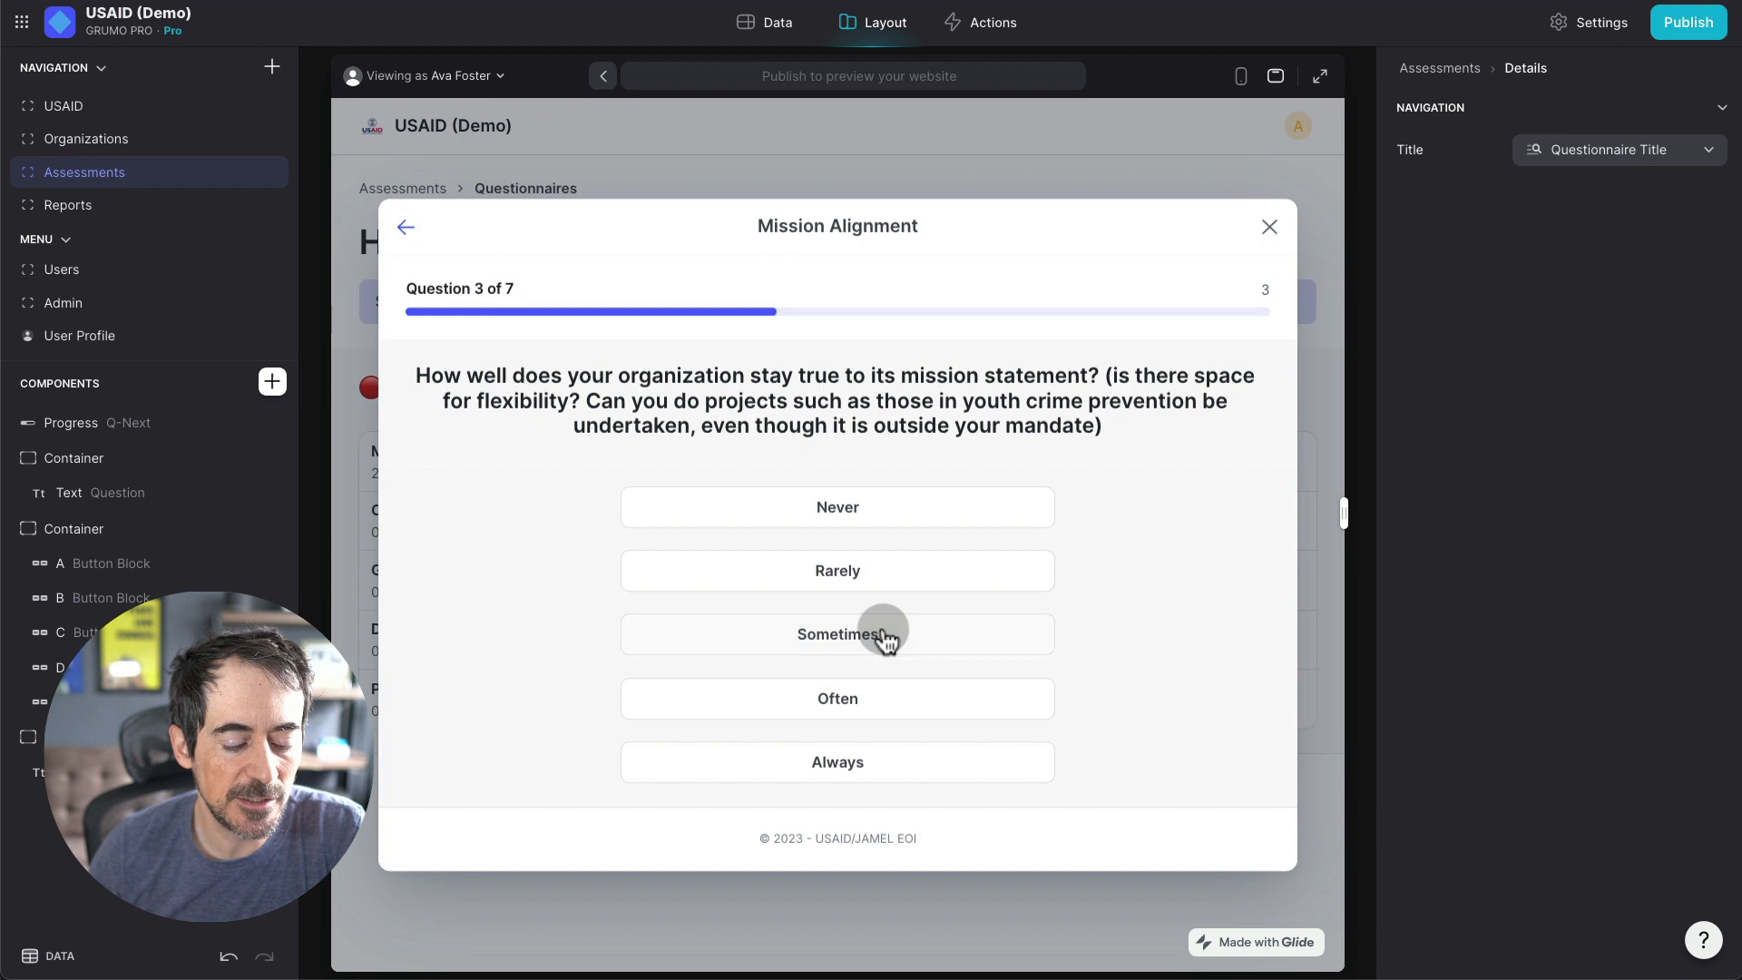
pyautogui.click(836, 636)
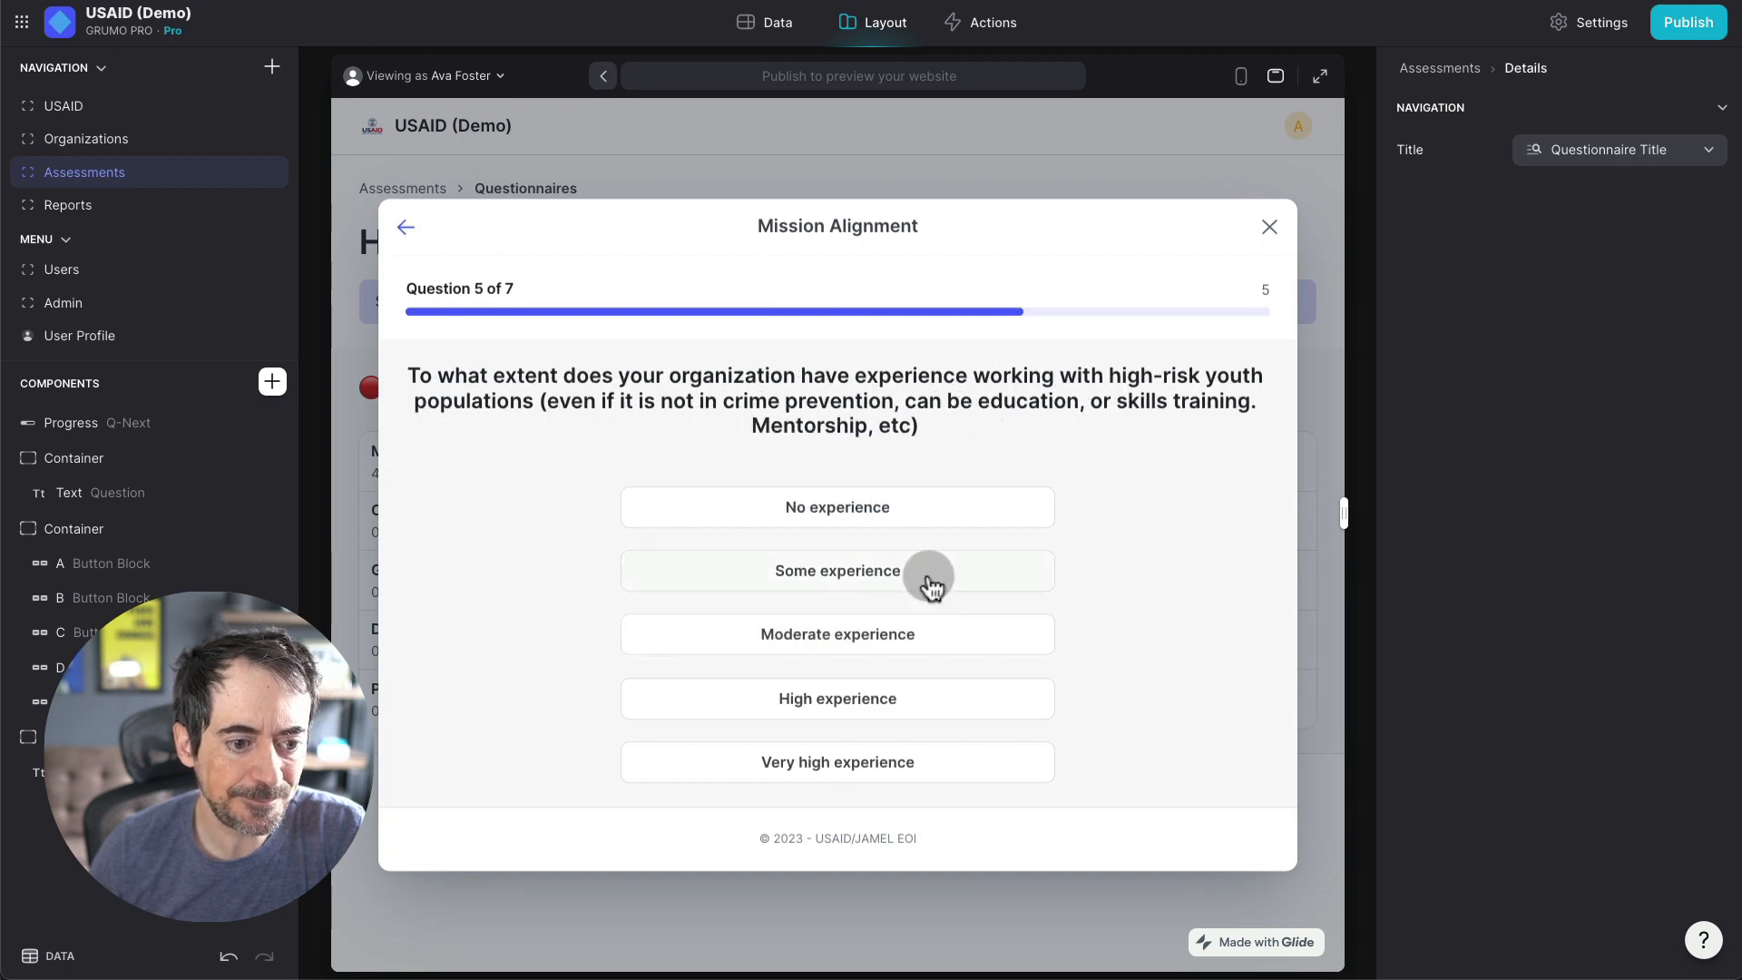
pyautogui.click(837, 570)
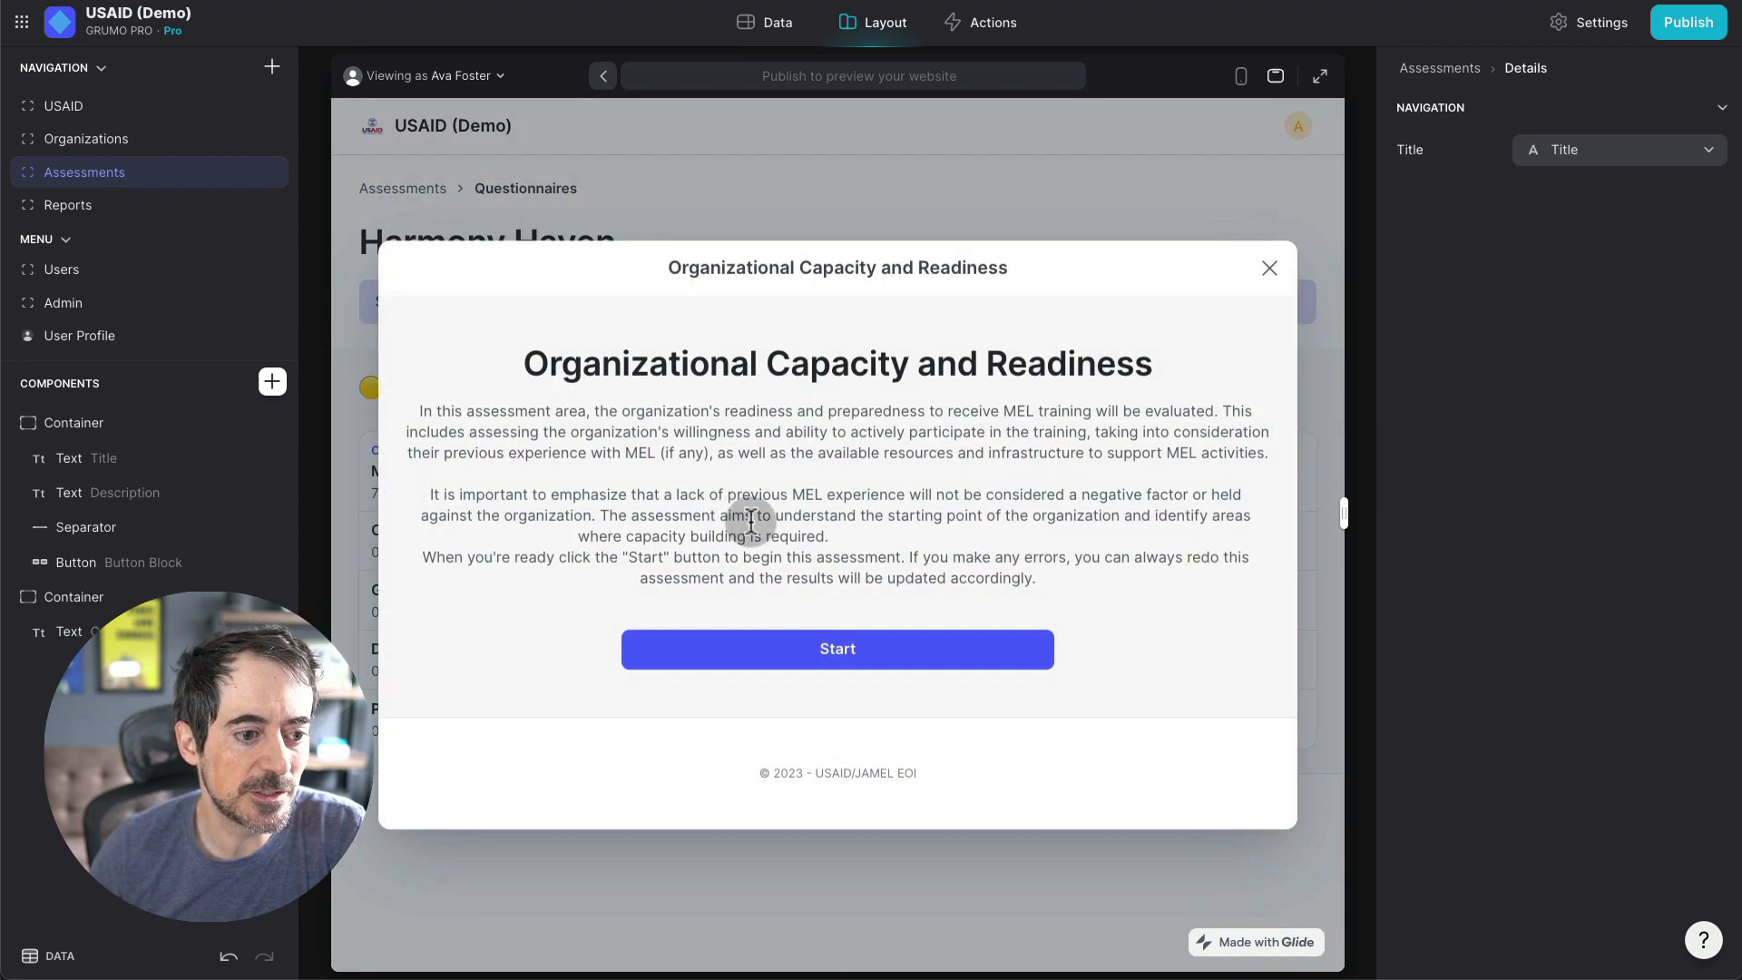
pyautogui.click(837, 650)
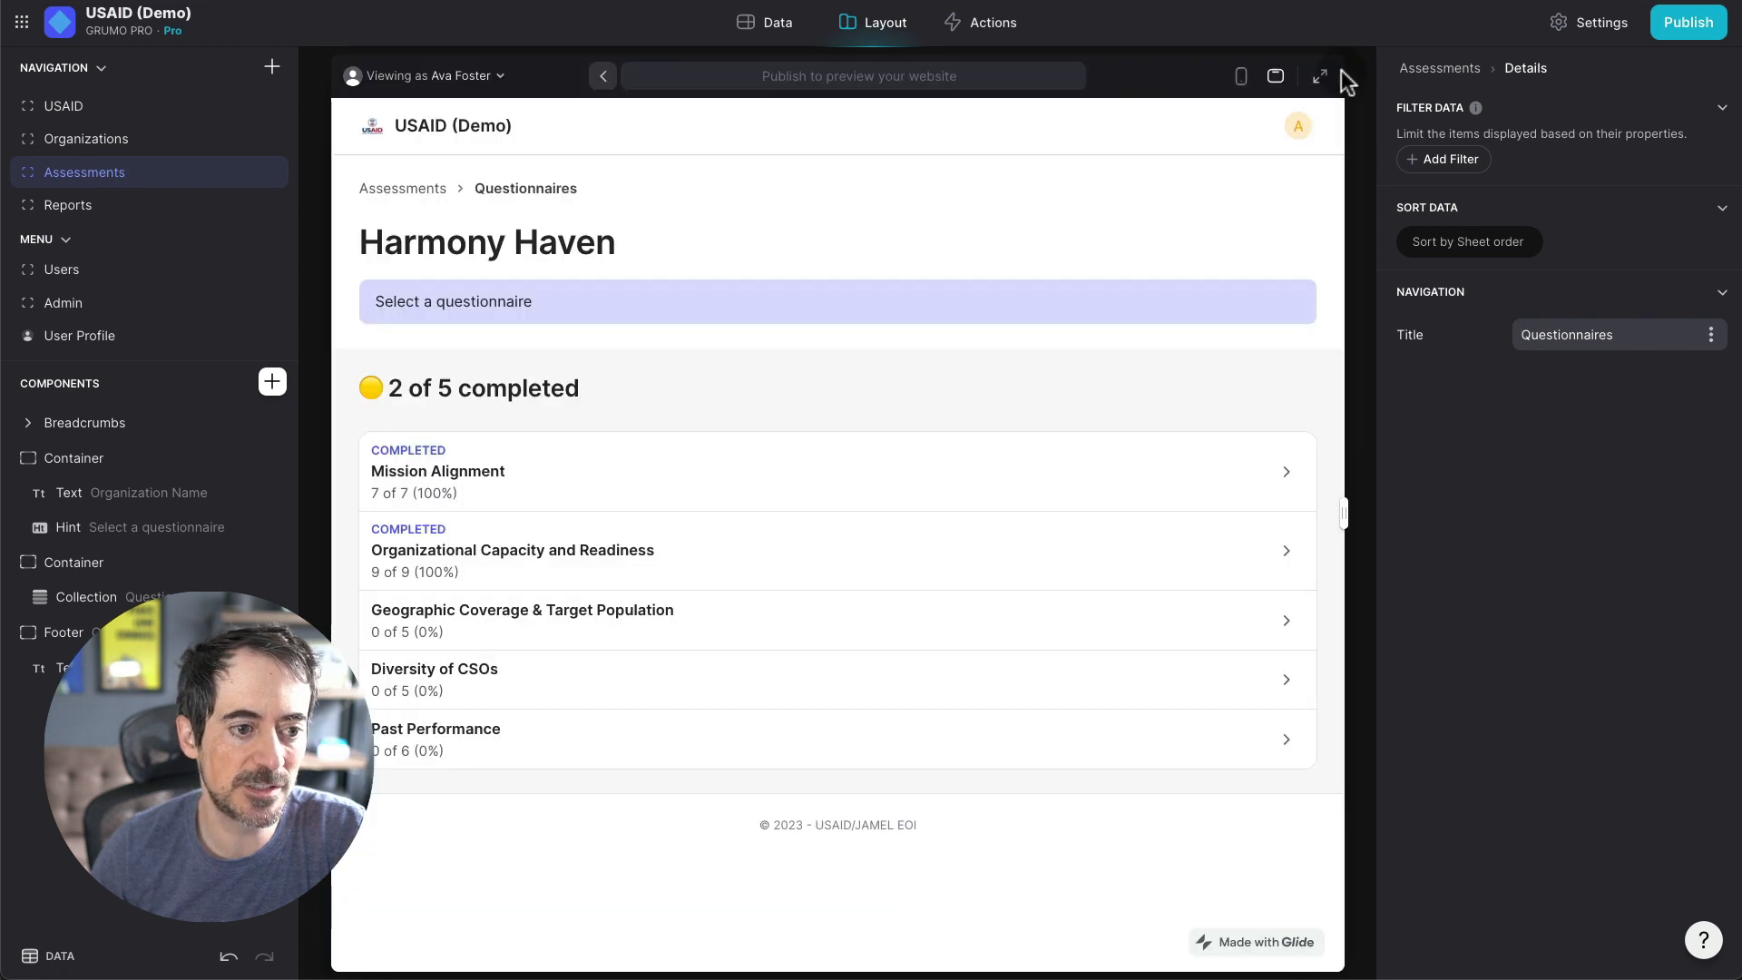
pyautogui.moveTo(887, 259)
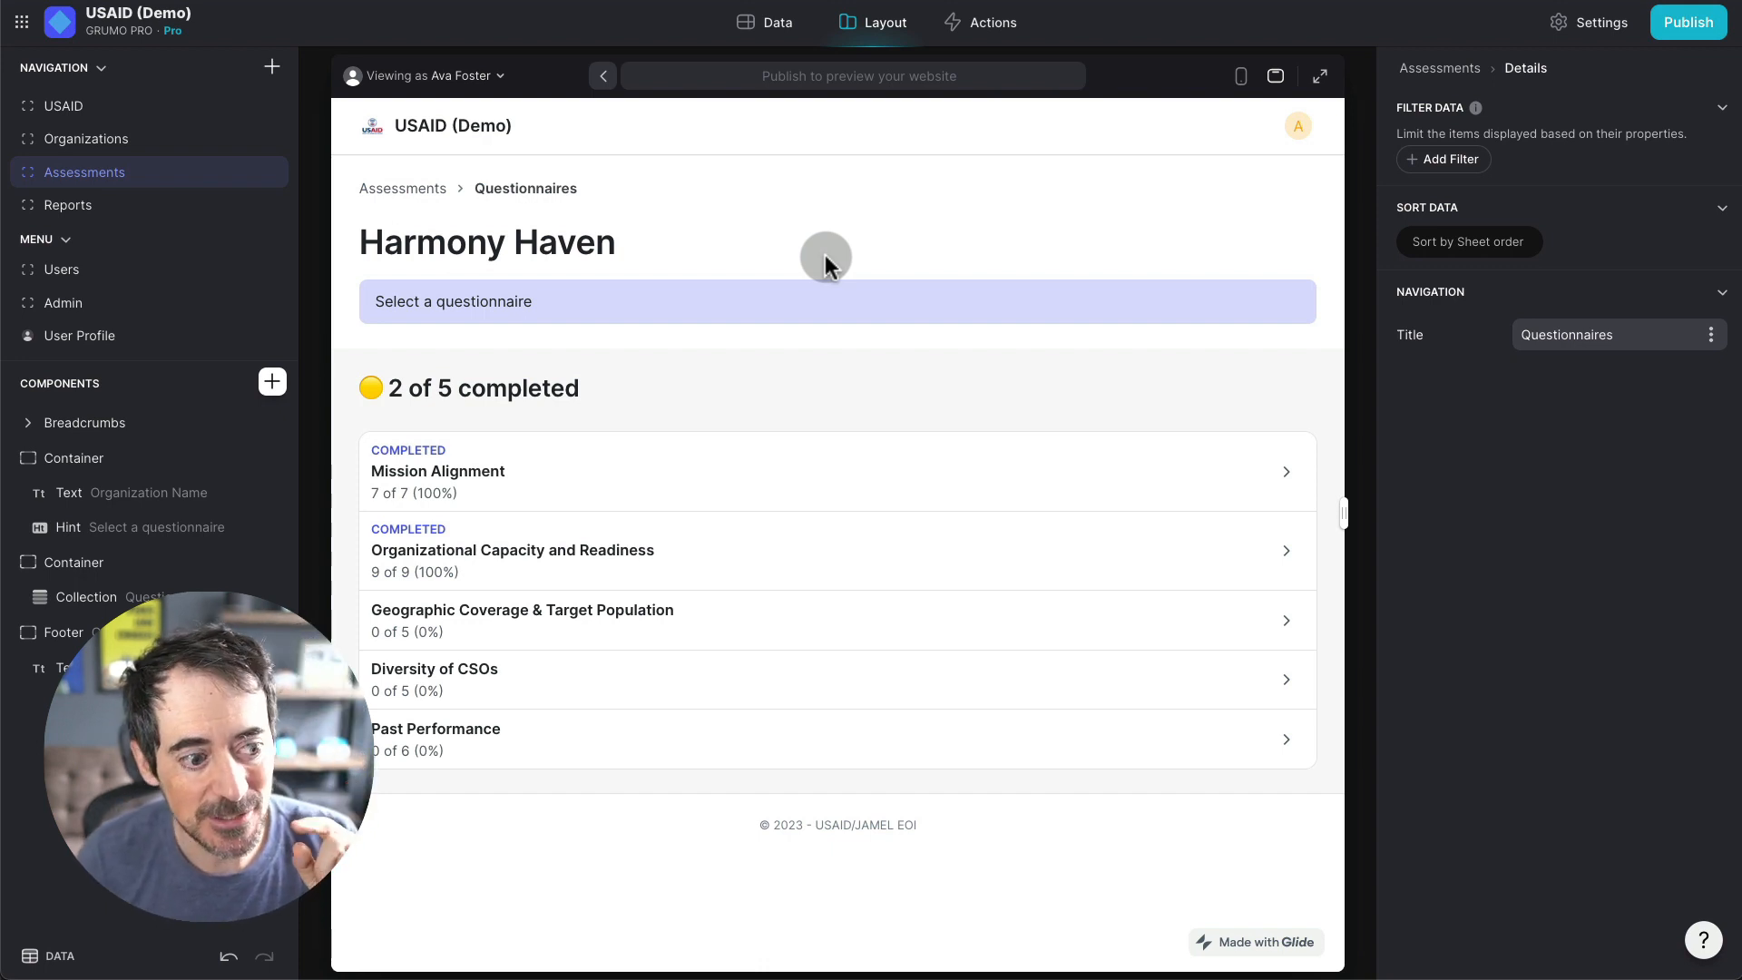
pyautogui.moveTo(708, 686)
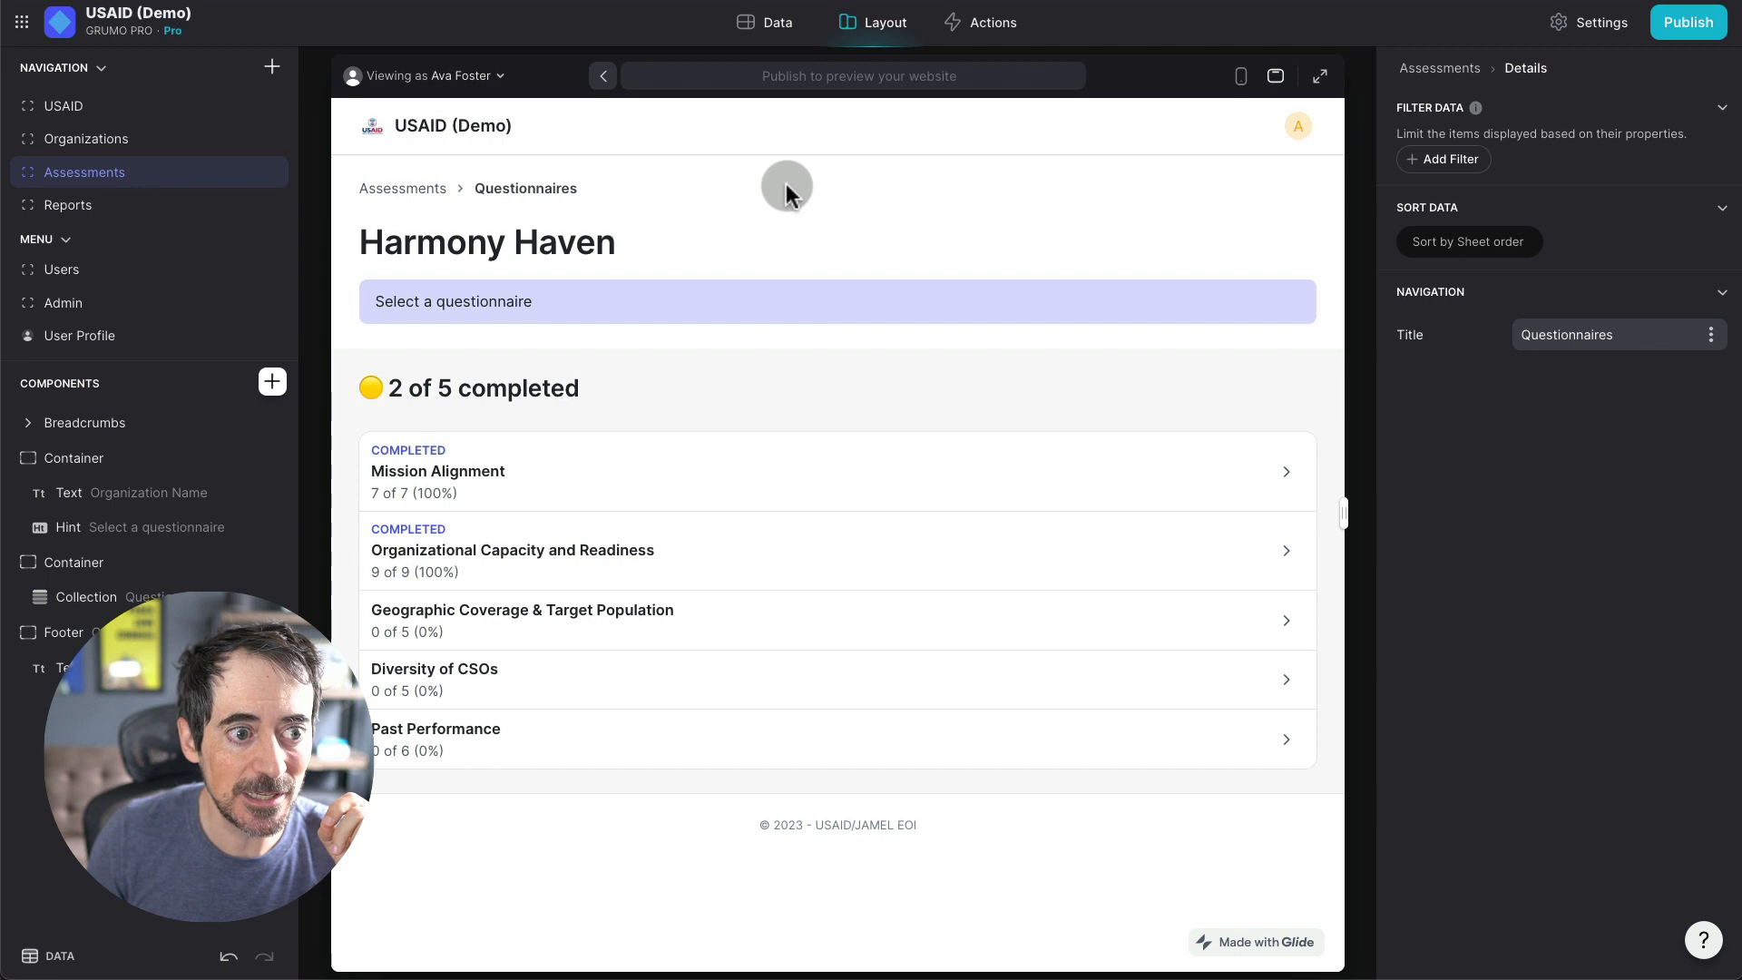
# Step: Show the Questionnaires table with the five assessment areas, weights and maximum scores
pyautogui.click(764, 22)
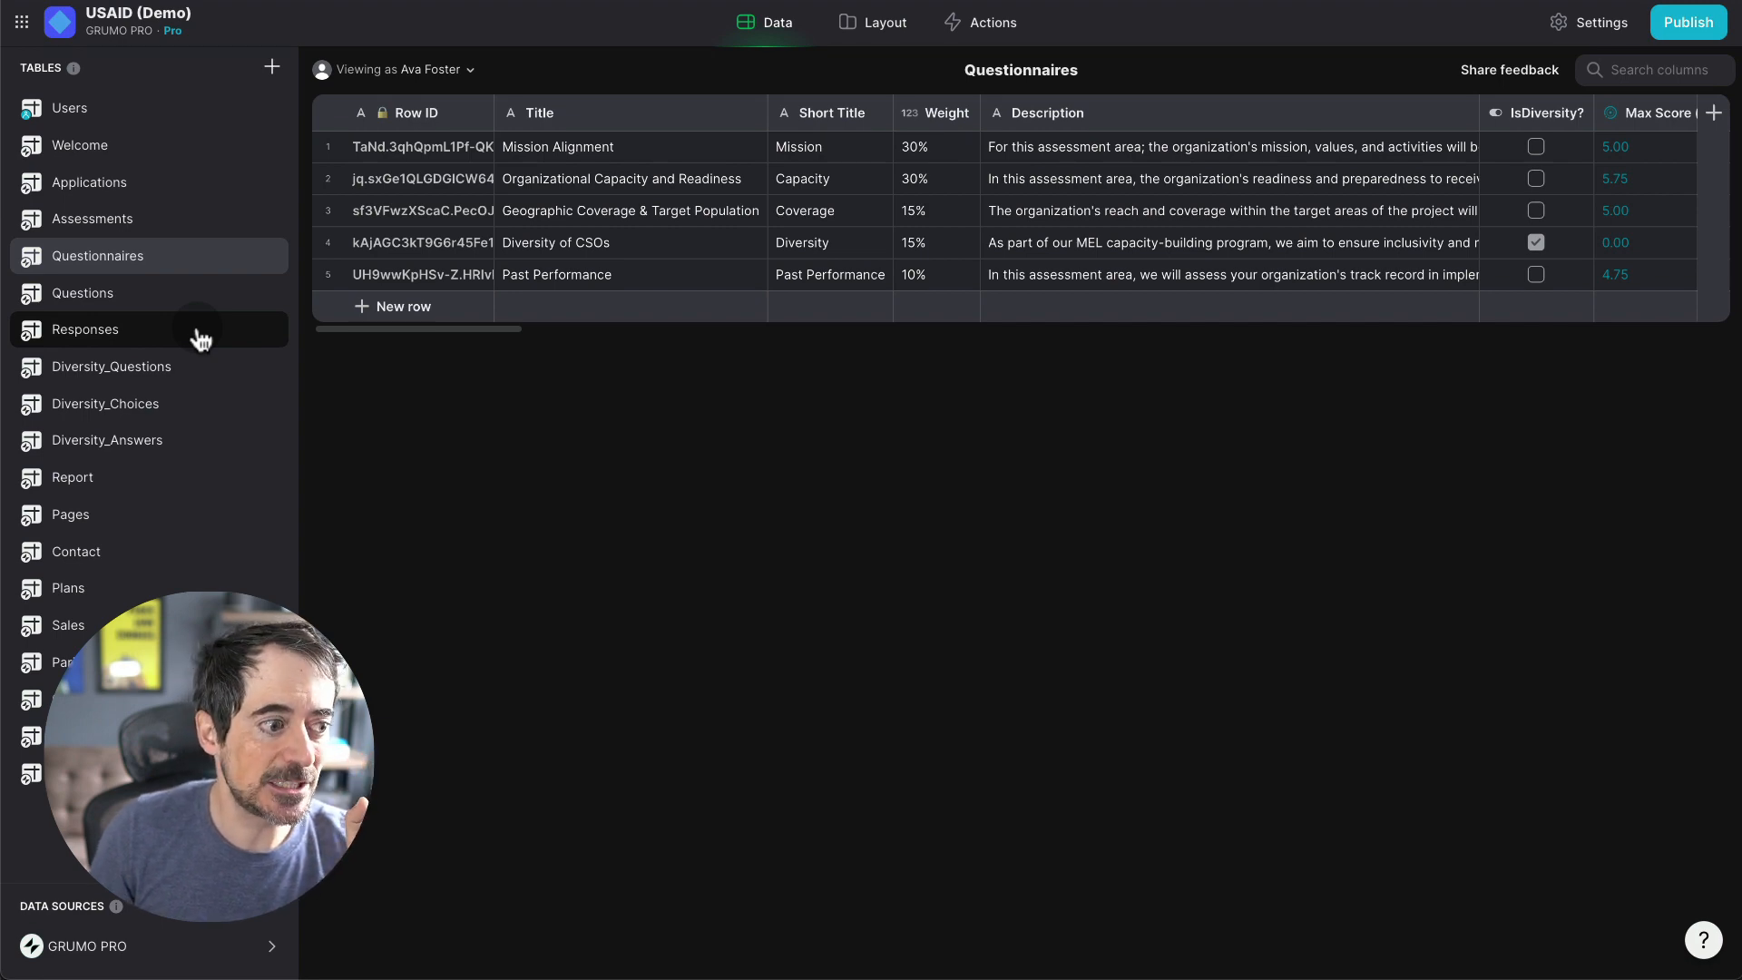
# Step: Browse the Diversity_Answers table's weights, chosen answers, response averages and variances
pyautogui.click(107, 440)
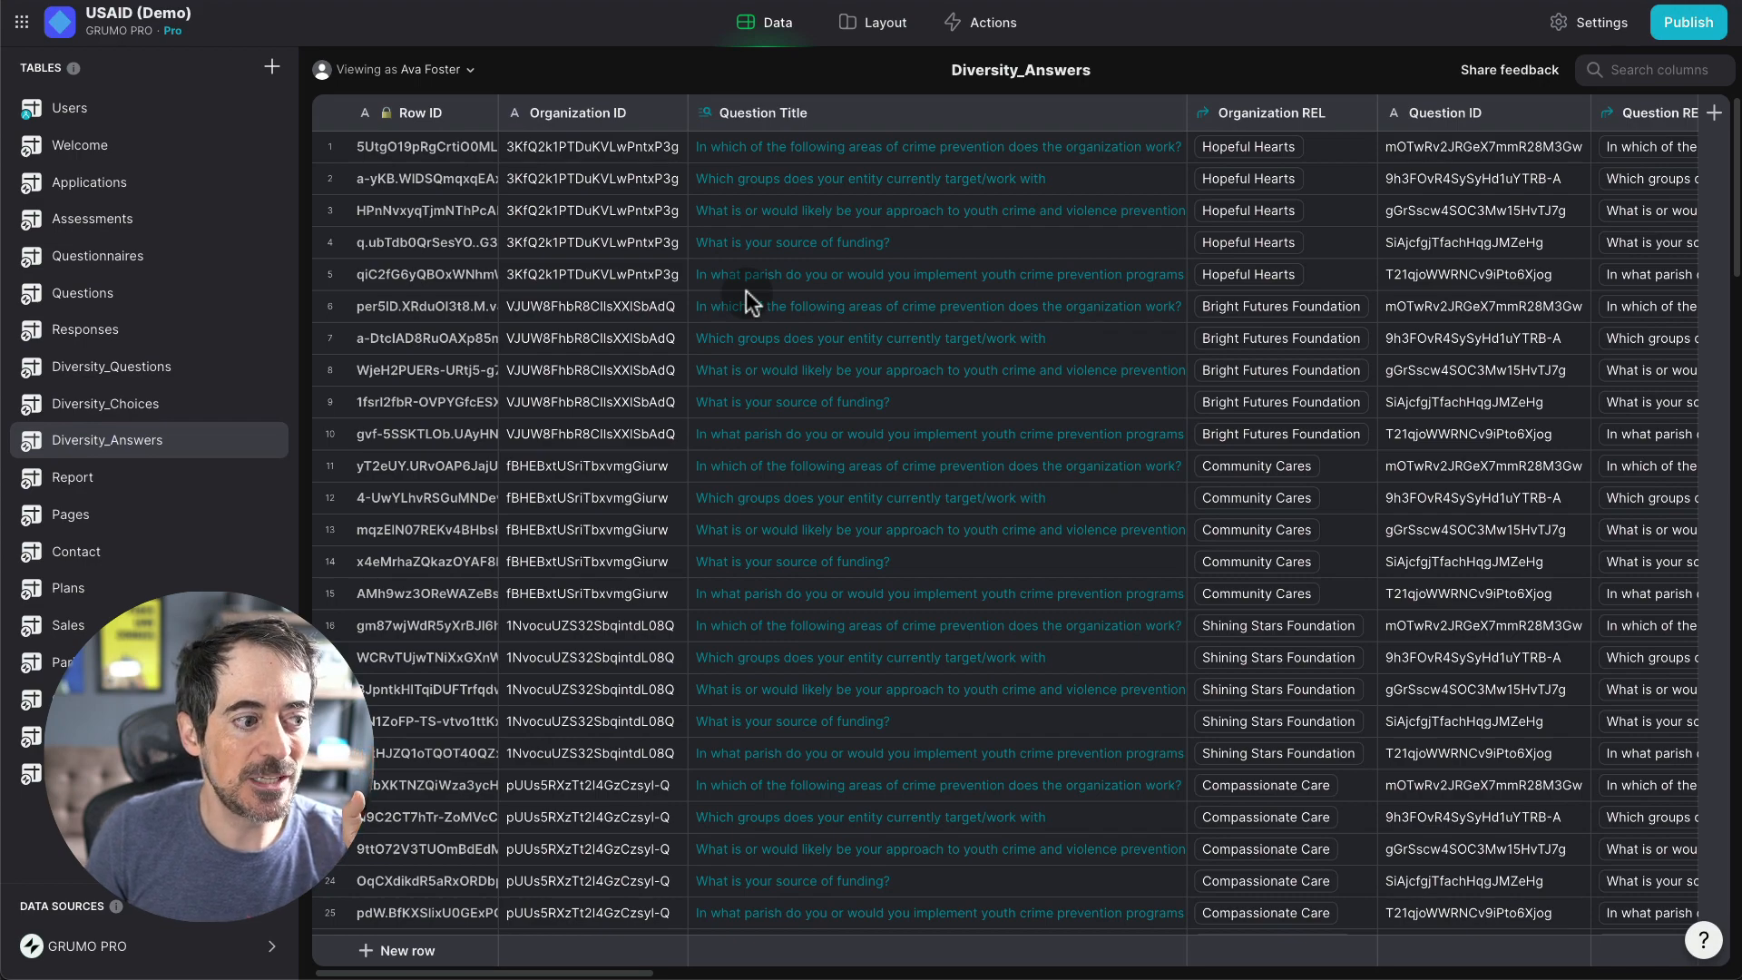
pyautogui.moveTo(878, 330)
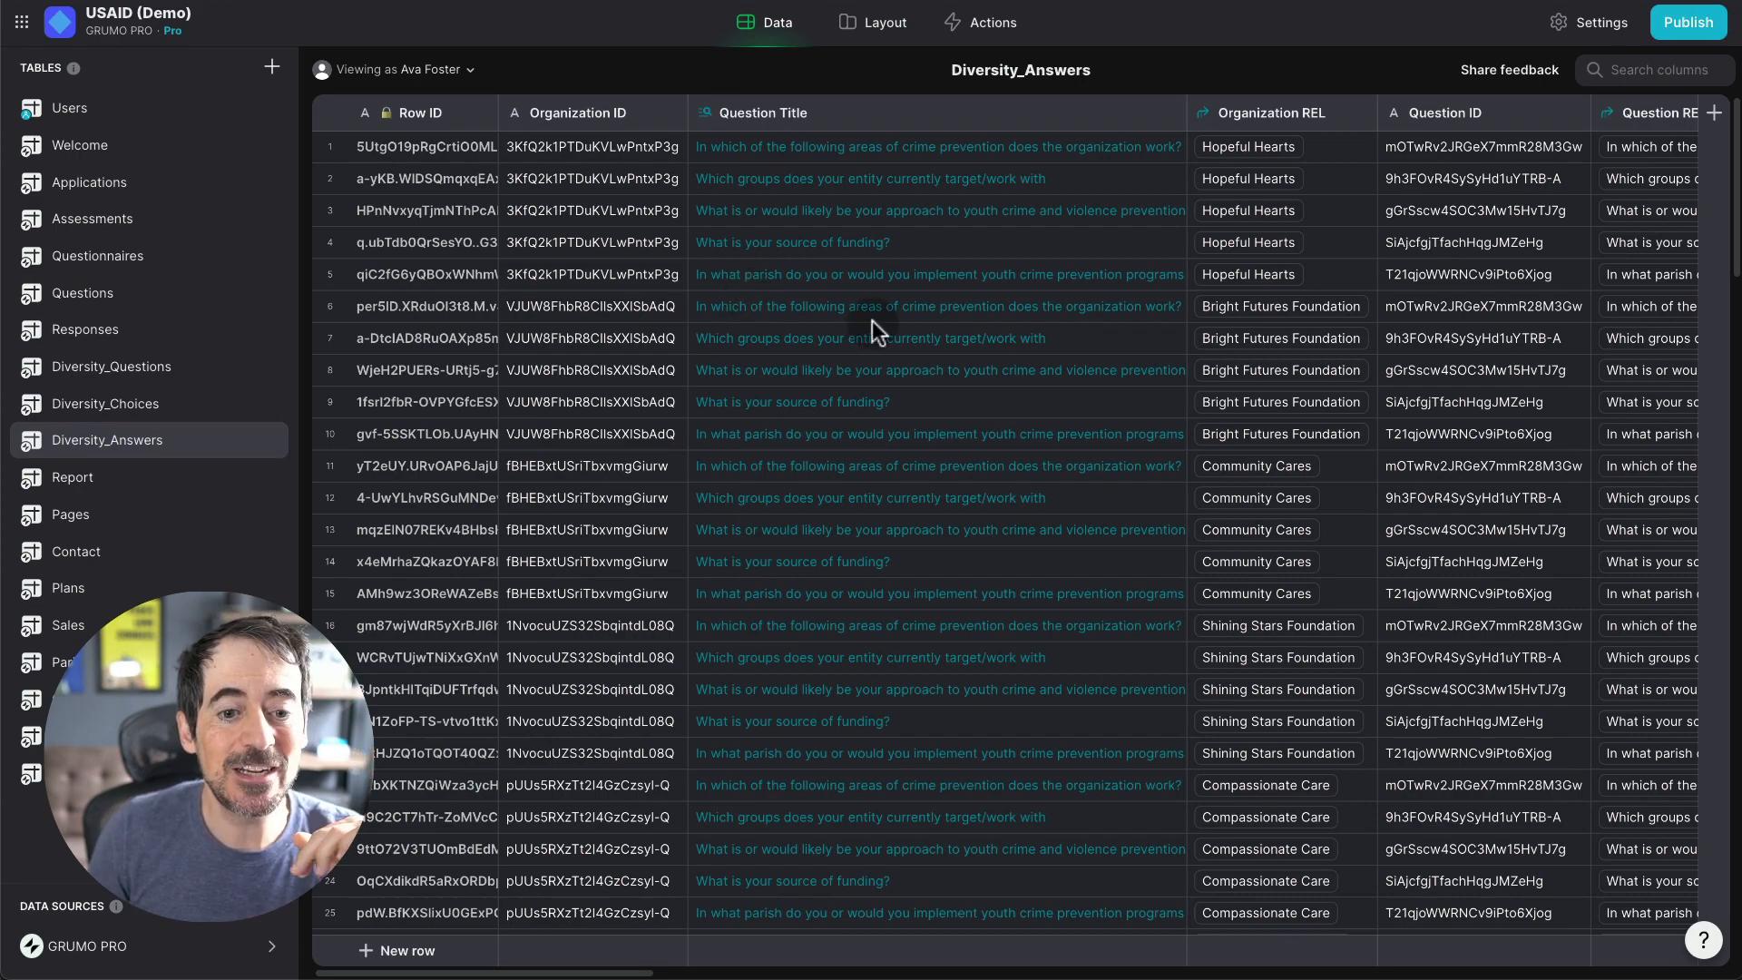
pyautogui.hscroll(3)
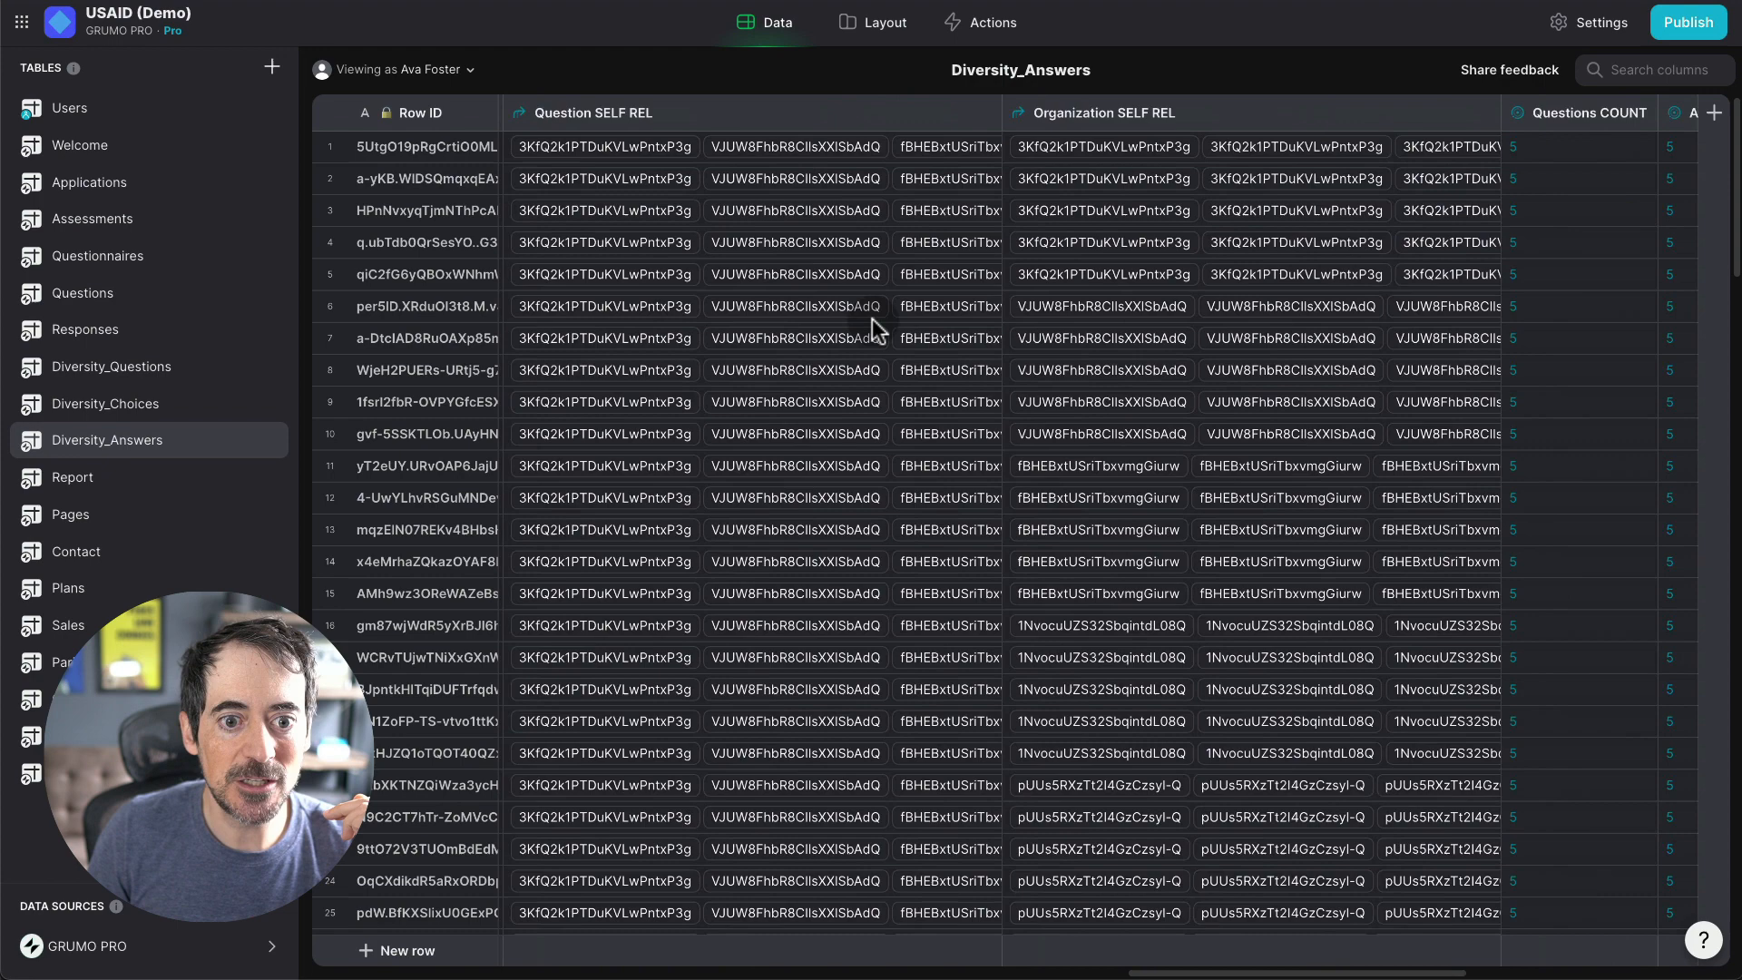
pyautogui.hscroll(3)
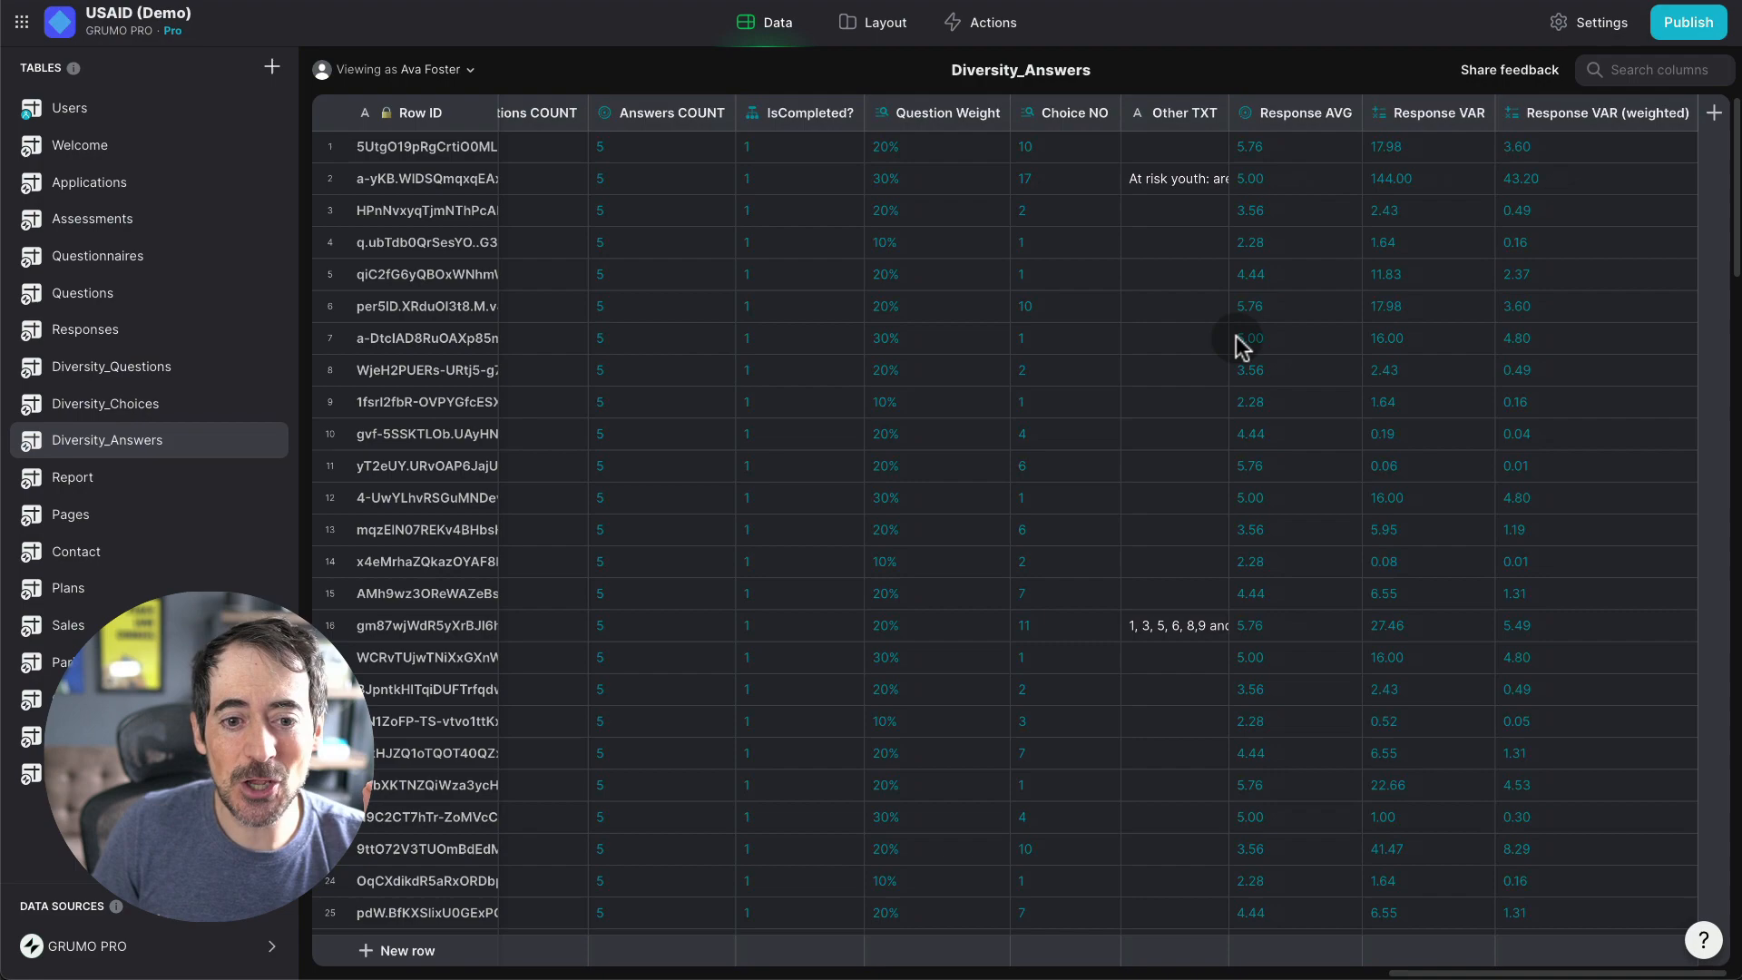
pyautogui.scroll(-3)
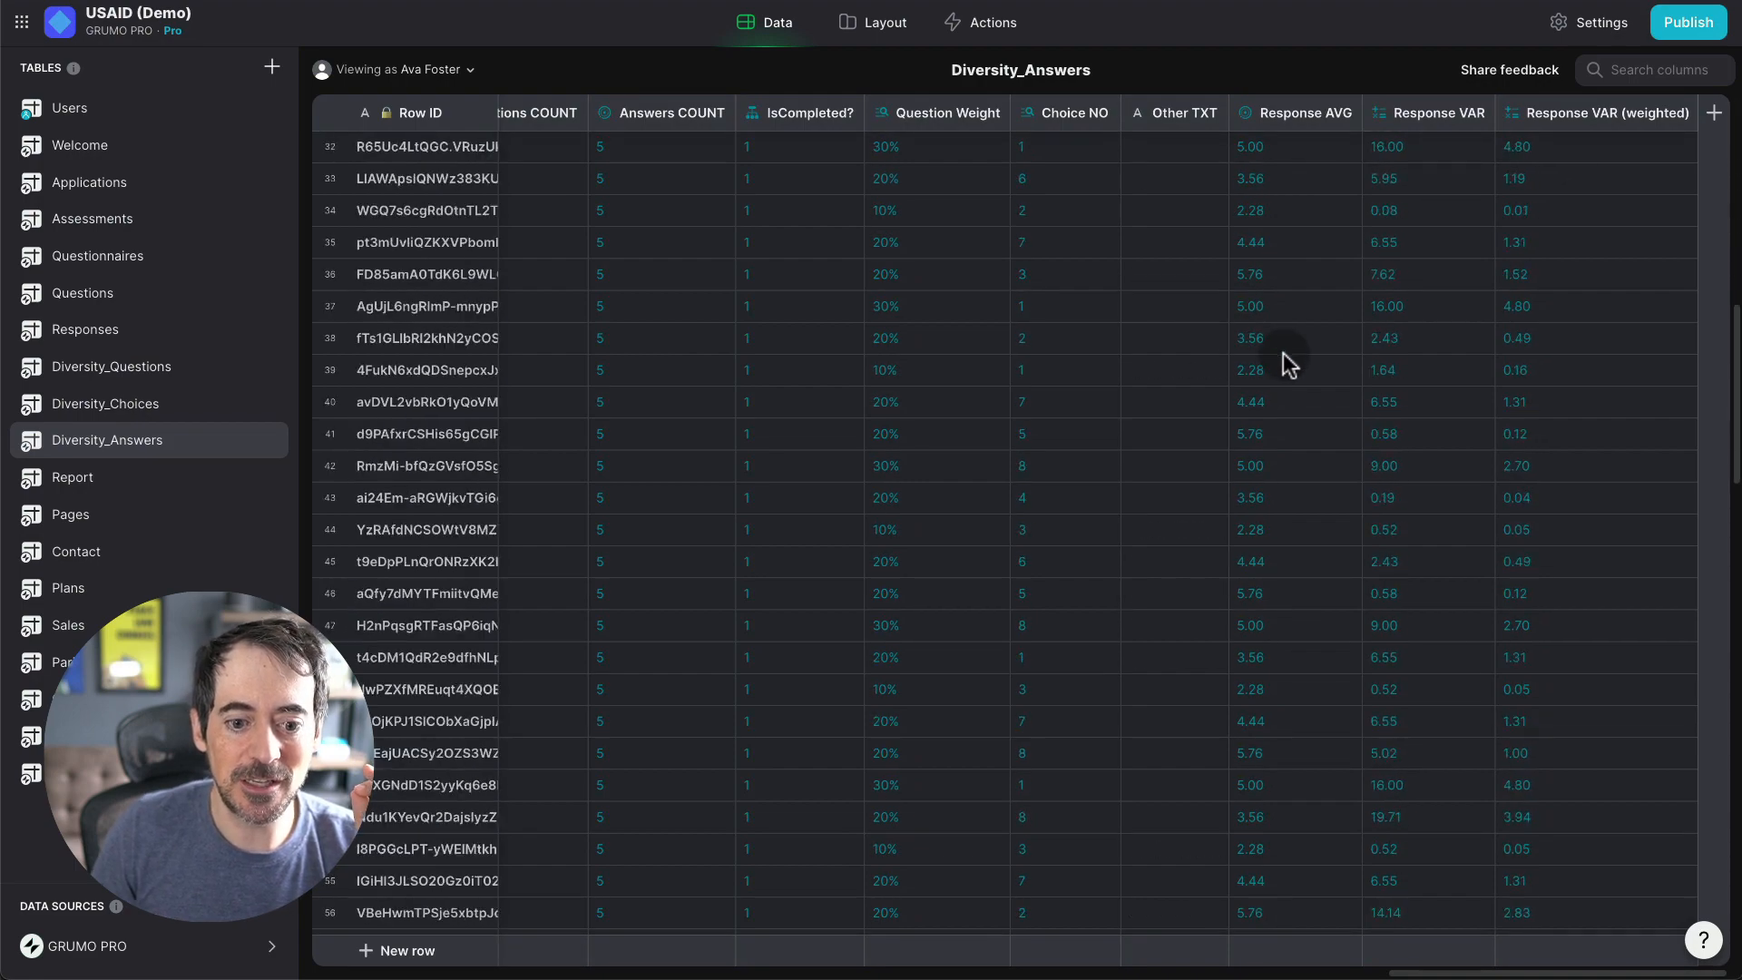
pyautogui.scroll(-3)
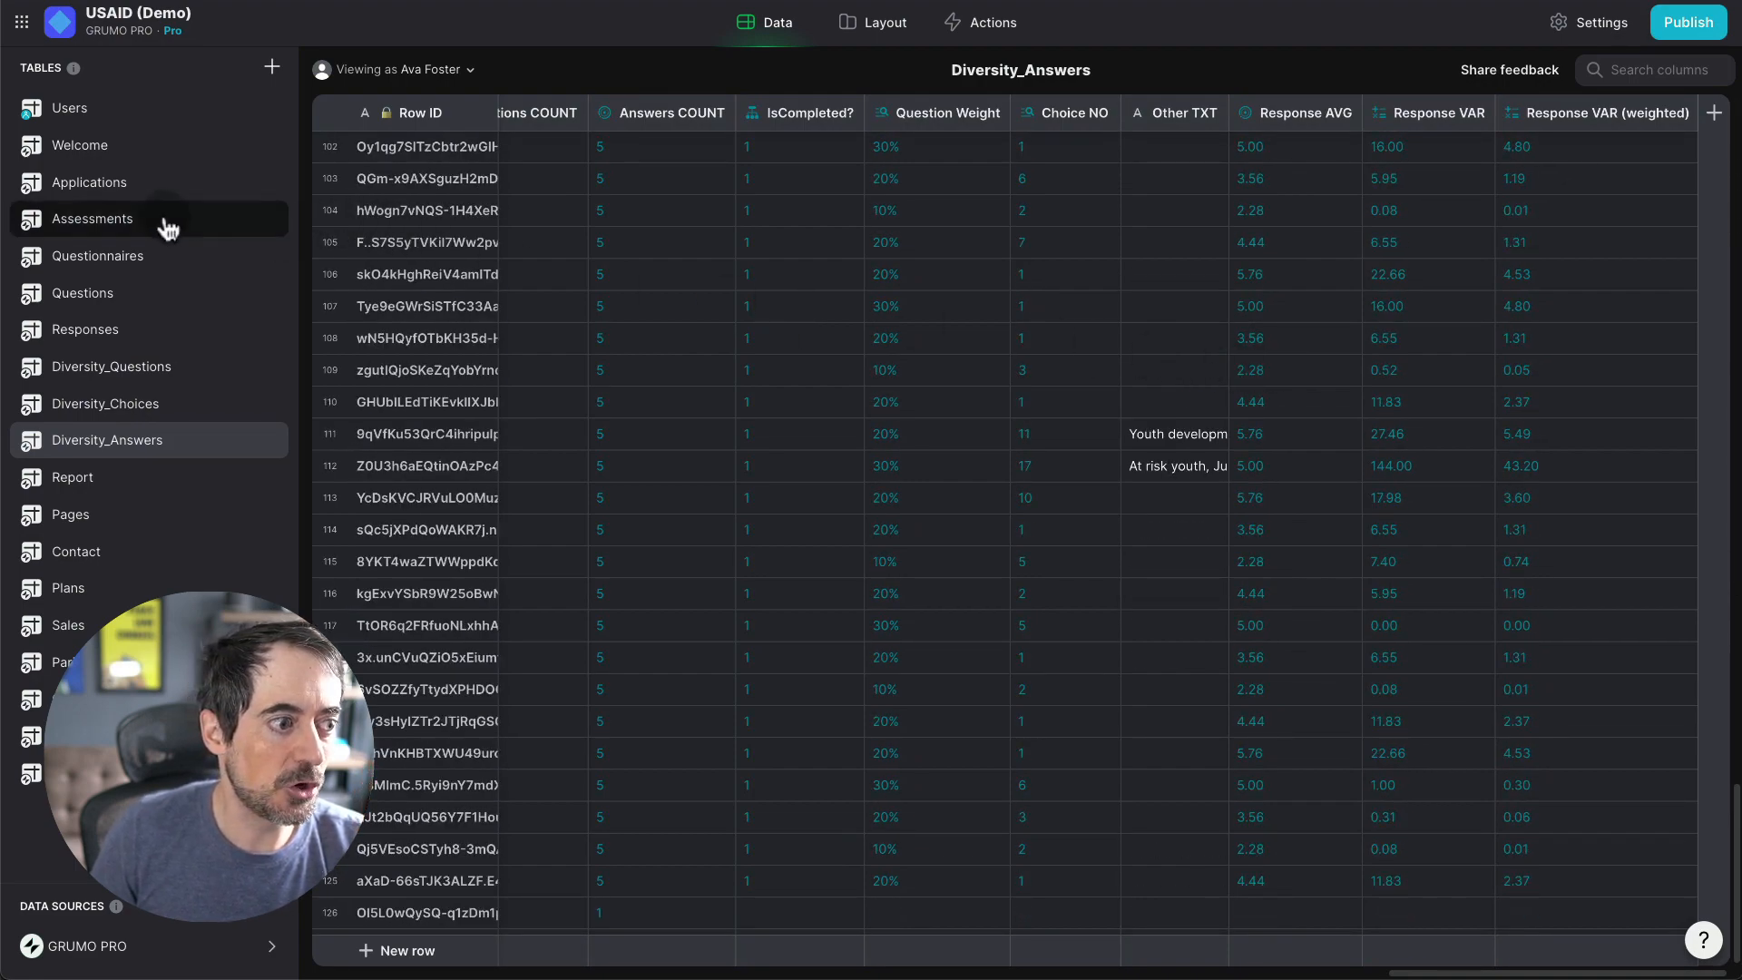
# Step: Browse across the Applications table's columns in the Data editor
pyautogui.click(89, 181)
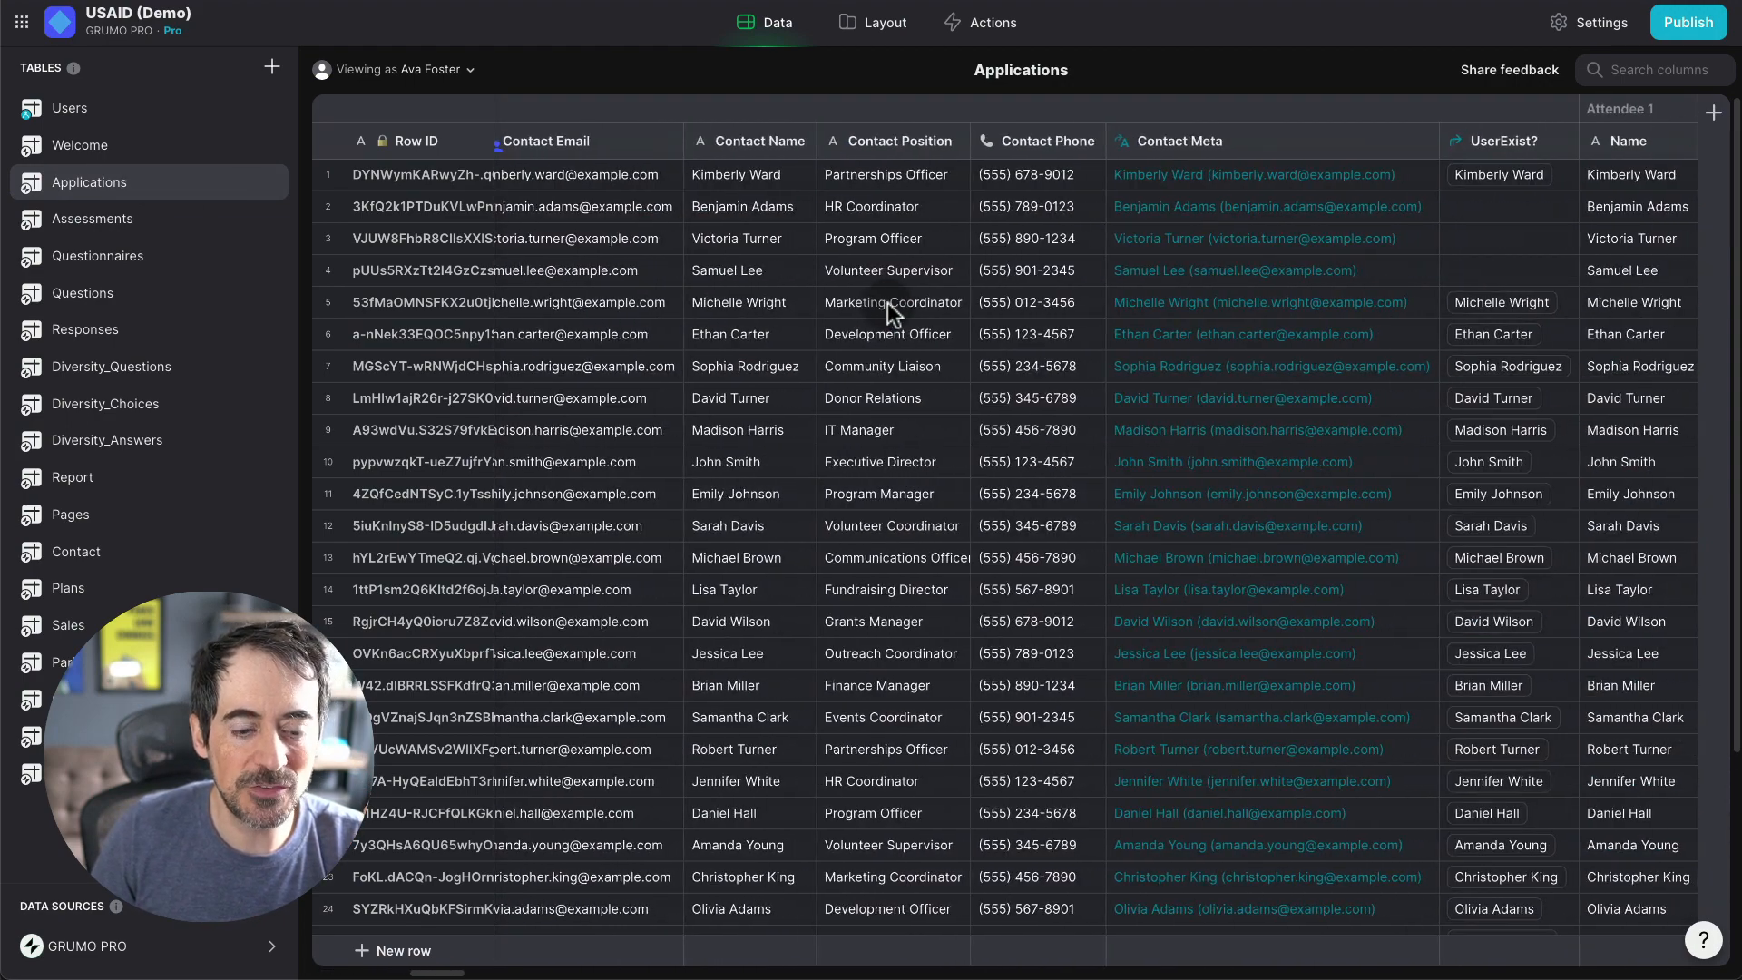
pyautogui.hscroll(3)
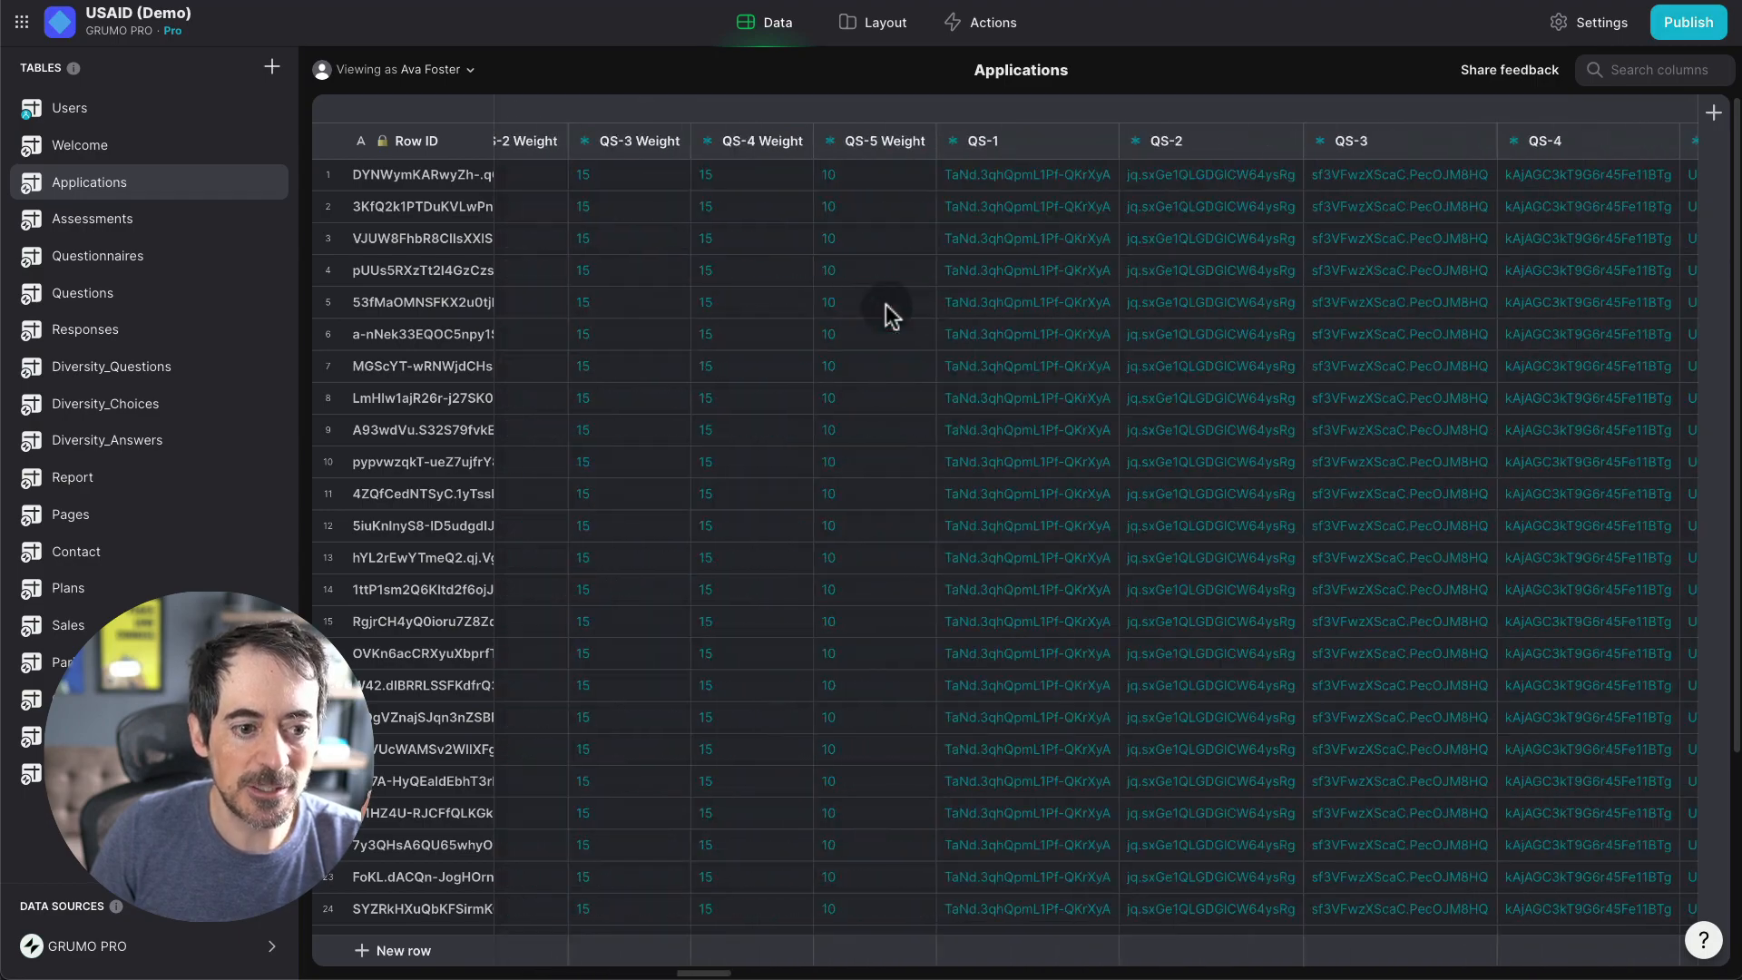
pyautogui.hscroll(3)
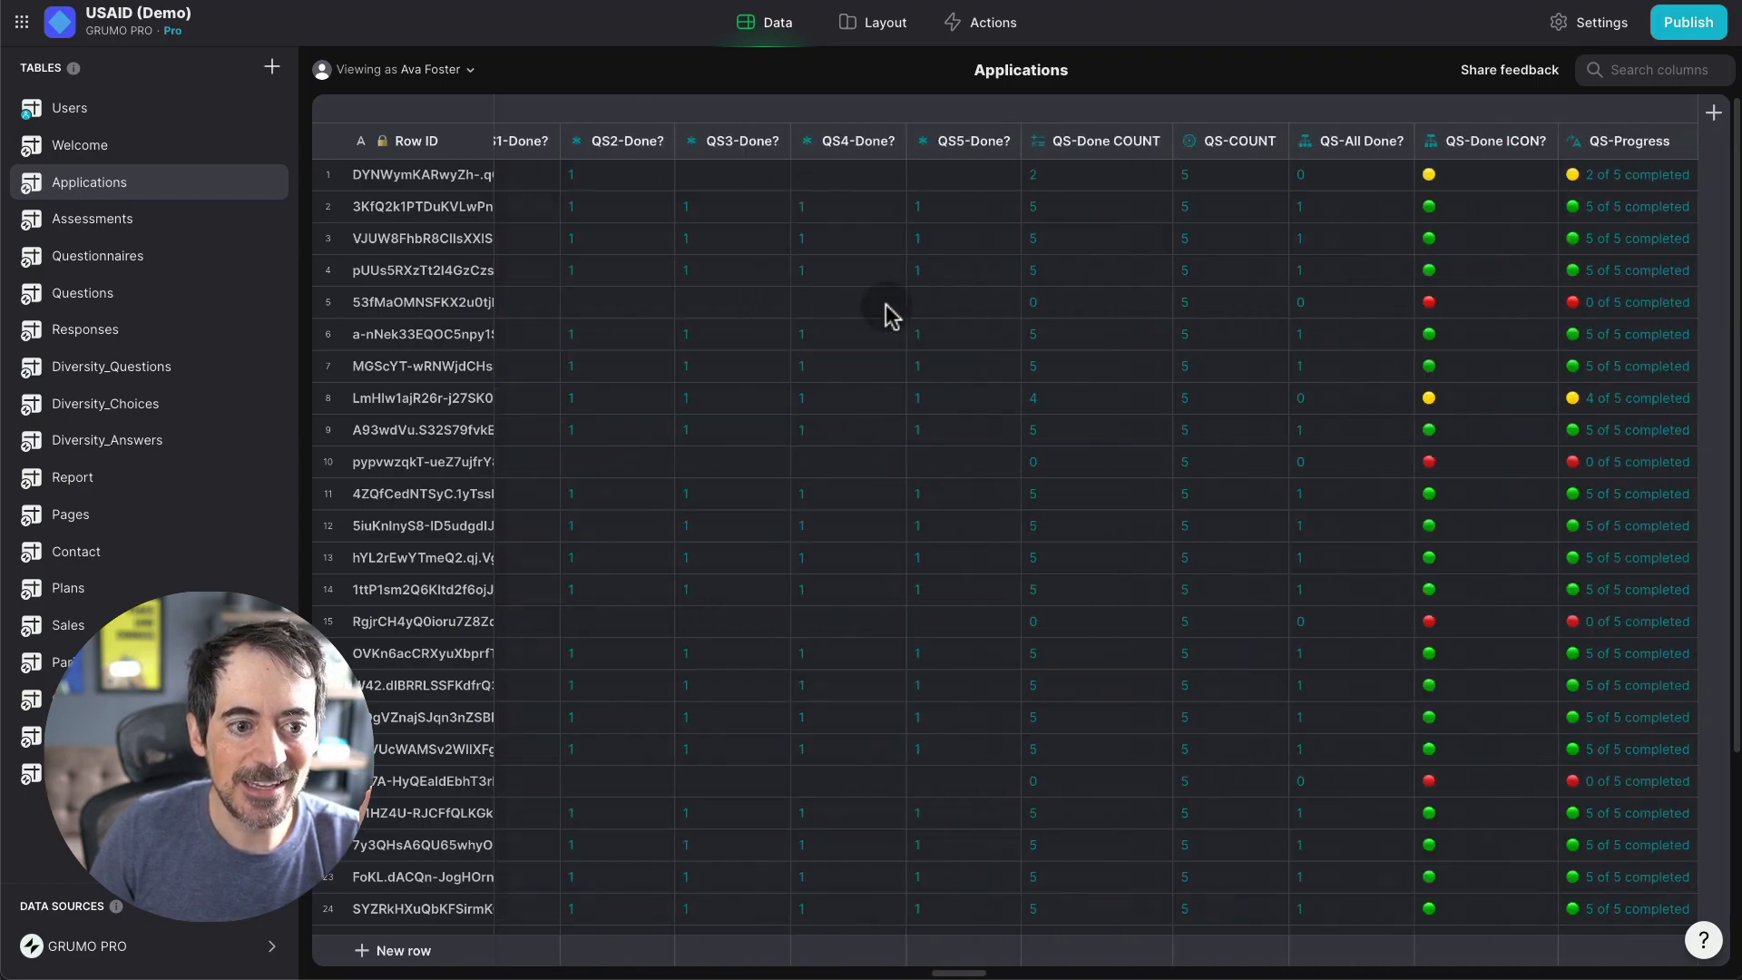
pyautogui.hscroll(3)
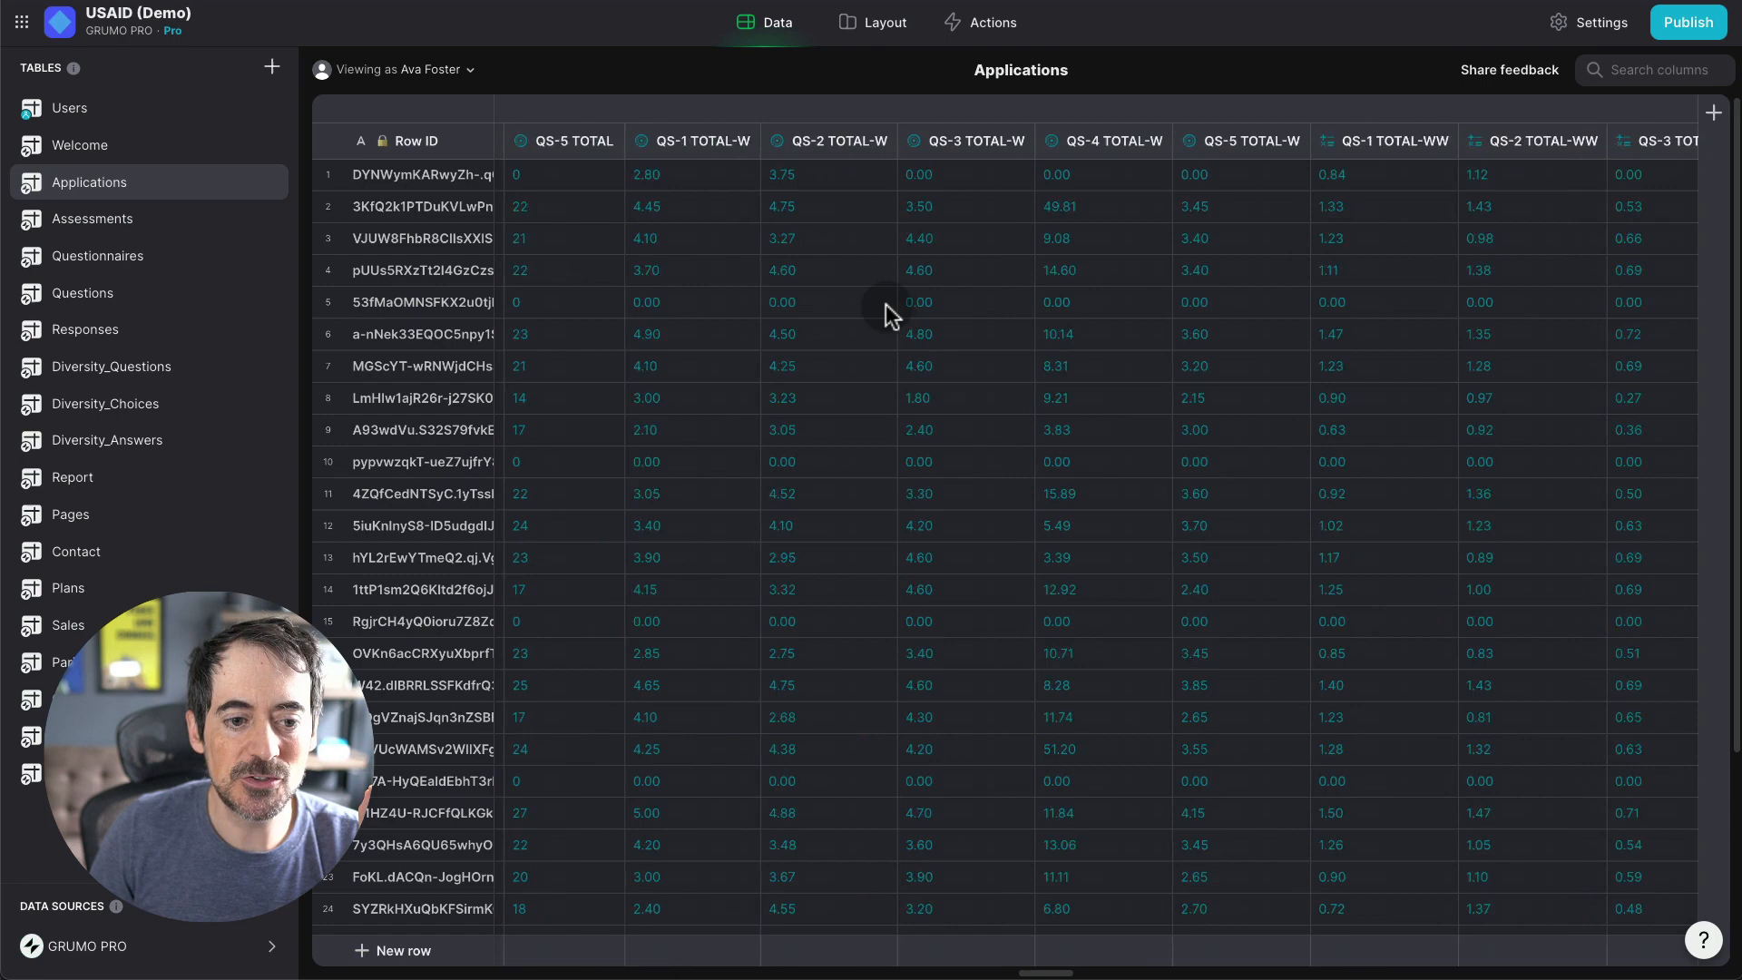
pyautogui.hscroll(3)
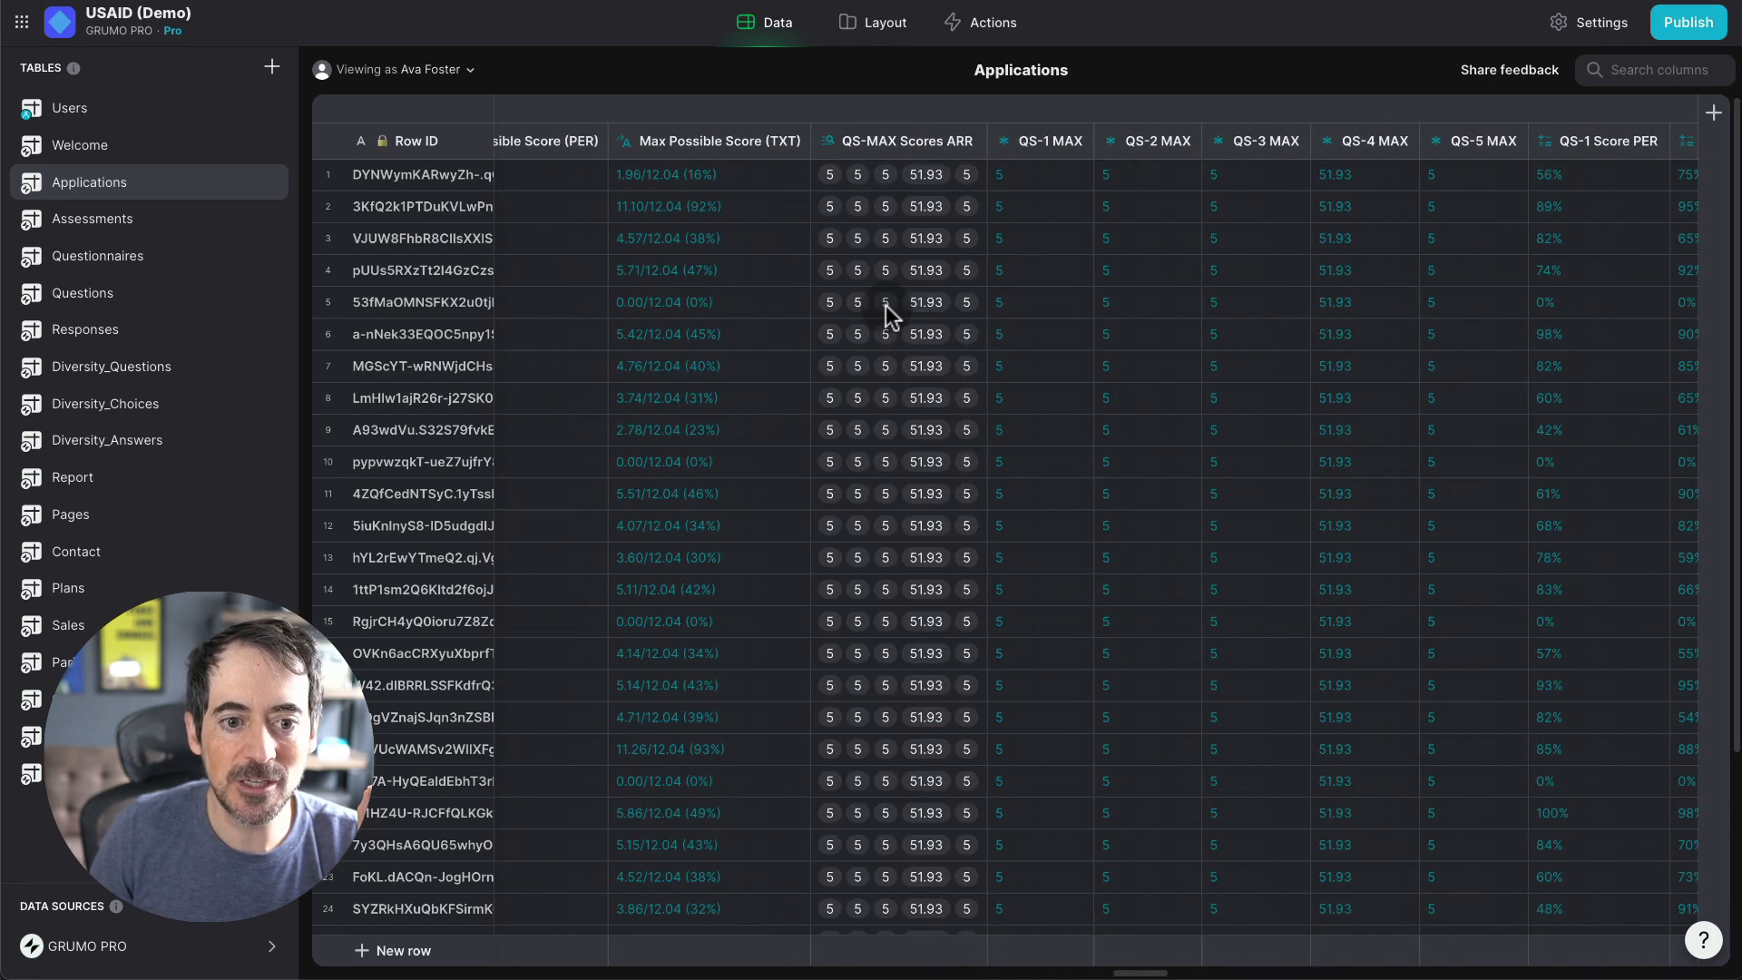
pyautogui.hscroll(3)
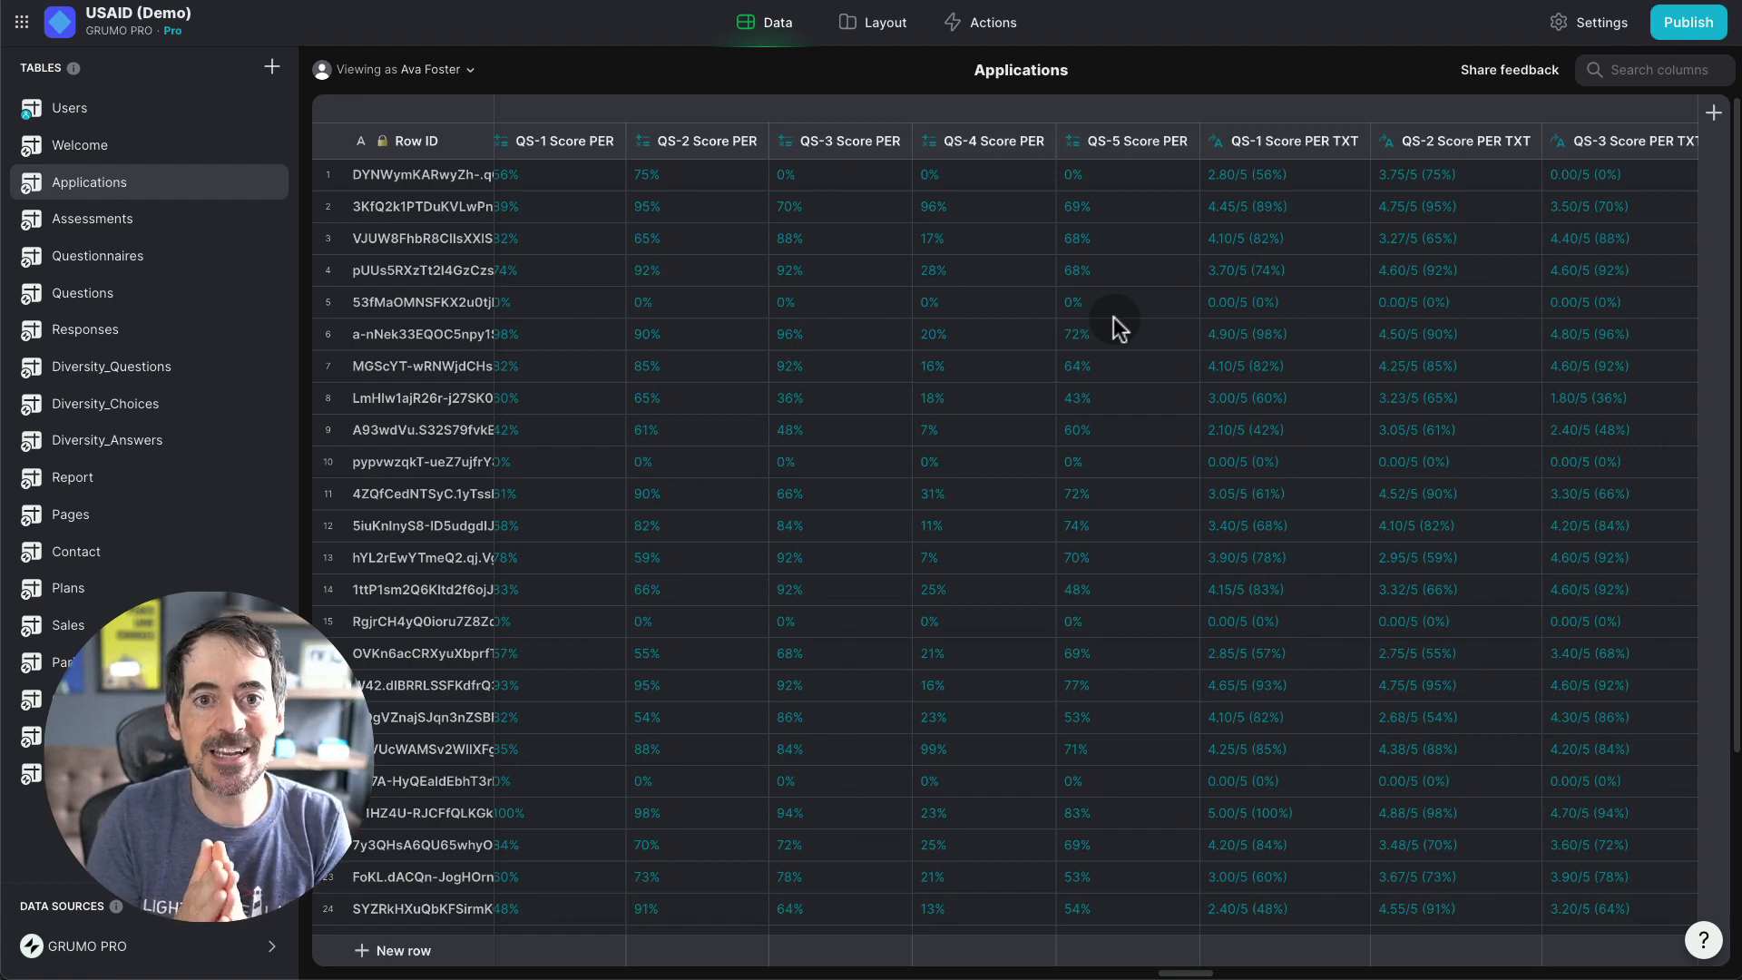
pyautogui.moveTo(947, 172)
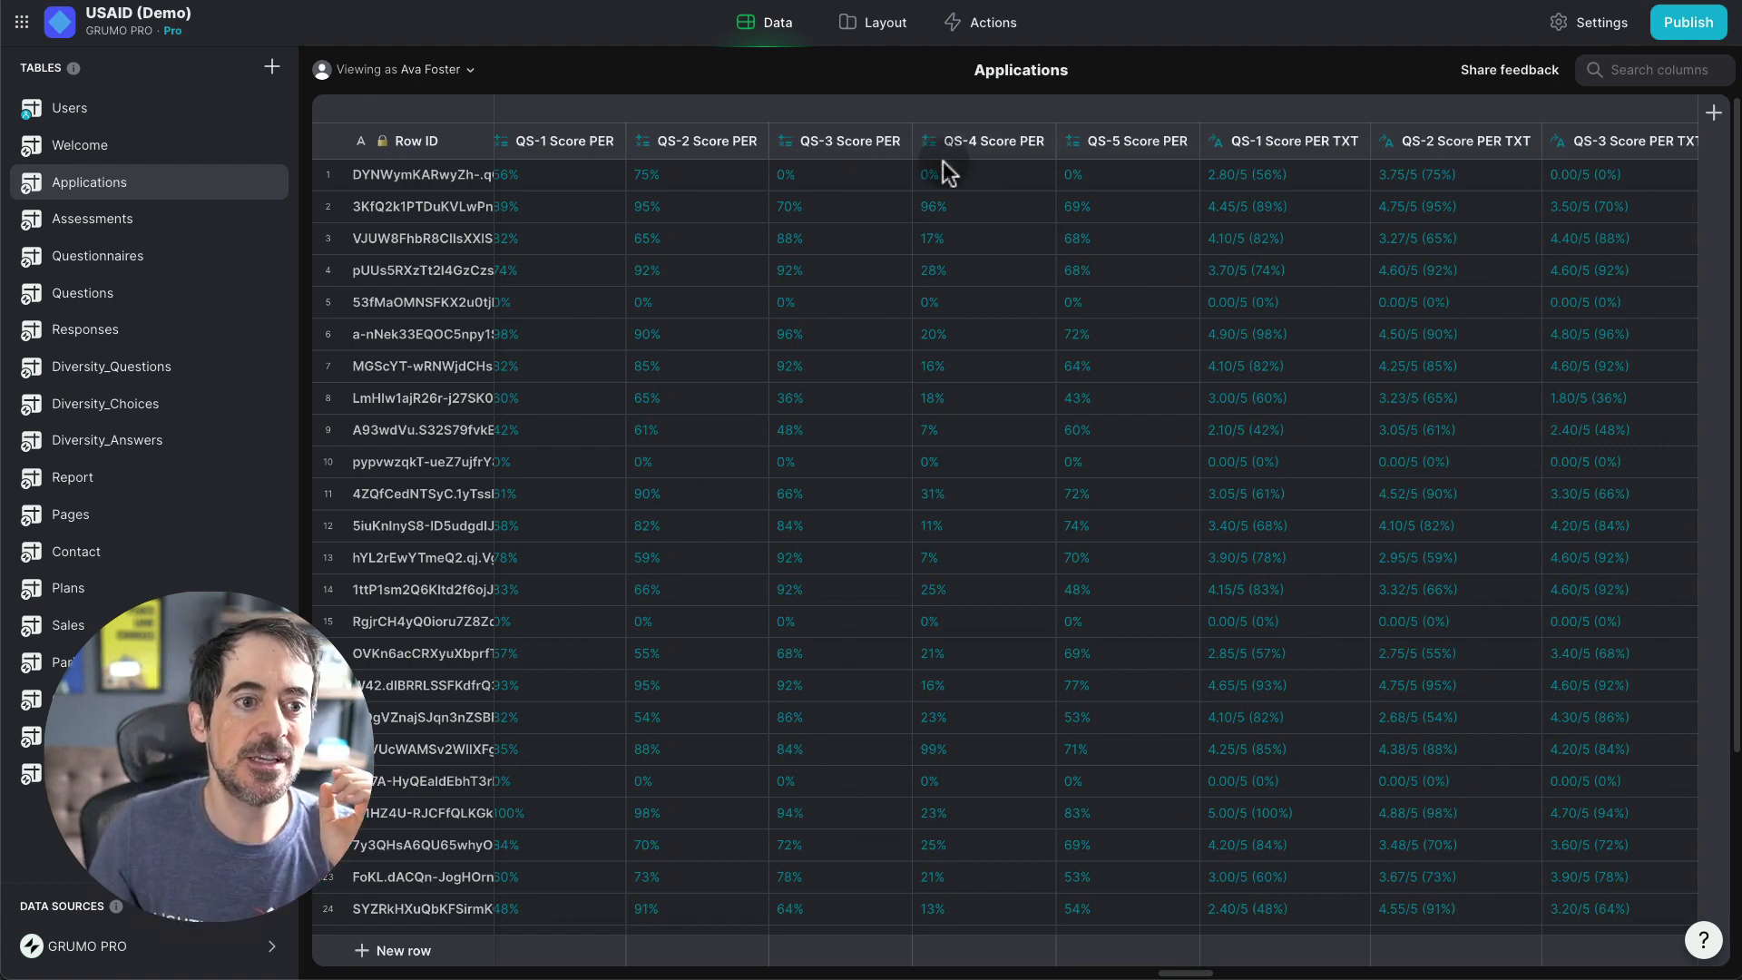
# Step: Return to the Layout preview viewed as the GRUMO admin
pyautogui.click(885, 22)
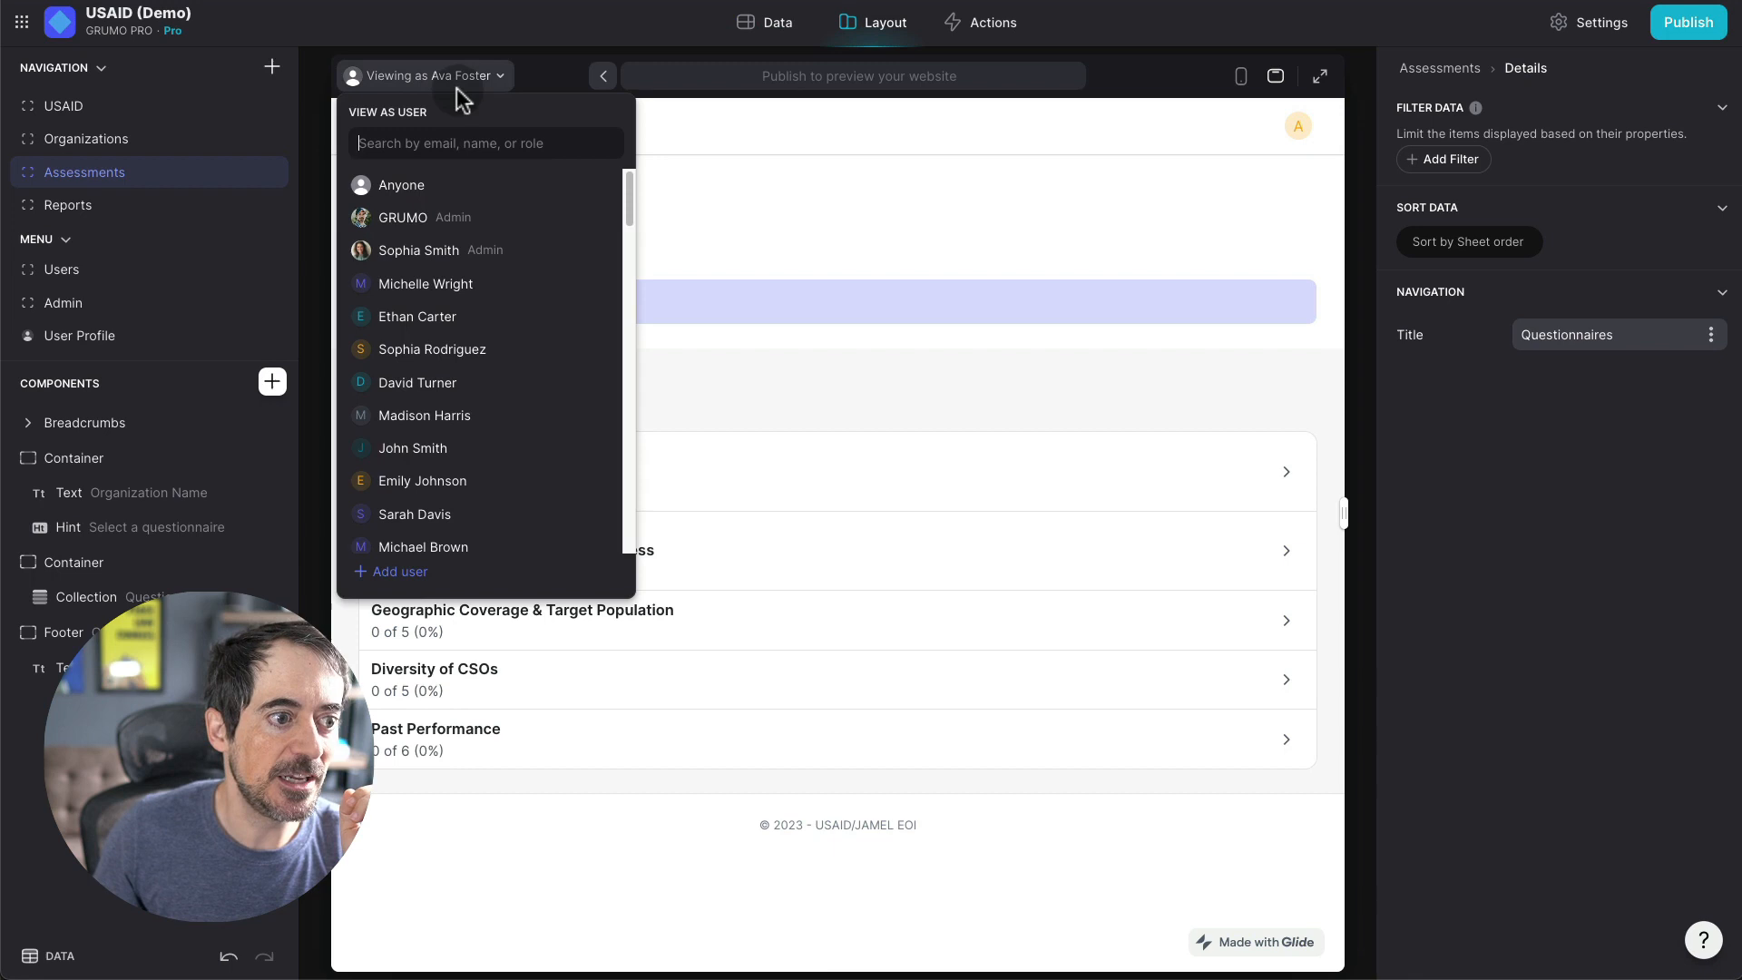
pyautogui.click(403, 216)
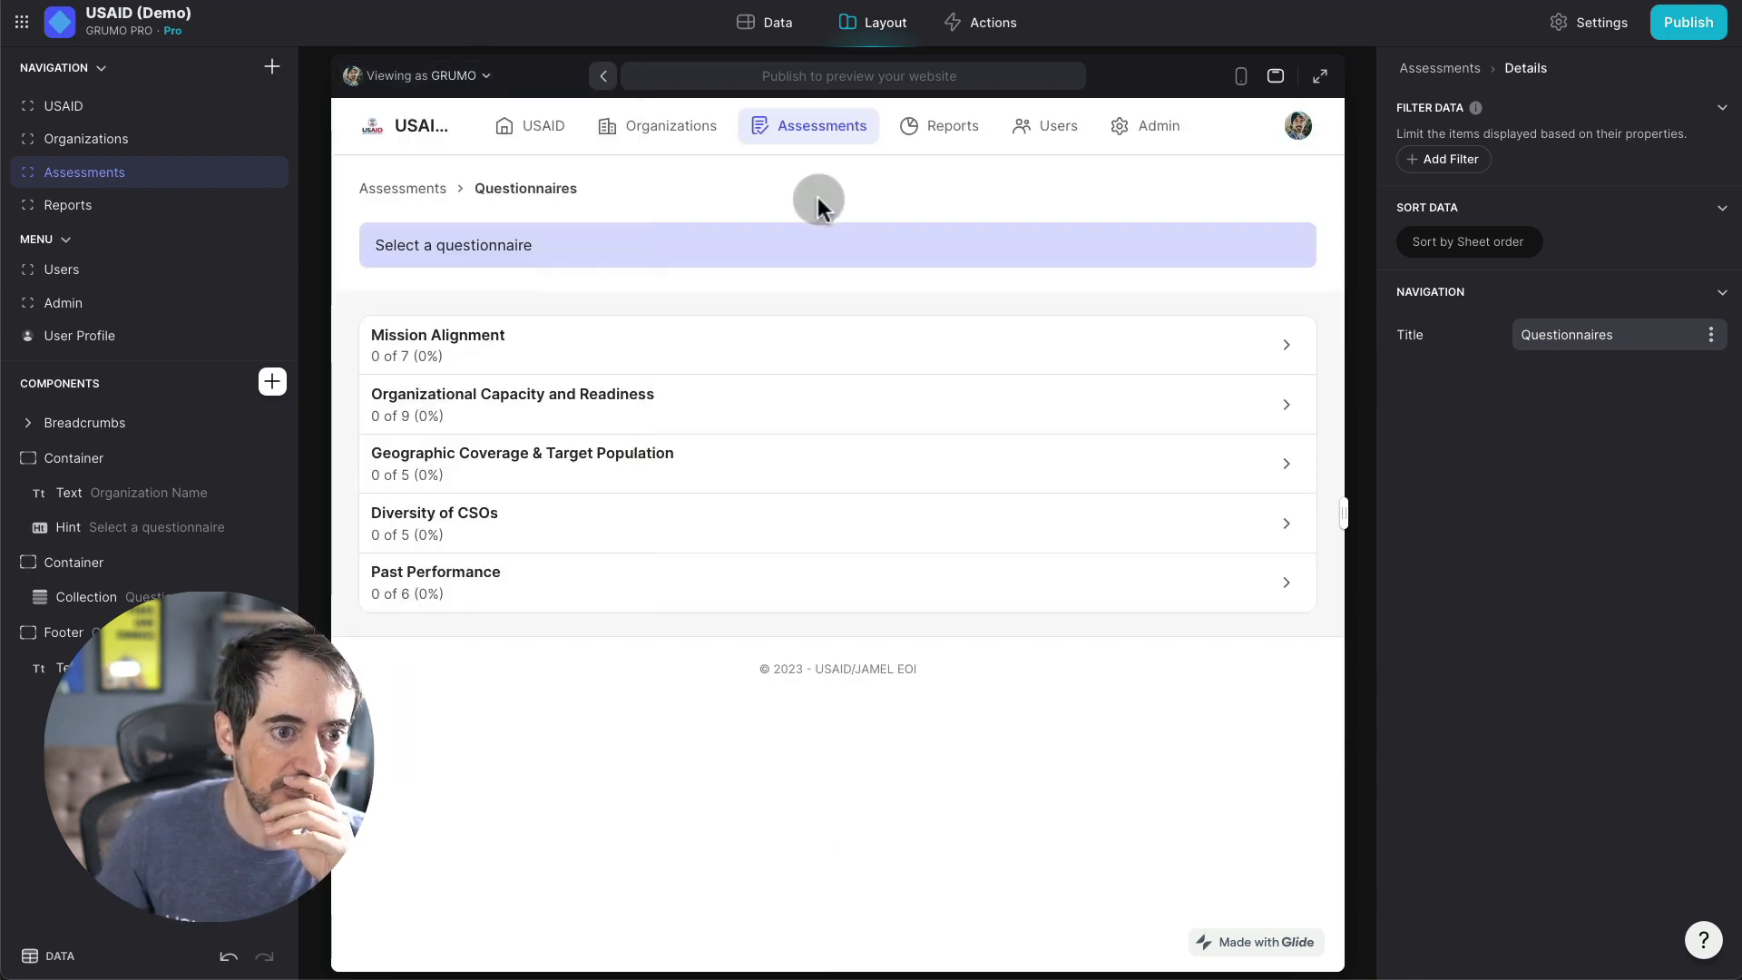
# Step: View the Reports screen's Rankings bar chart and per-organization score table
pyautogui.click(938, 126)
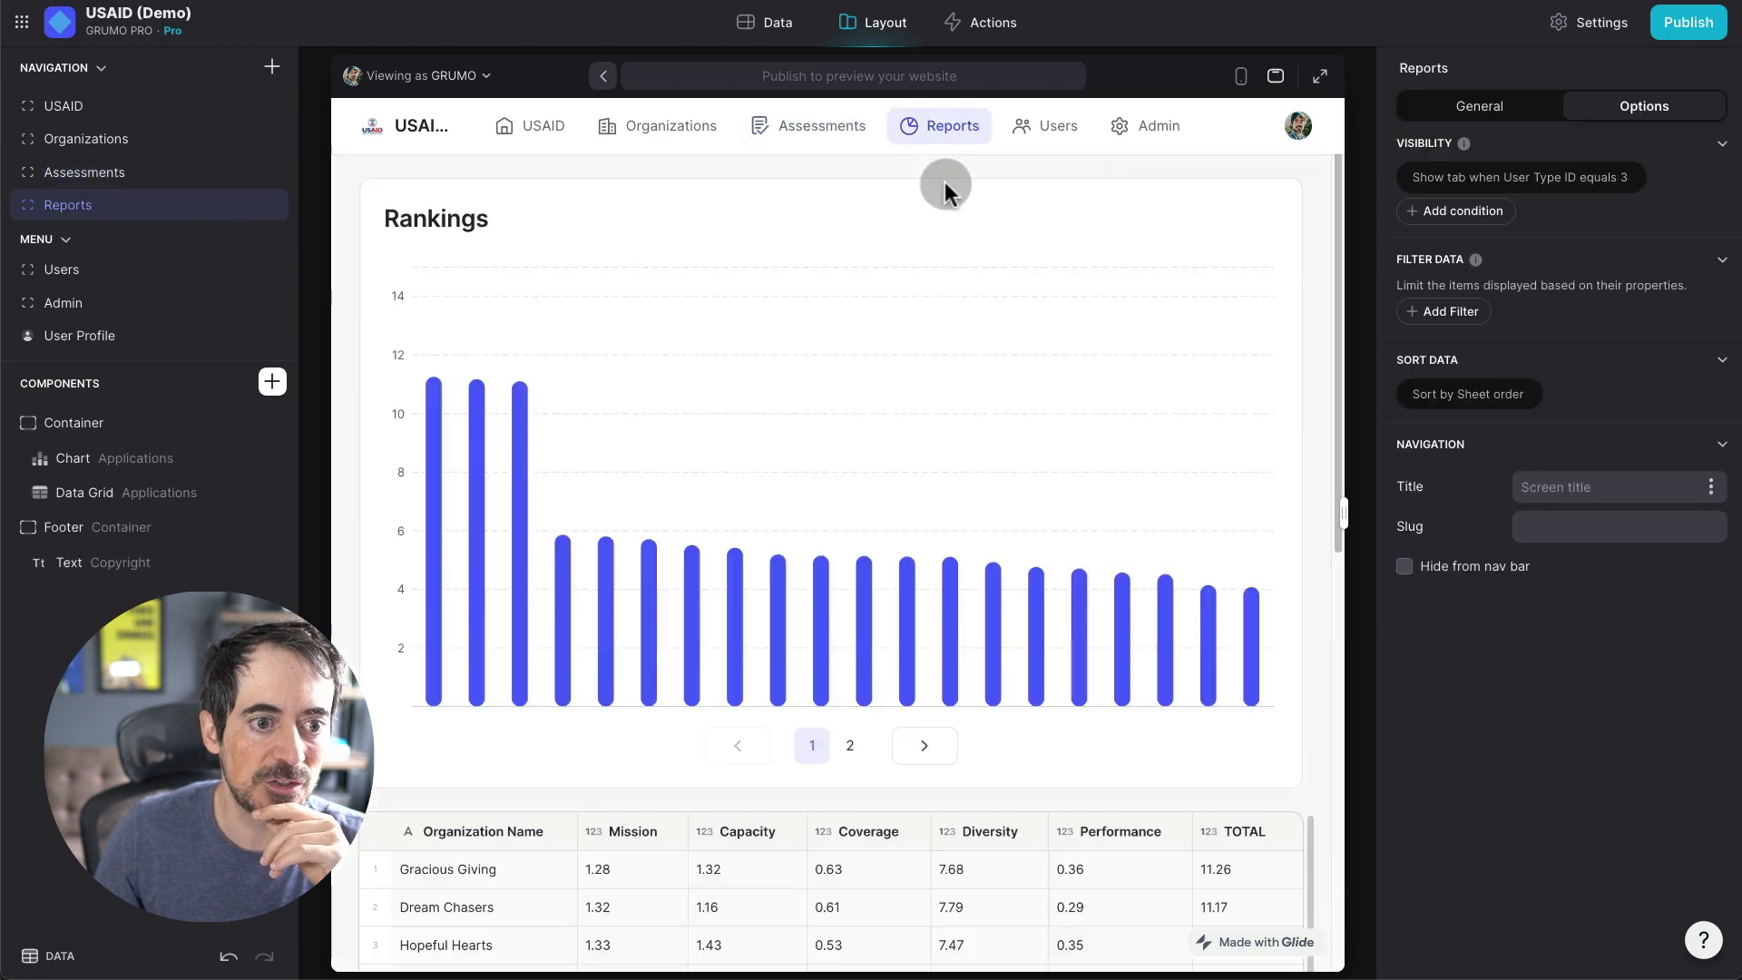
pyautogui.scroll(-3)
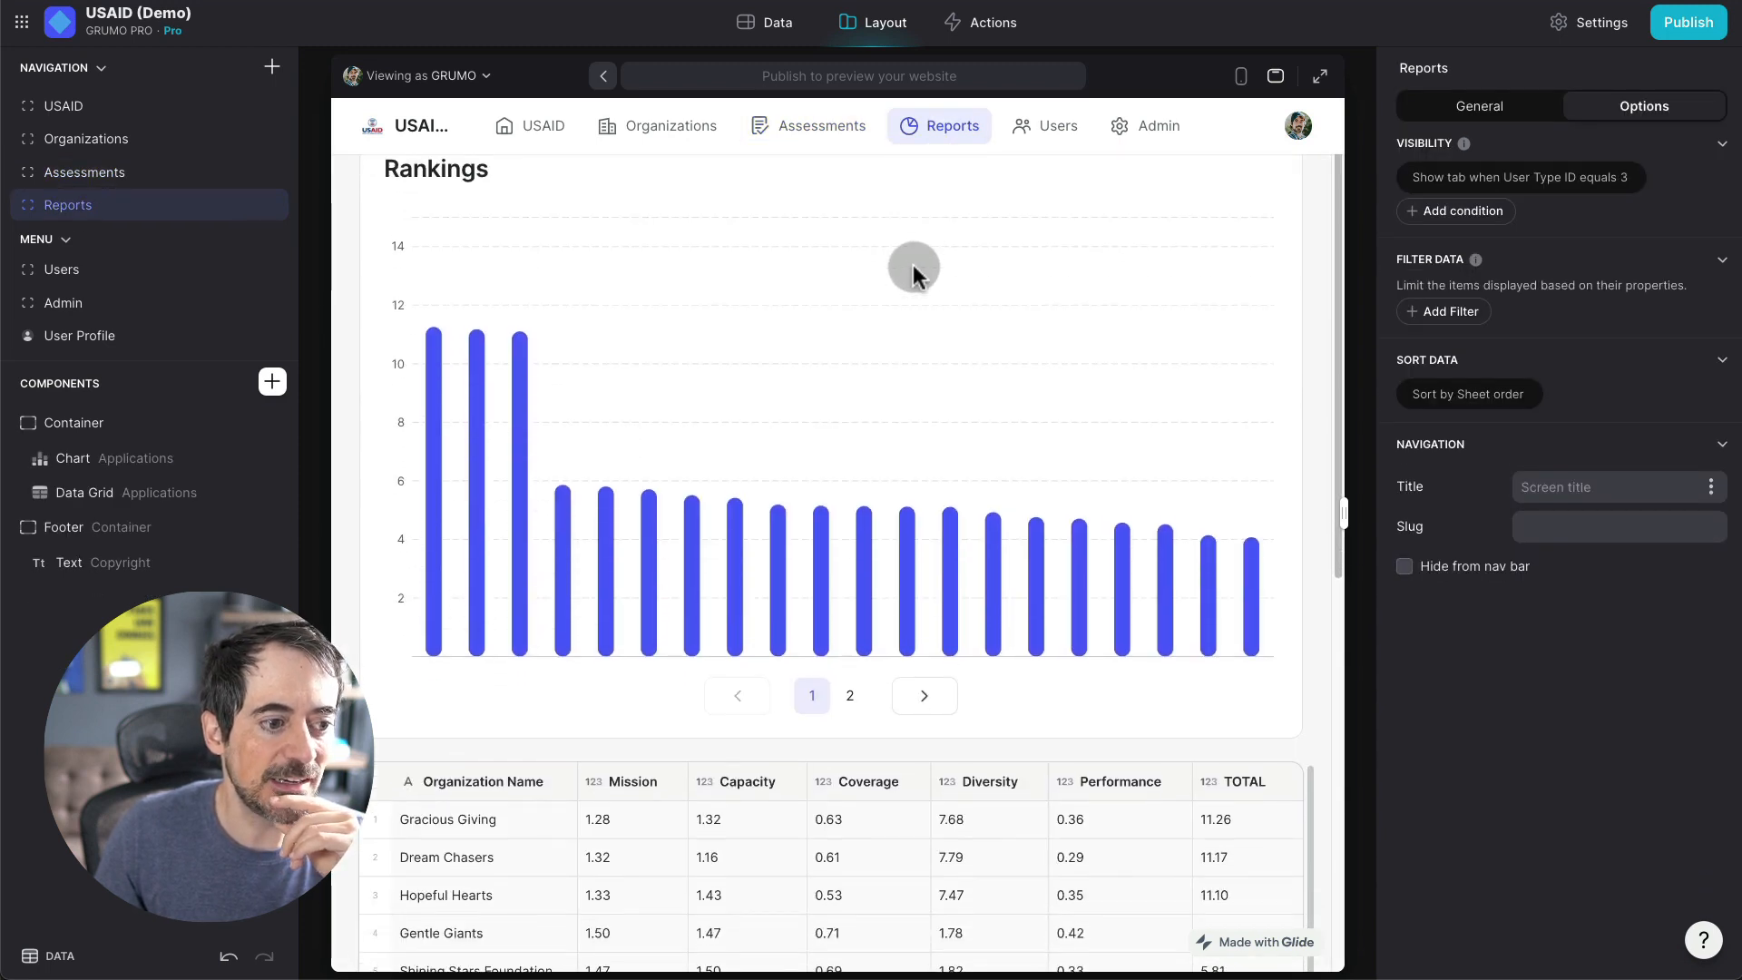
pyautogui.scroll(-3)
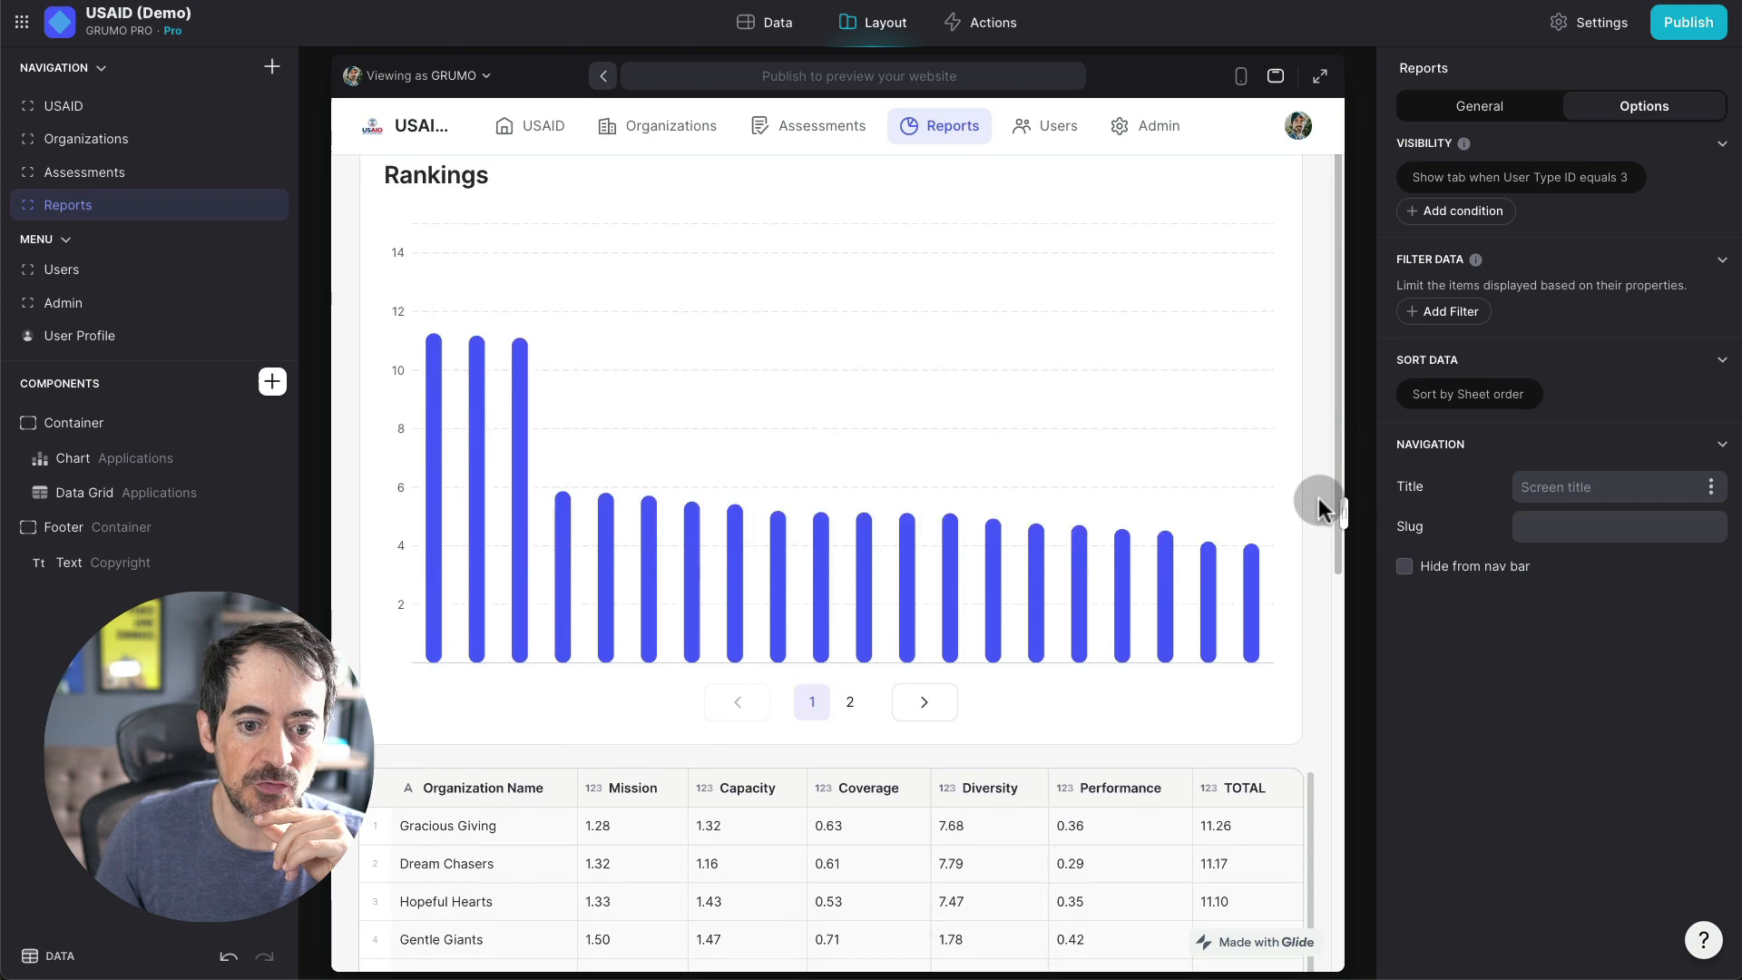
pyautogui.scroll(-3)
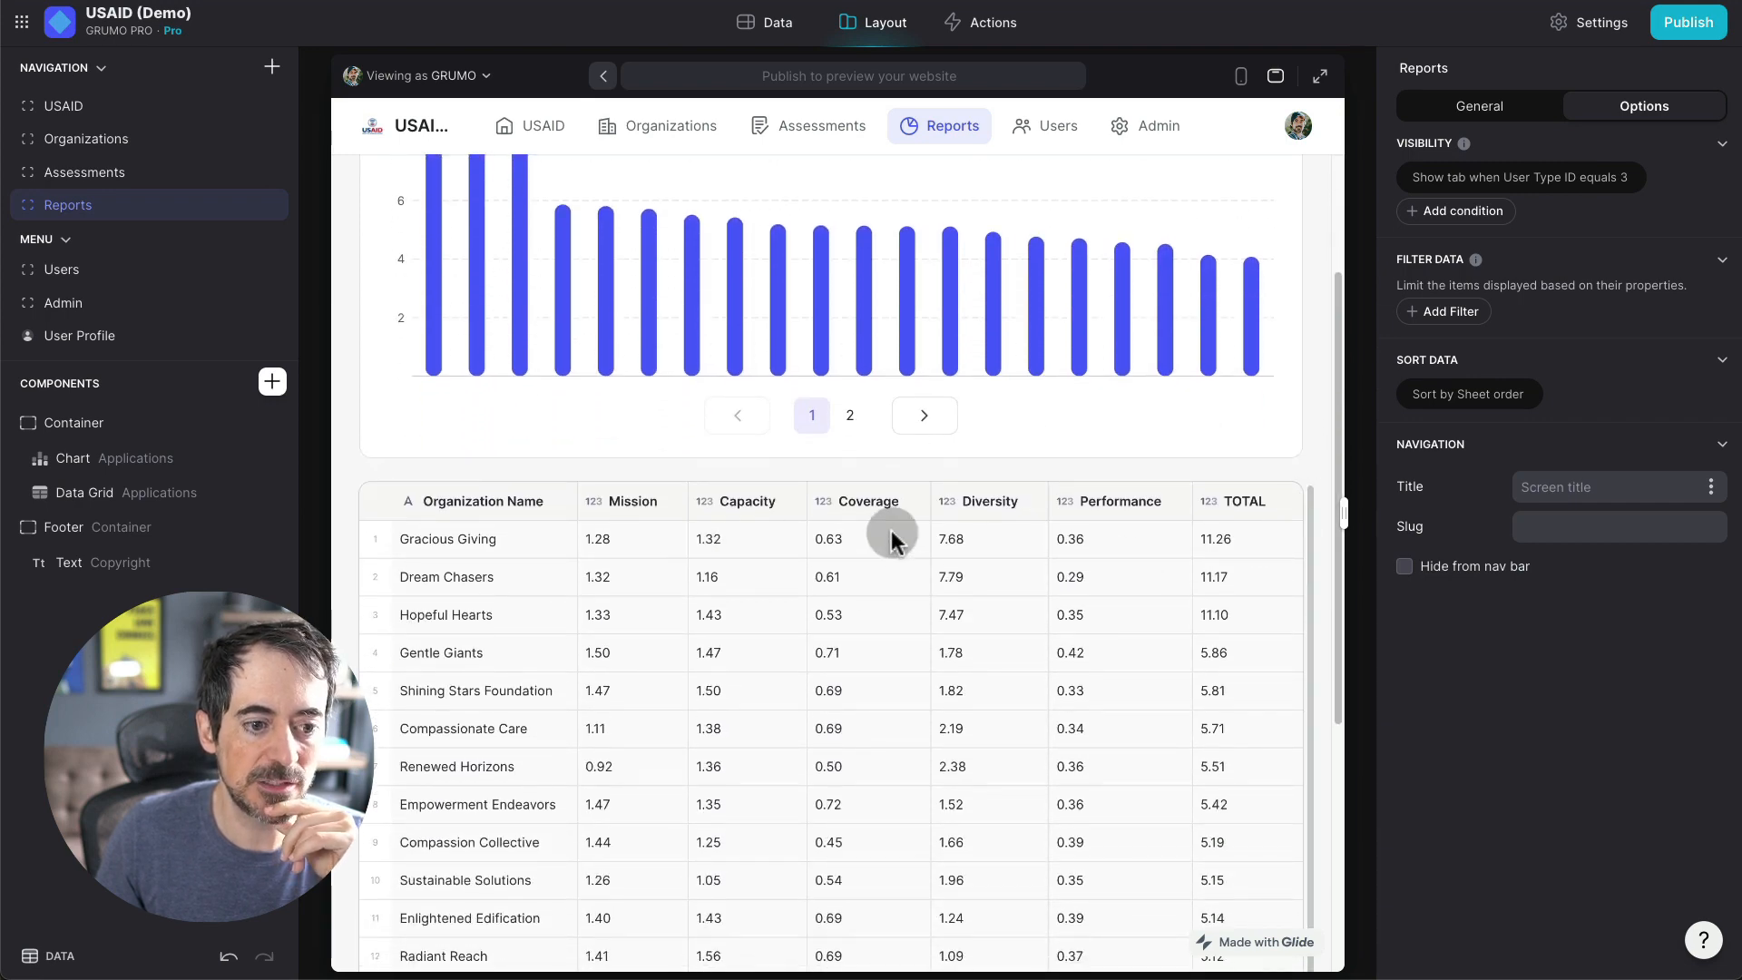
pyautogui.moveTo(1251, 545)
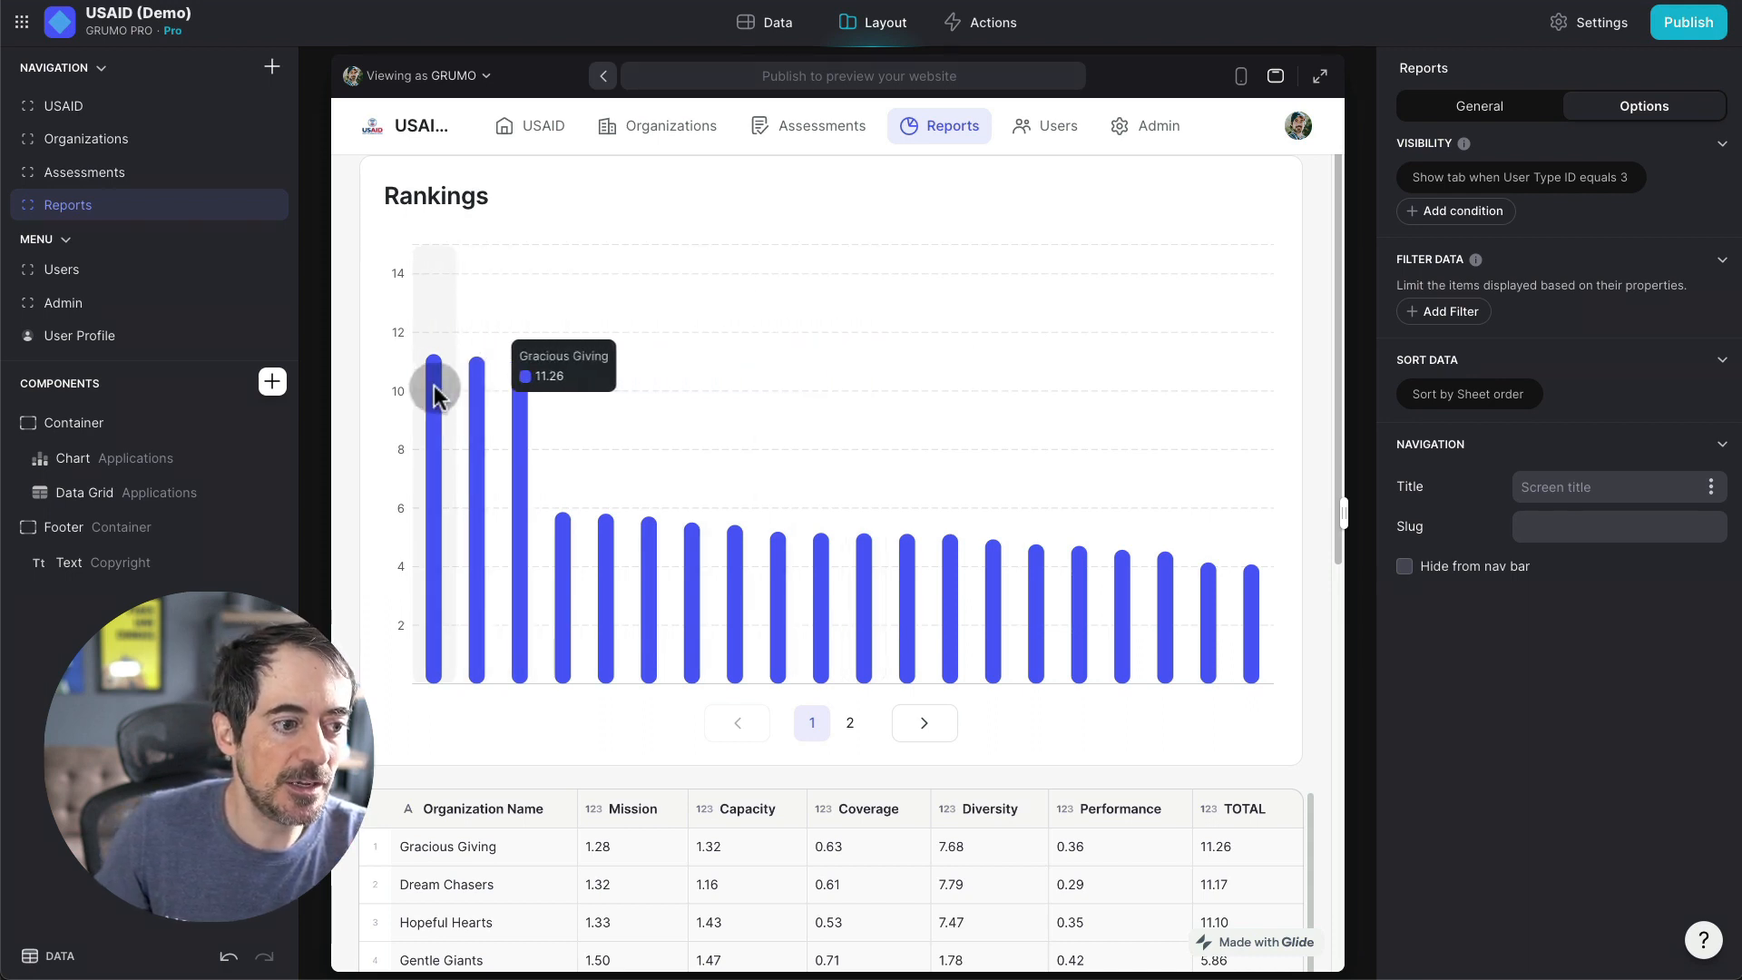
pyautogui.moveTo(493, 399)
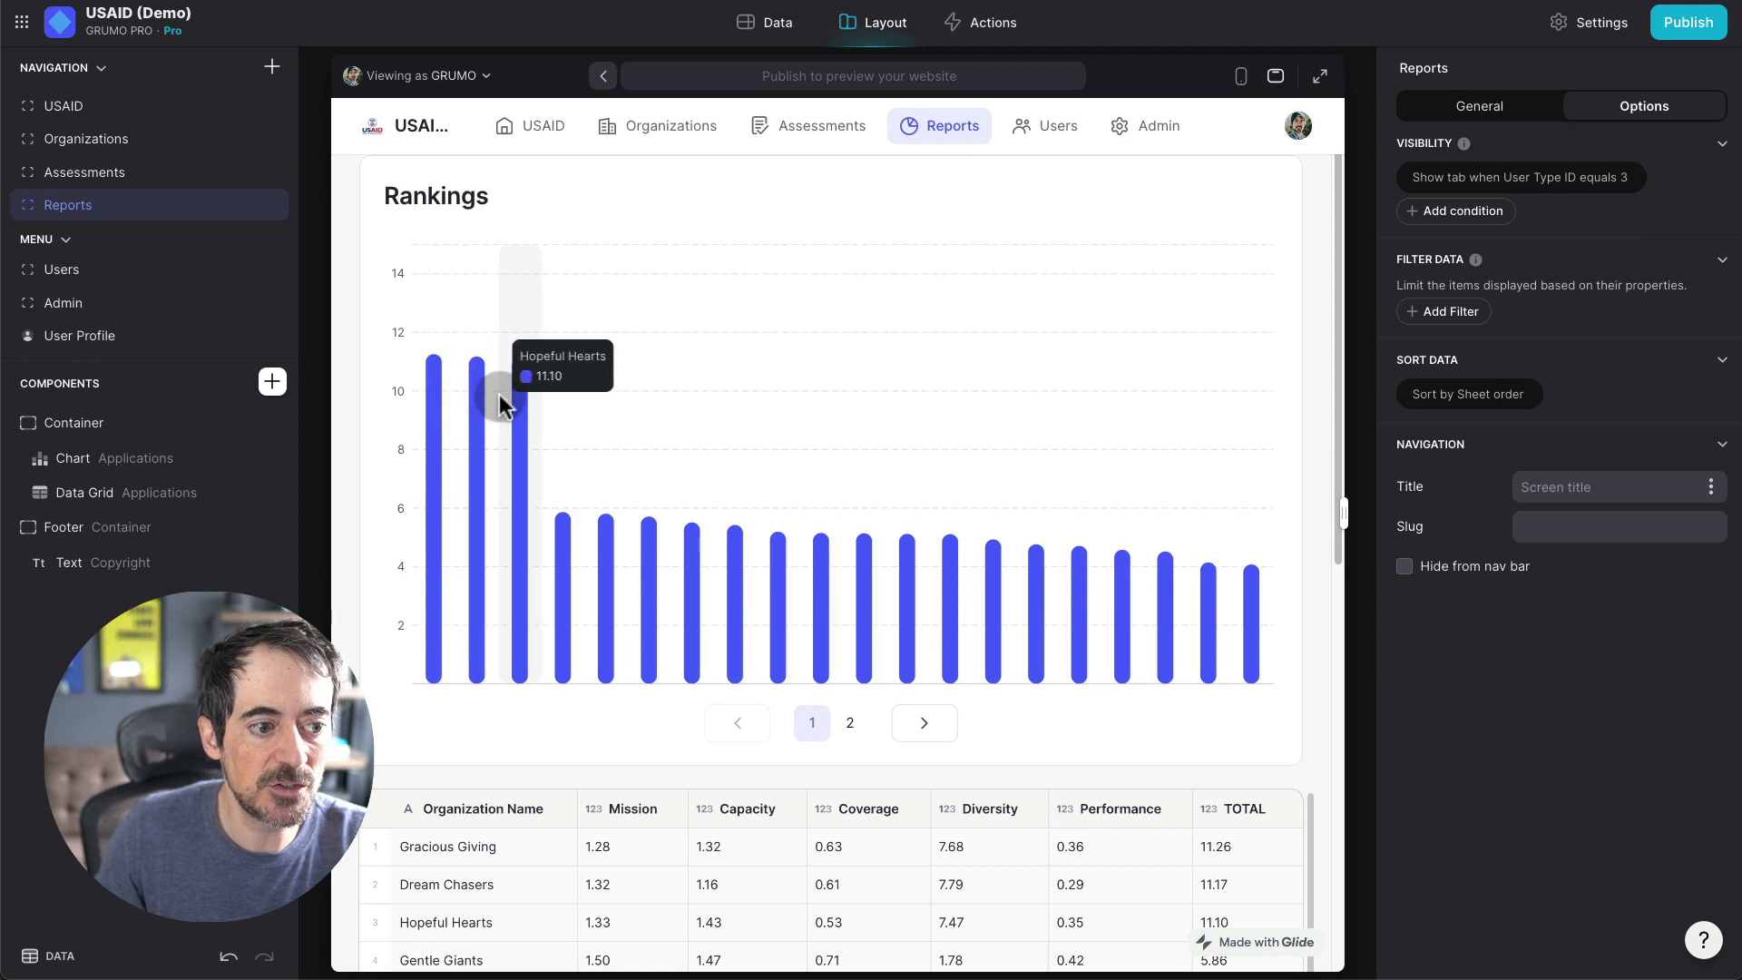
pyautogui.moveTo(1220, 369)
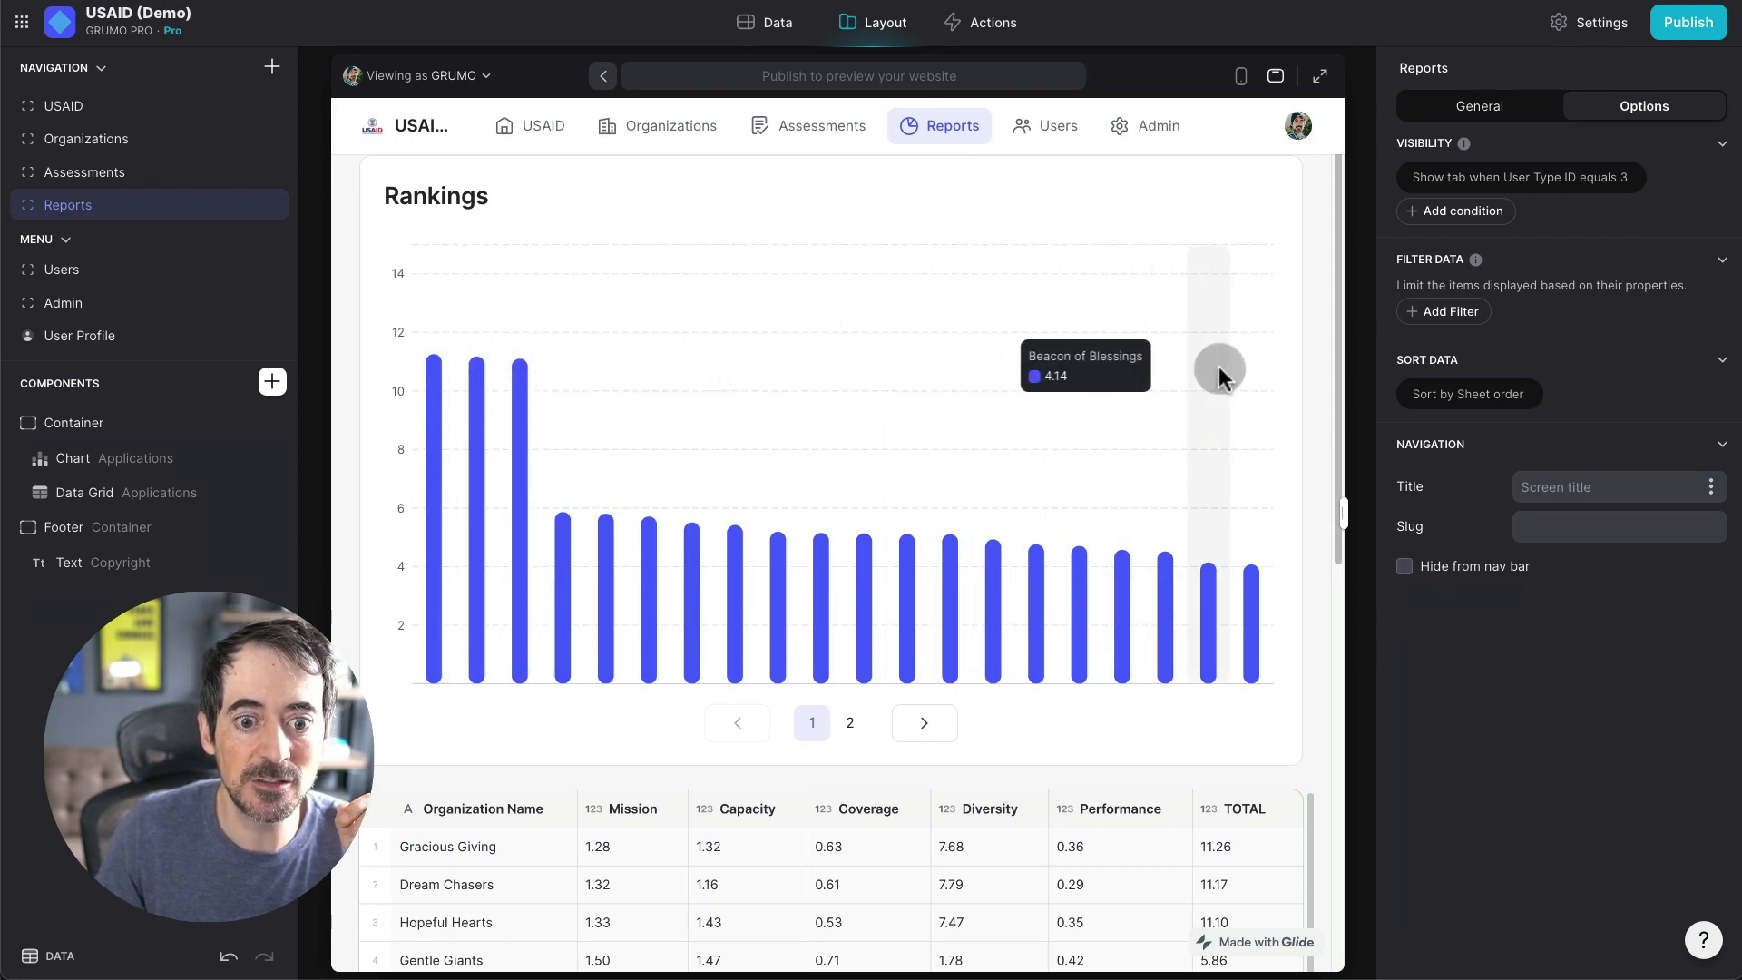
pyautogui.moveTo(1250, 372)
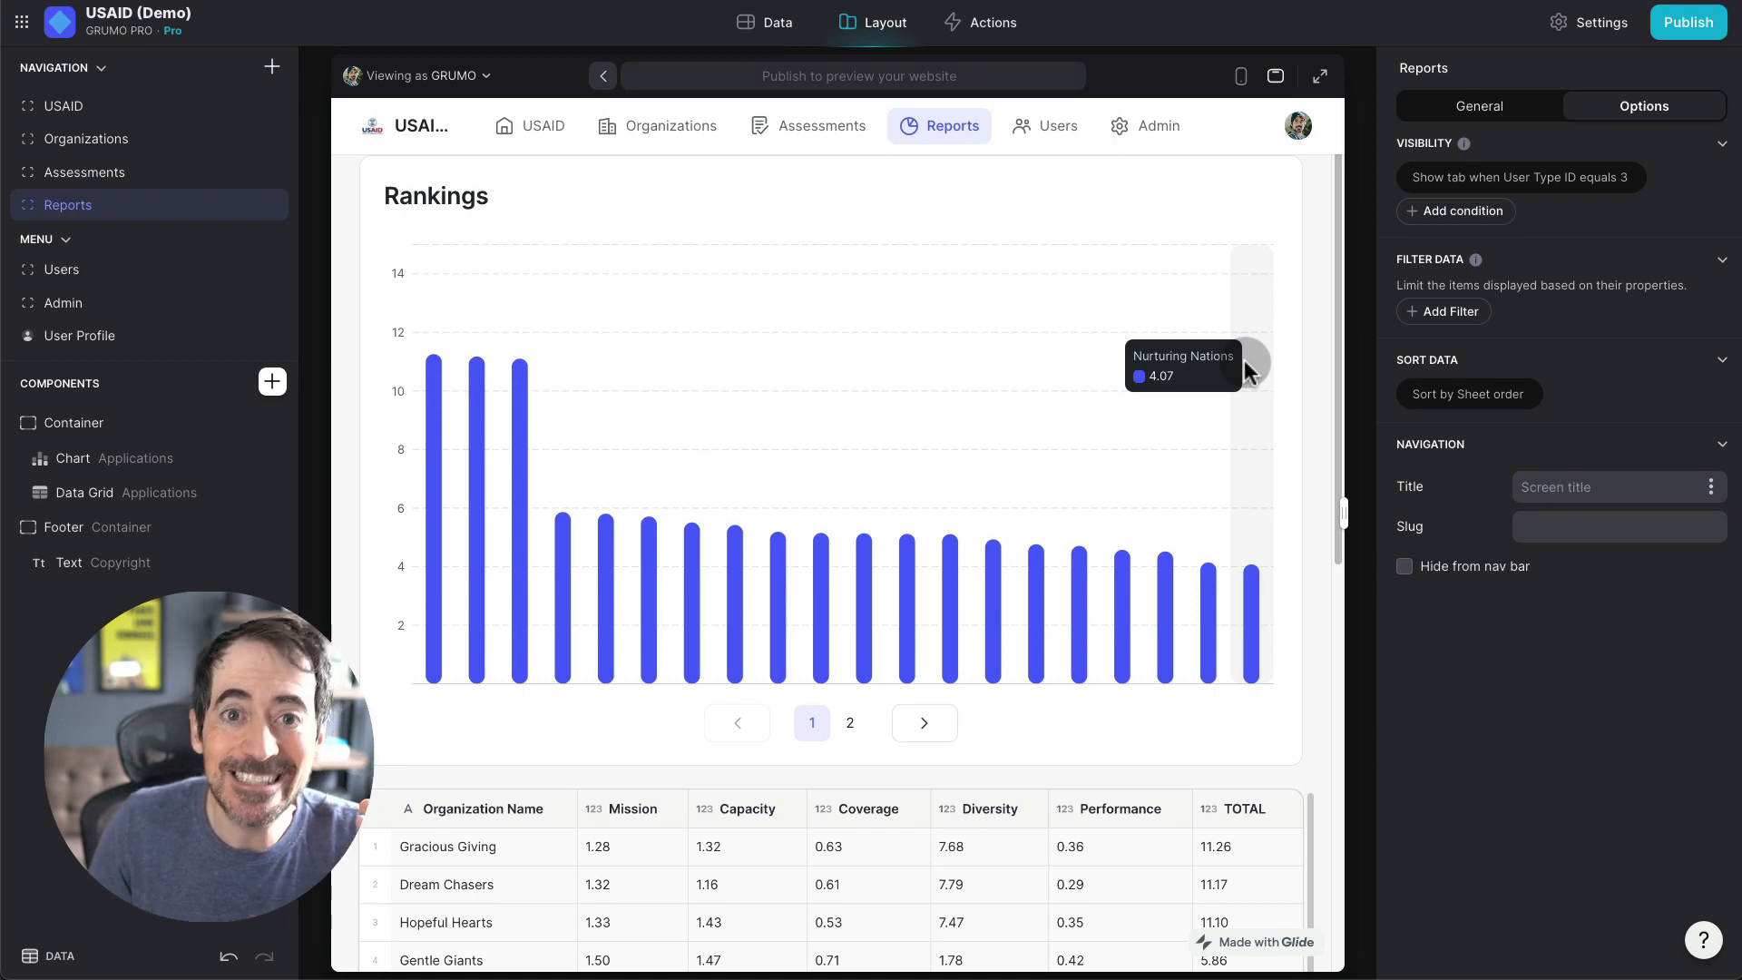
pyautogui.moveTo(995, 310)
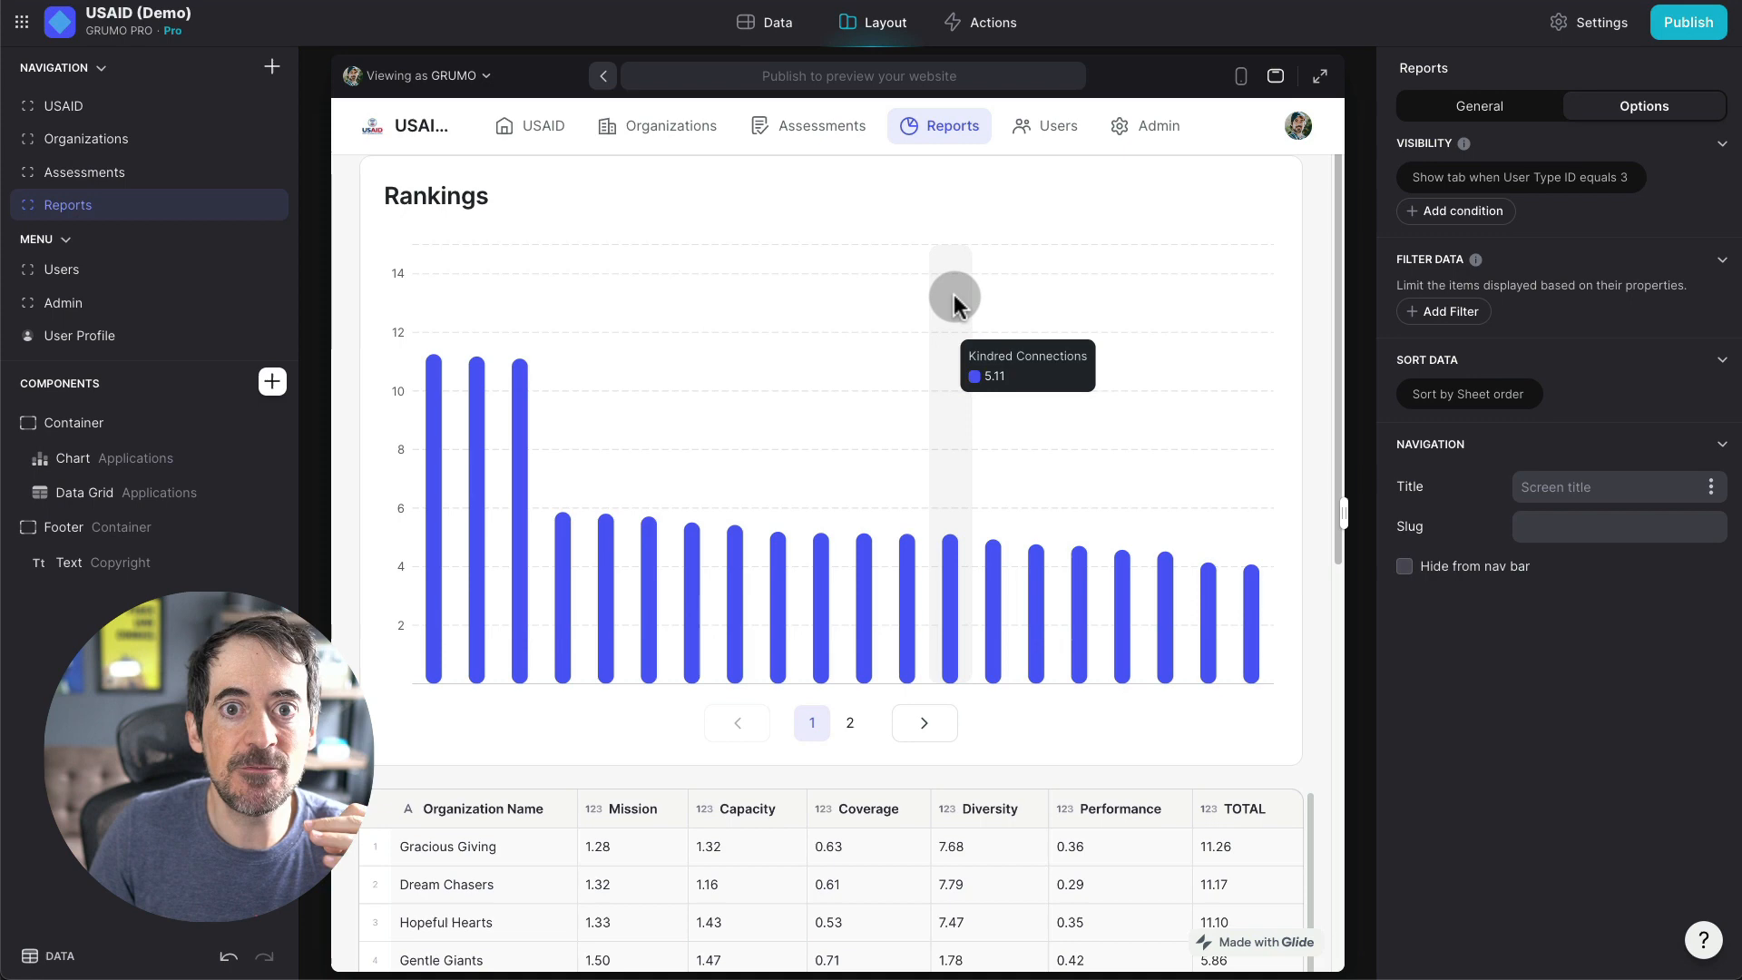
pyautogui.moveTo(659, 220)
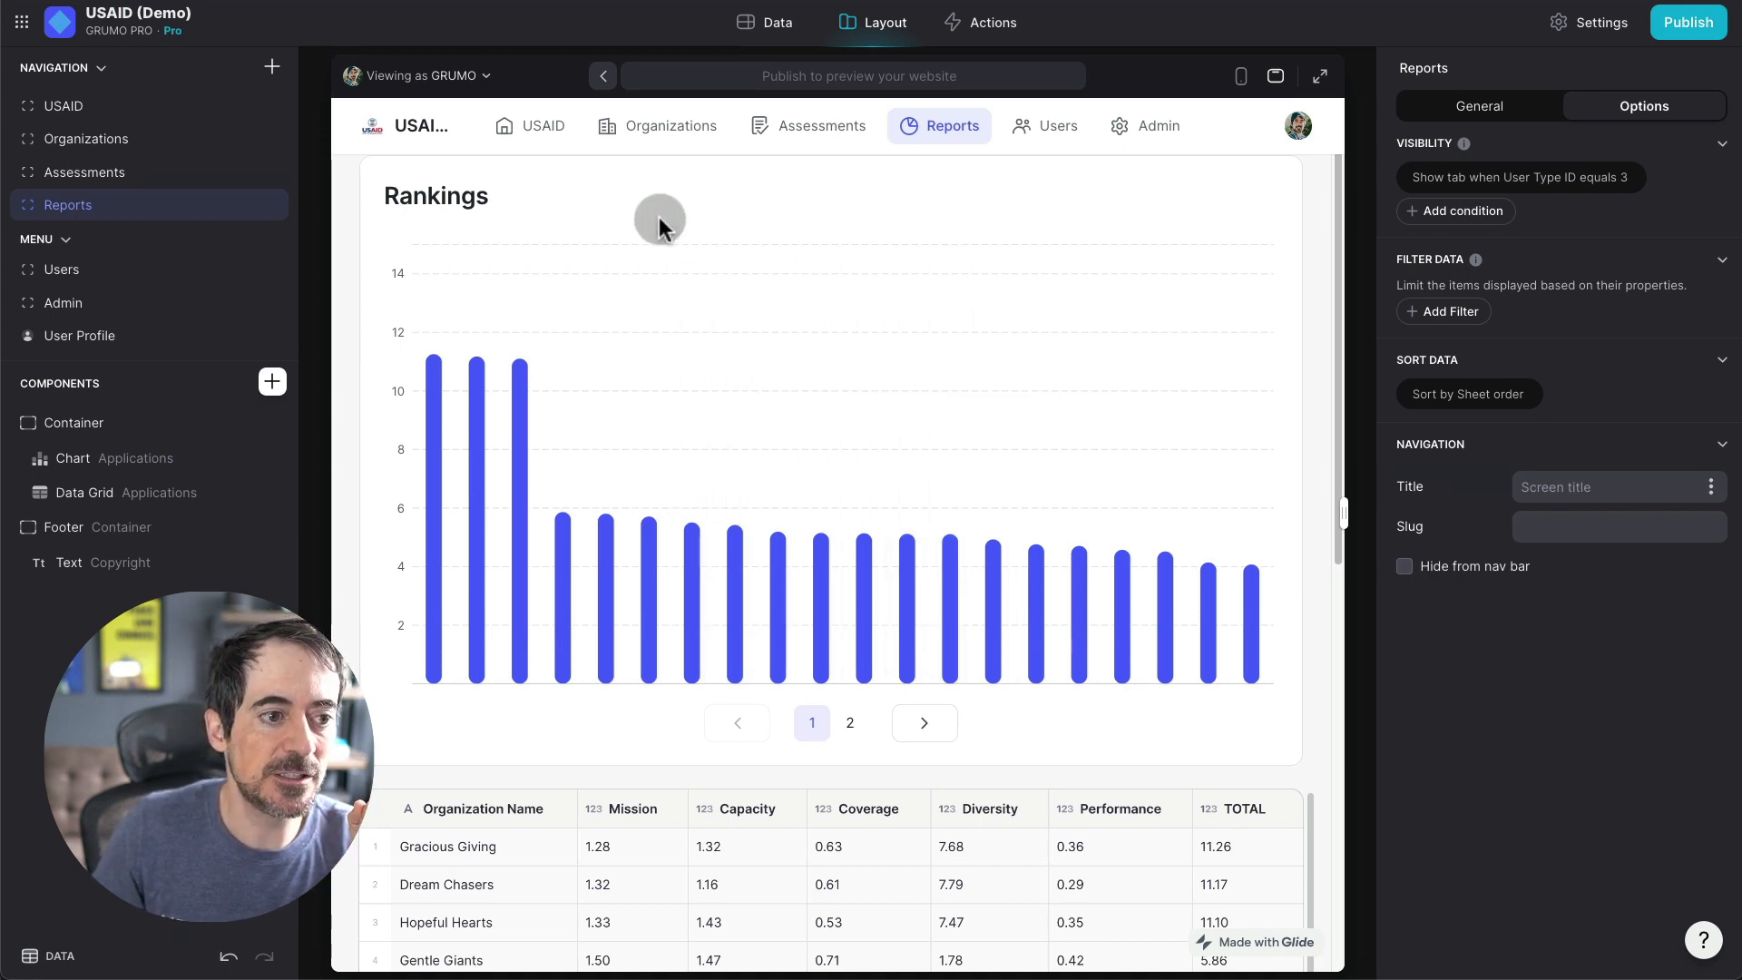
# Step: Show the Organizations screen with application and attendee totals and per-organization scores
pyautogui.click(669, 125)
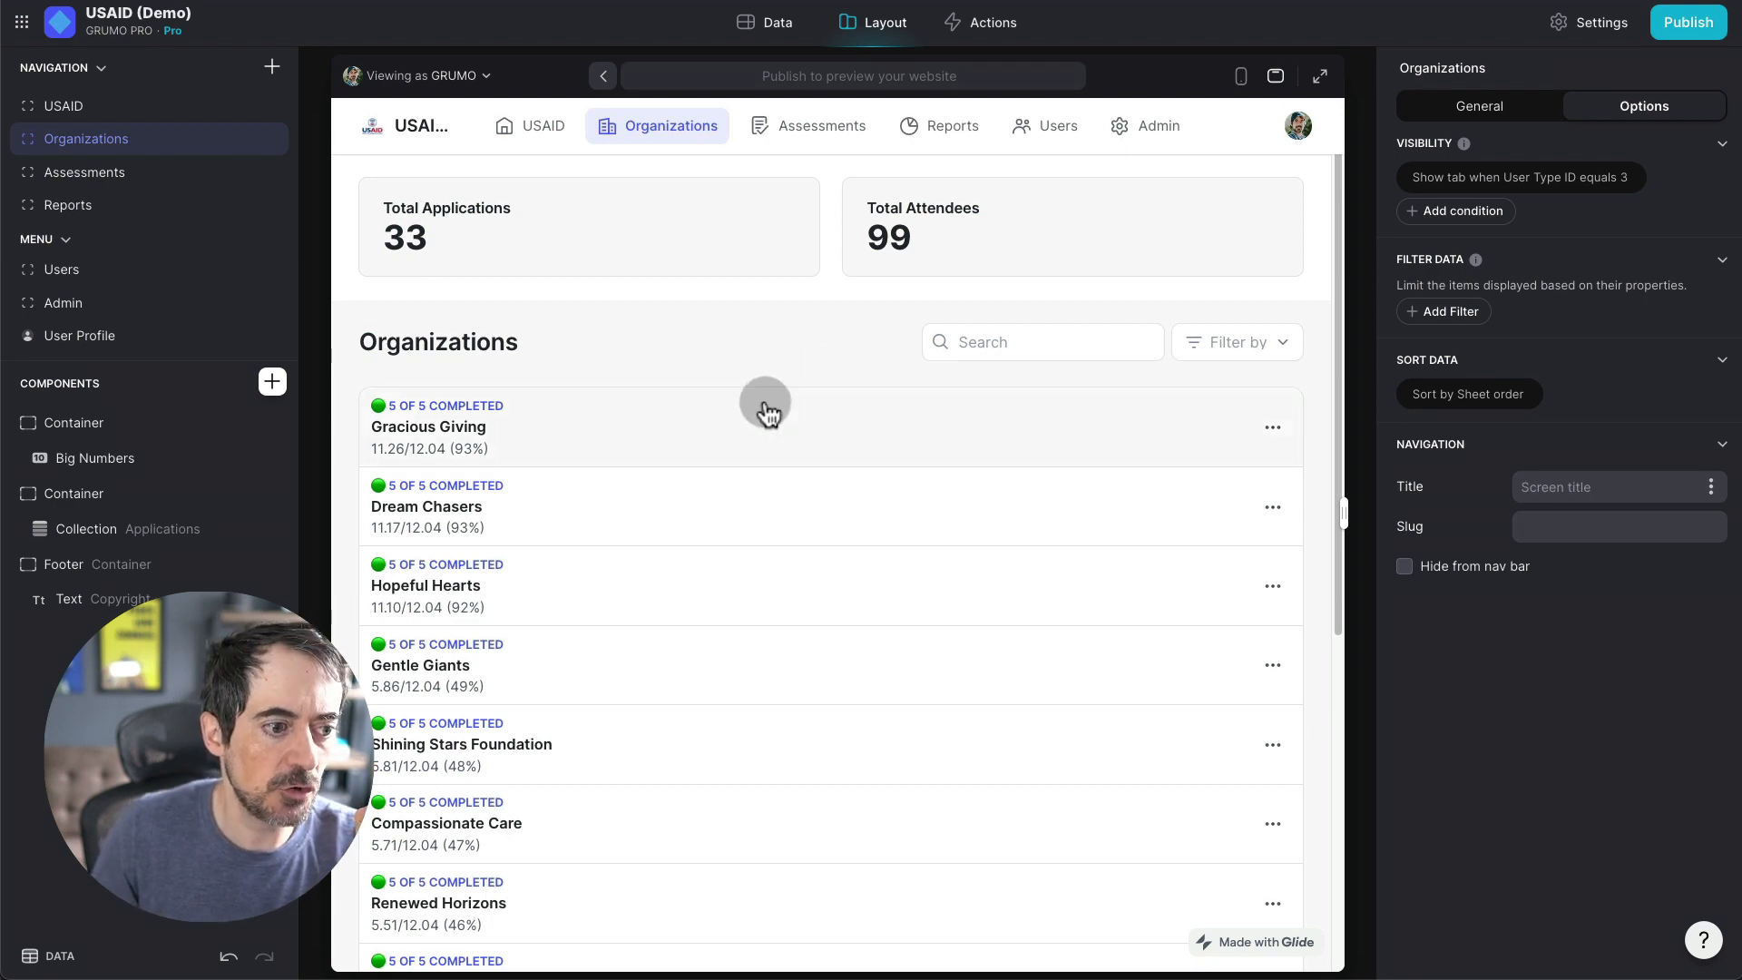
pyautogui.moveTo(766, 411)
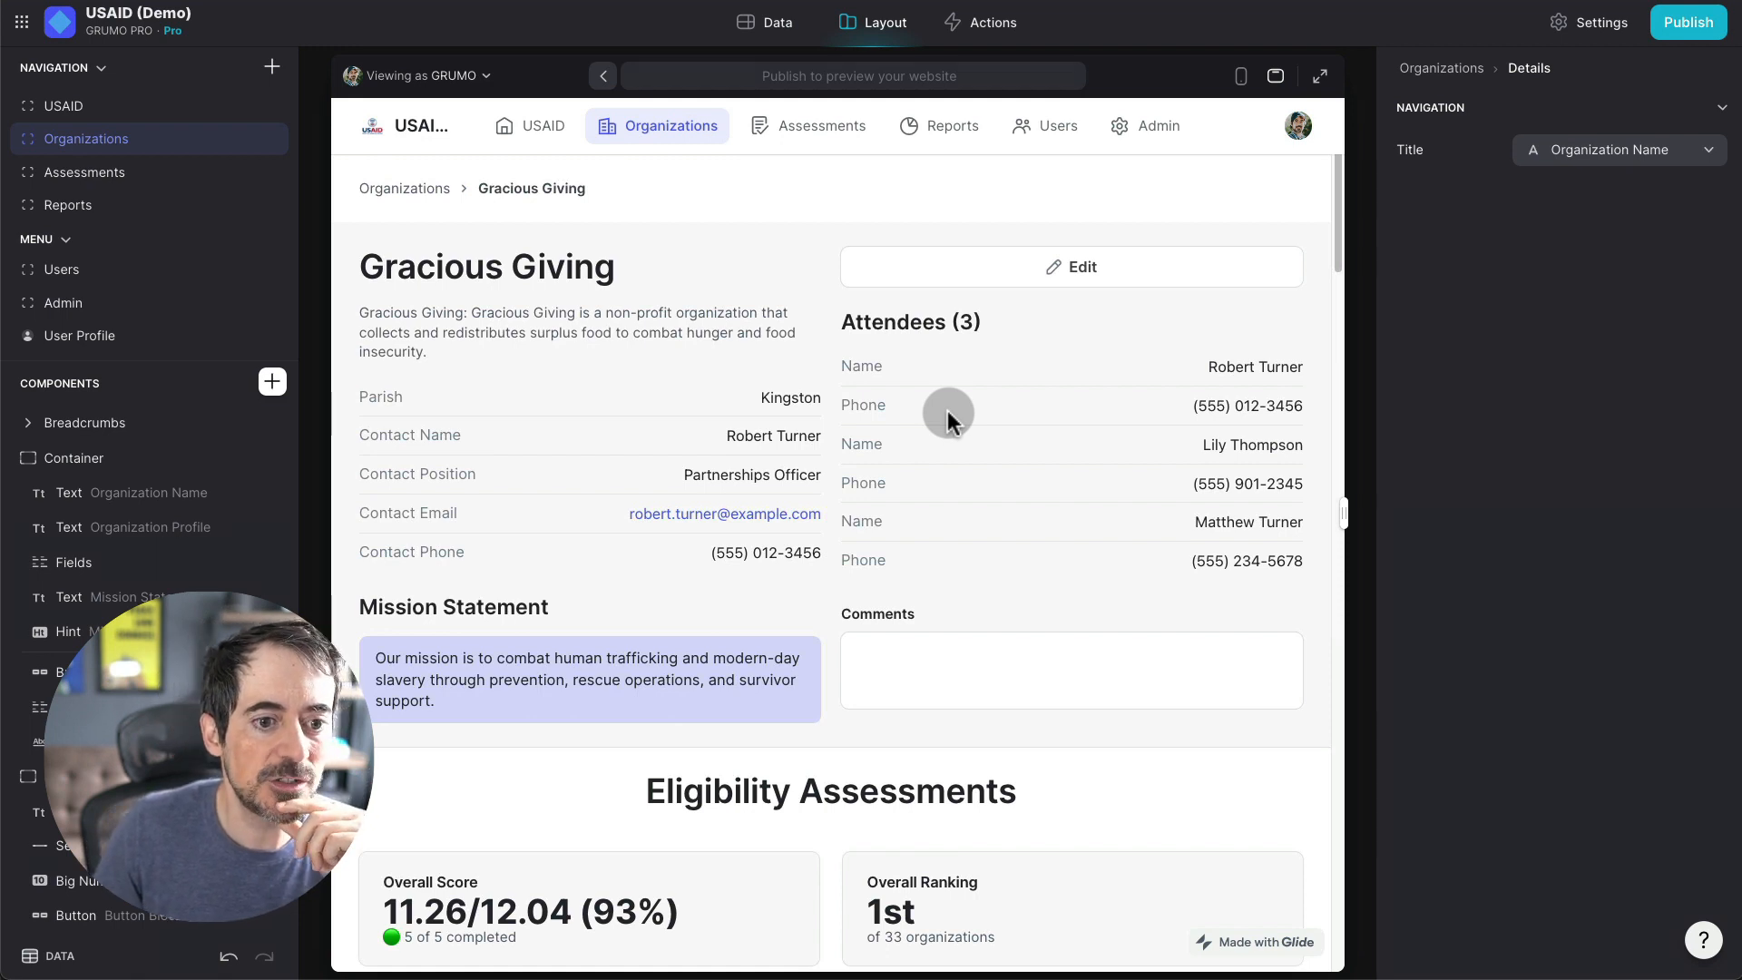
# Step: Scroll the organization's details through contacts, attendees and the weighted area-score chart
pyautogui.scroll(-3)
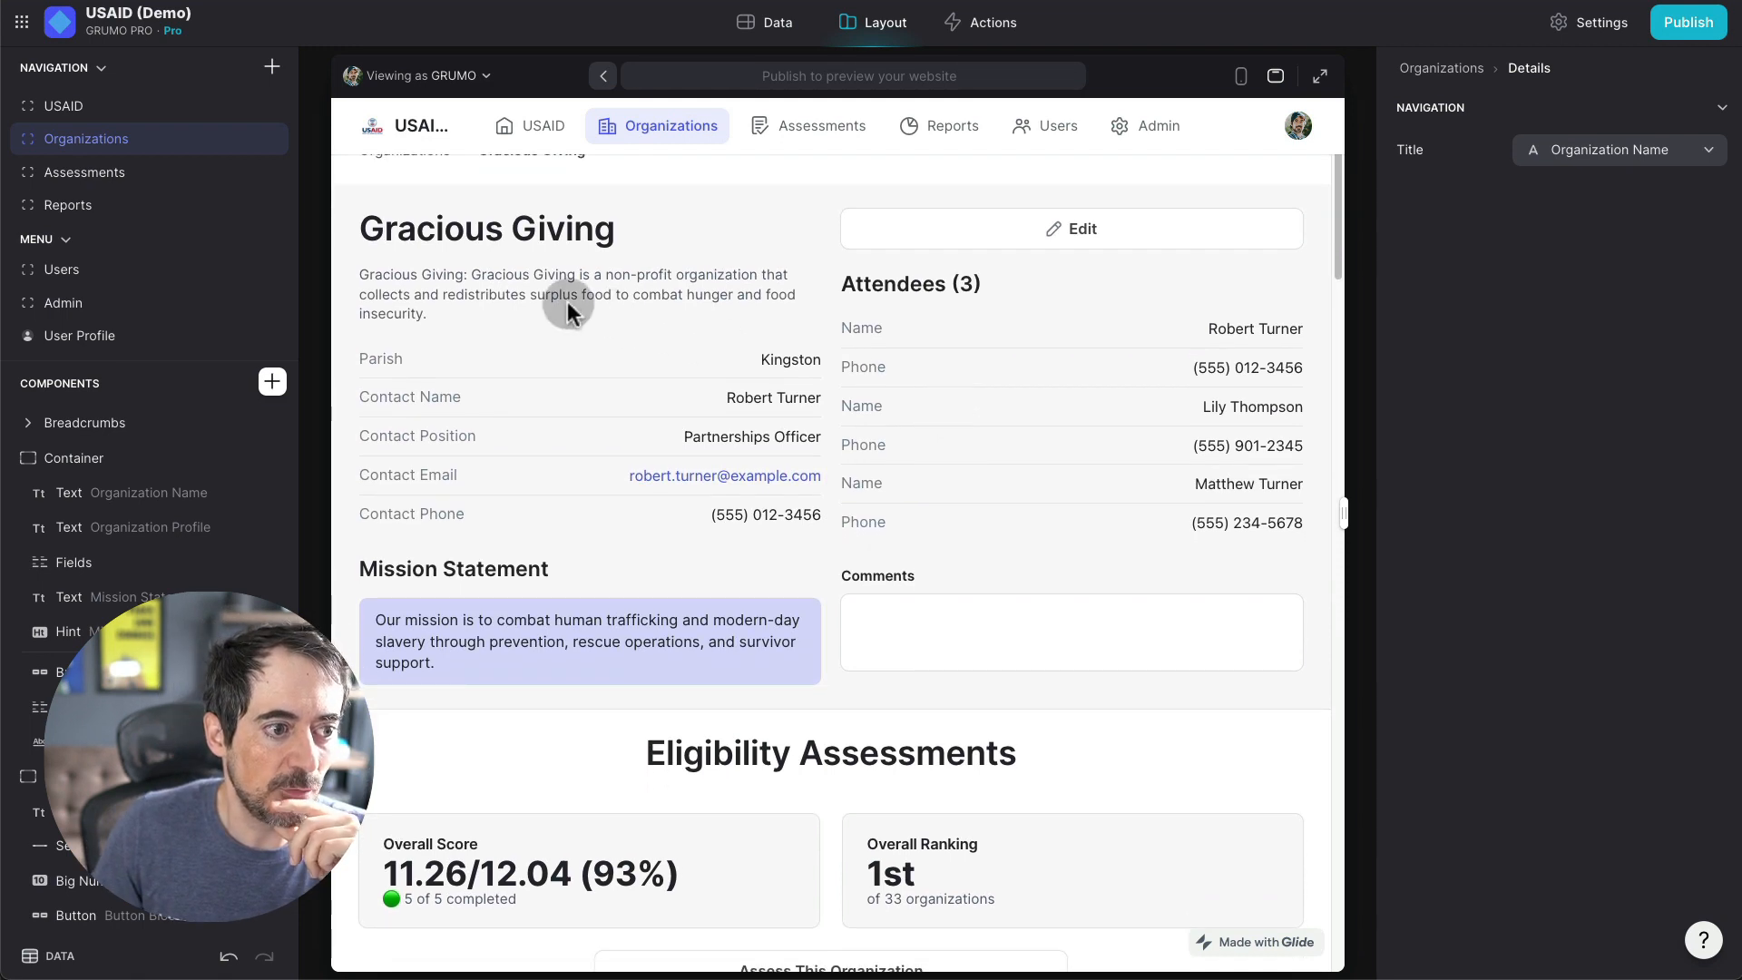
pyautogui.scroll(-3)
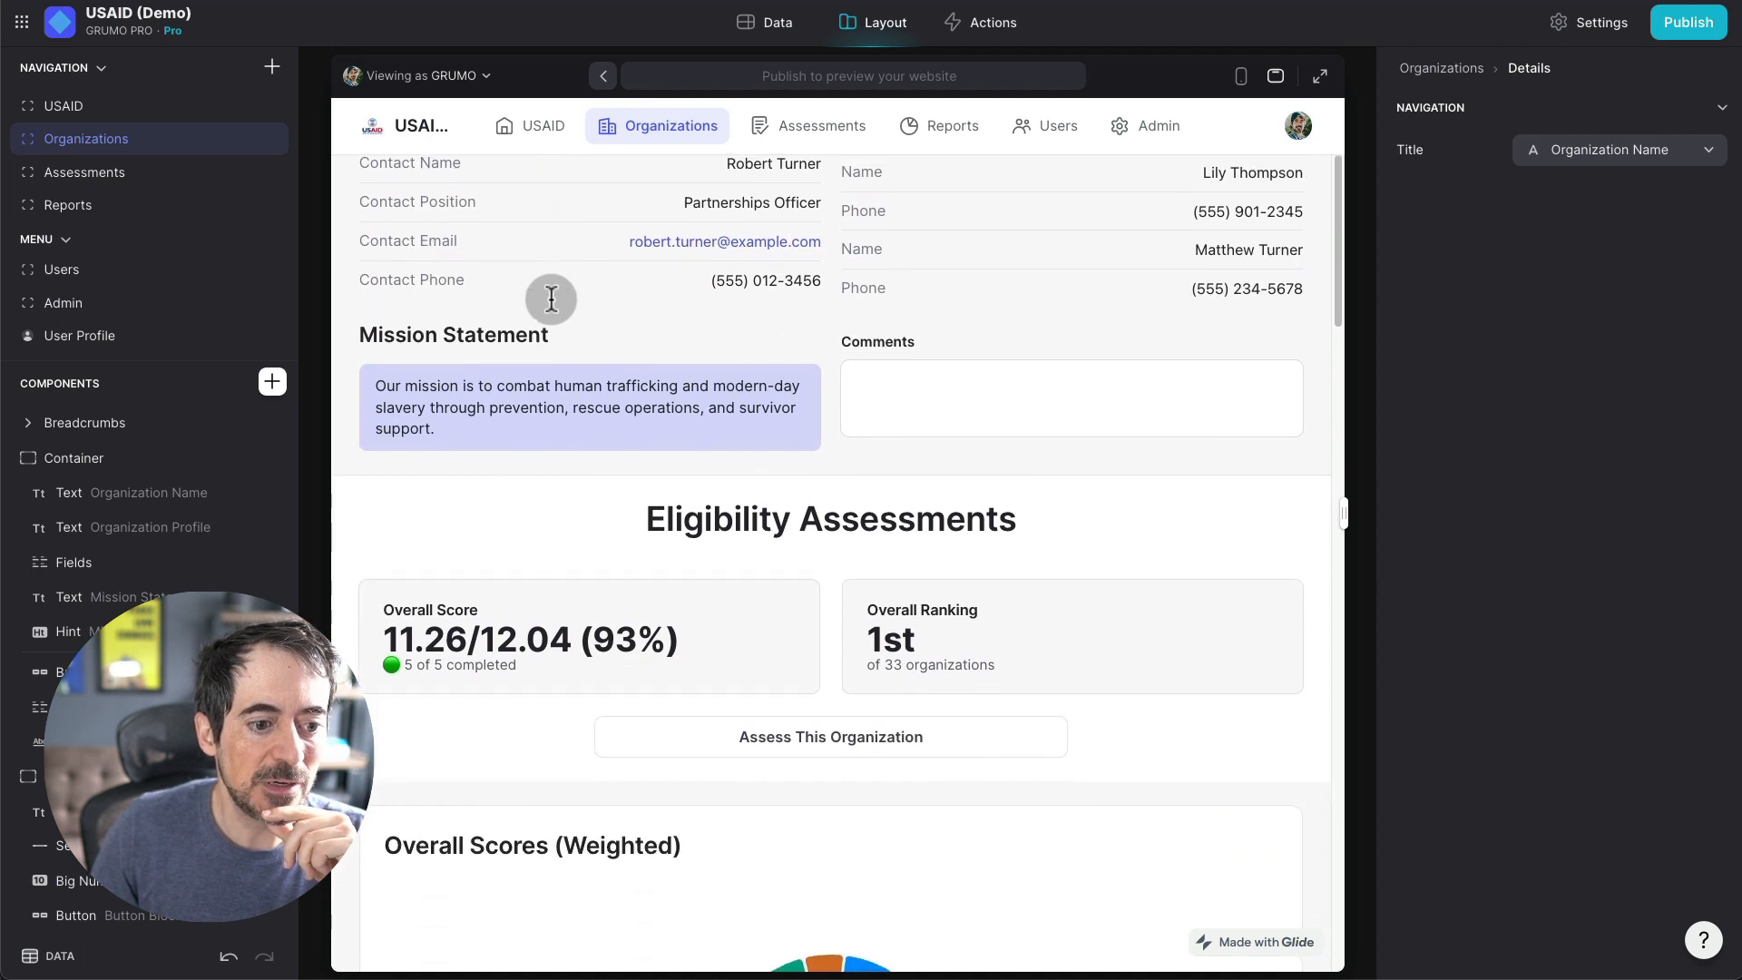
pyautogui.scroll(-3)
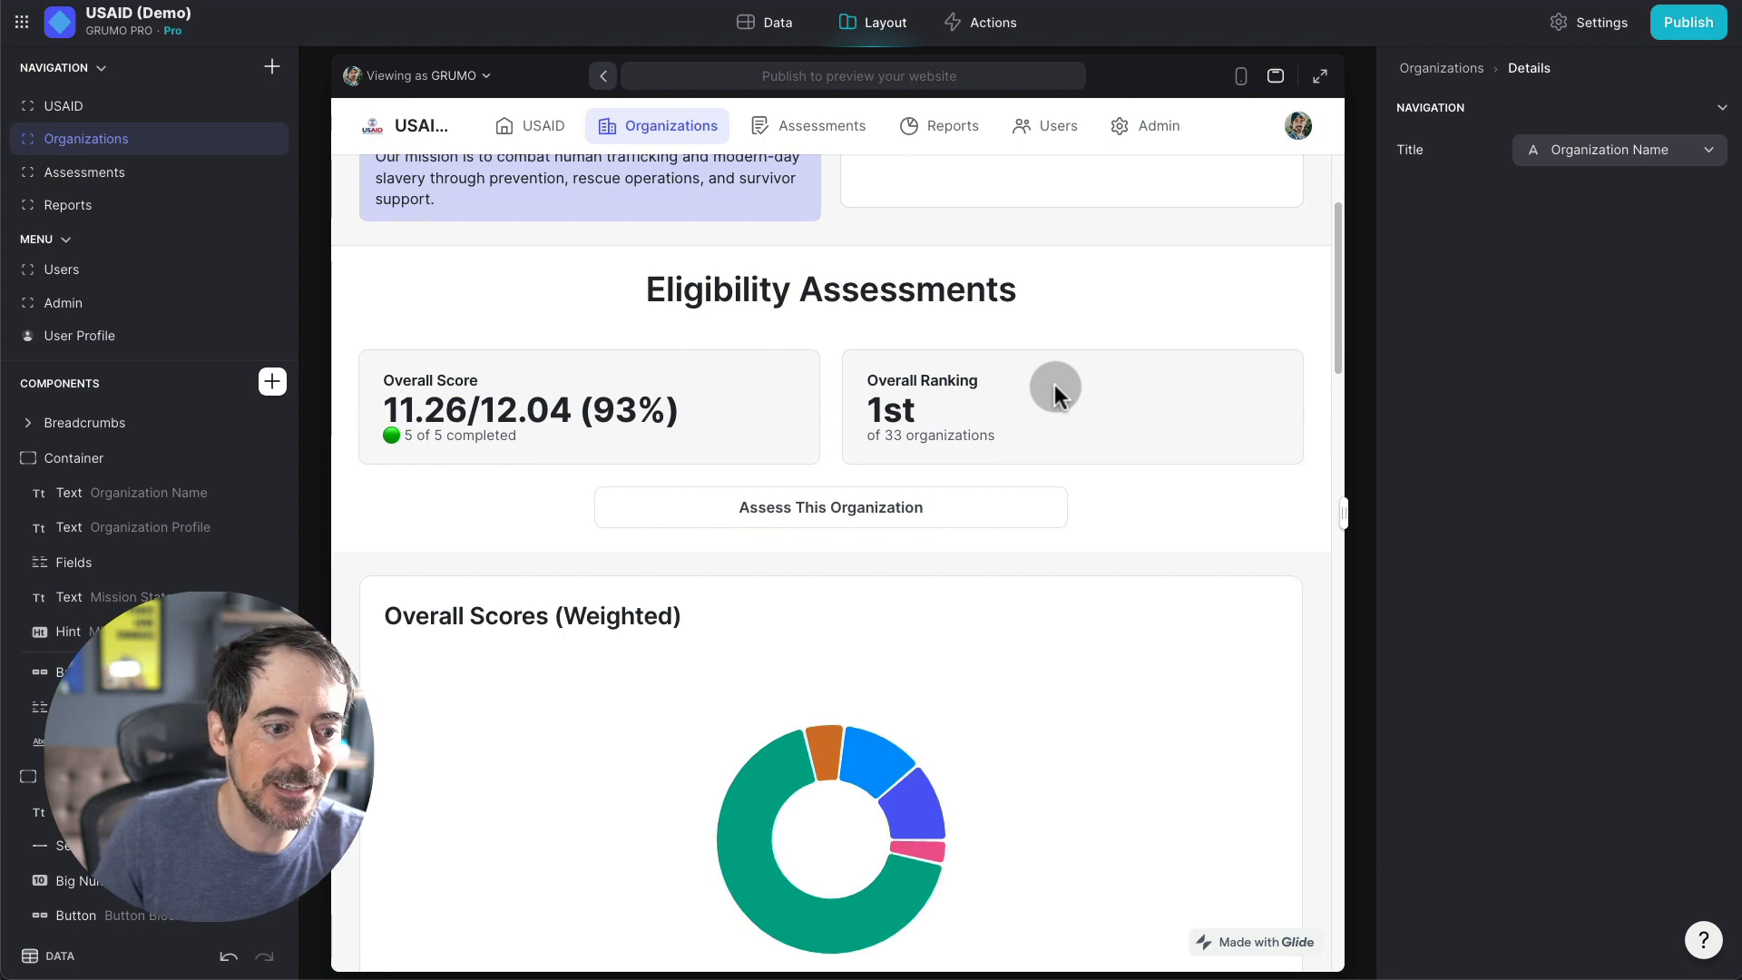
pyautogui.scroll(-3)
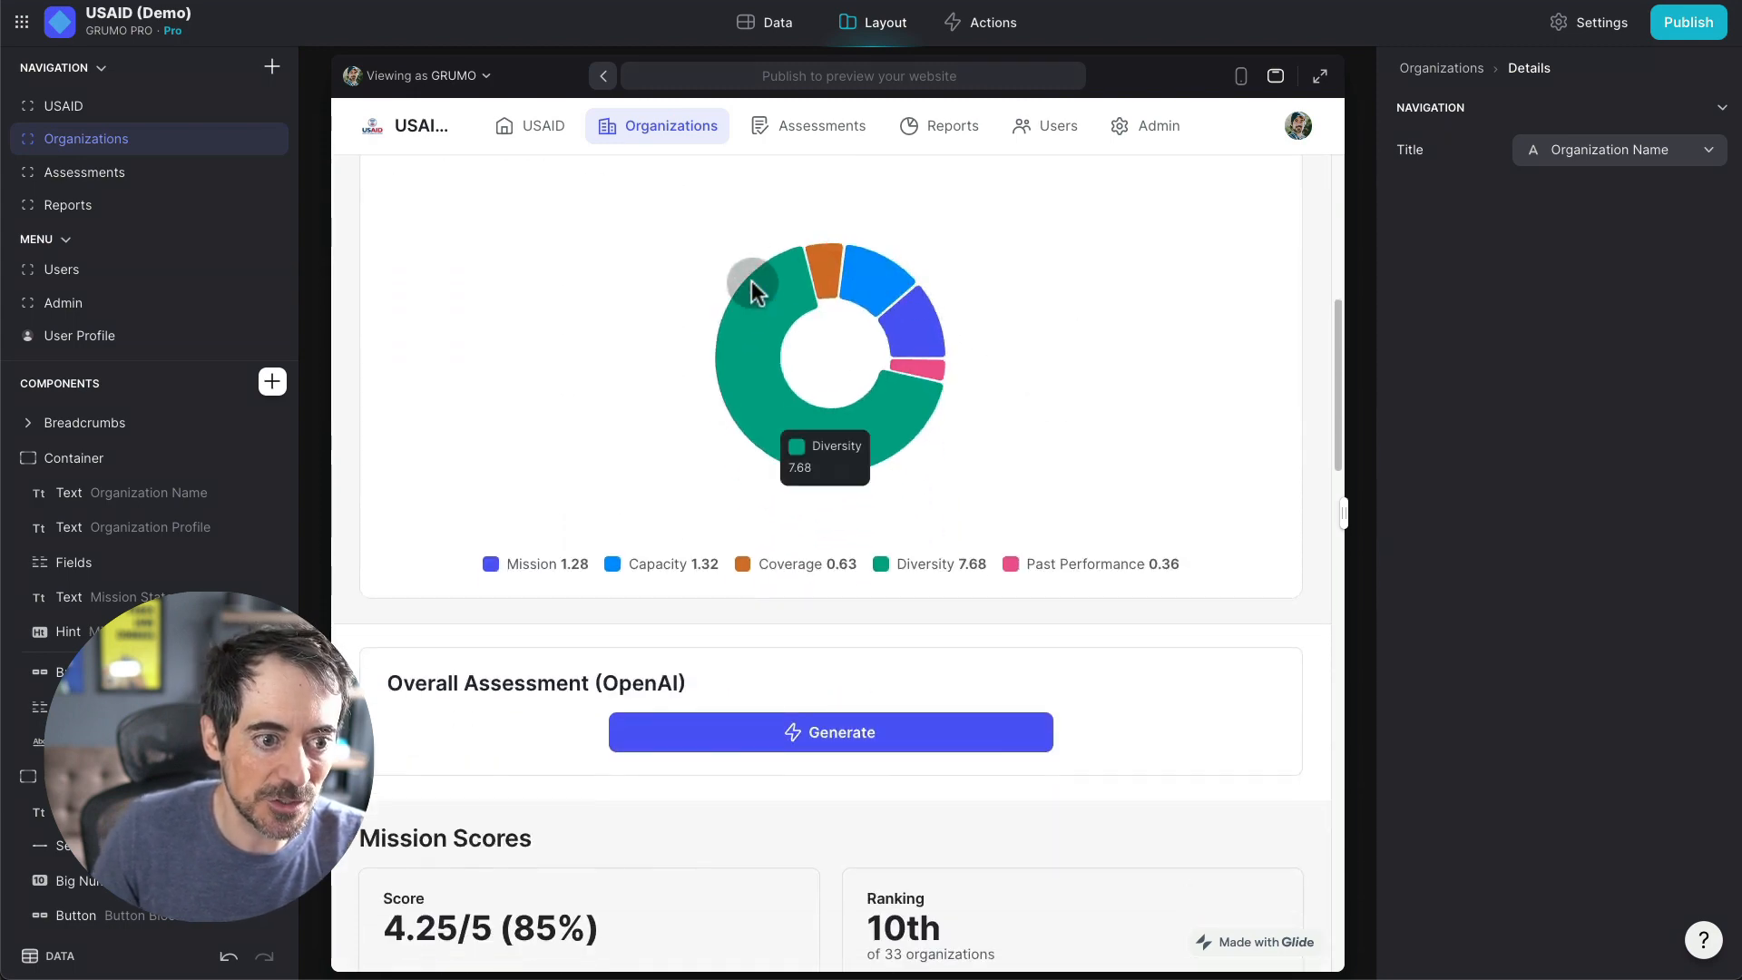
pyautogui.scroll(-3)
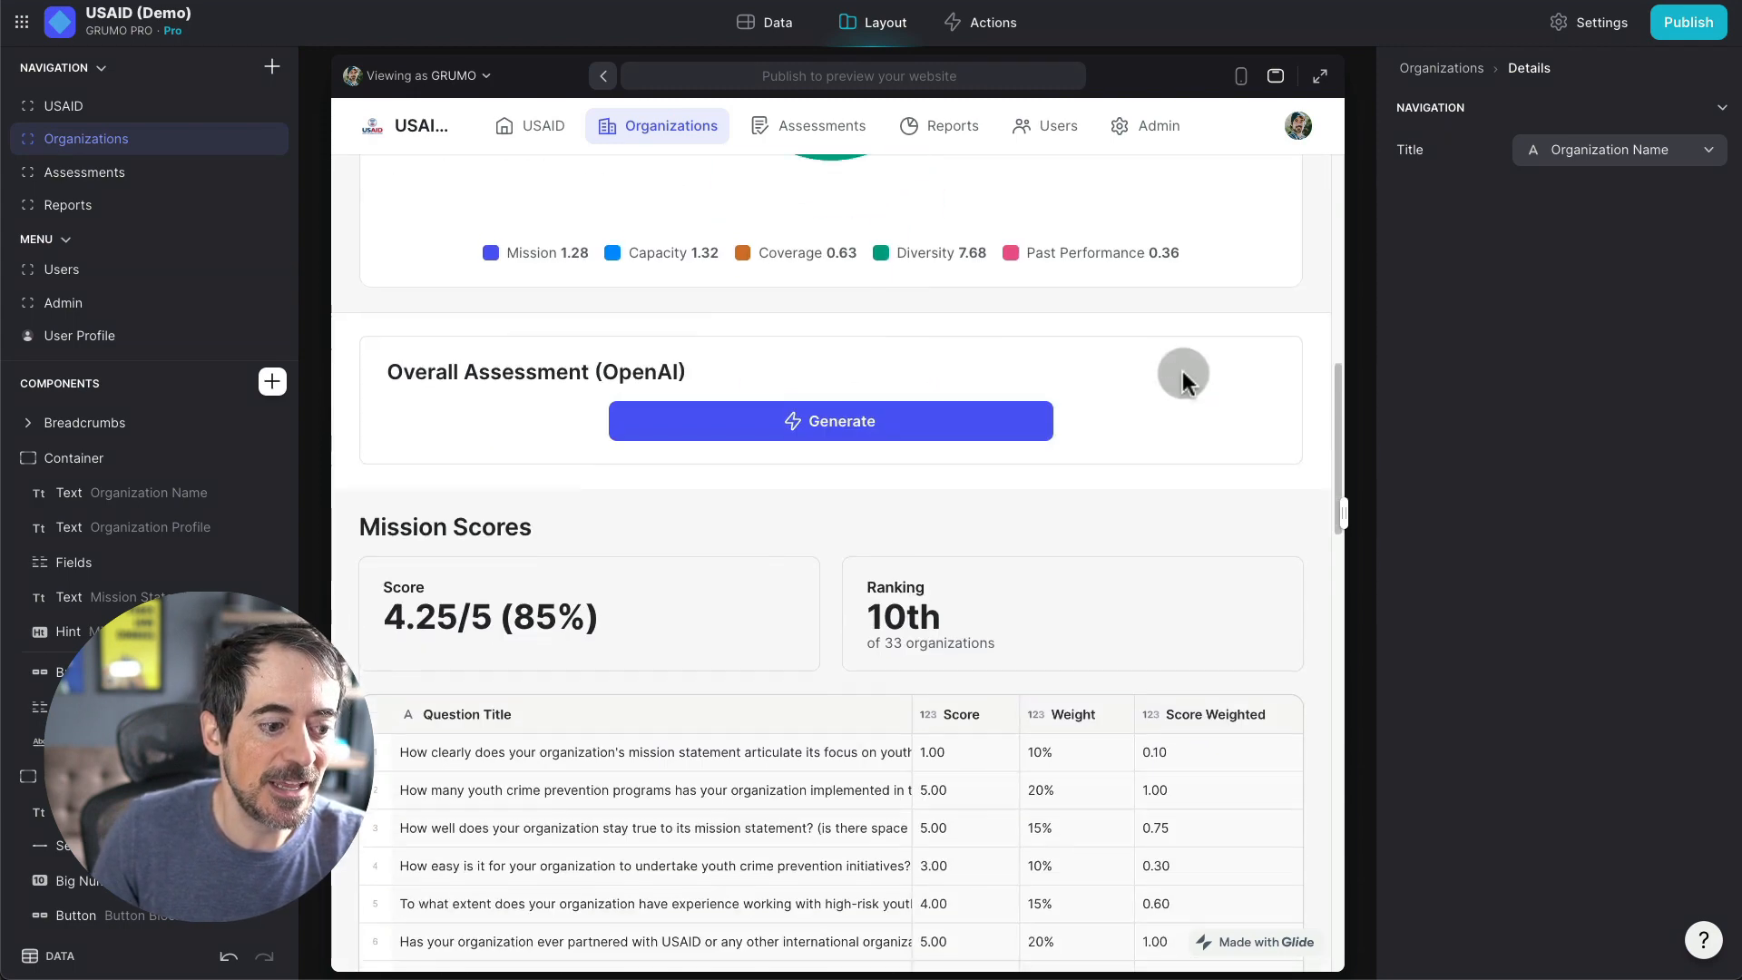
pyautogui.scroll(-3)
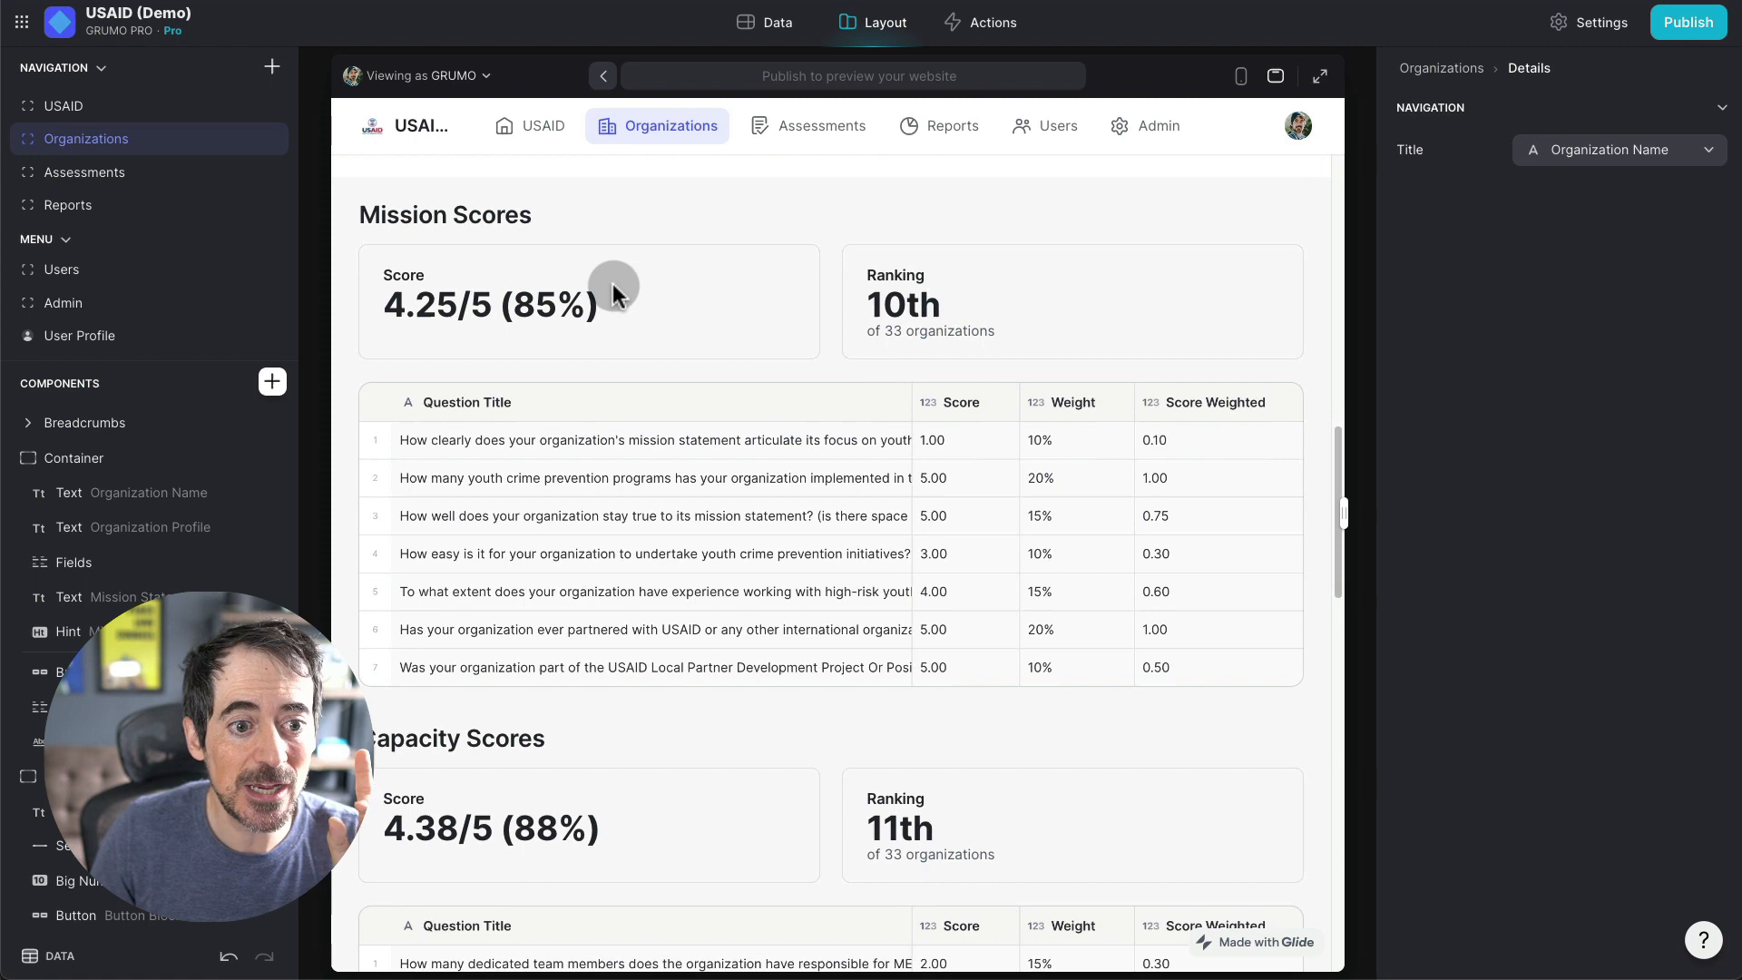
pyautogui.moveTo(625, 299)
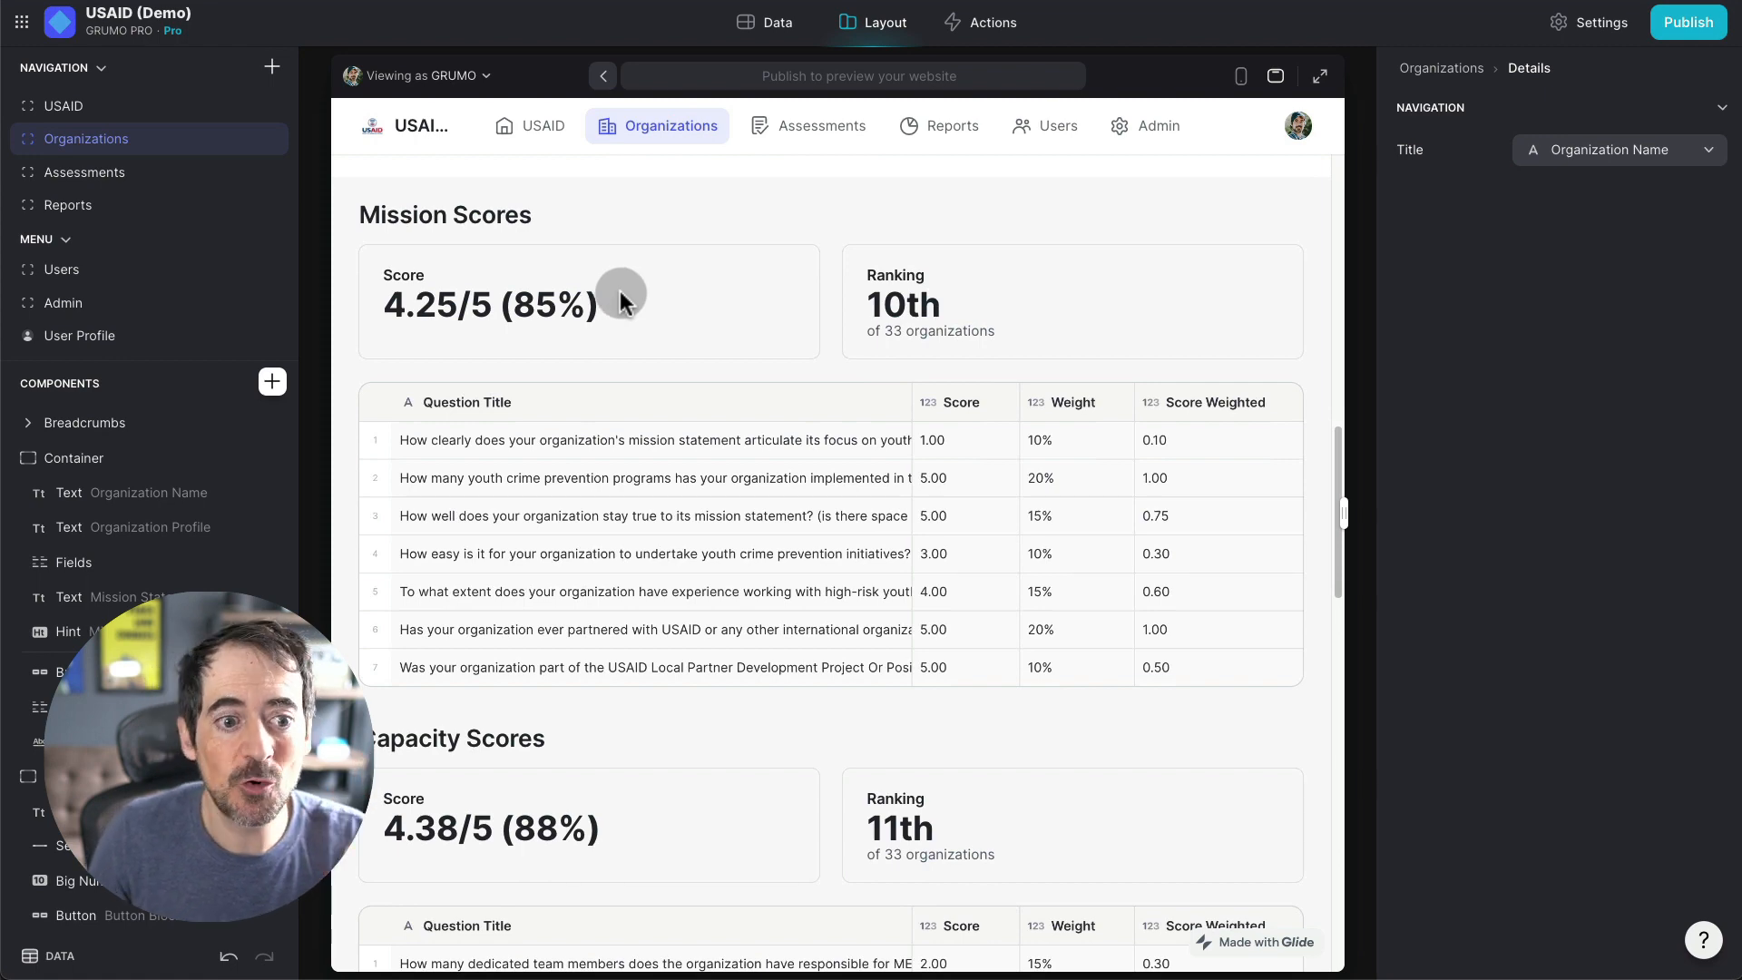
pyautogui.scroll(-3)
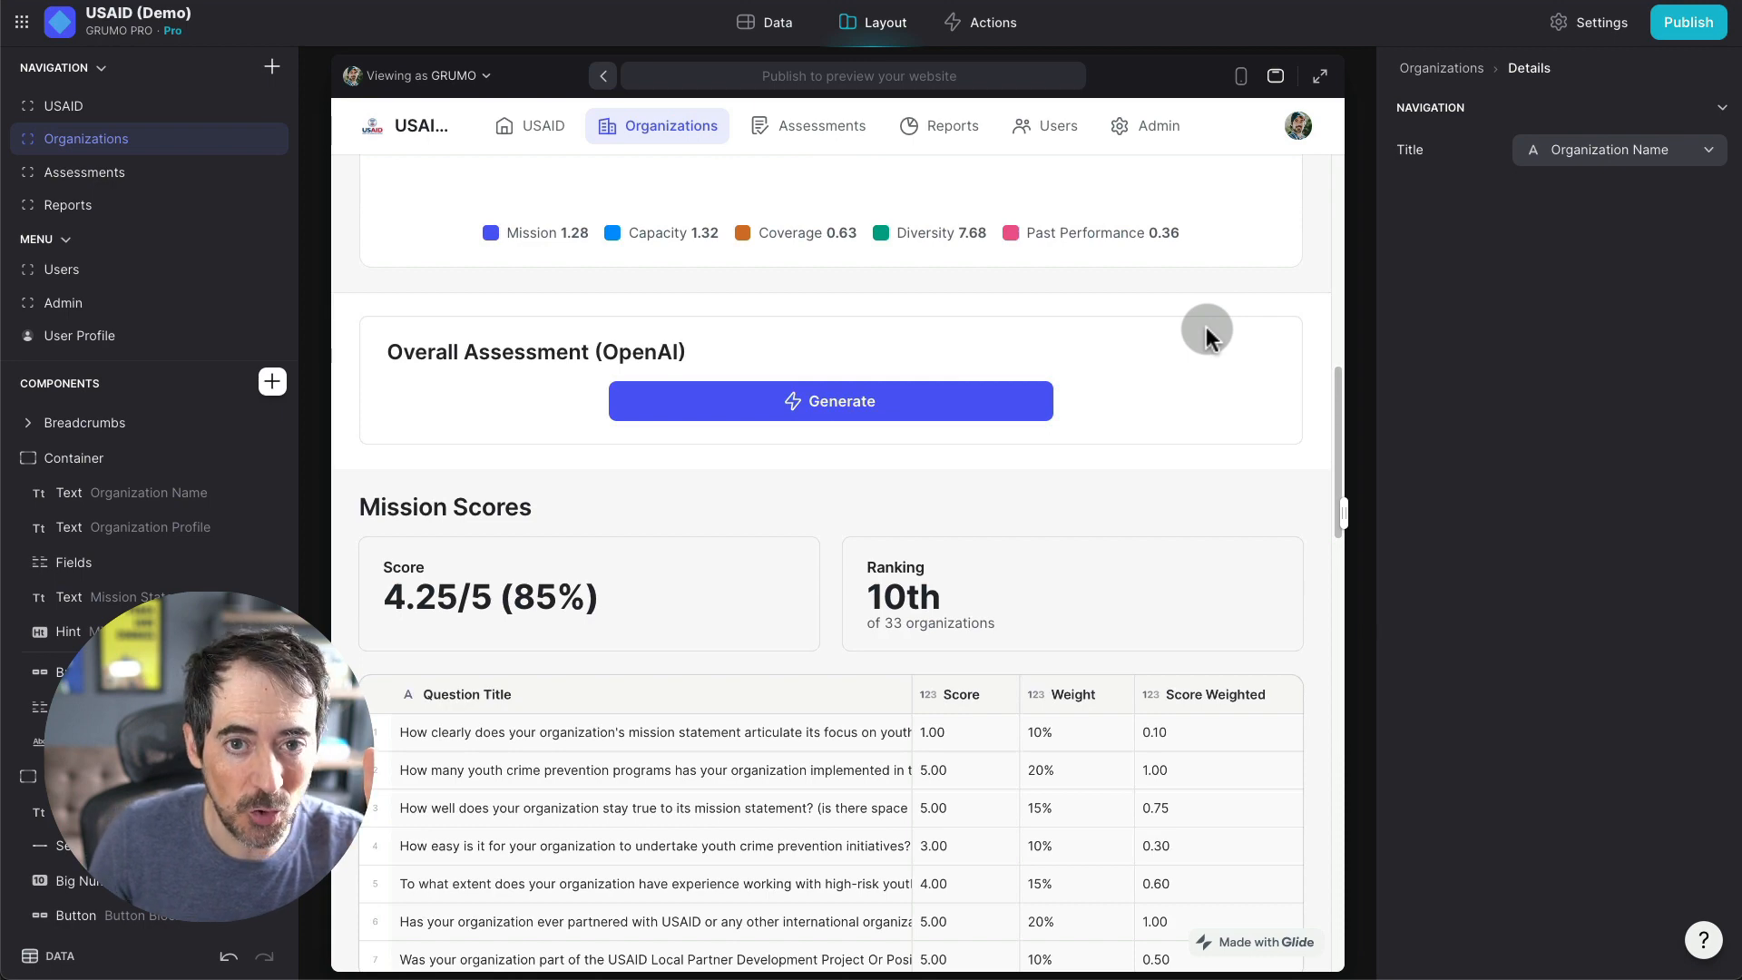
pyautogui.scroll(-3)
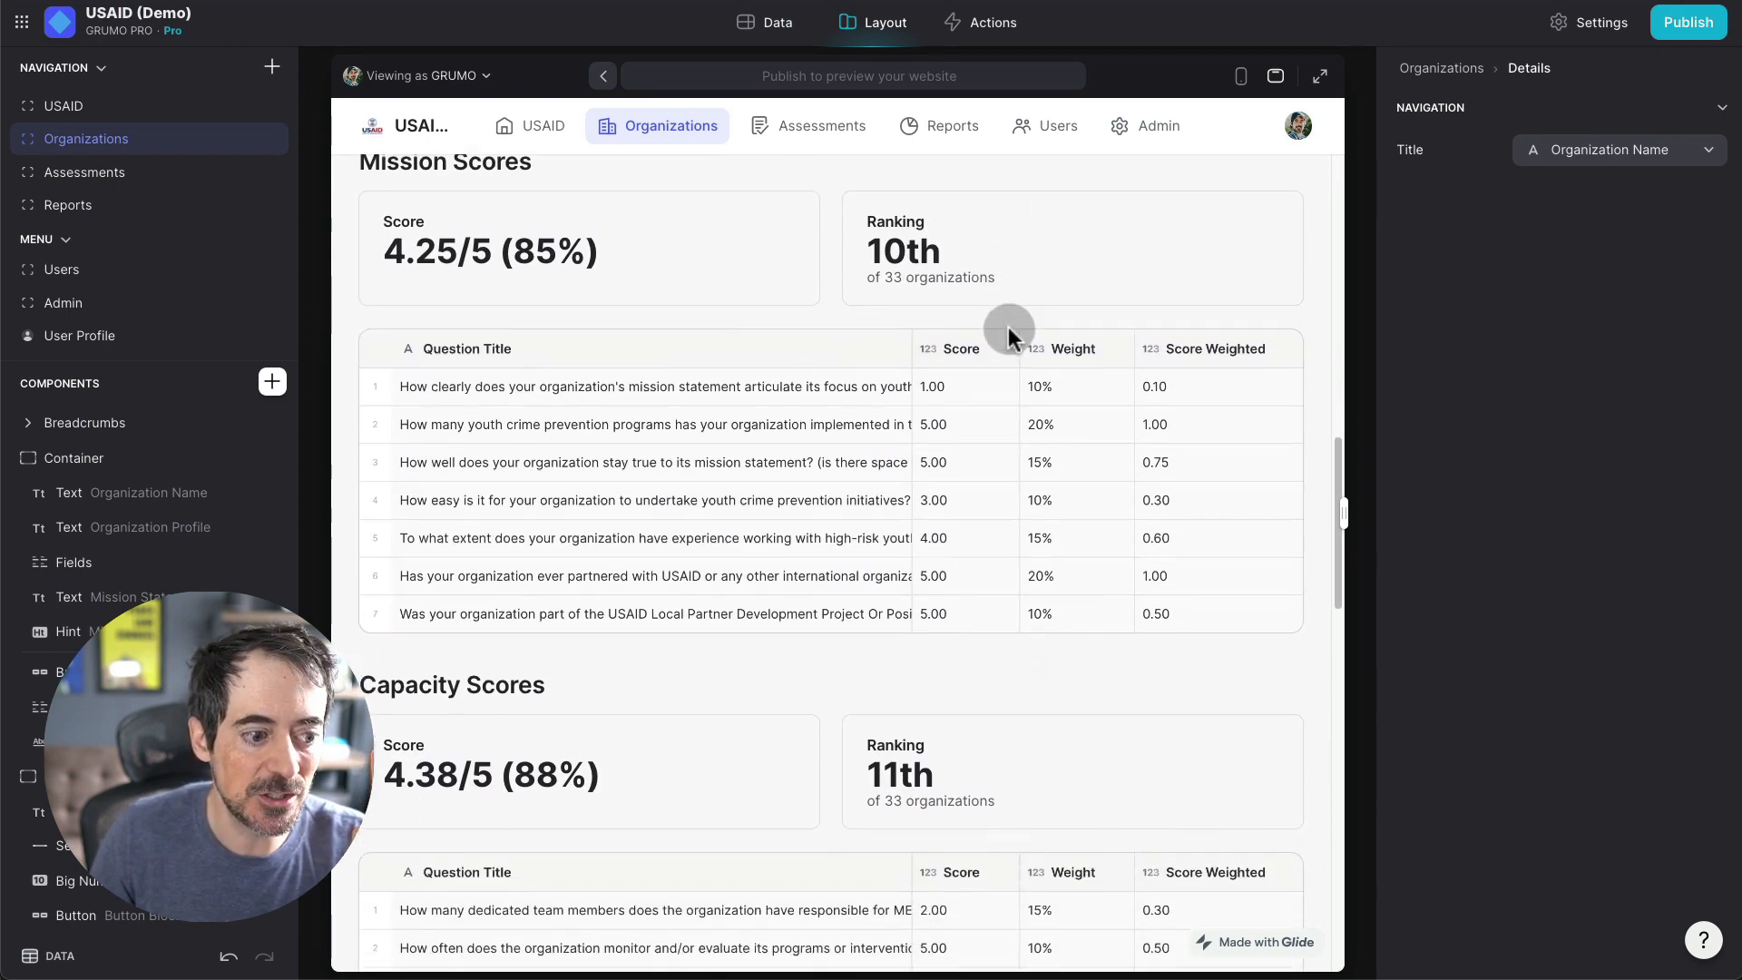
pyautogui.scroll(-3)
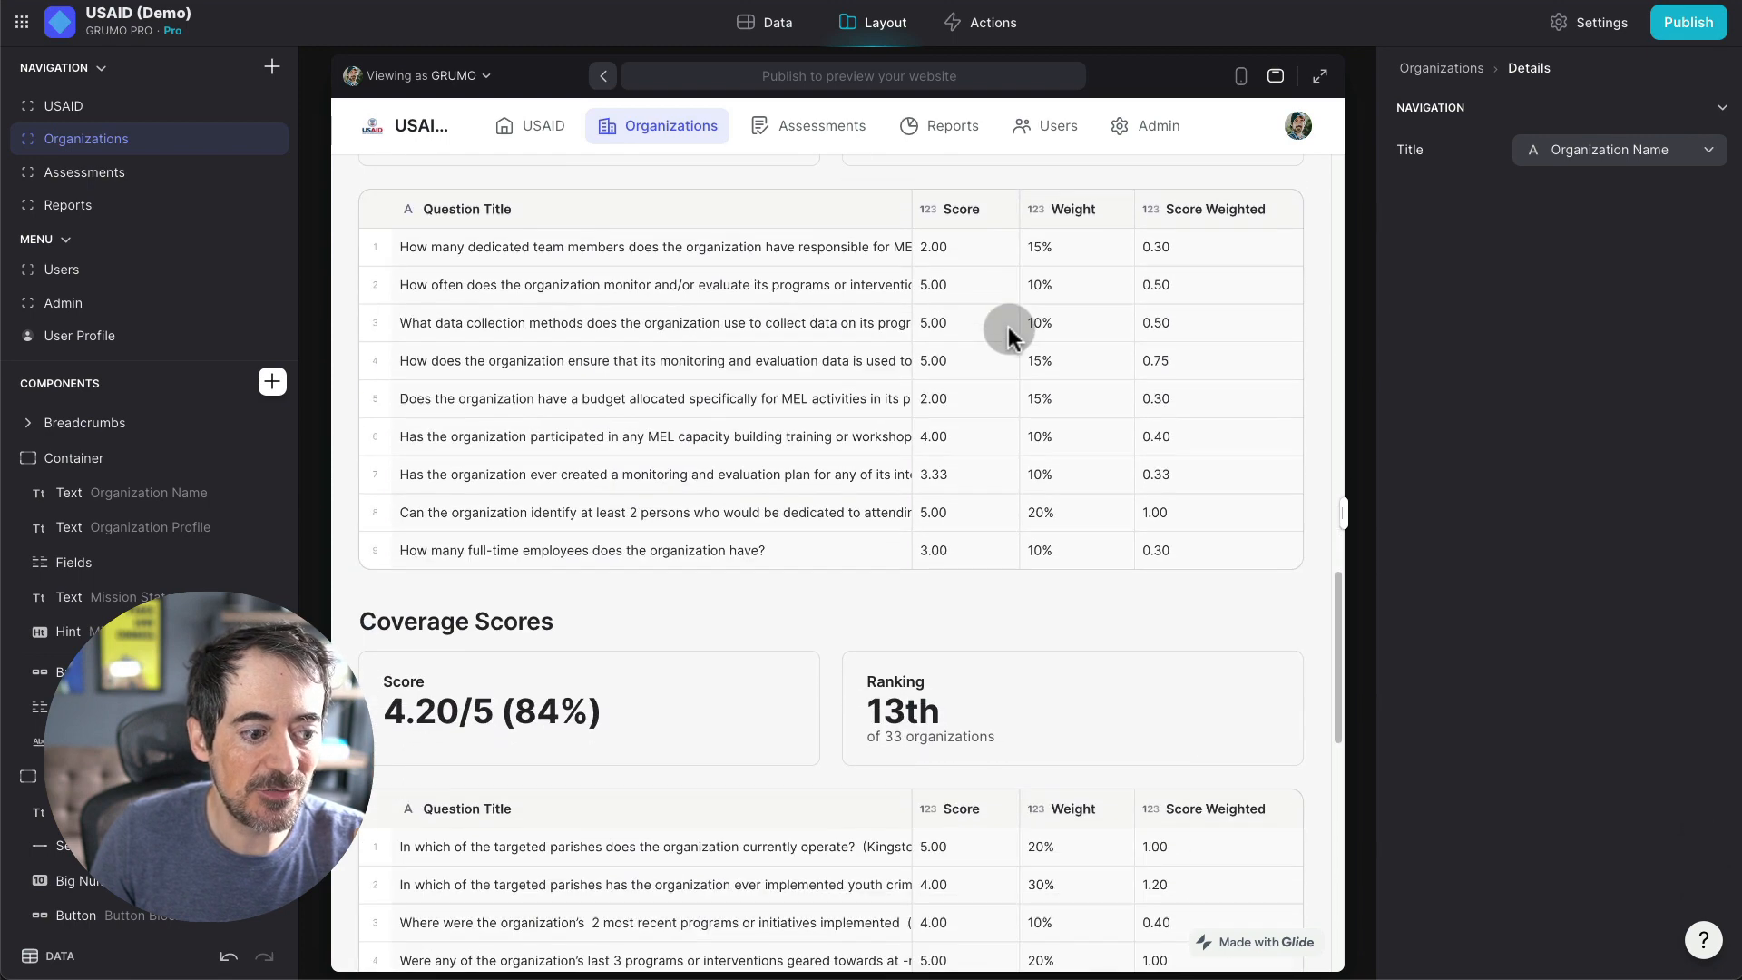
# Step: Reach the ungenerated OpenAI assessment and mission score 4.25/5, ranked 10th
pyautogui.scroll(-3)
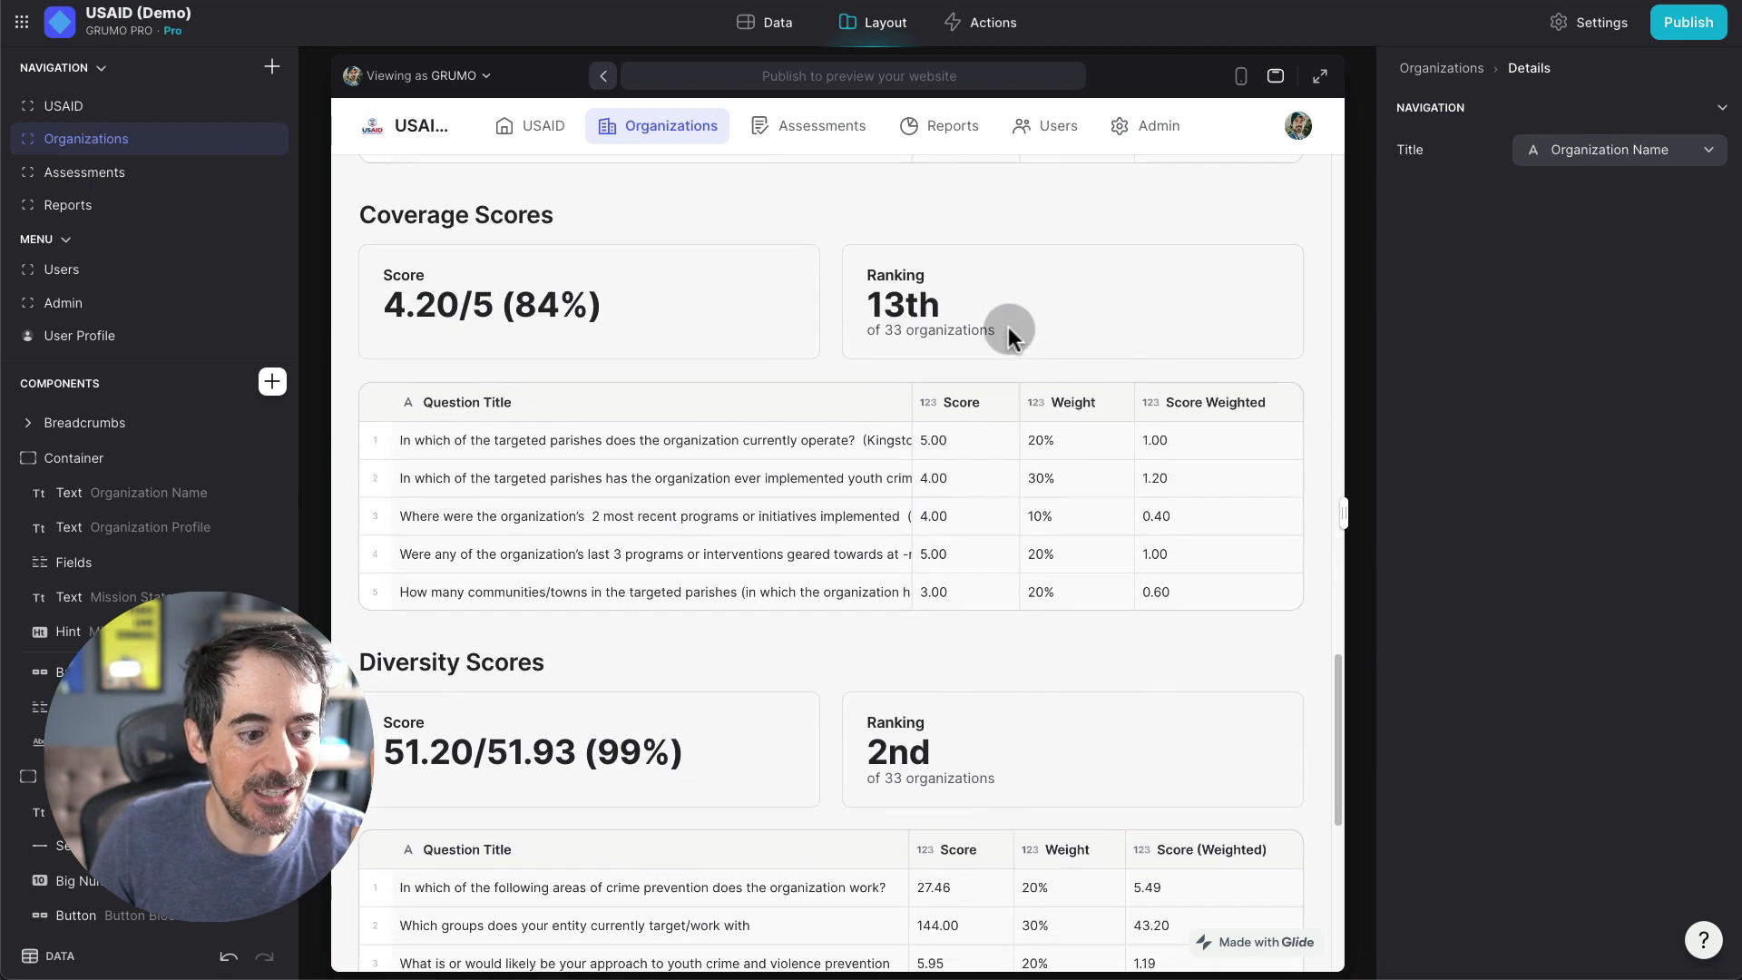
pyautogui.scroll(-3)
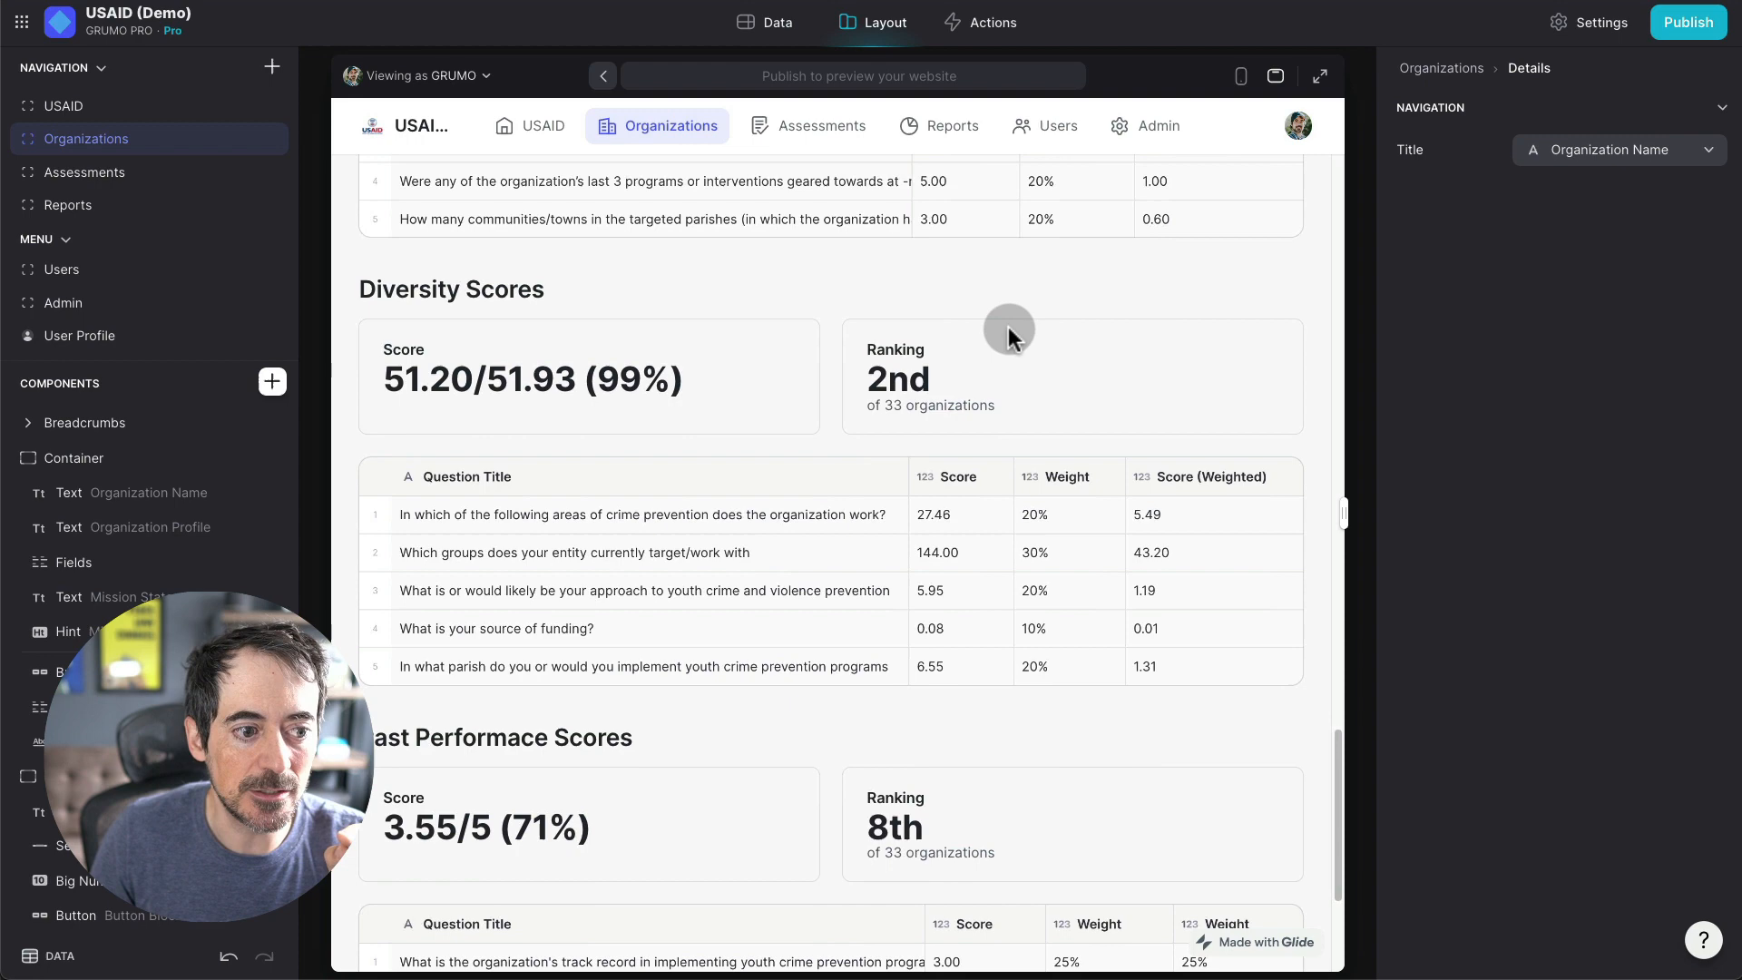
pyautogui.scroll(-3)
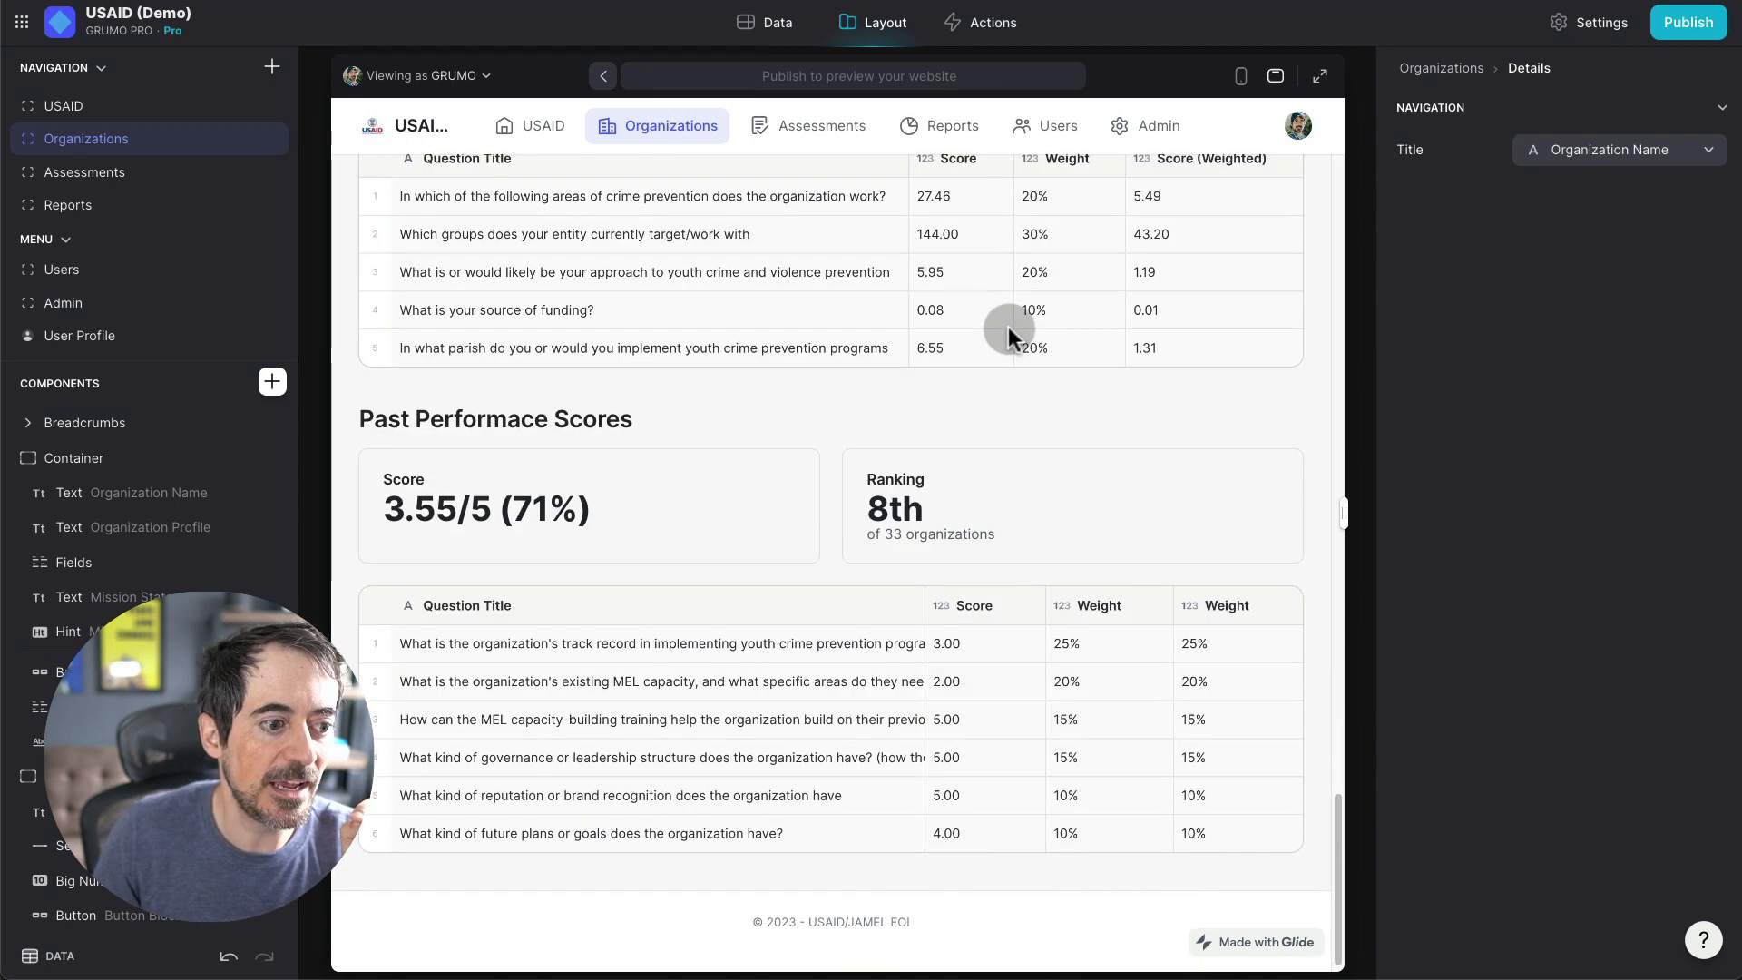
pyautogui.scroll(-3)
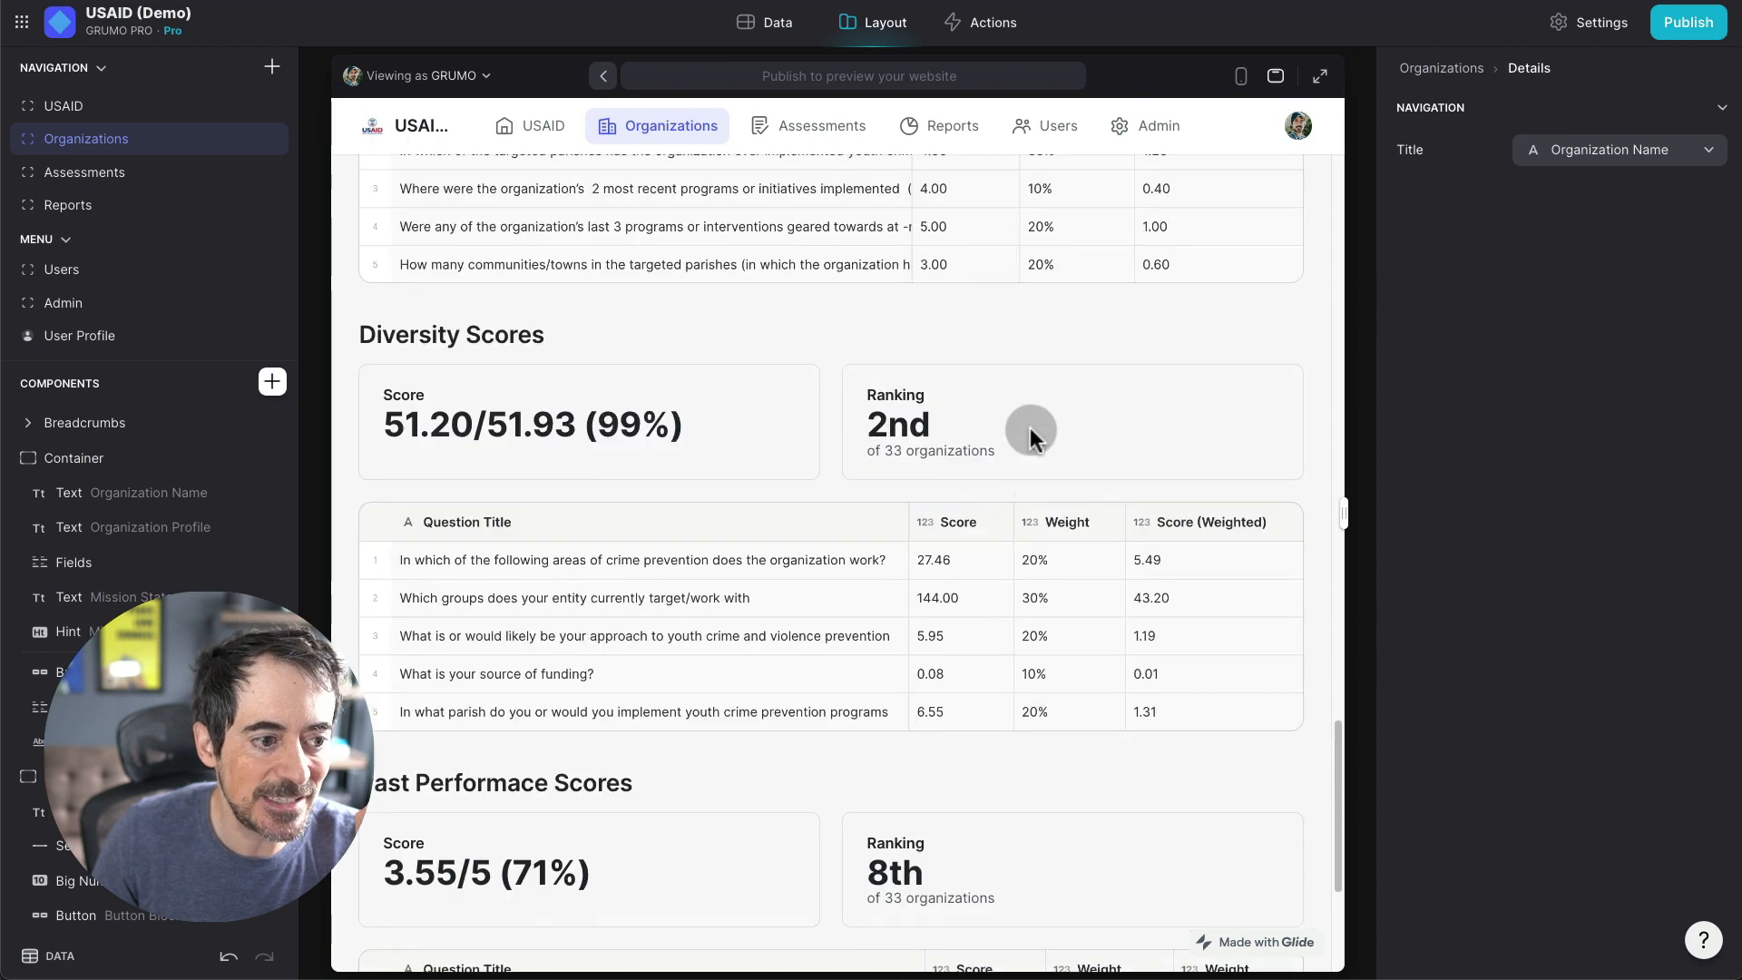
pyautogui.scroll(-3)
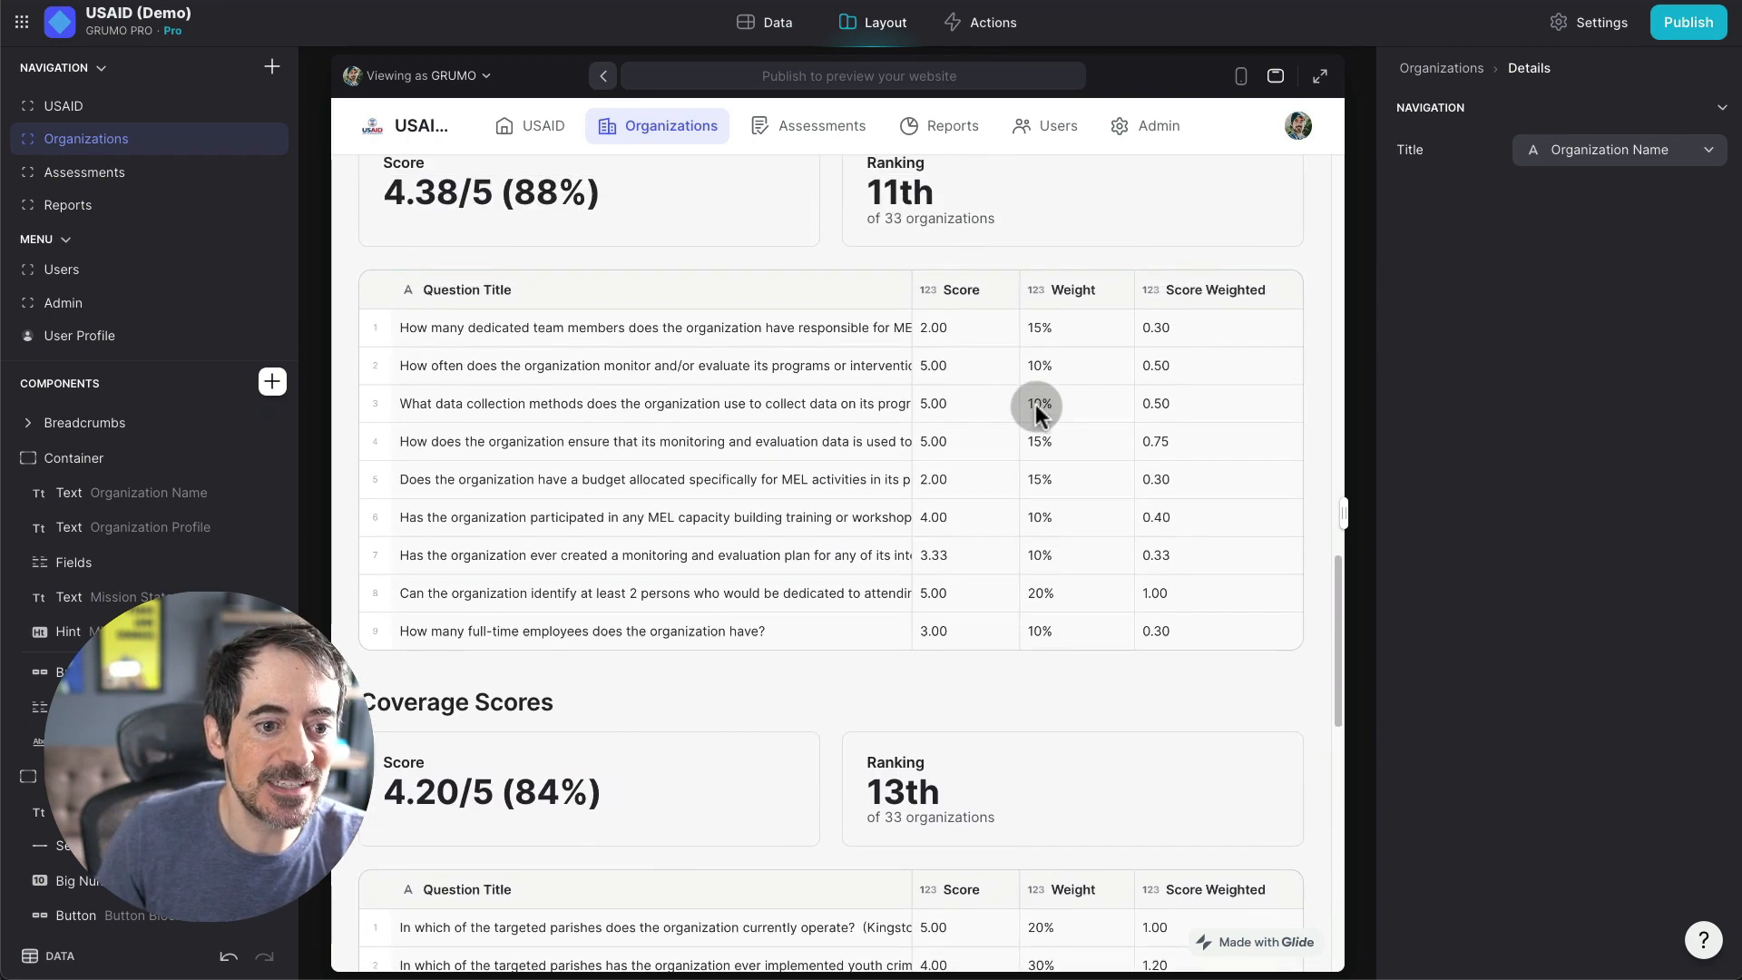
pyautogui.moveTo(905, 377)
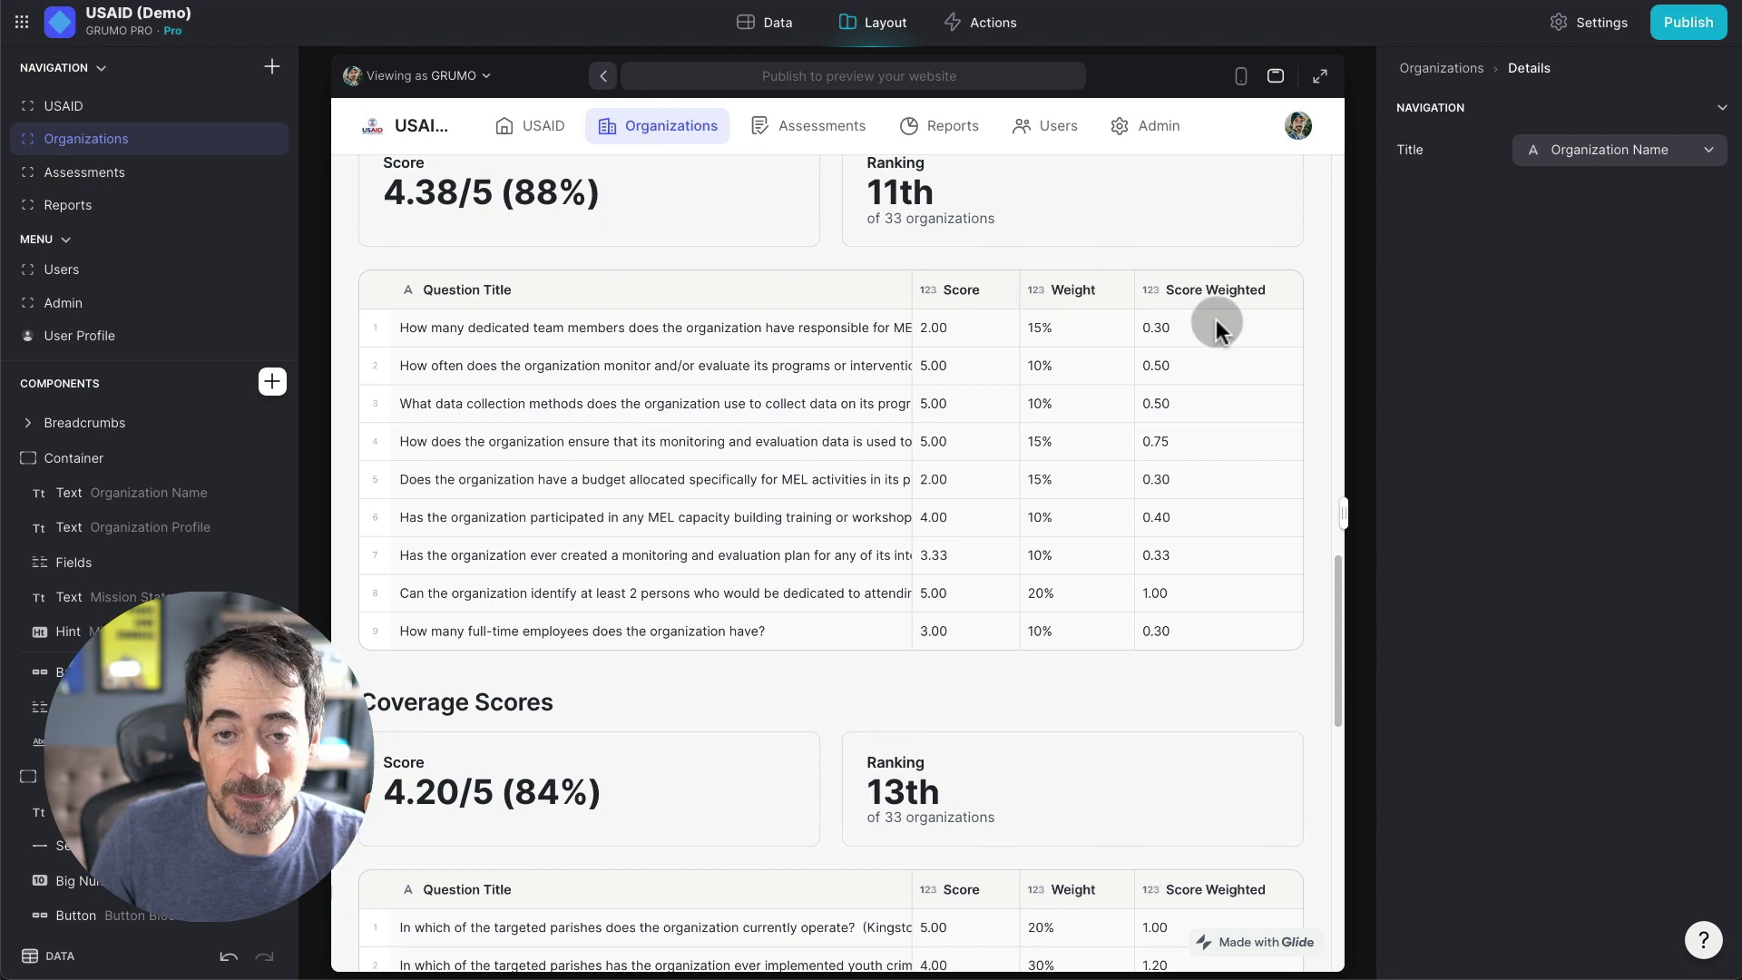
pyautogui.scroll(-3)
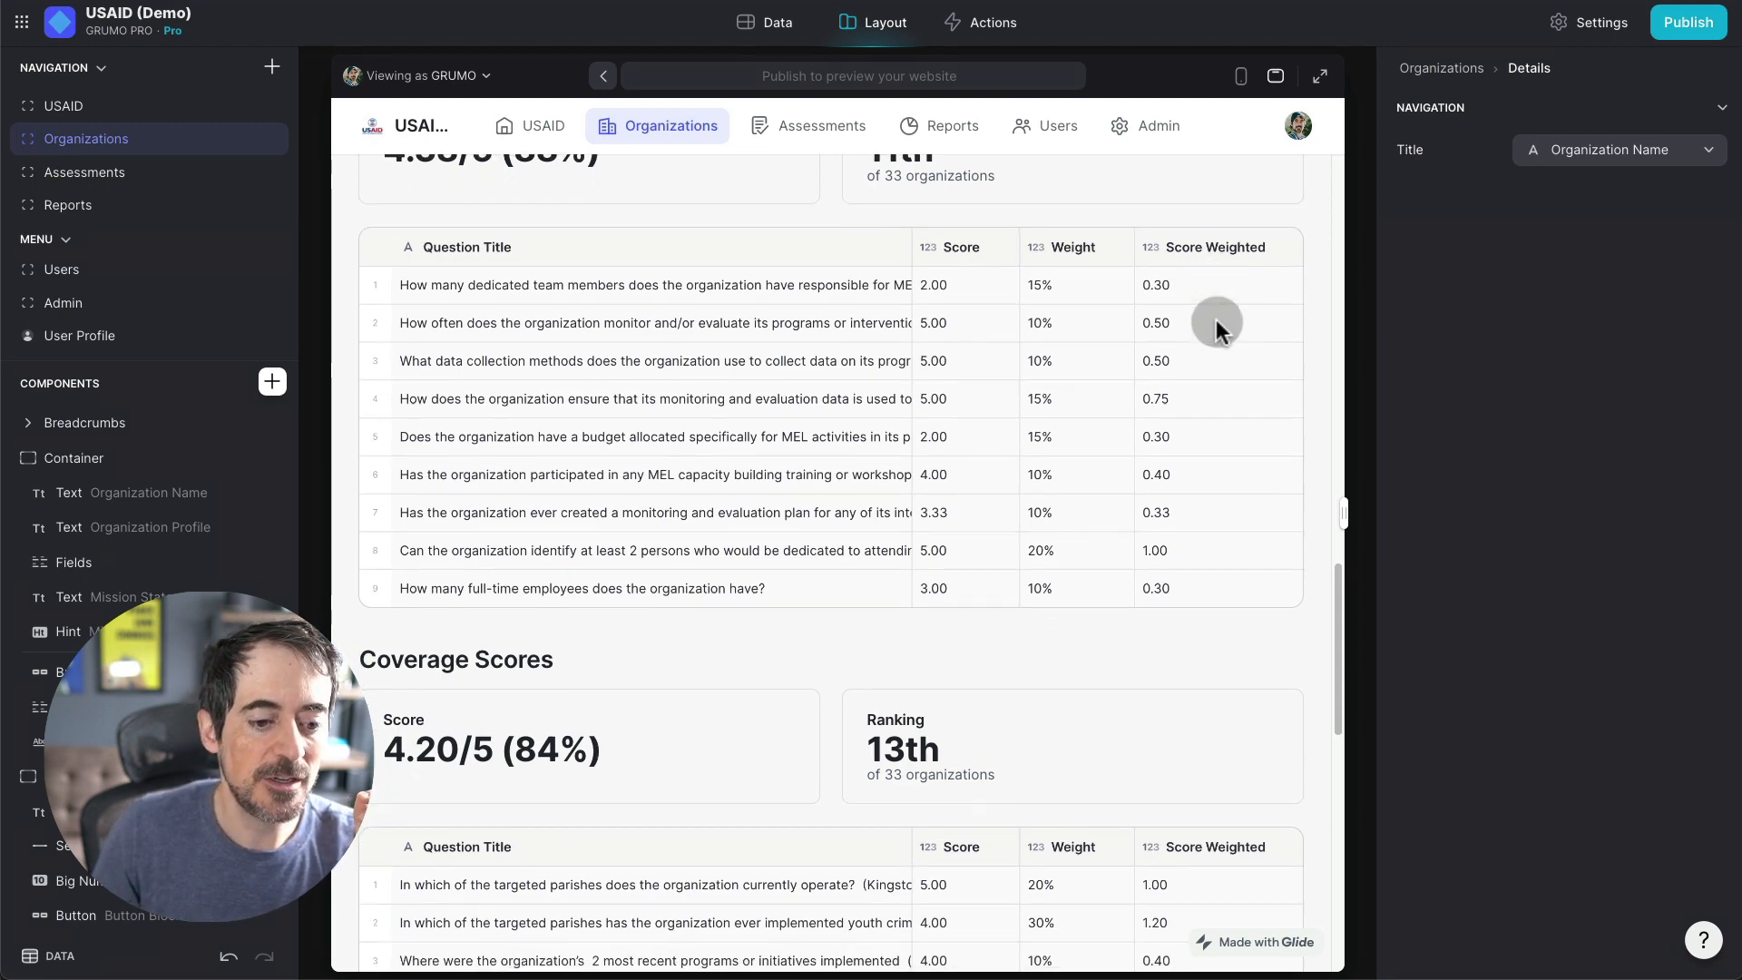
pyautogui.scroll(-3)
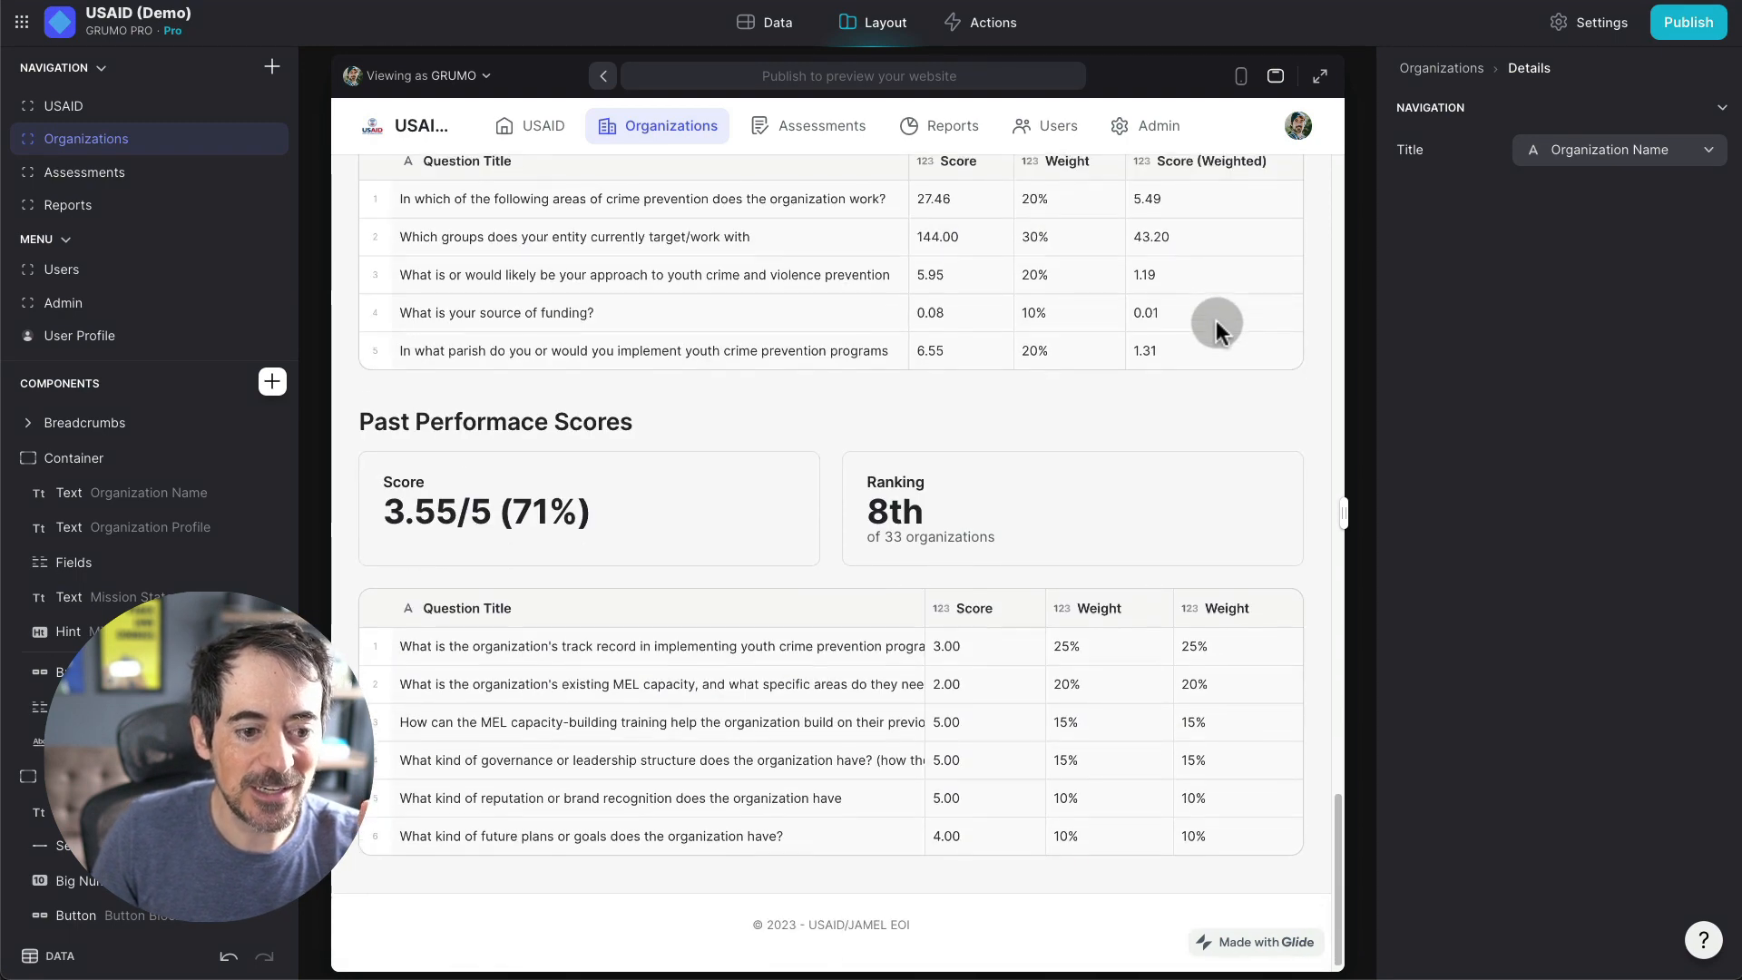
pyautogui.scroll(-3)
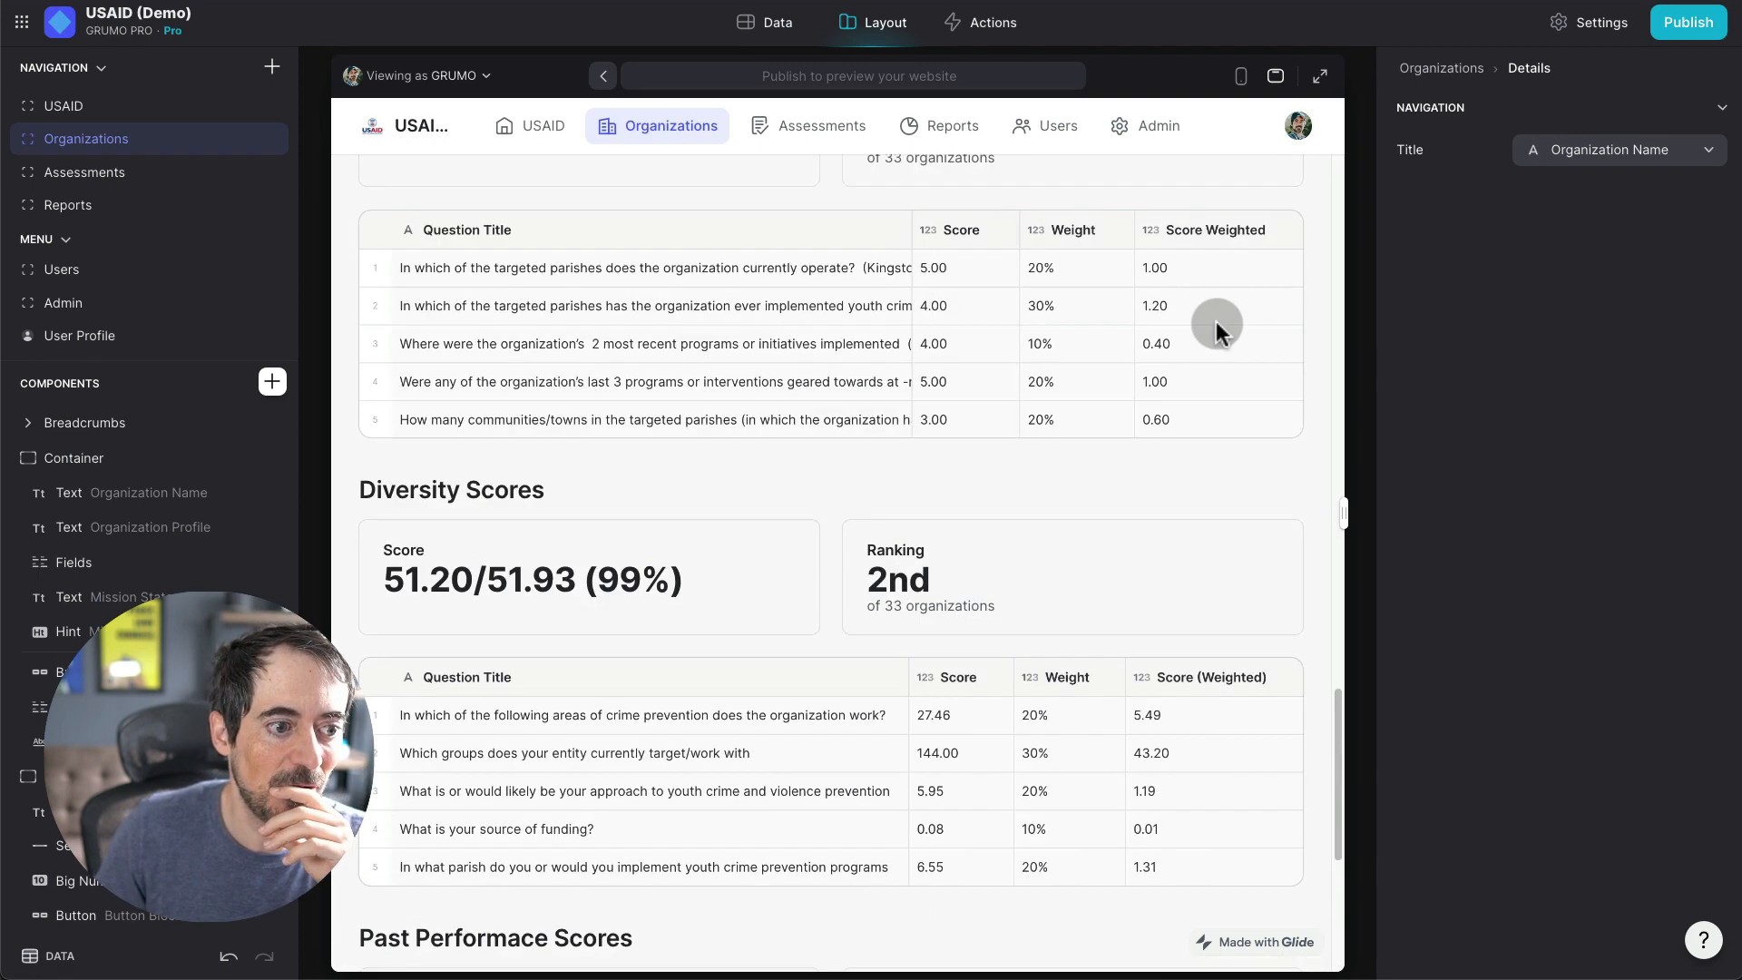
pyautogui.scroll(-3)
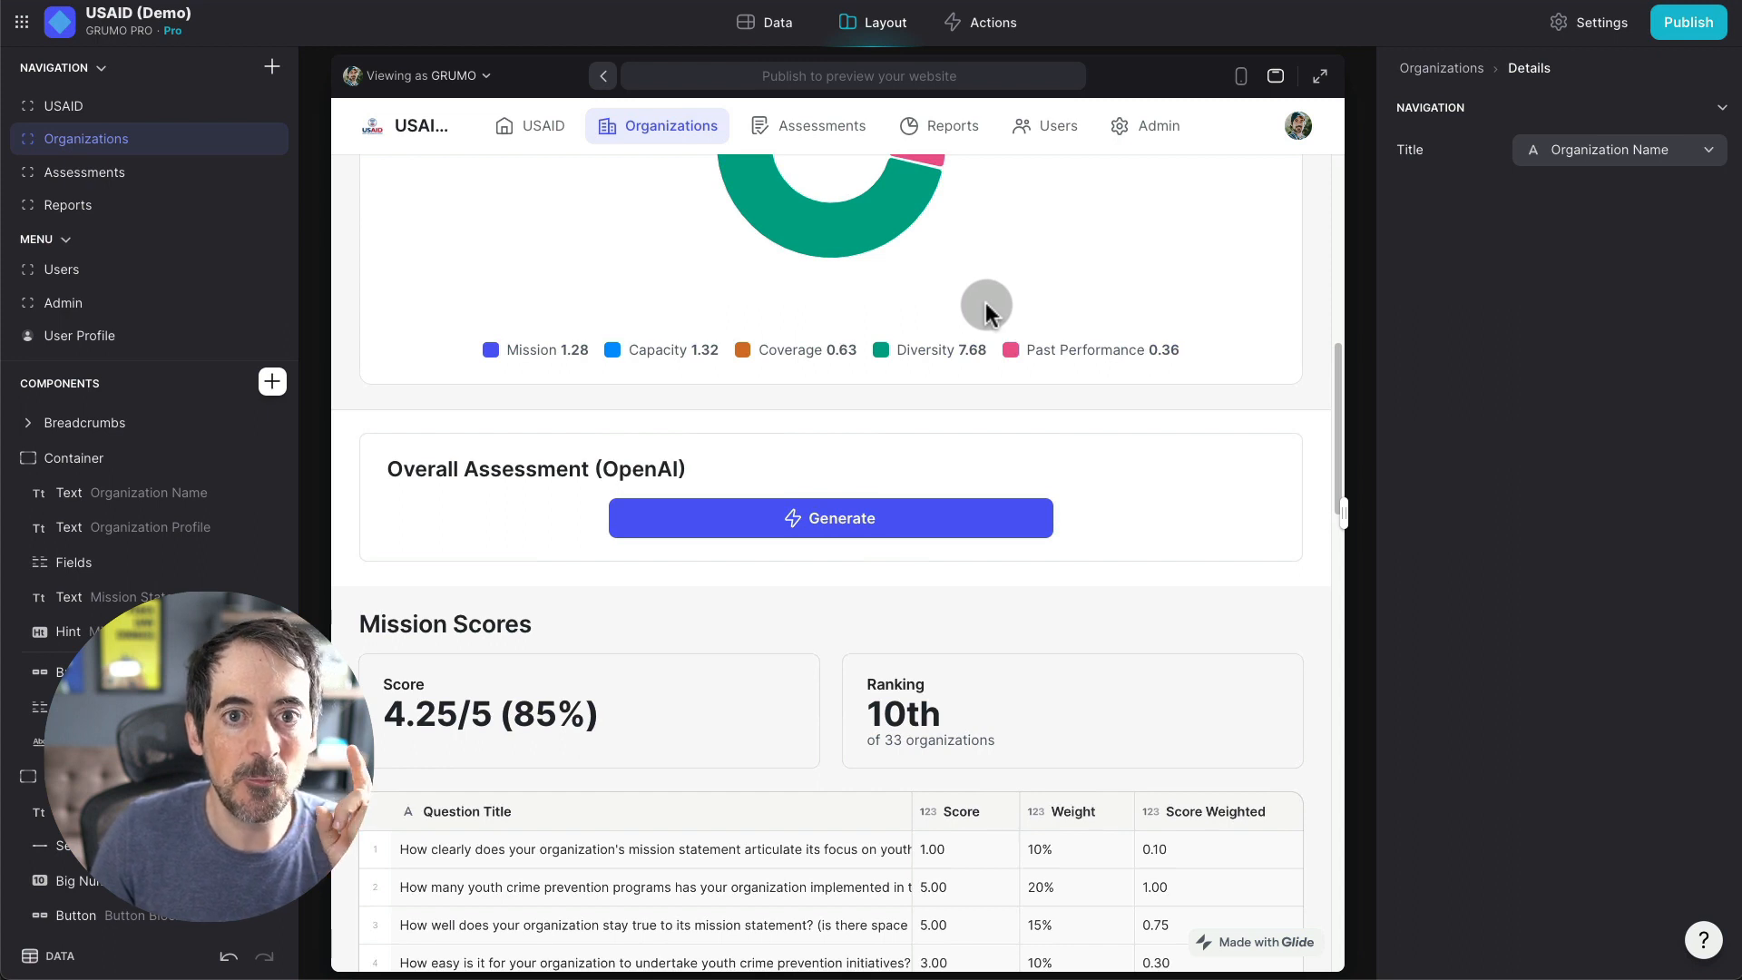
pyautogui.moveTo(1200, 336)
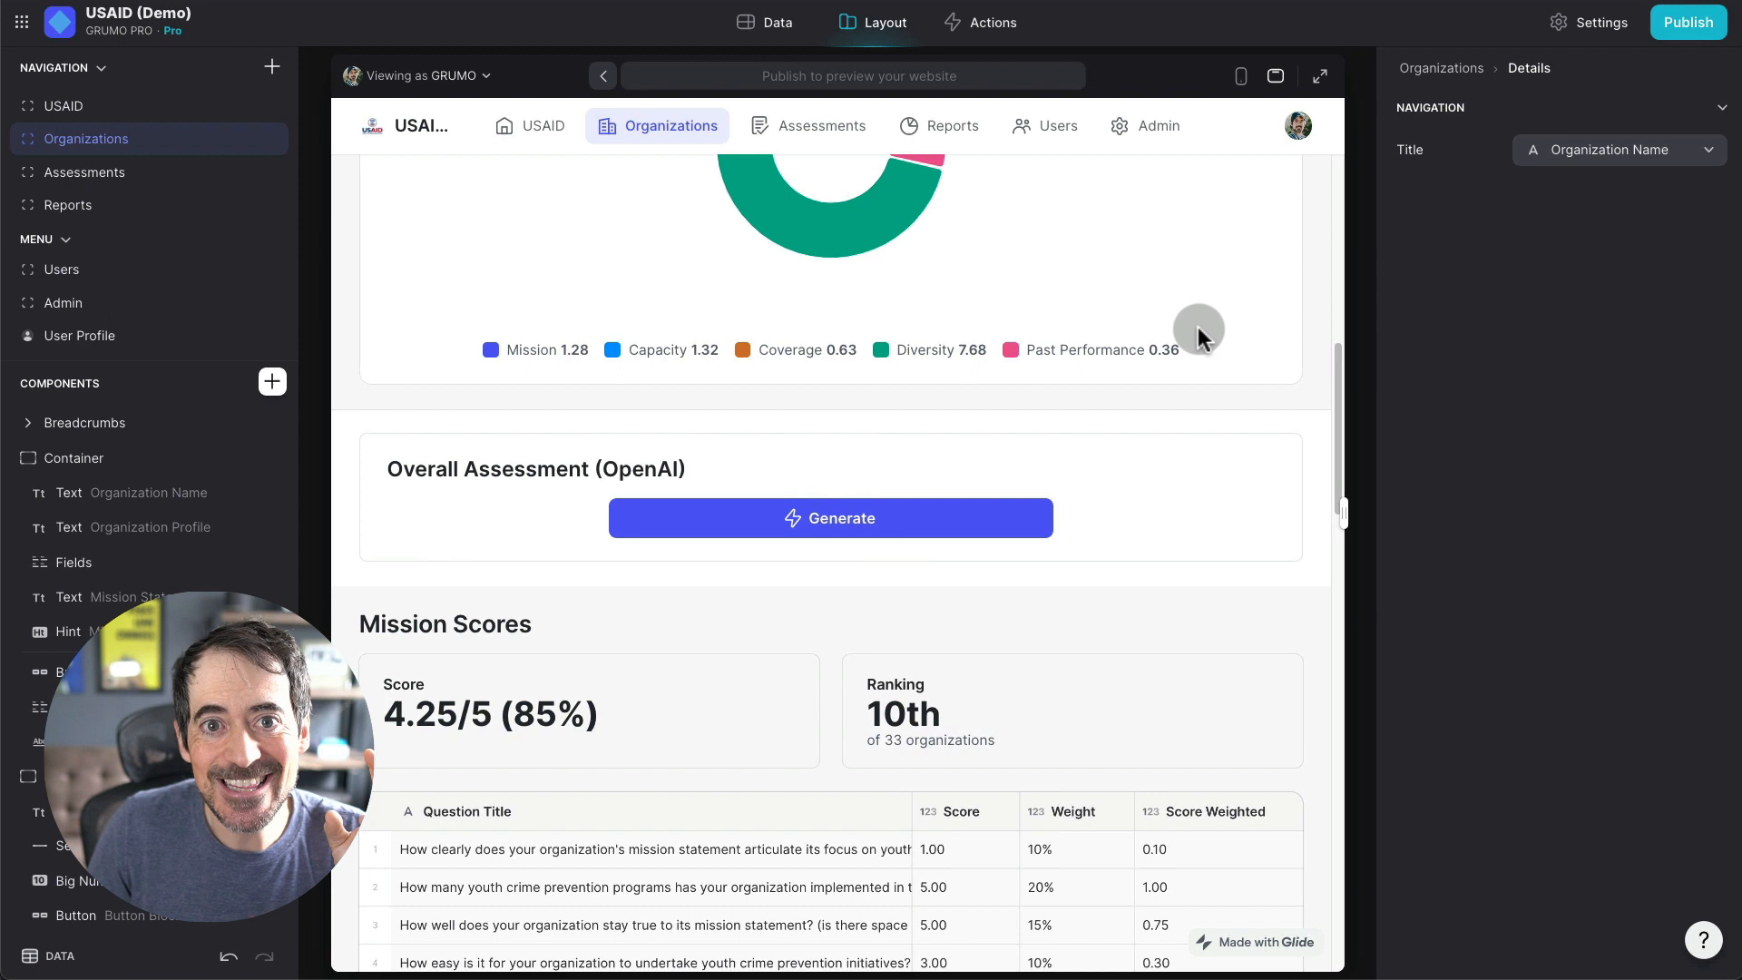
pyautogui.moveTo(1198, 344)
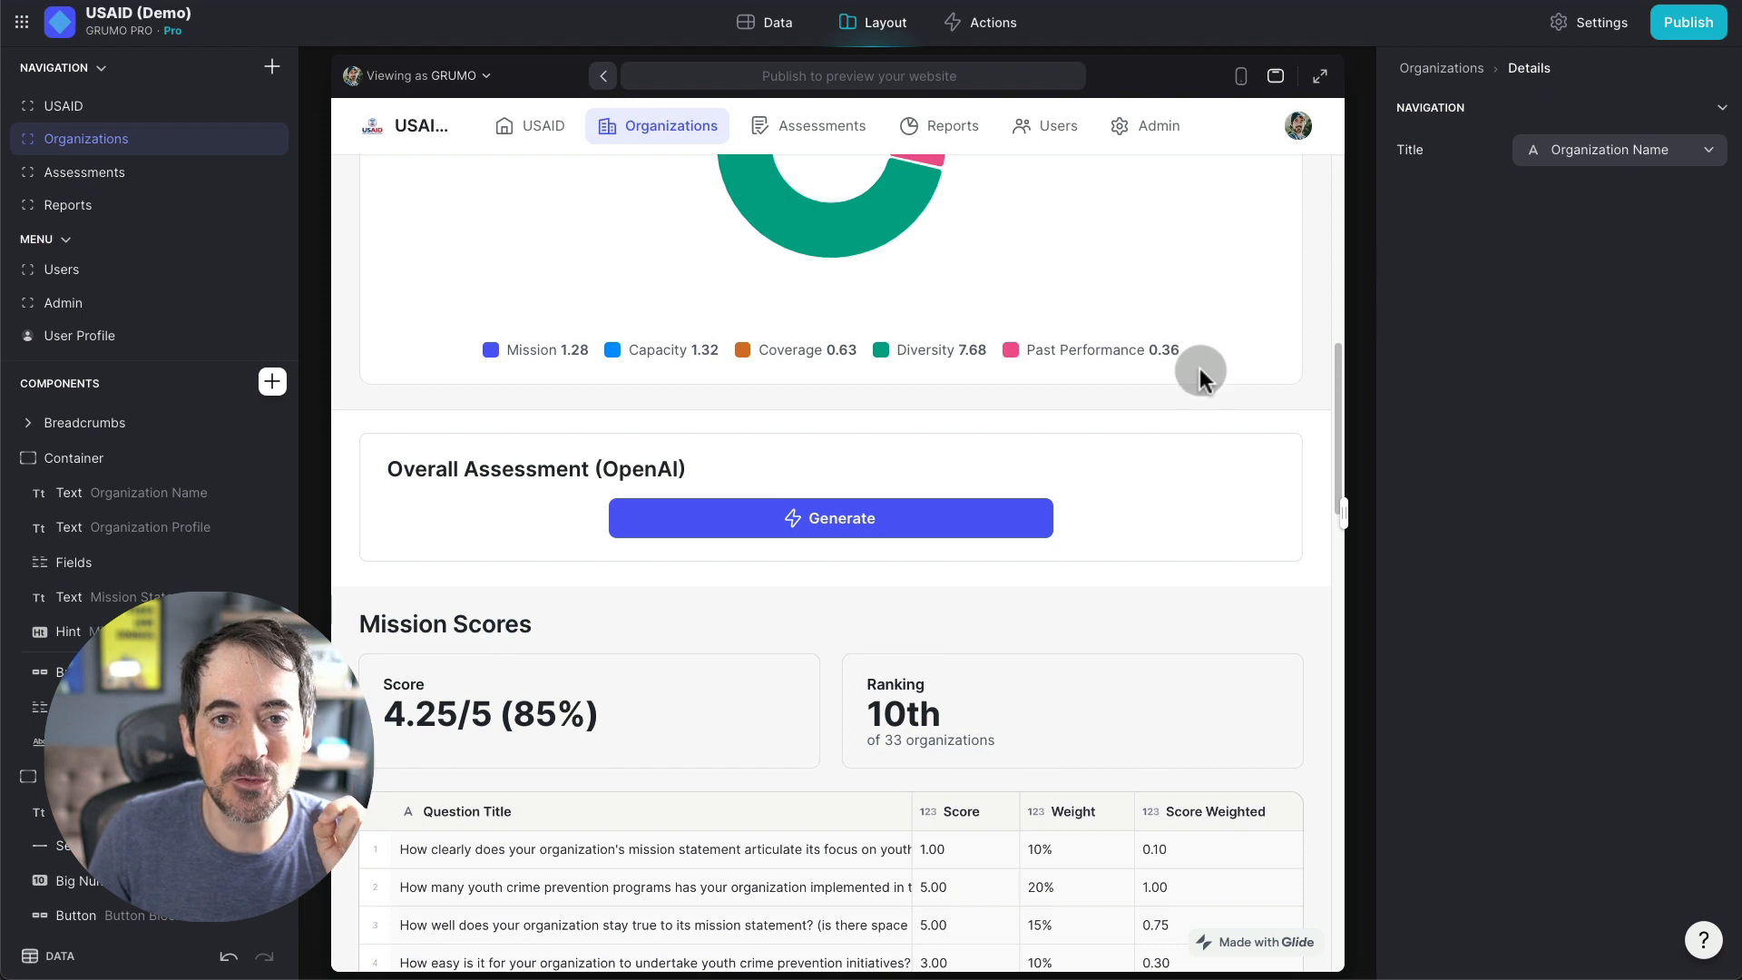
# Step: Generate the OpenAI overall assessment and highlight its good-fit verdict text
pyautogui.scroll(-3)
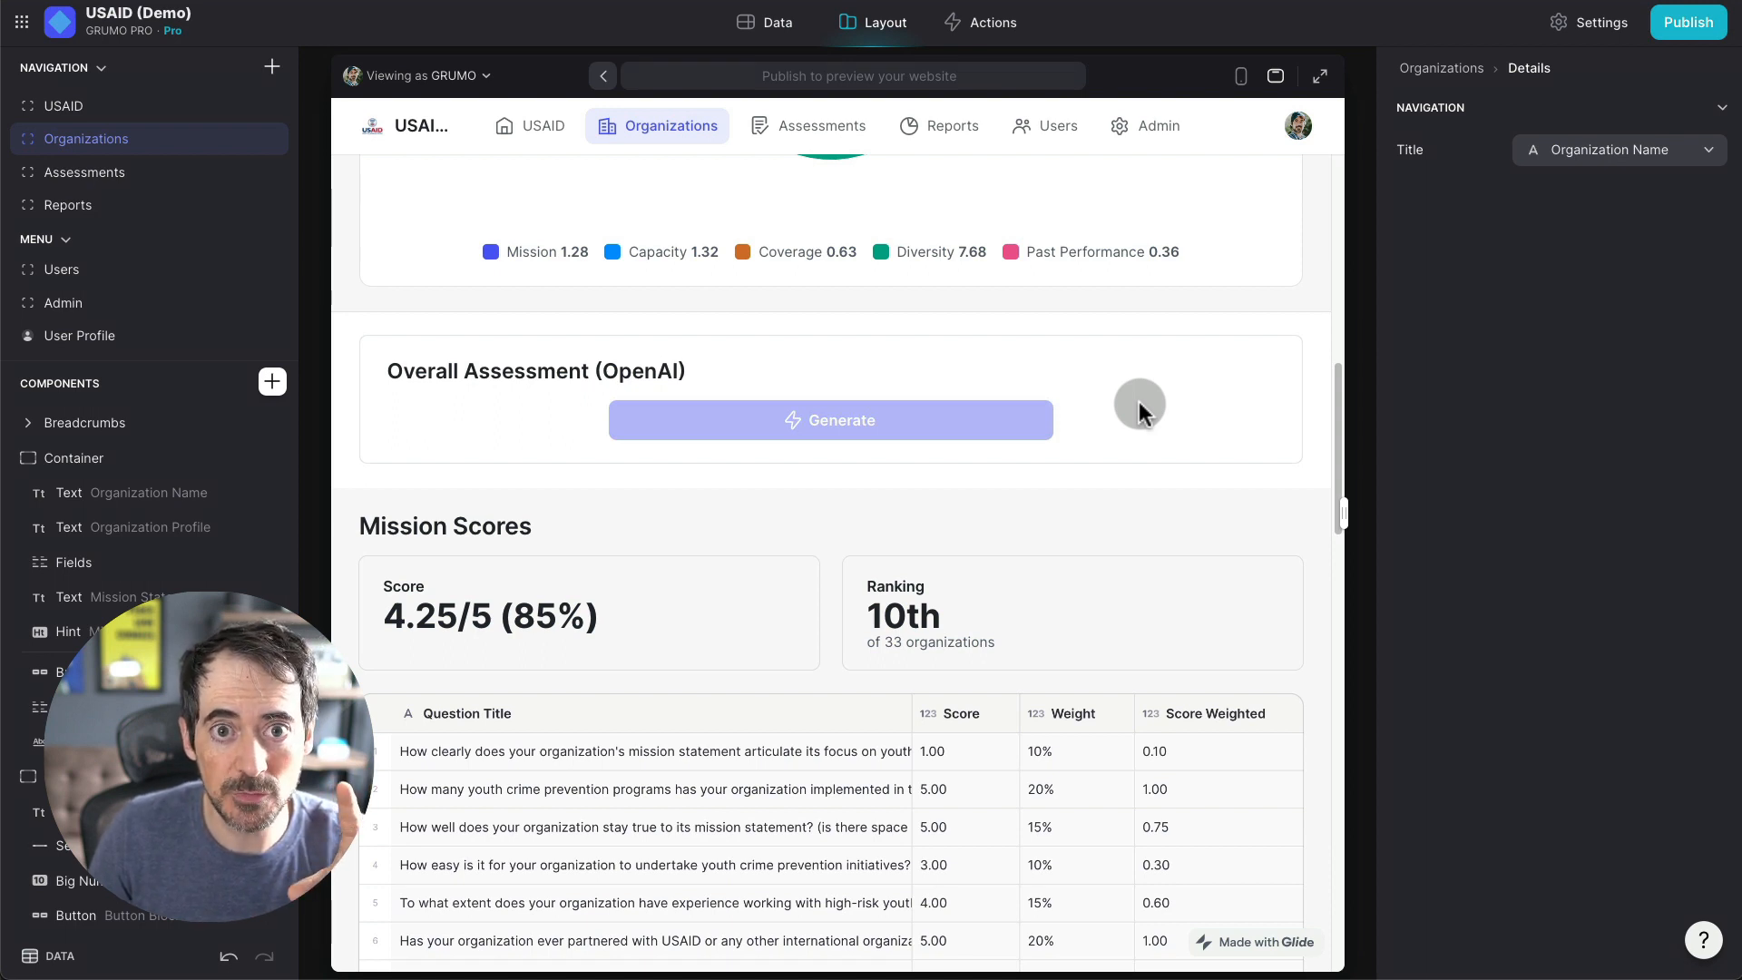
pyautogui.click(830, 419)
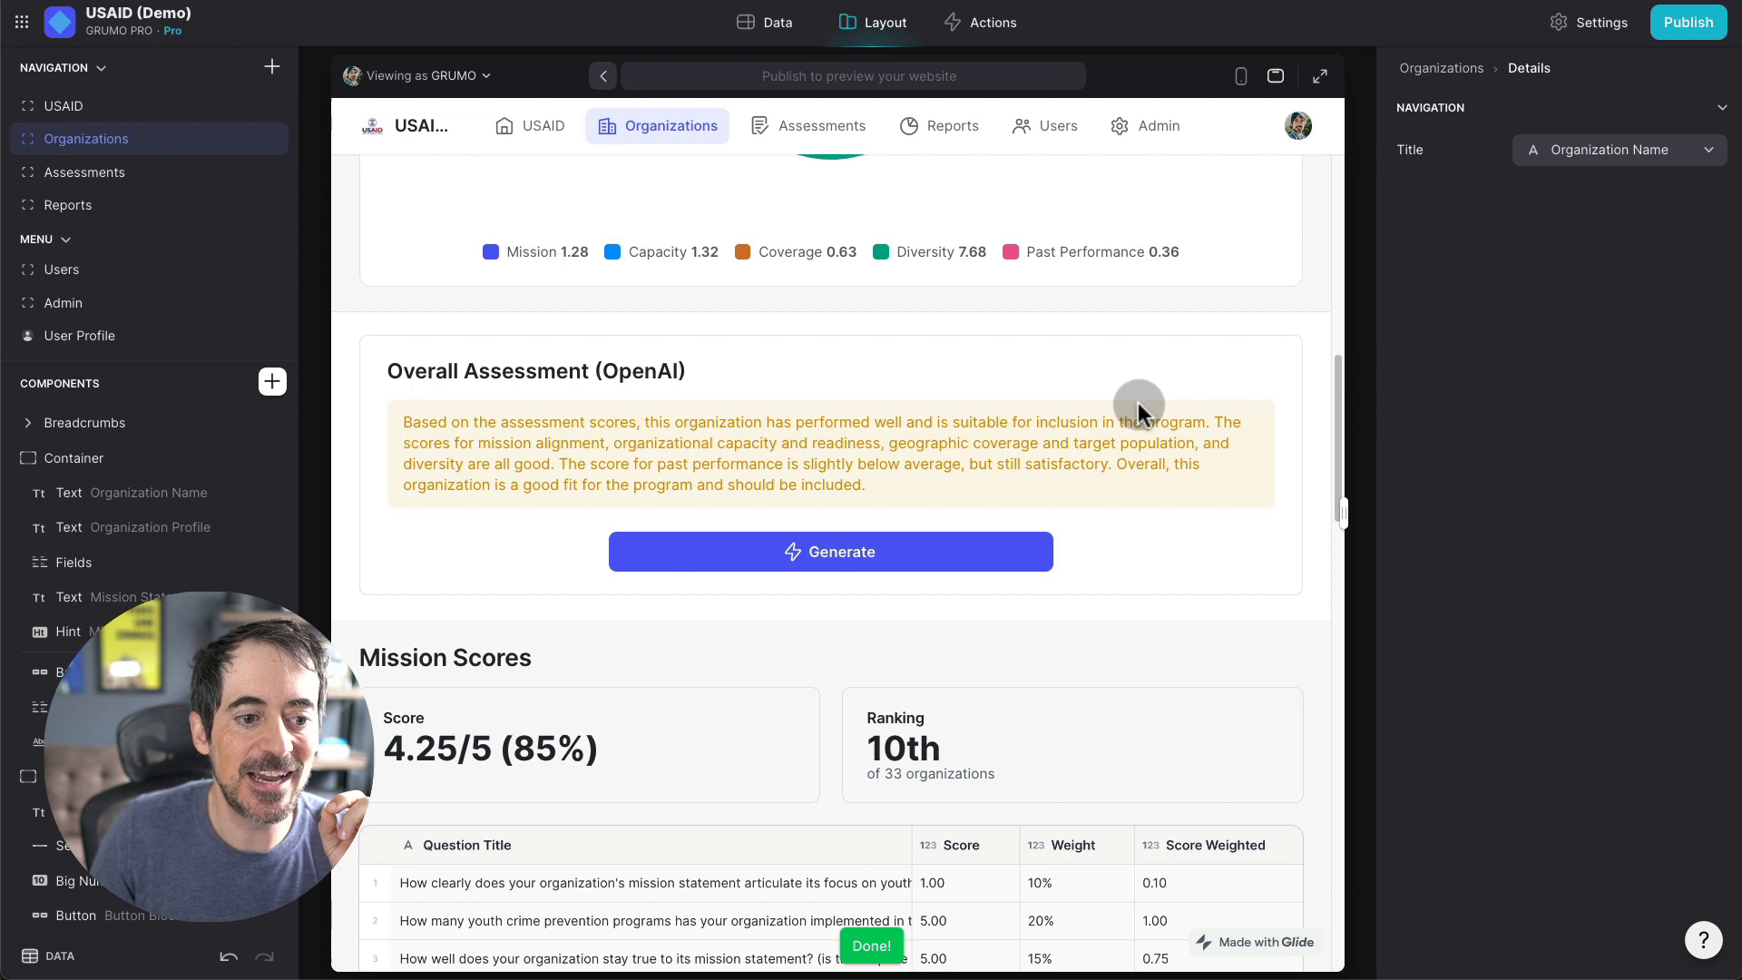
pyautogui.moveTo(1138, 423); pyautogui.dragTo(403, 423)
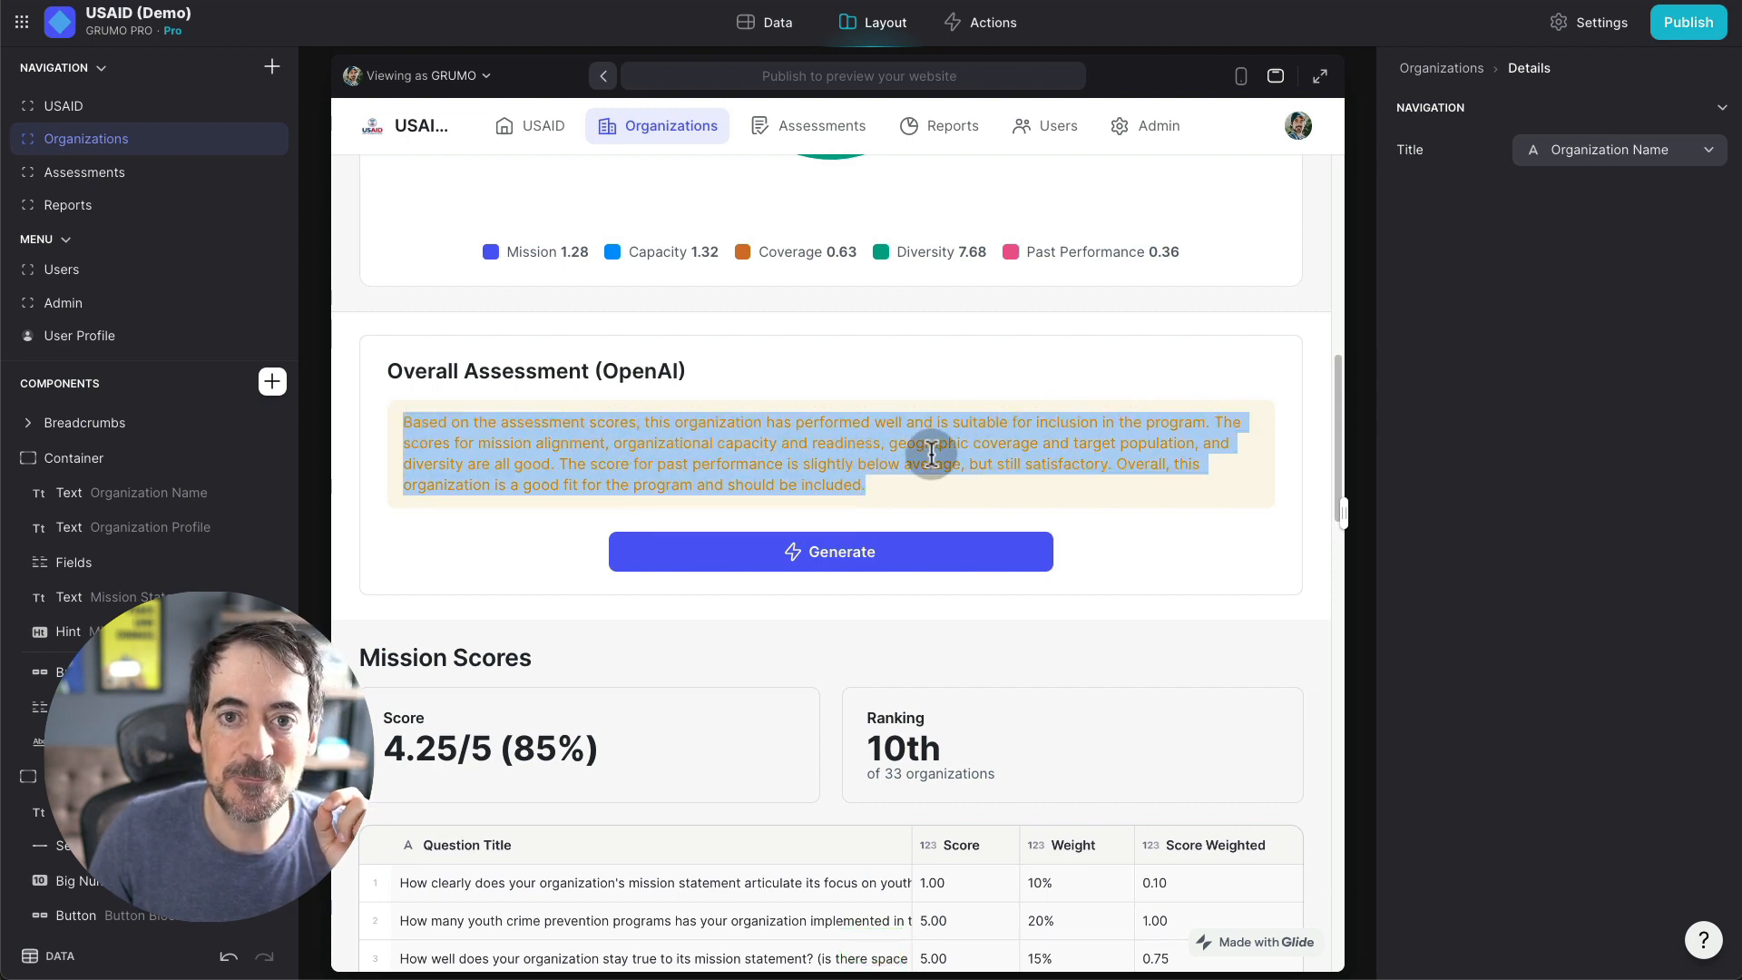
pyautogui.click(521, 423)
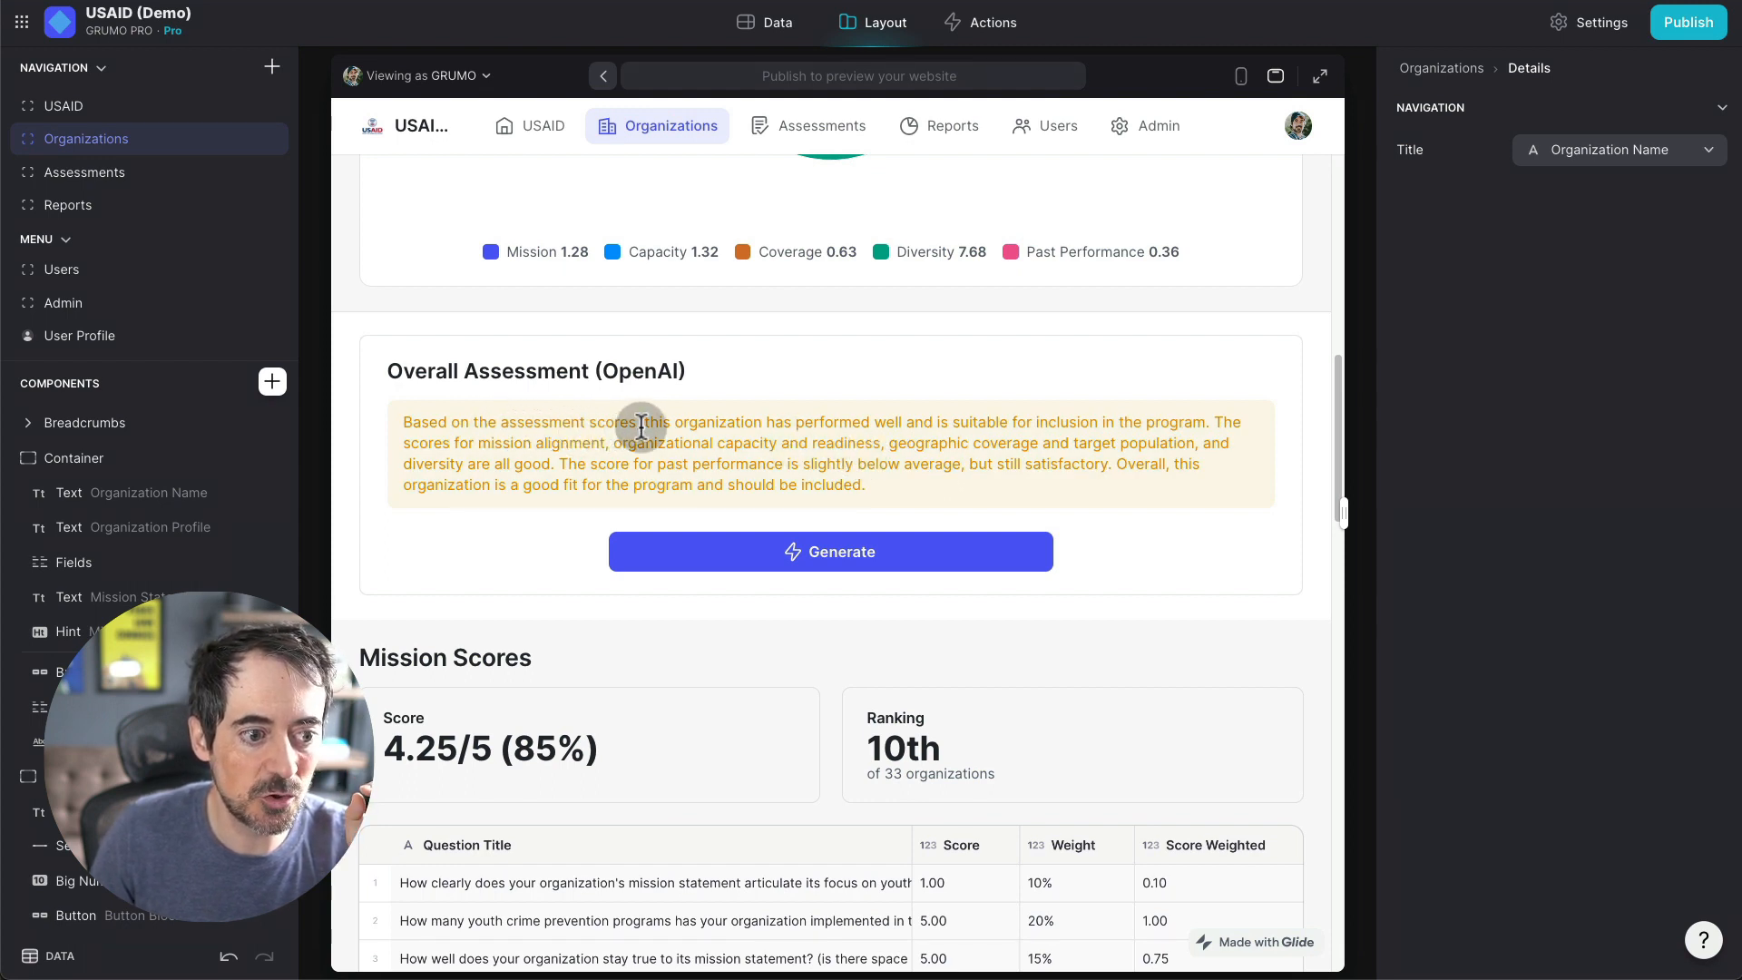
pyautogui.moveTo(991, 429)
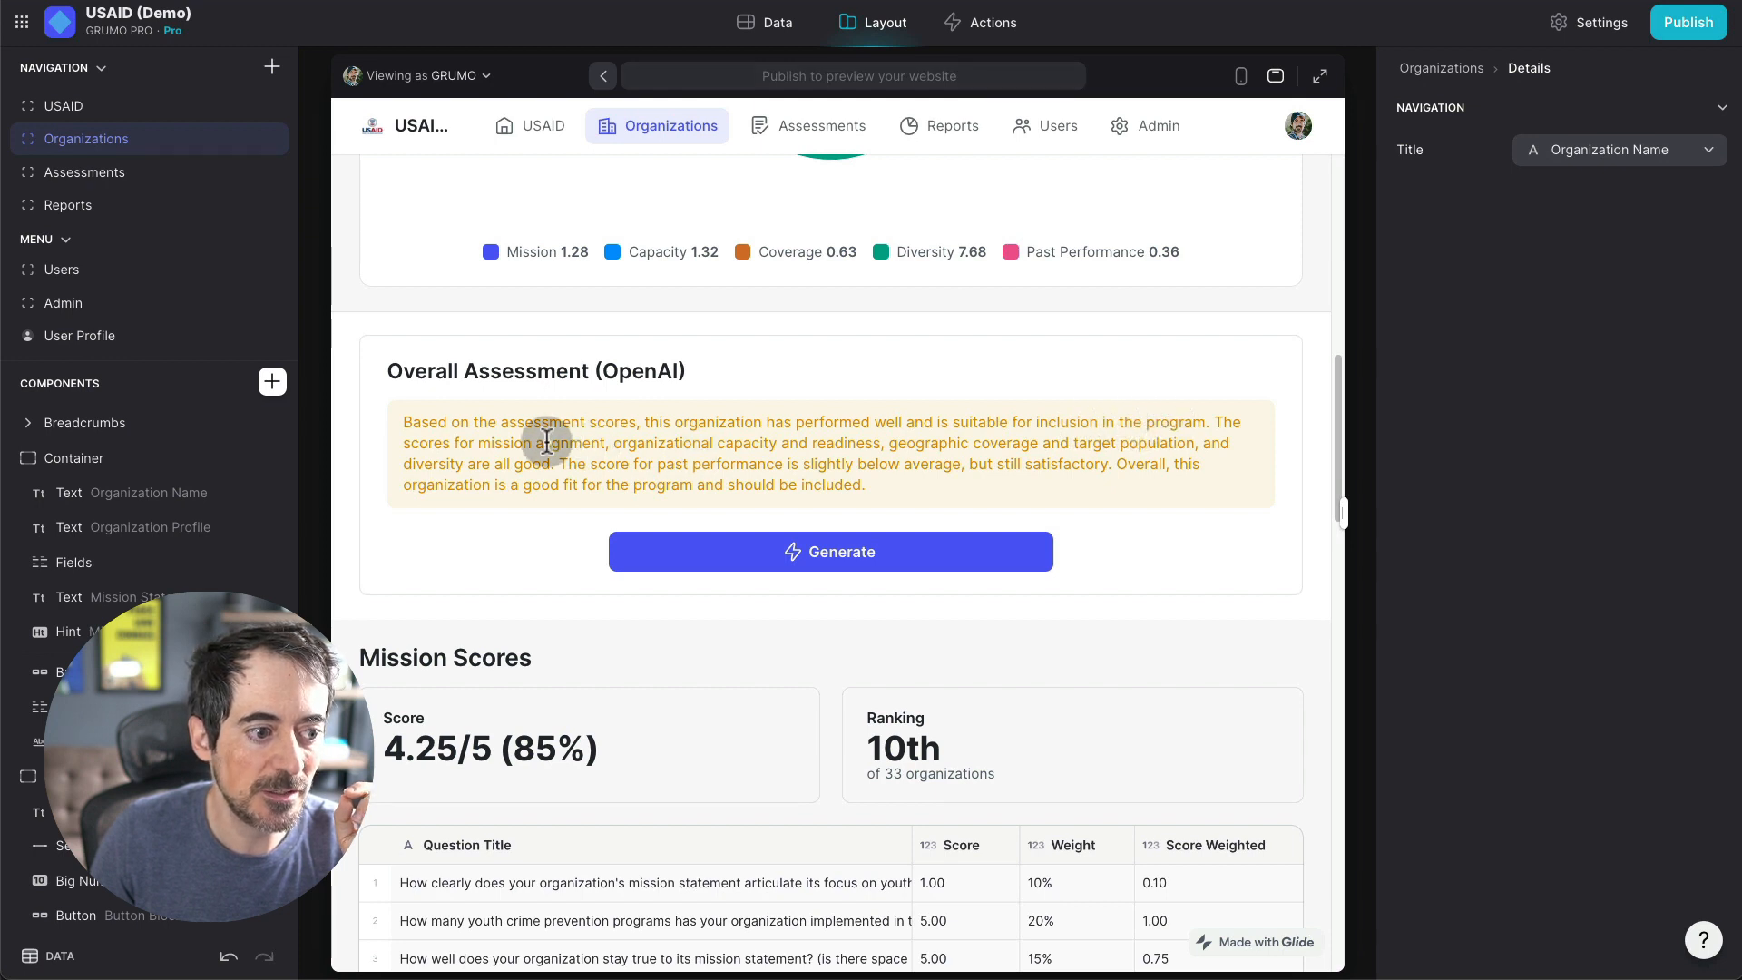
pyautogui.moveTo(907, 449)
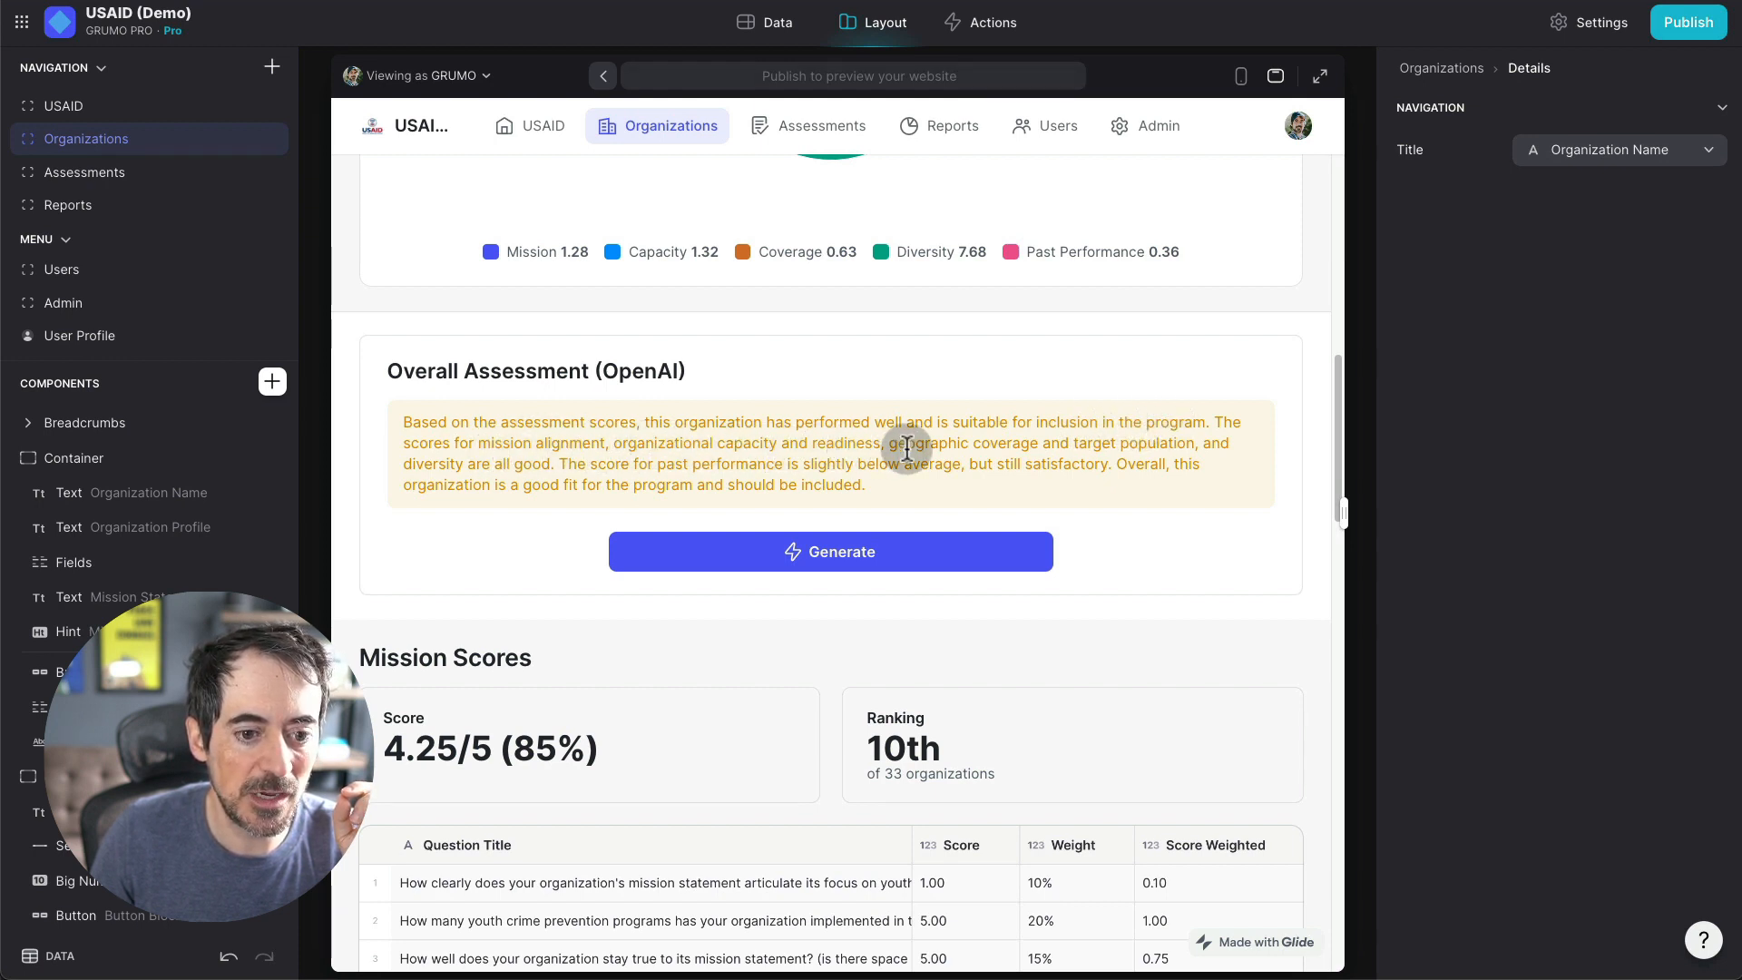
pyautogui.moveTo(661, 461)
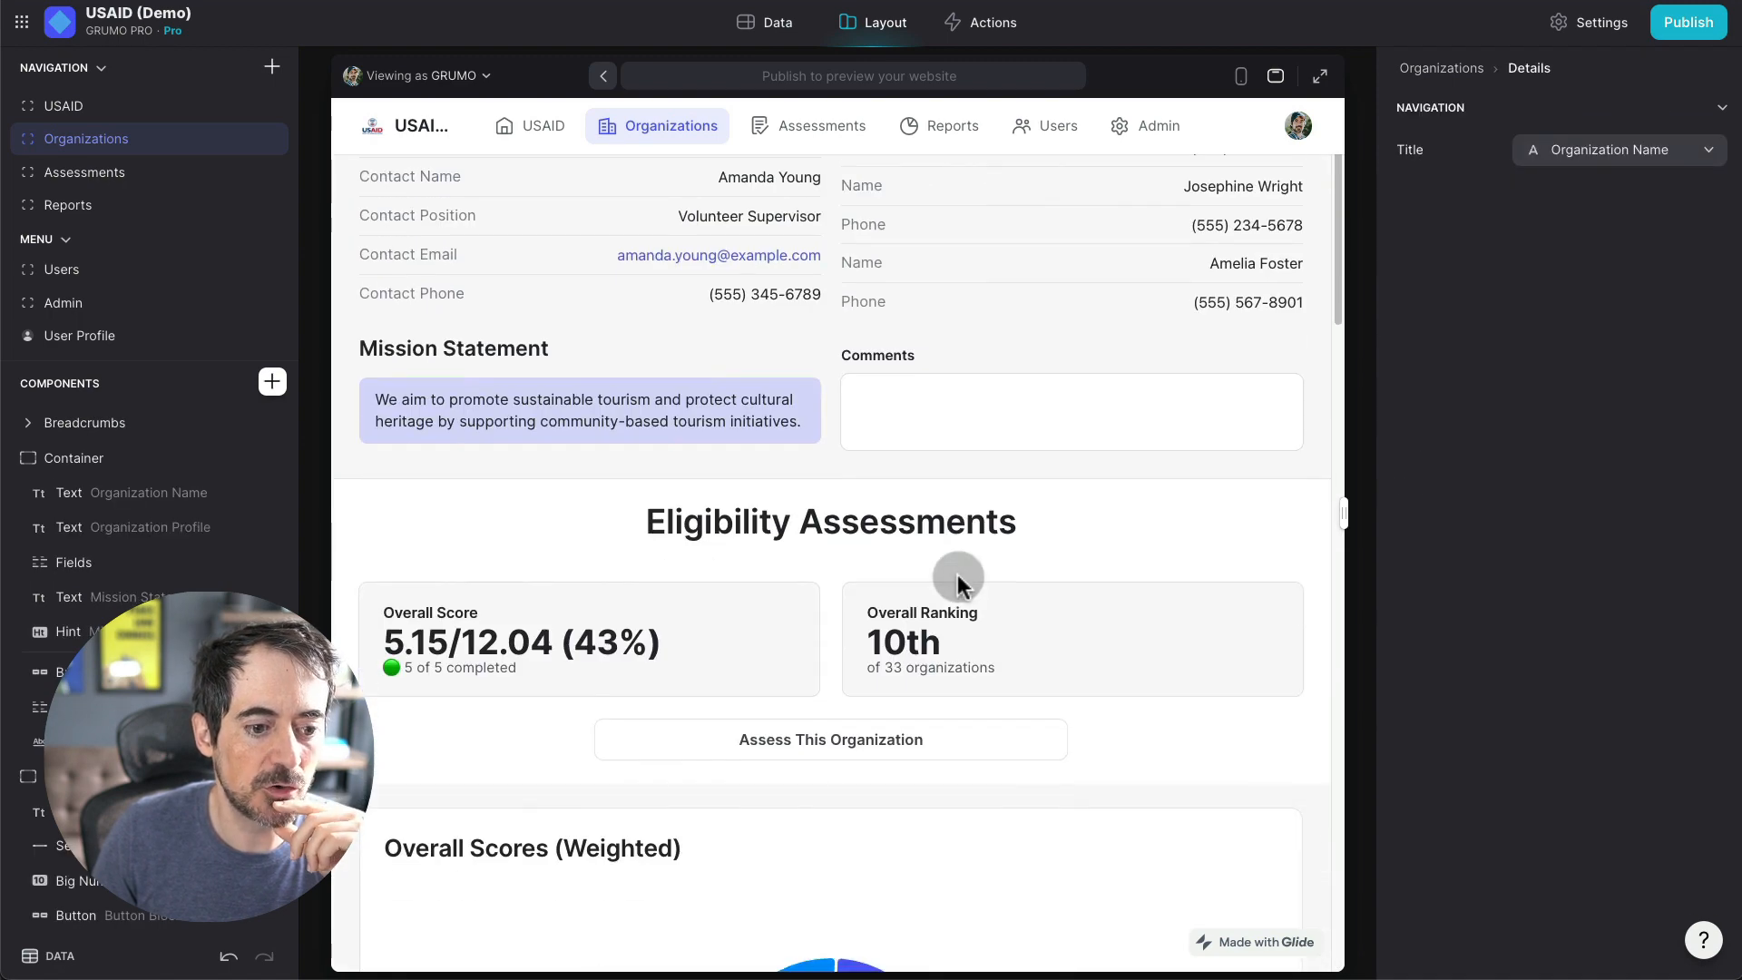
# Step: Generate the OpenAI overall assessment for the 11th-ranked organization and review its mixed strengths and weaknesses
pyautogui.scroll(-3)
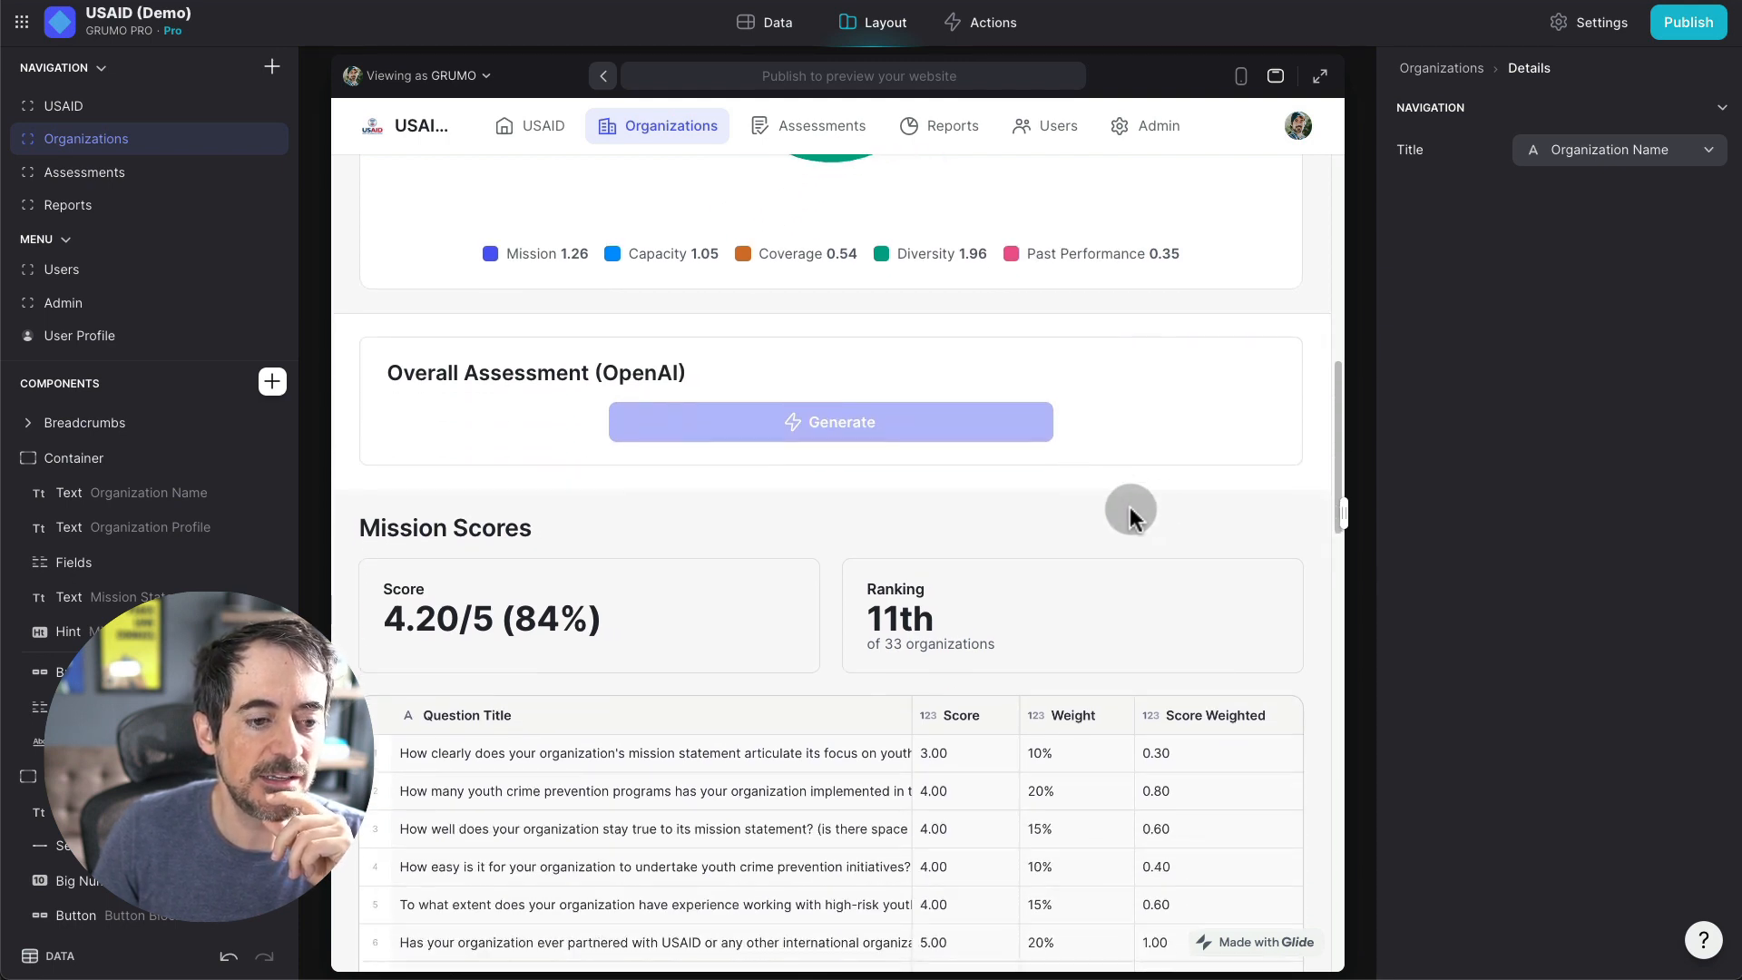
pyautogui.click(829, 421)
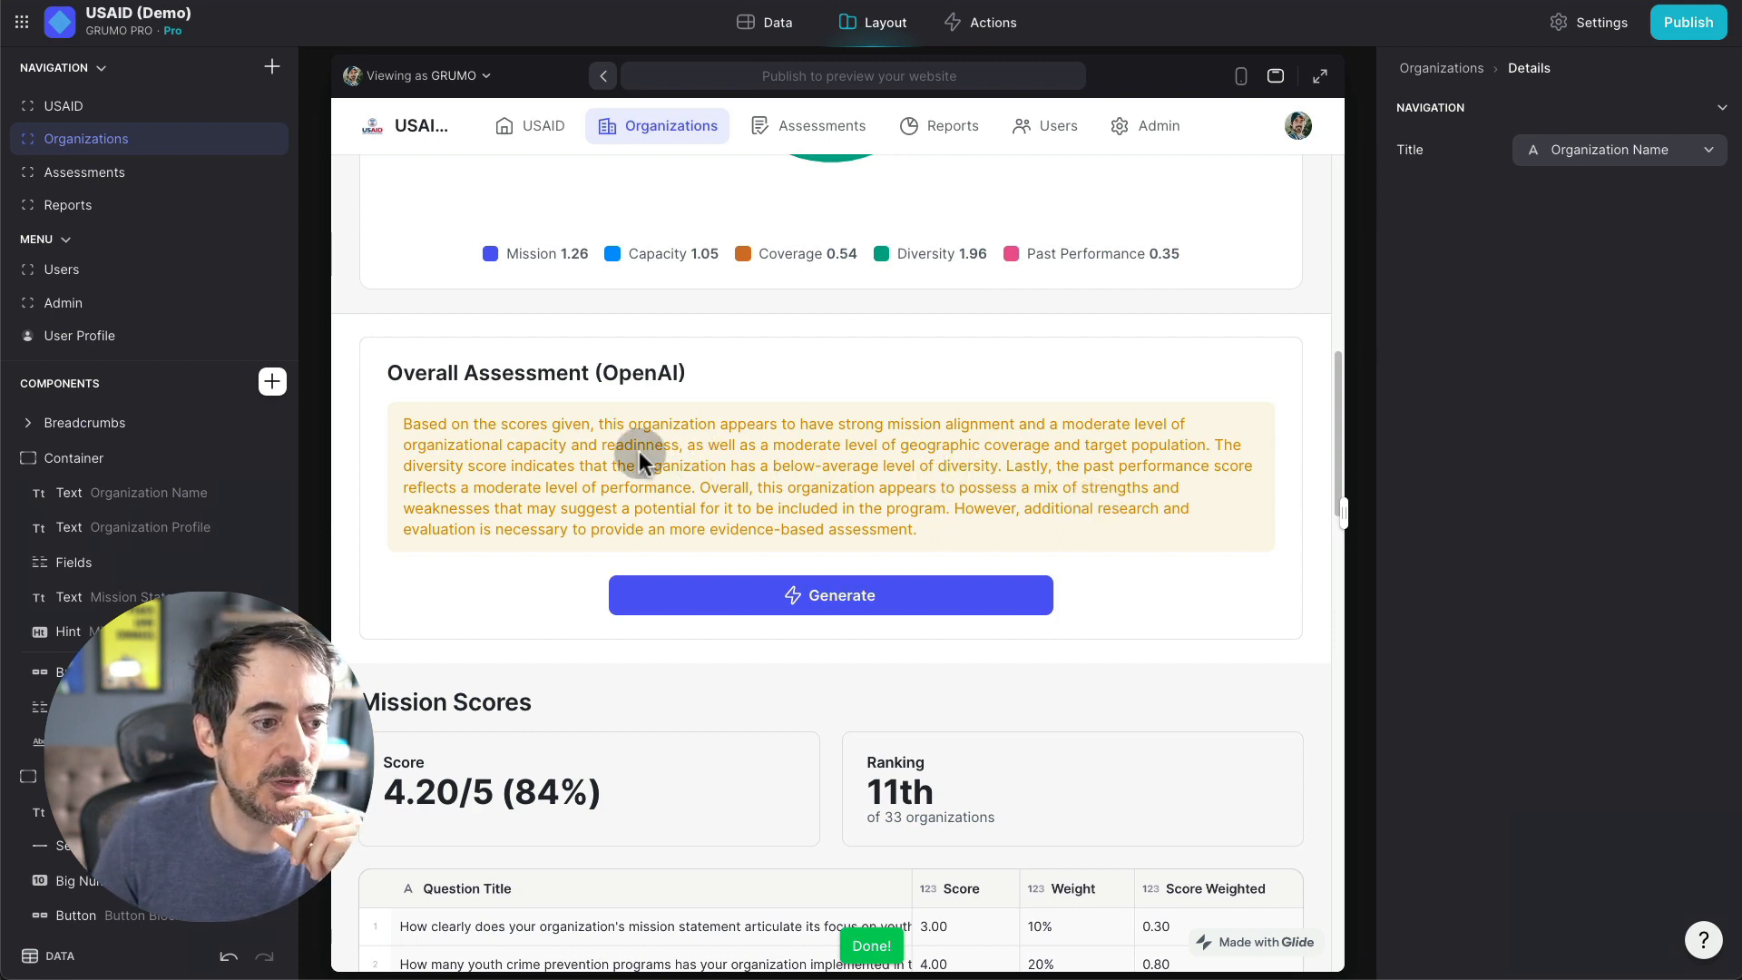
pyautogui.moveTo(879, 446)
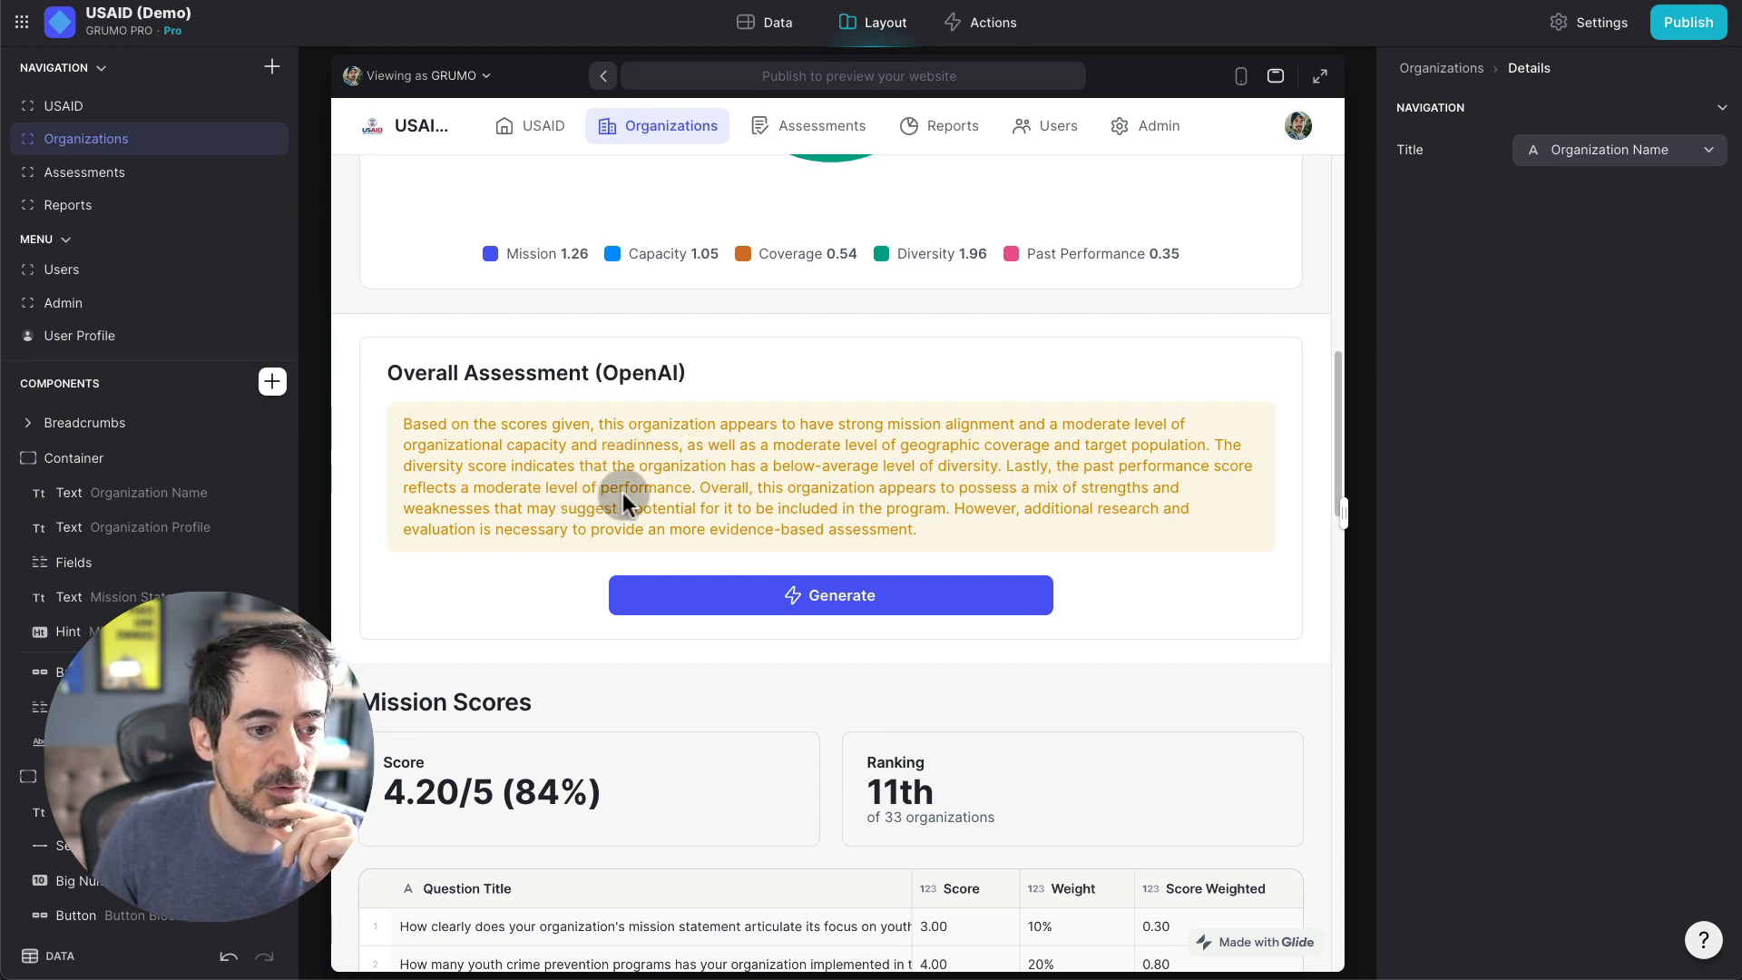
pyautogui.moveTo(1010, 497)
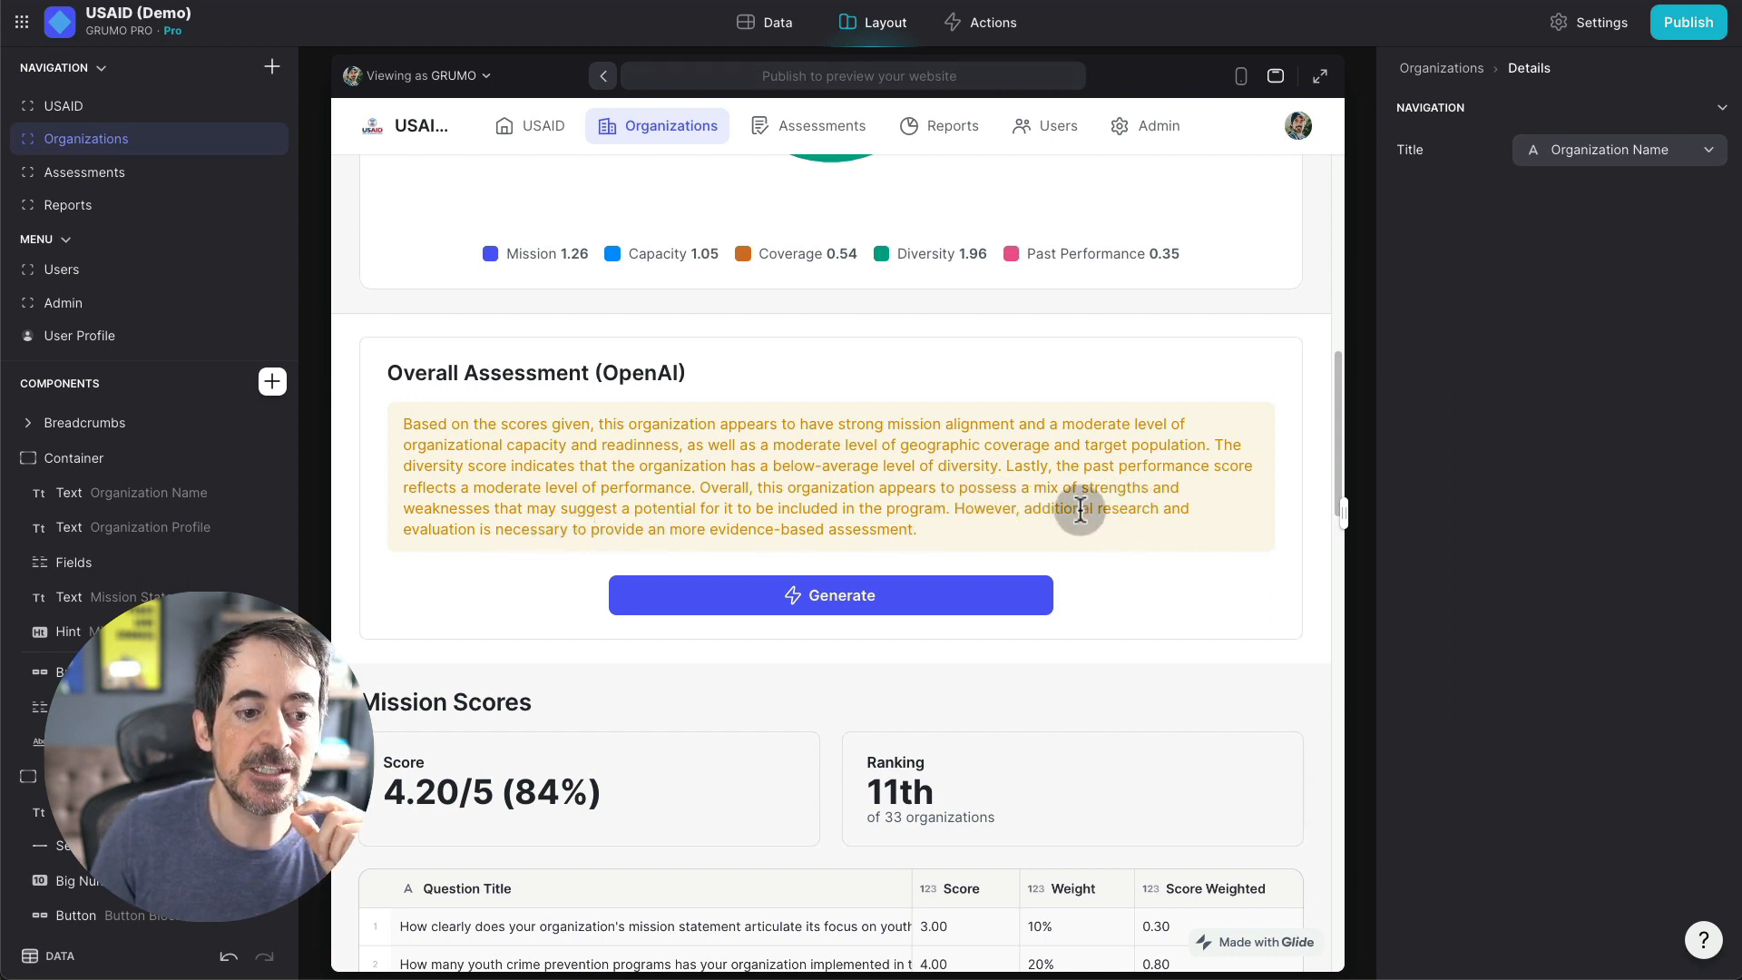
pyautogui.scroll(-3)
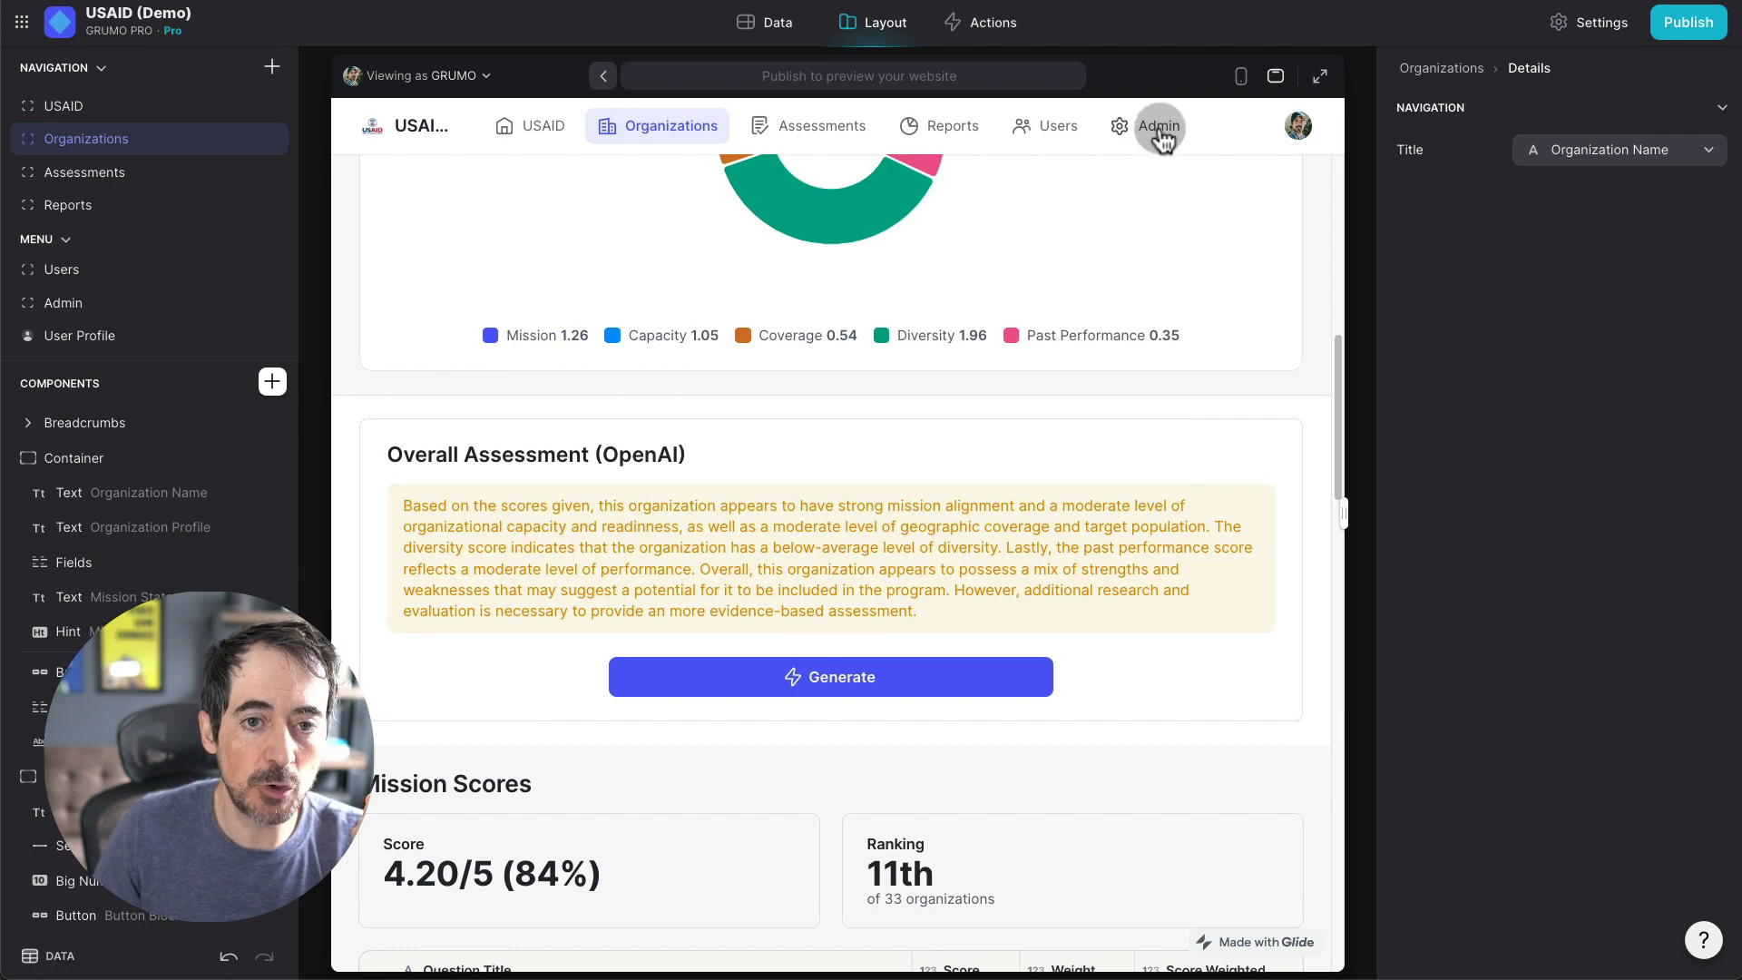
# Step: Switch to the Admin screen showing the OpenAI prompt template with five weighted criteria
pyautogui.click(1157, 126)
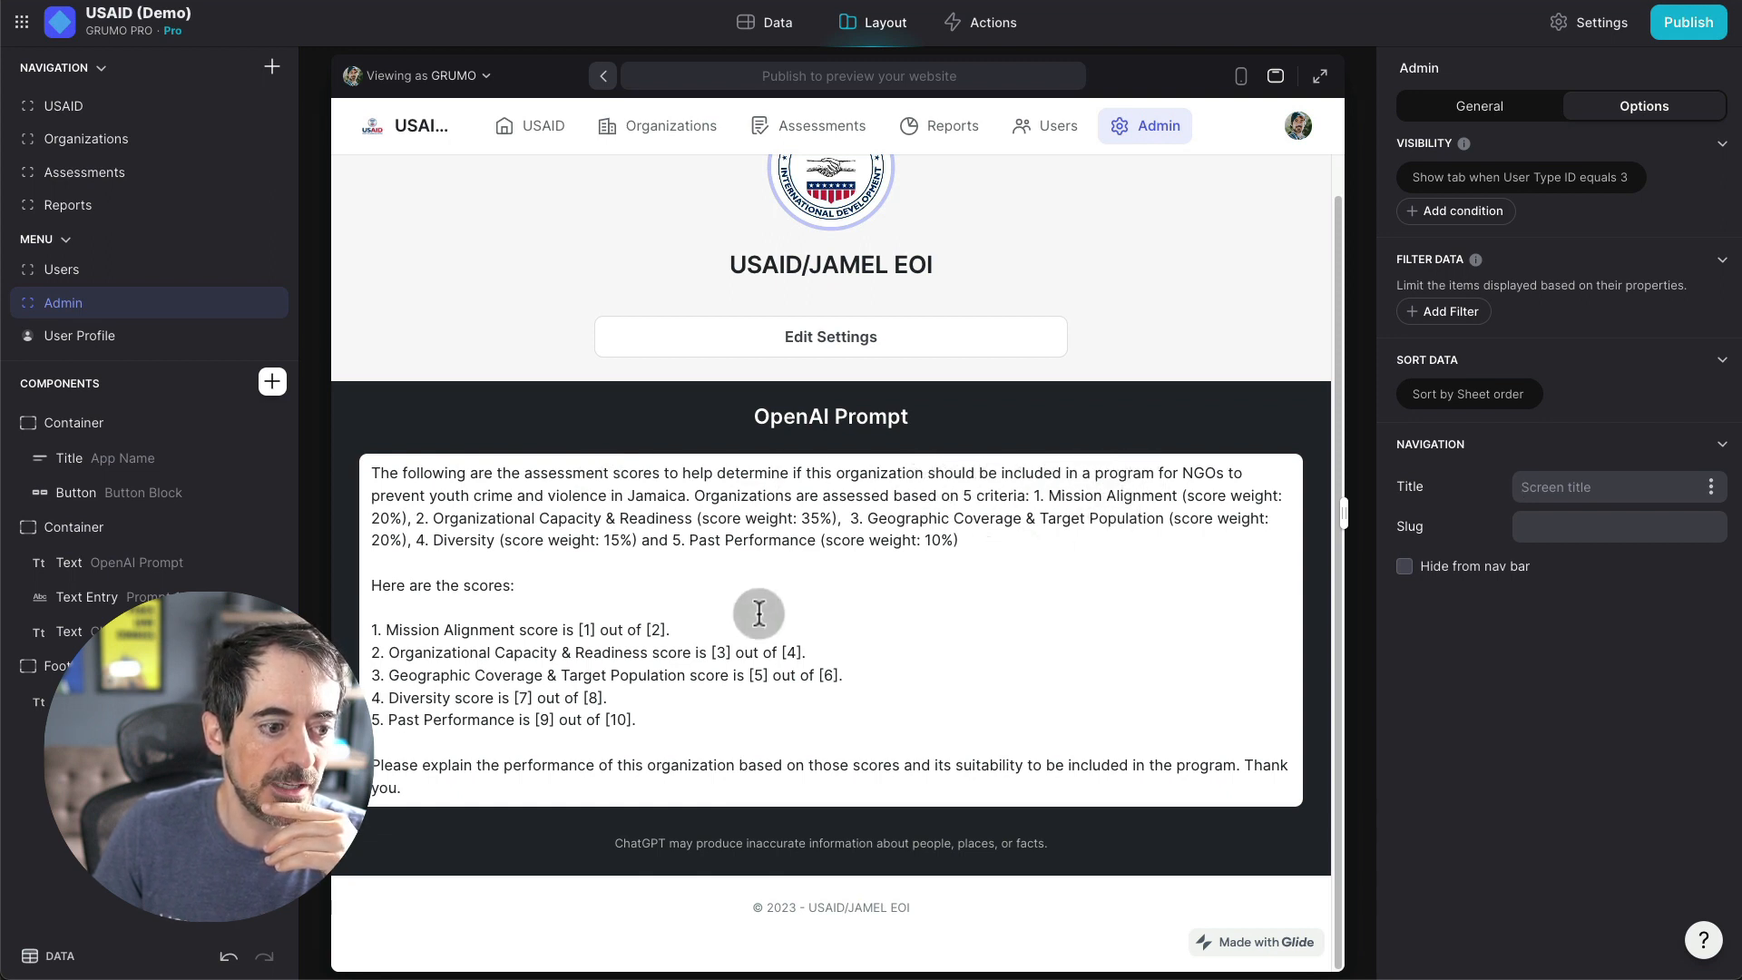
pyautogui.moveTo(466, 629)
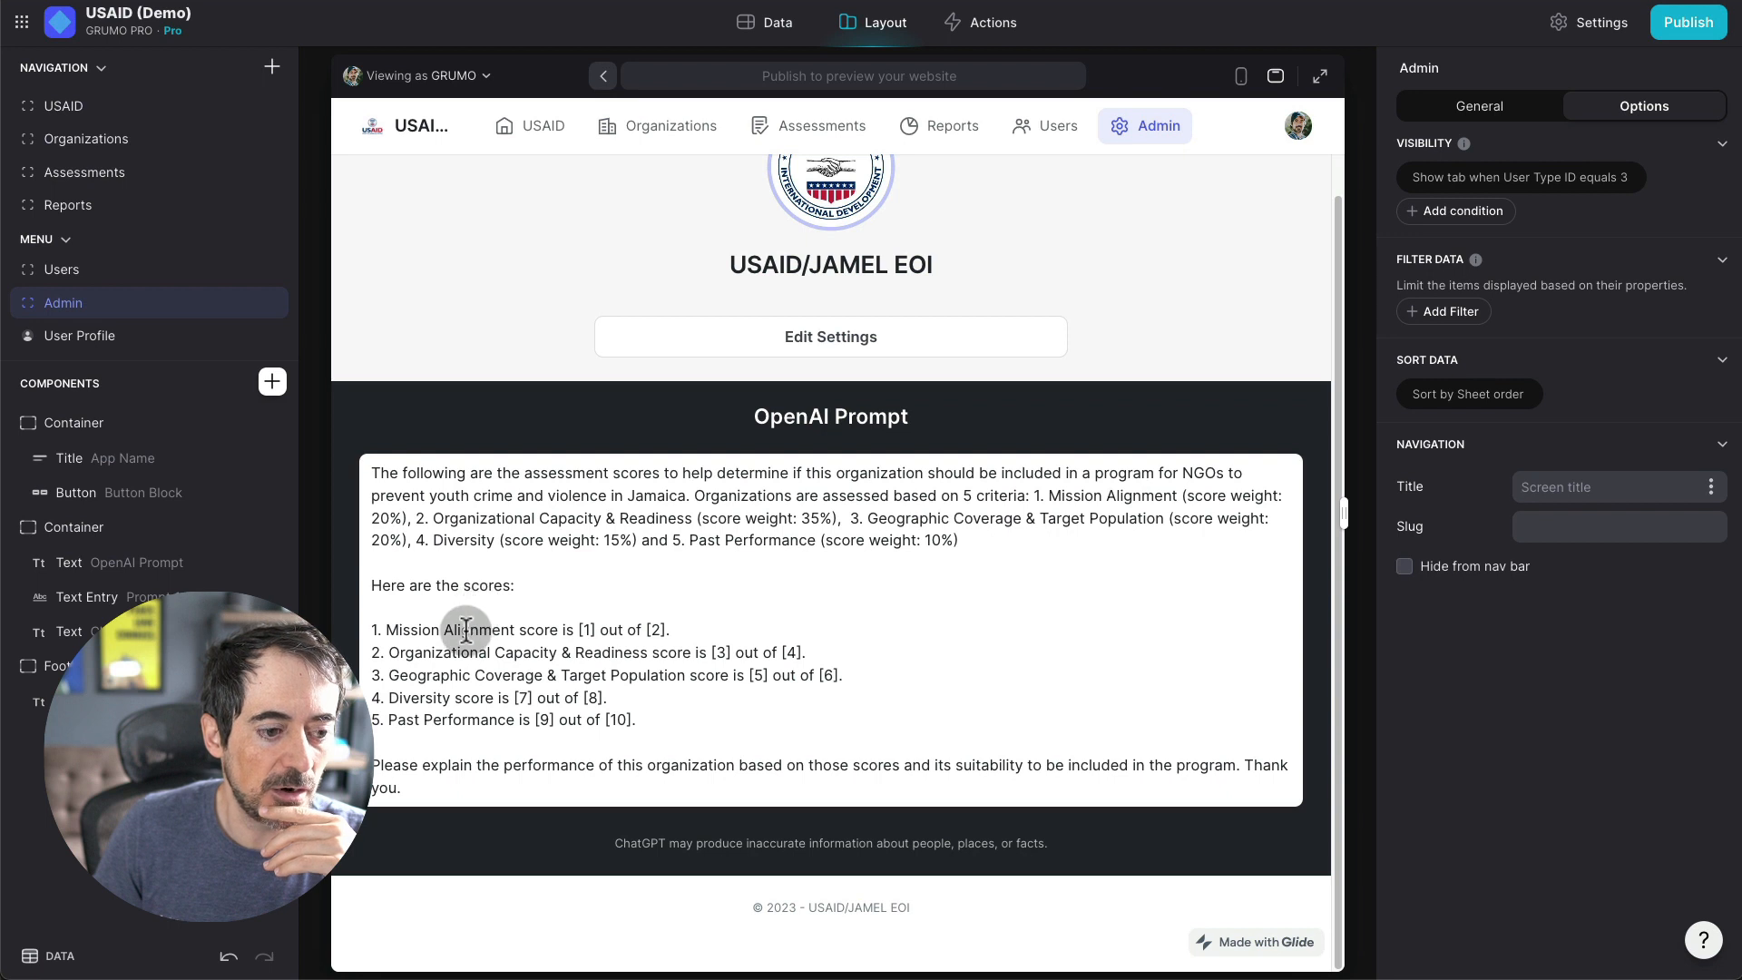
pyautogui.moveTo(653, 645)
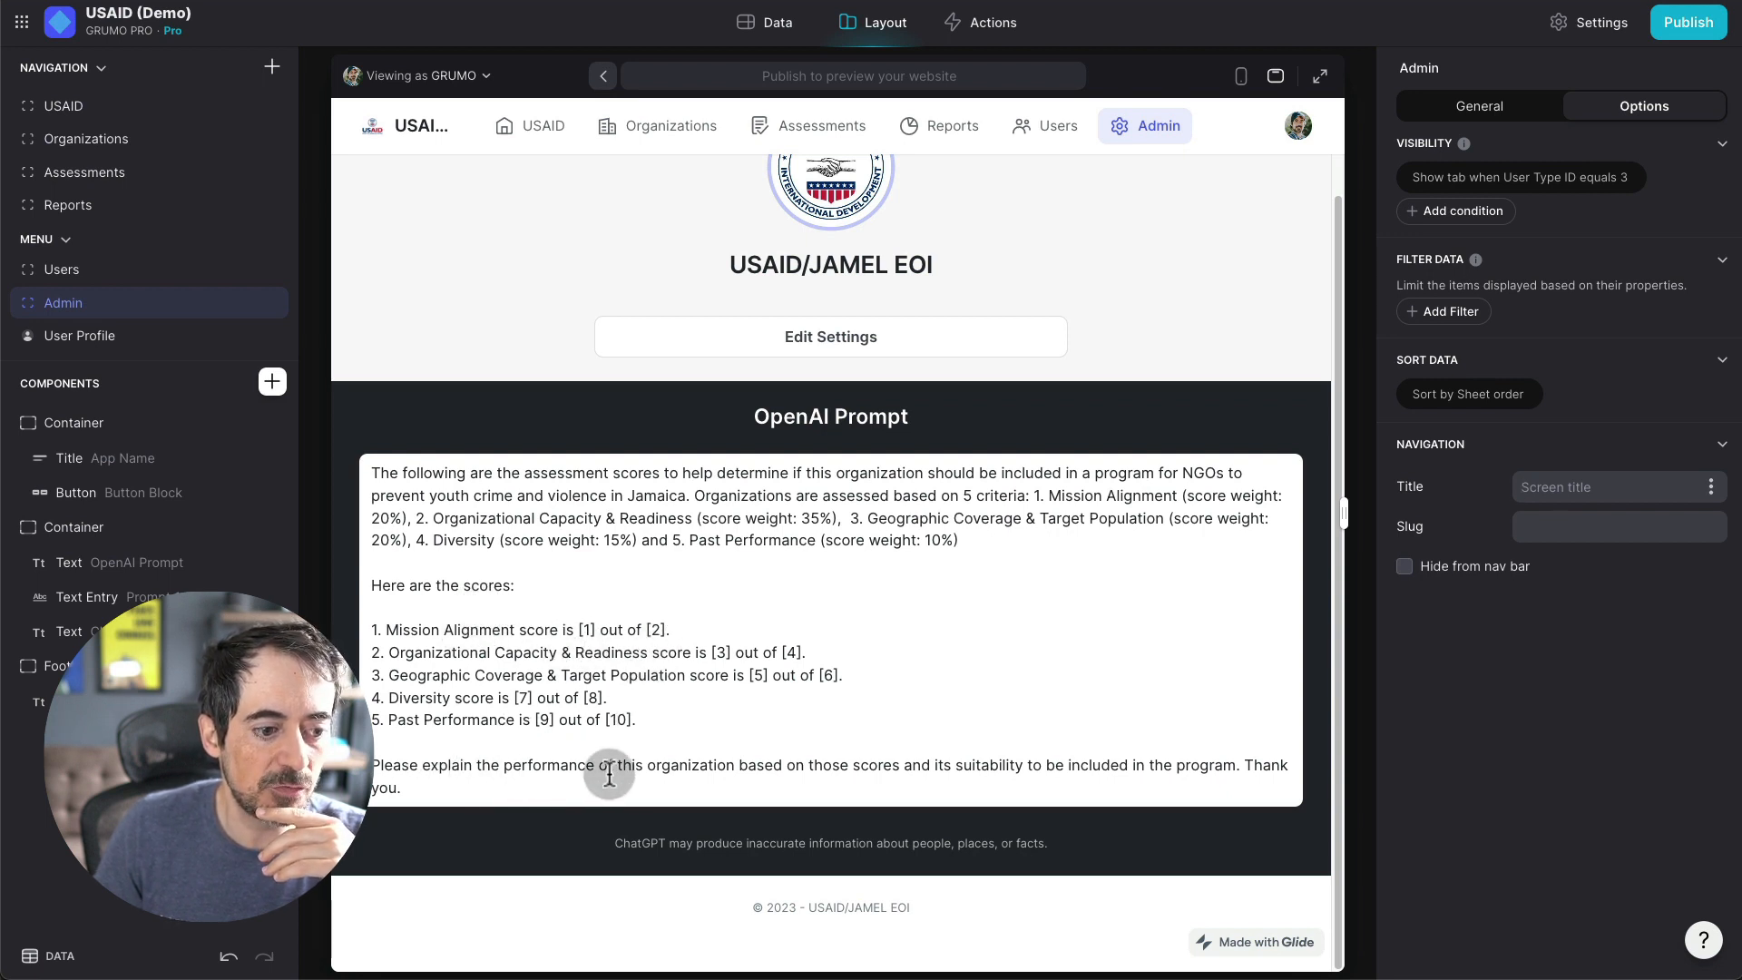
pyautogui.moveTo(882, 773)
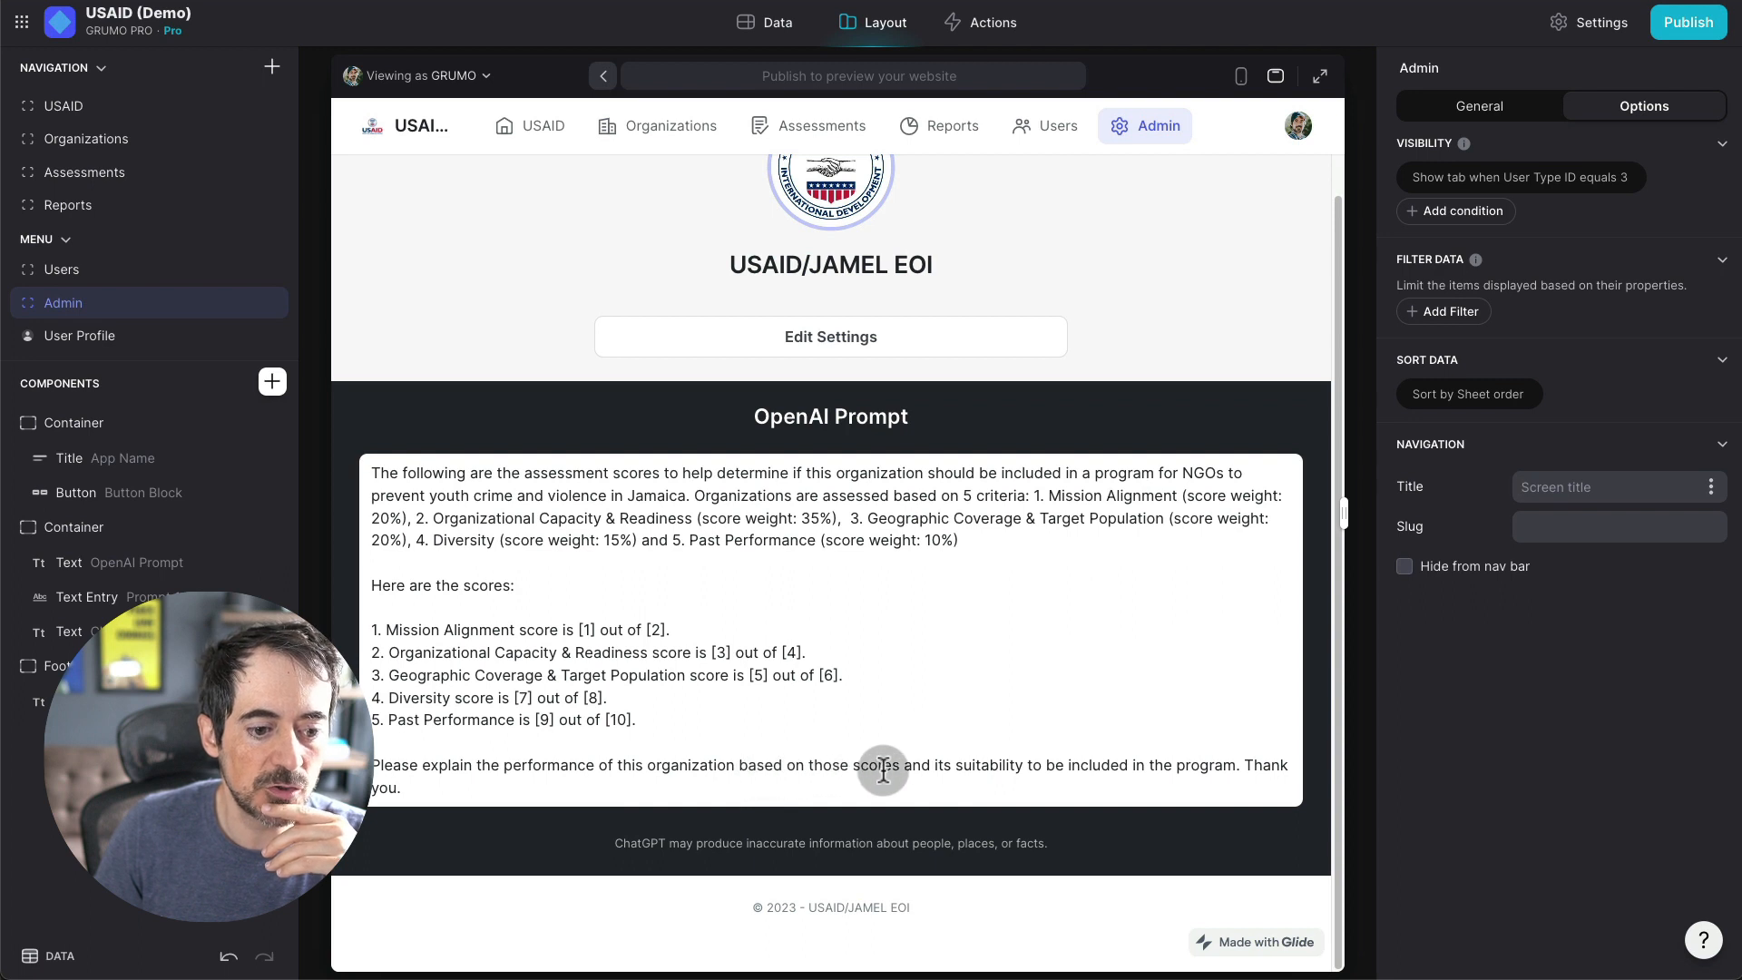
pyautogui.moveTo(1042, 780)
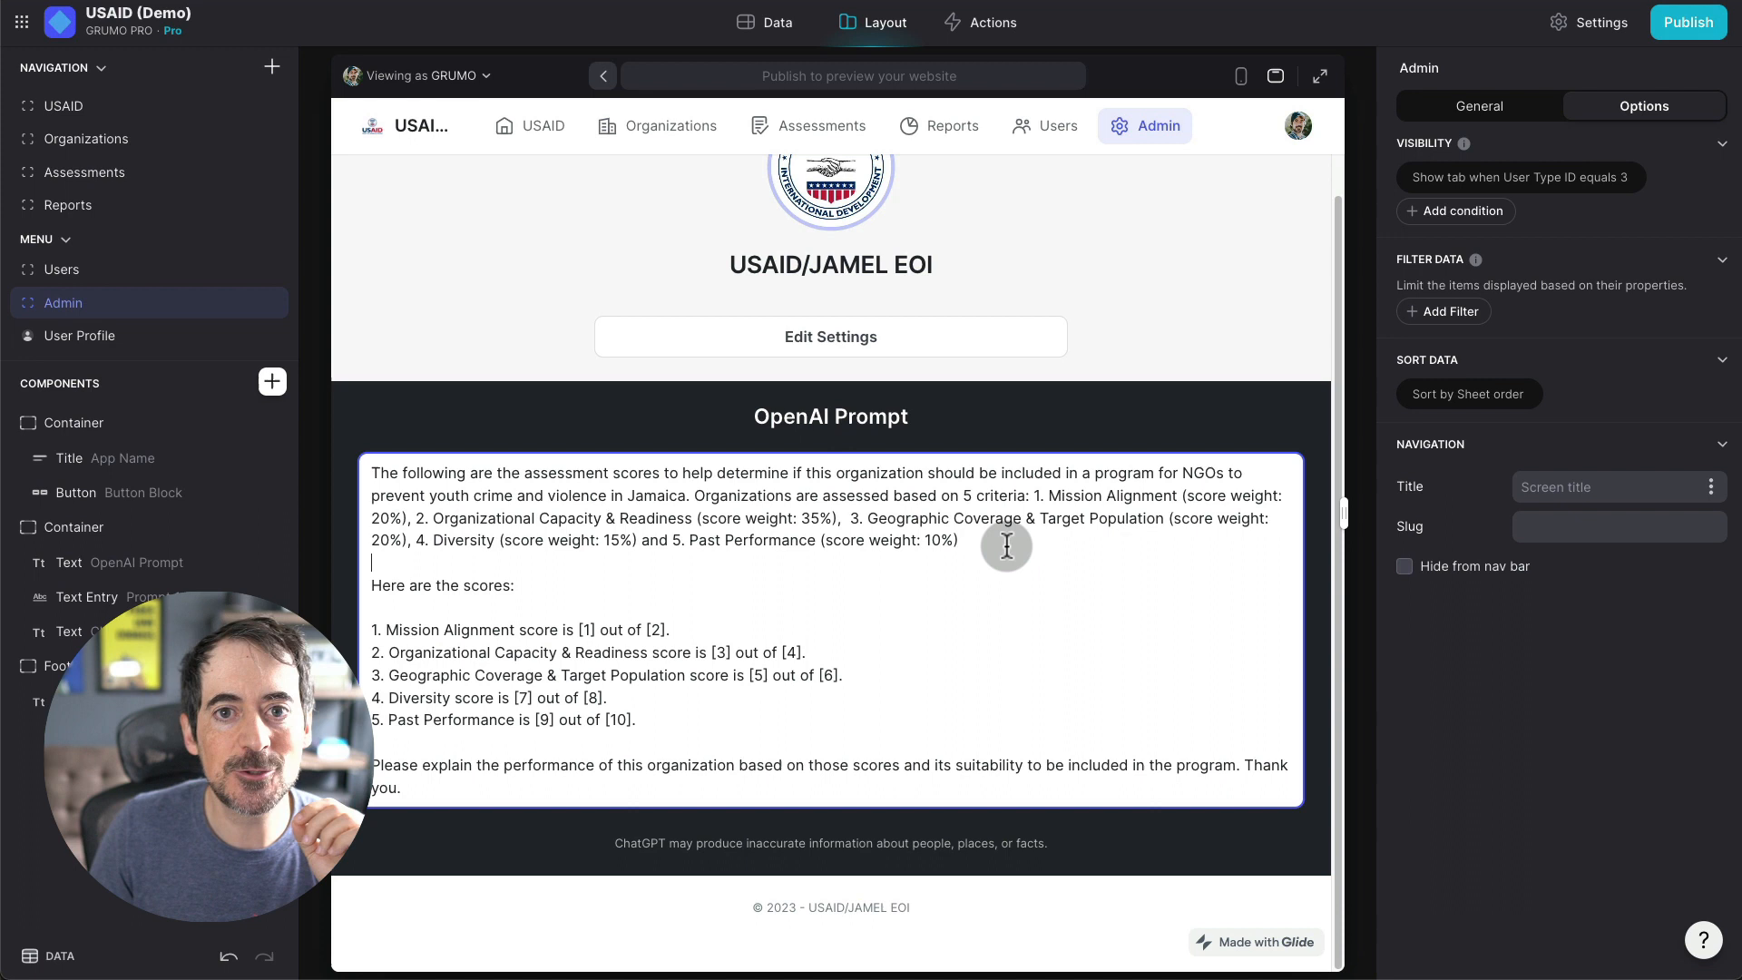
pyautogui.moveTo(1089, 511)
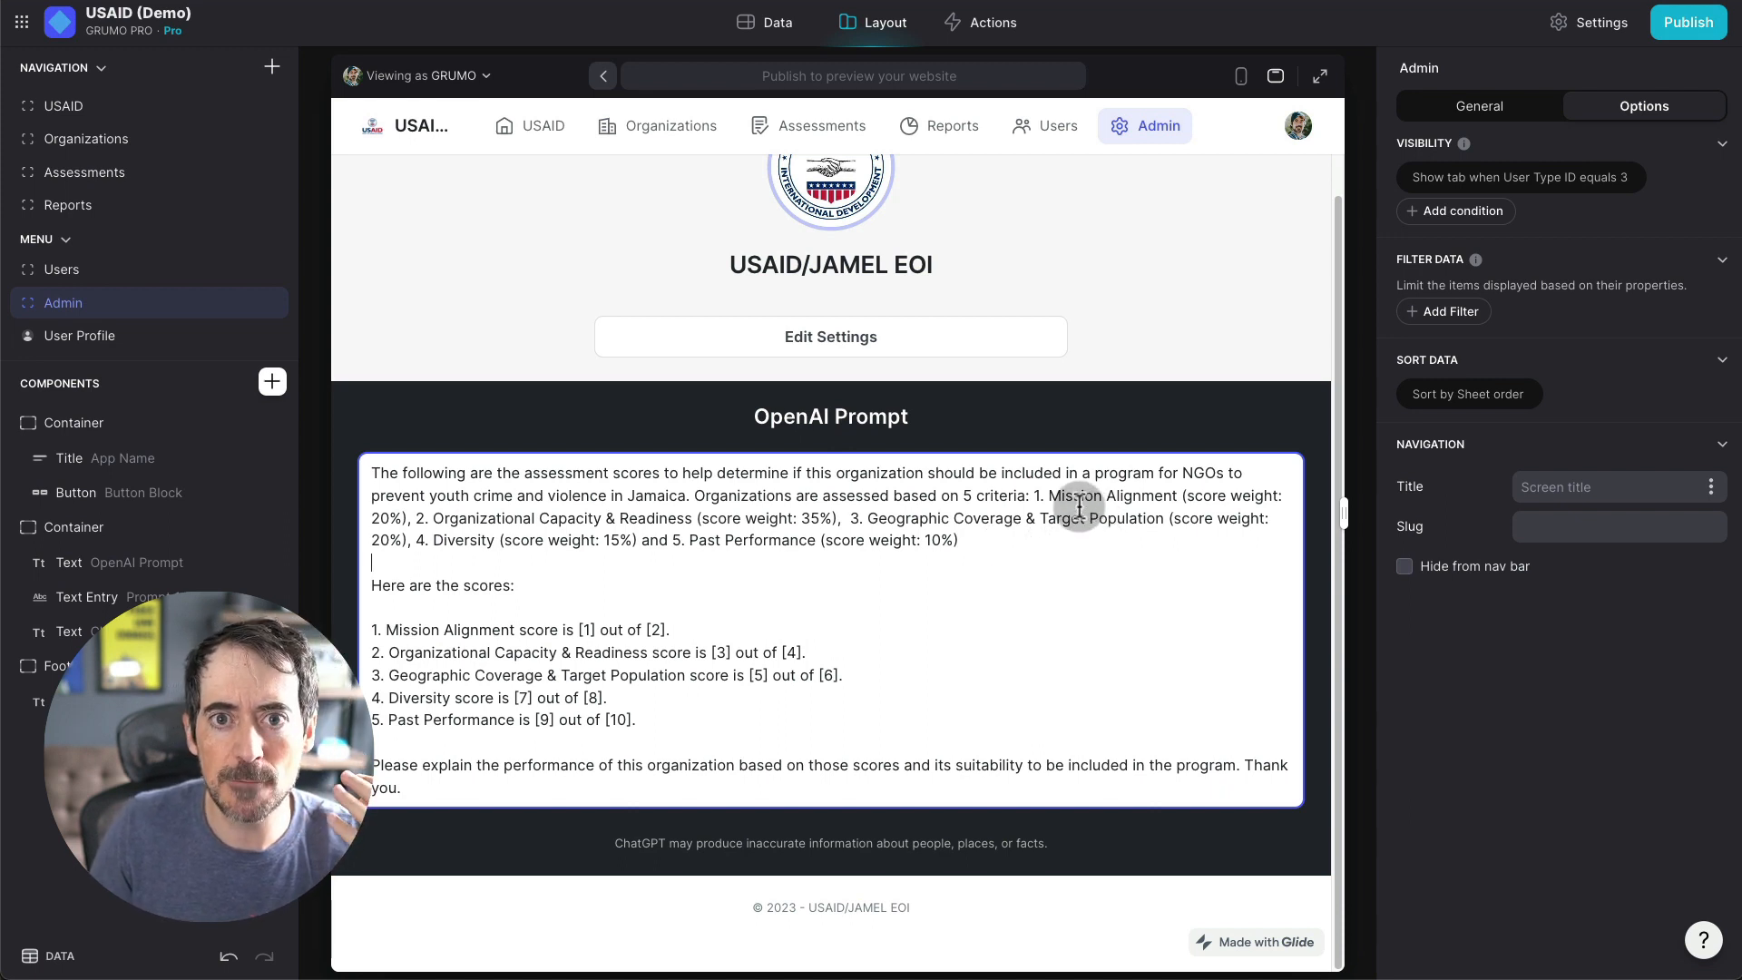
pyautogui.moveTo(1189, 343)
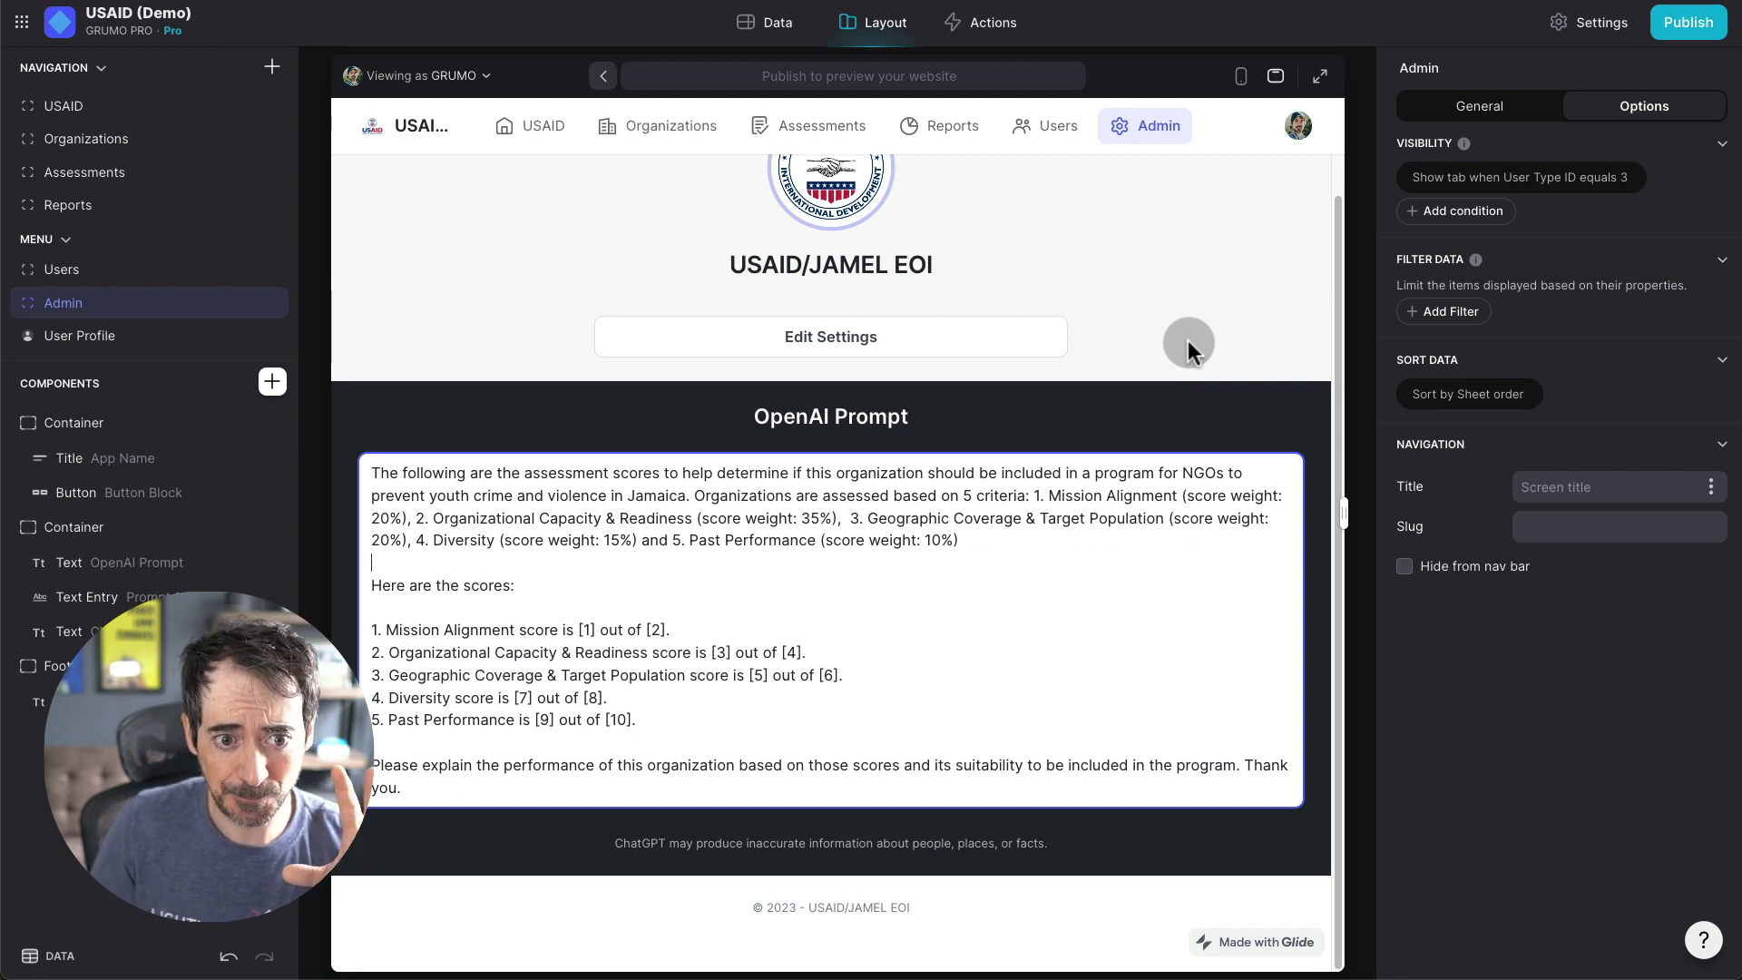
pyautogui.scroll(-3)
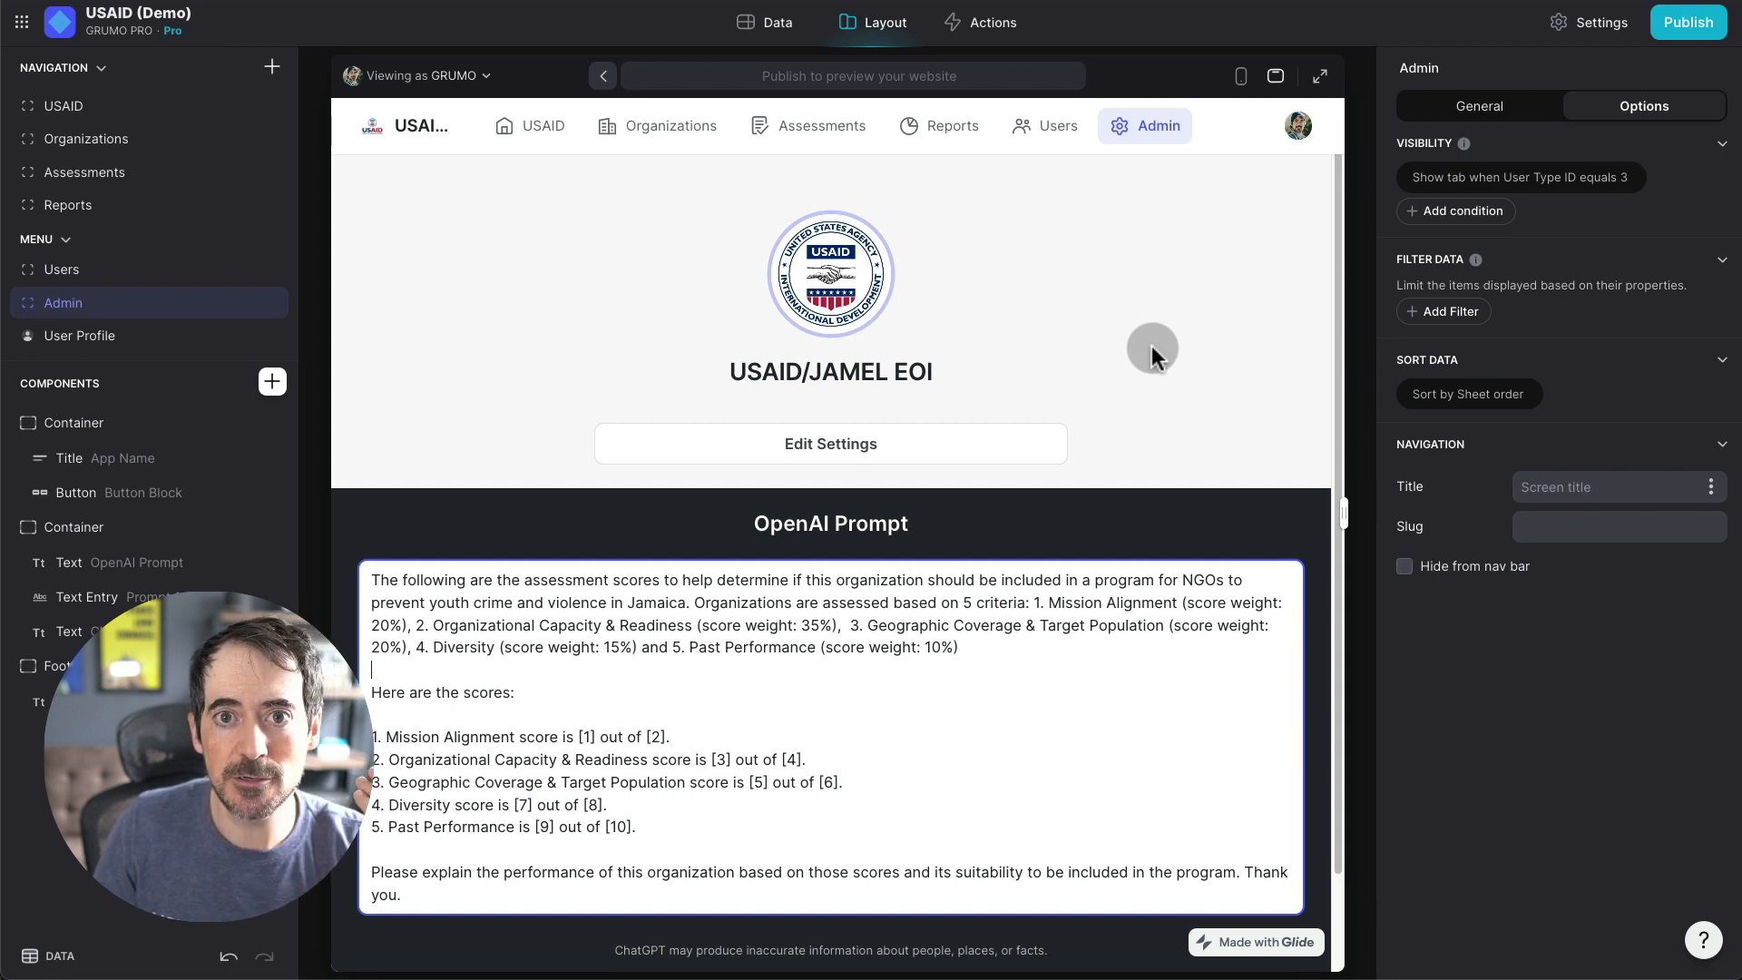
pyautogui.moveTo(756, 238)
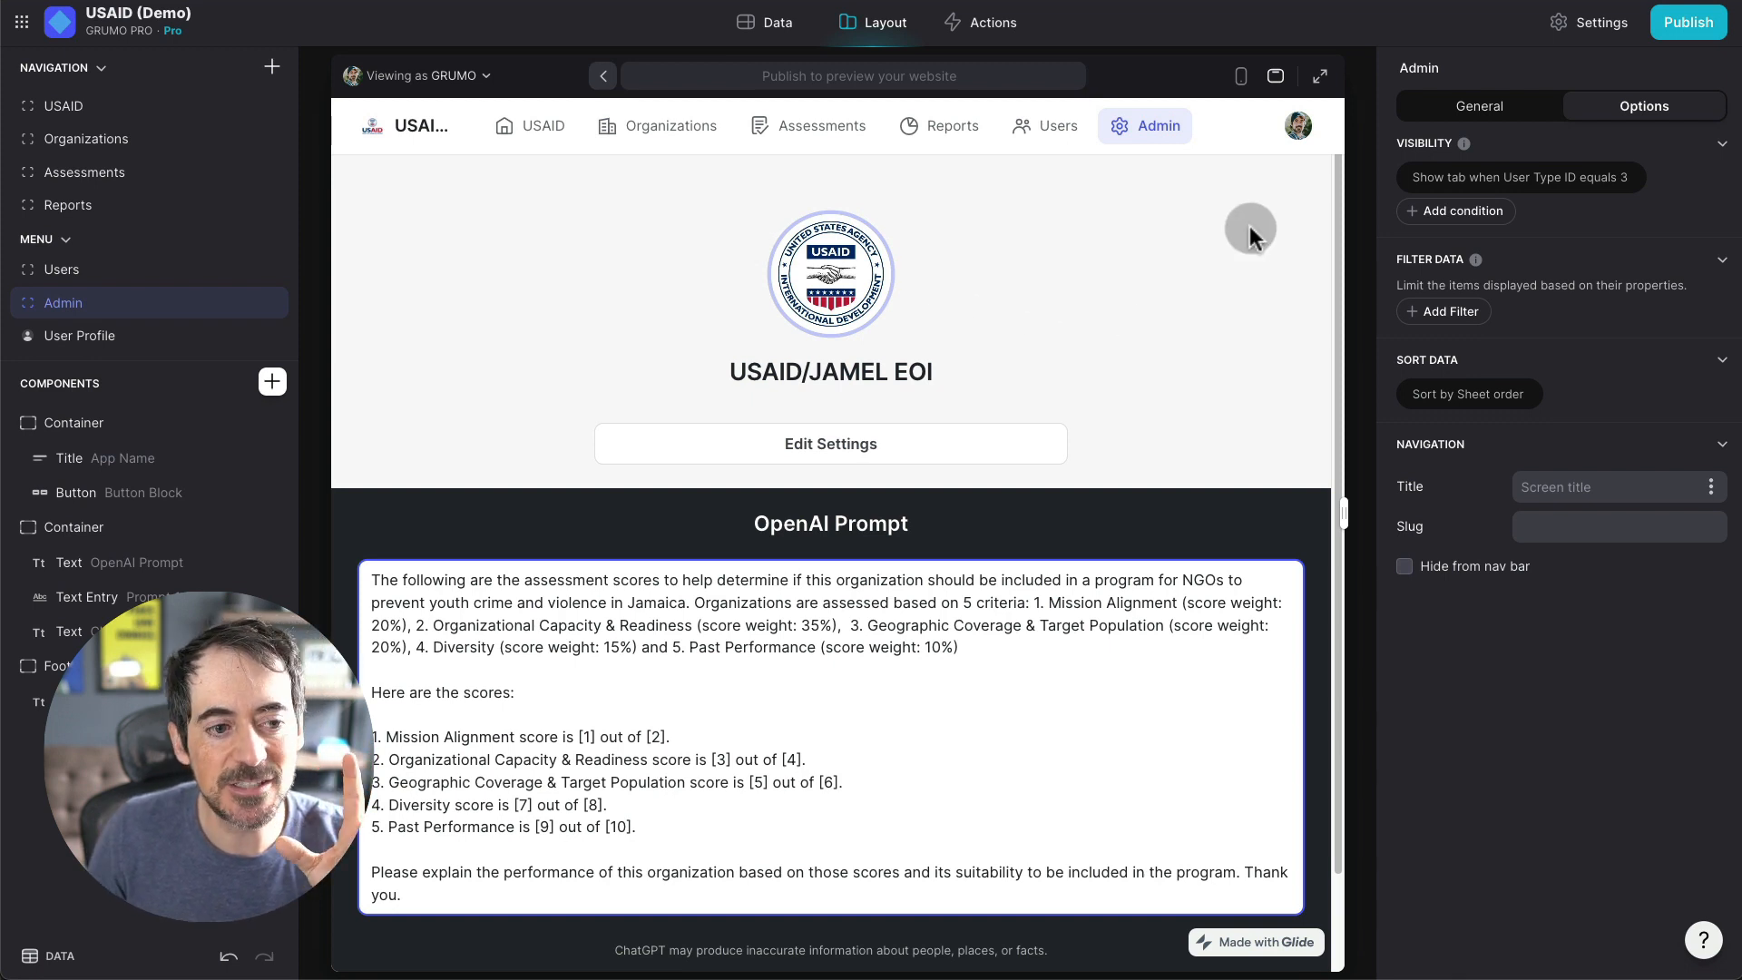
pyautogui.moveTo(1225, 243)
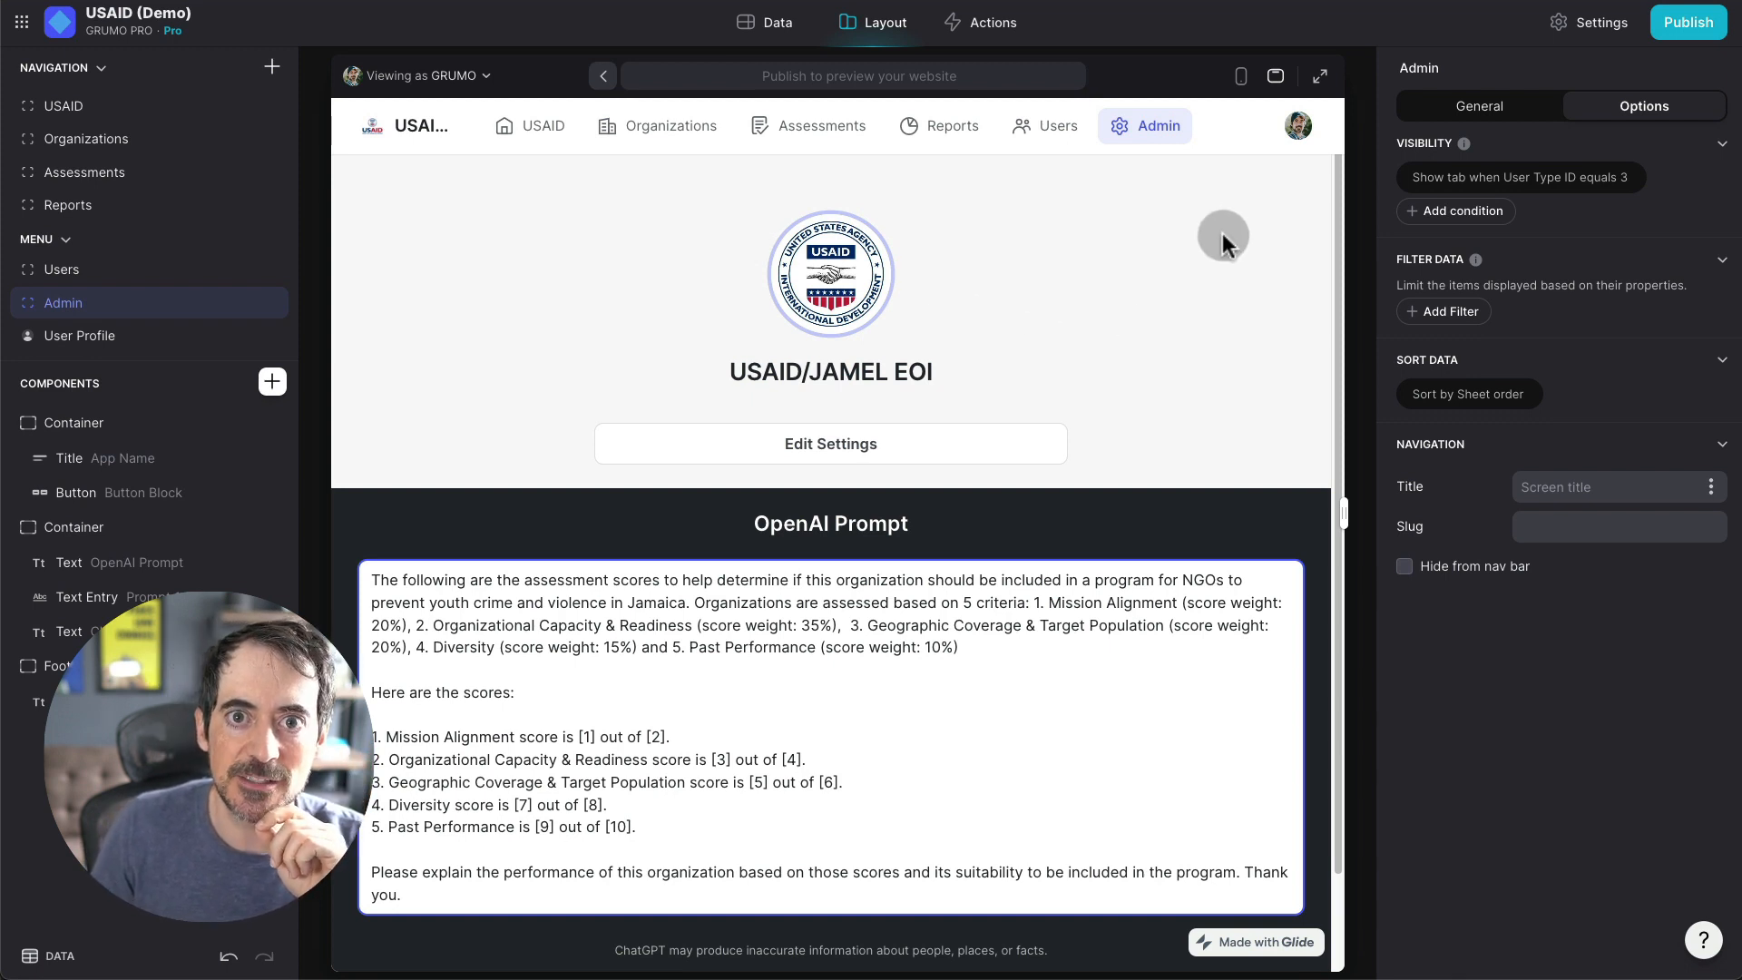